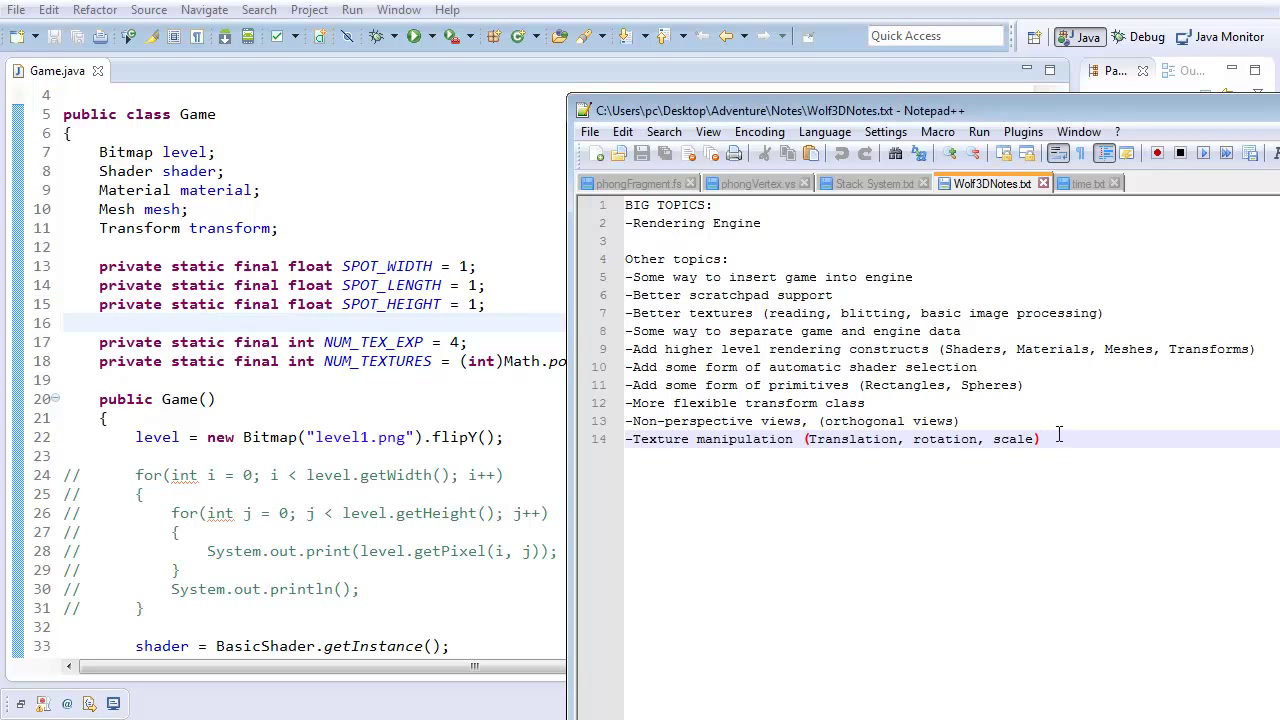
# Add the note line "More Control over textures (Filtering, Formatting)" at the end of the topics list.
pyautogui.press('enter')
pyautogui.write('-')
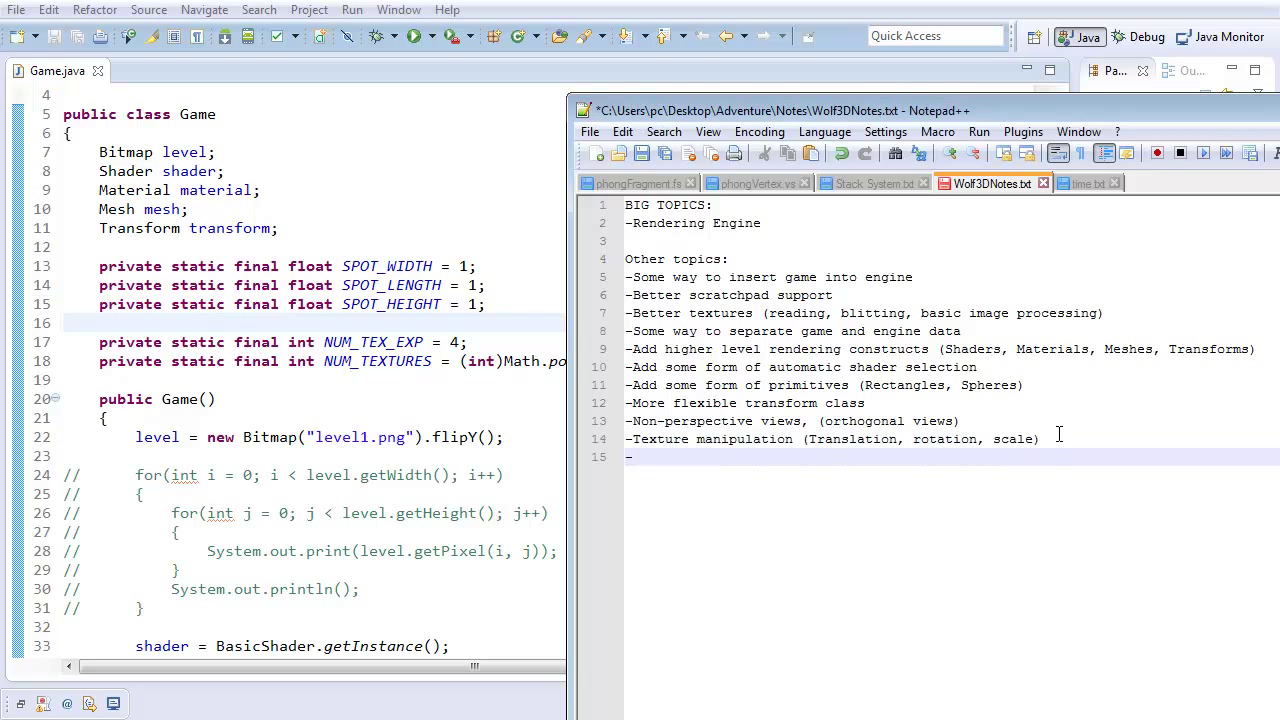
pyautogui.write('More Control over texture')
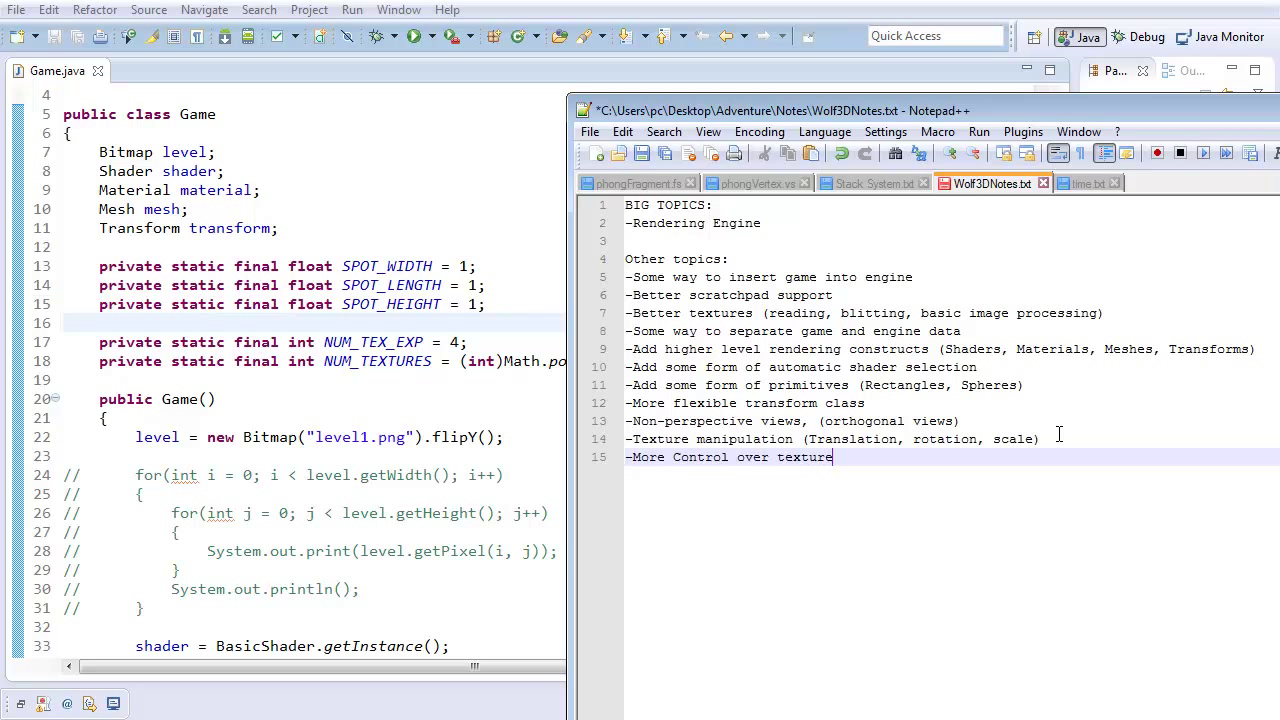
pyautogui.write('s (Filtering')
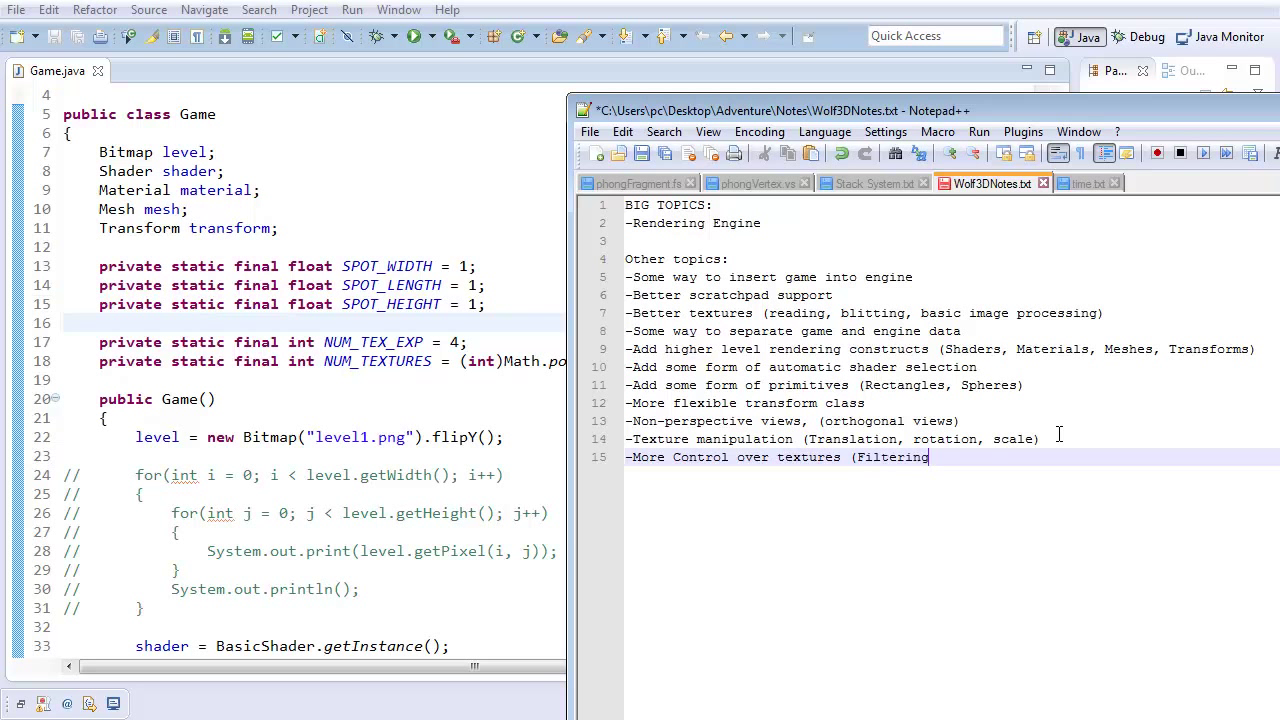
pyautogui.write(', Formatting)')
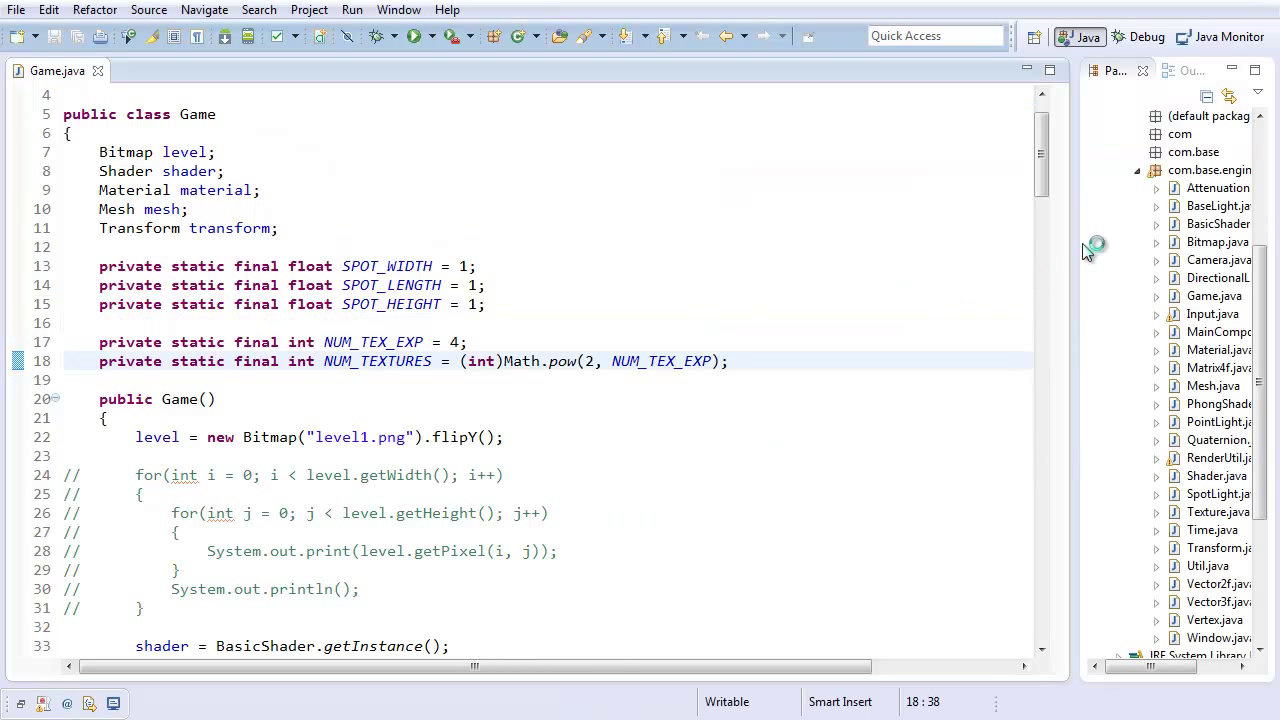
# Create a new Level class in com.base.engine and switch to its editor.
pyautogui.rightClick(1208, 170)
pyautogui.write('Level')
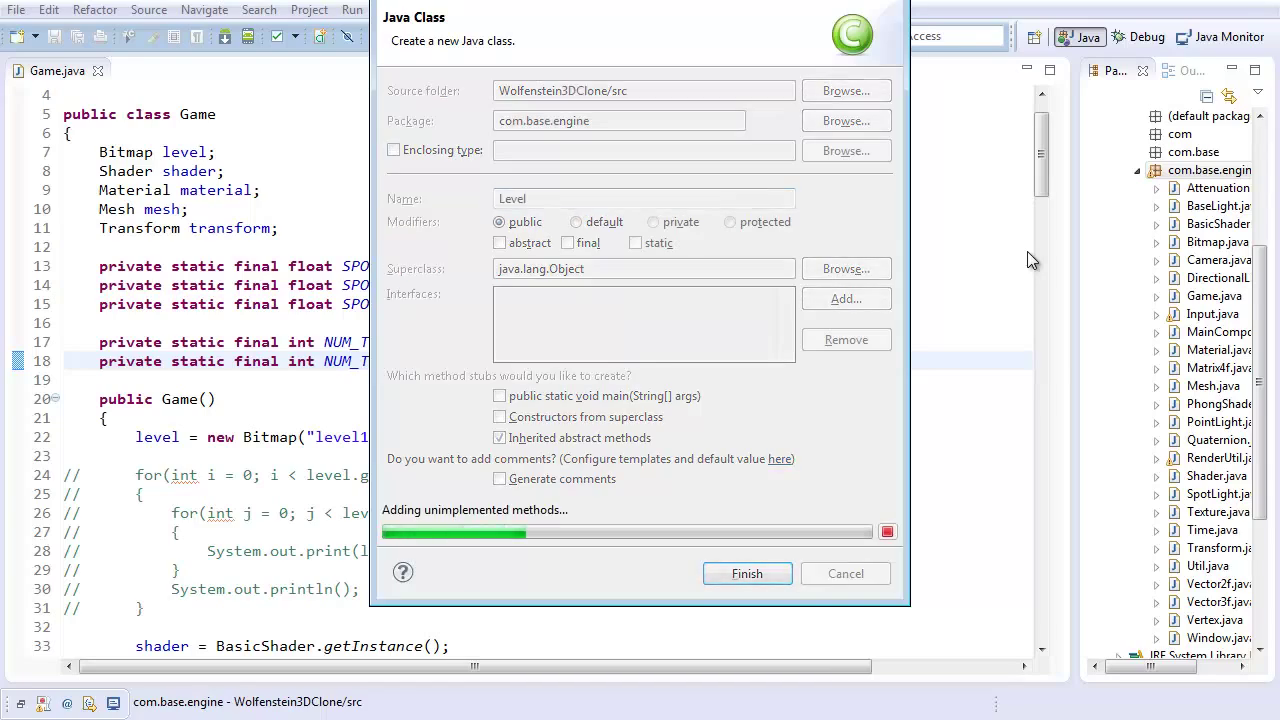
pyautogui.click(746, 572)
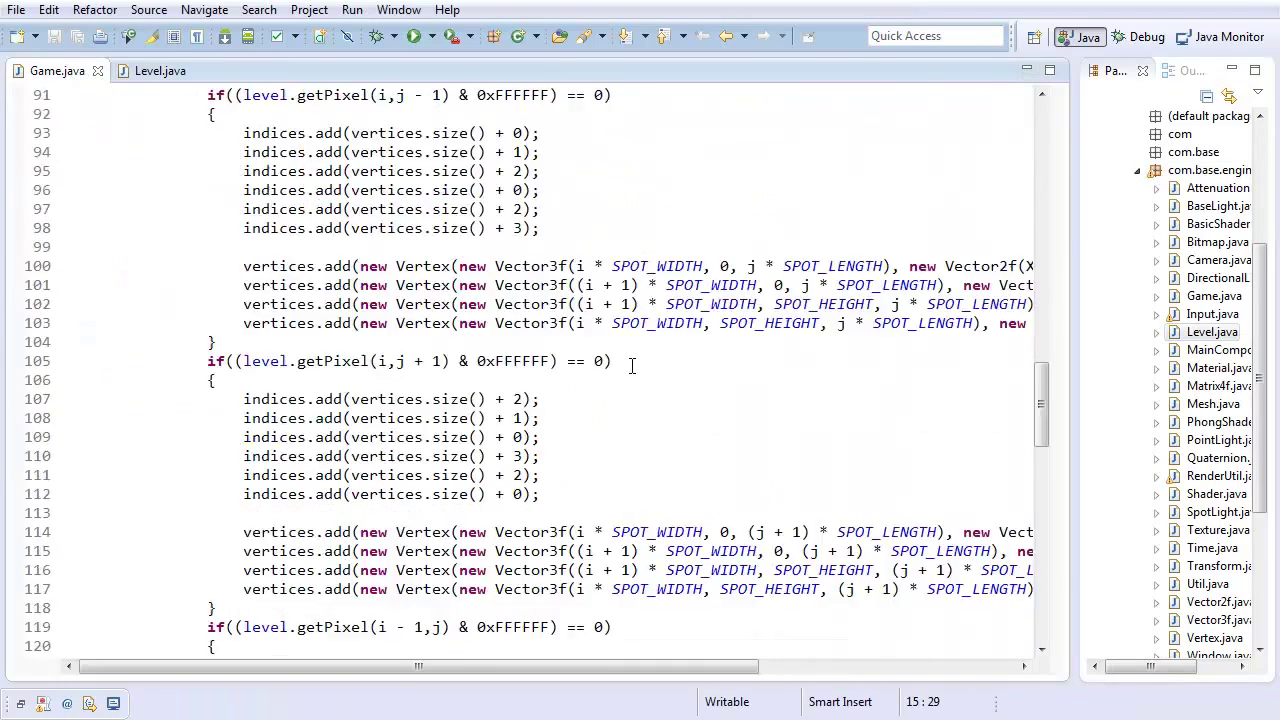
pyautogui.scroll(-3)
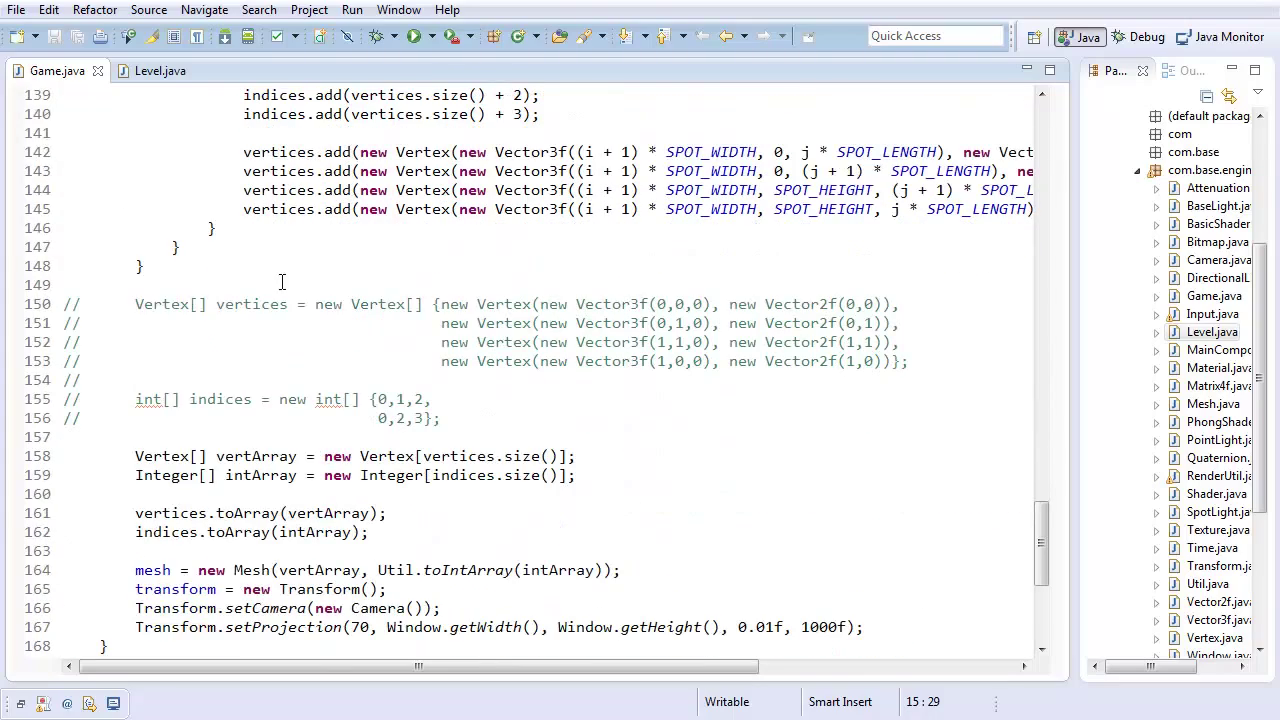
pyautogui.click(160, 70)
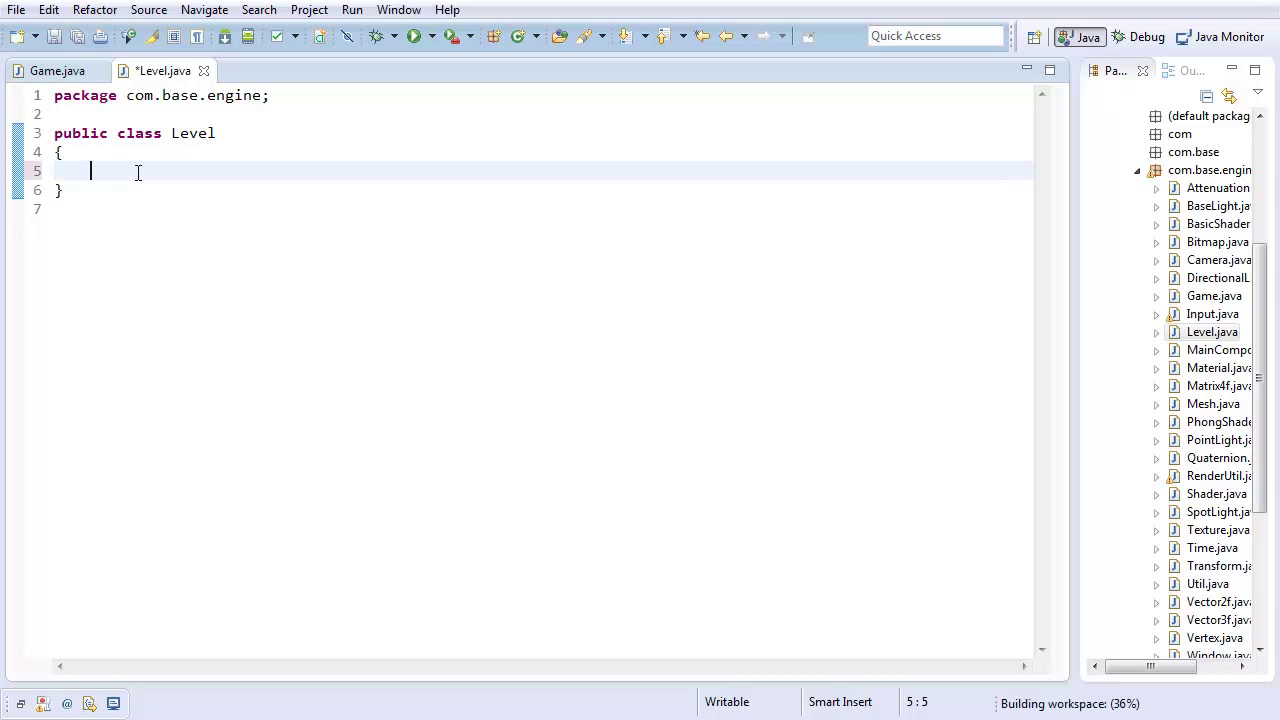
# Write the Level(String fileName) constructor and empty input, update and render methods.
pyautogui.write('public void')
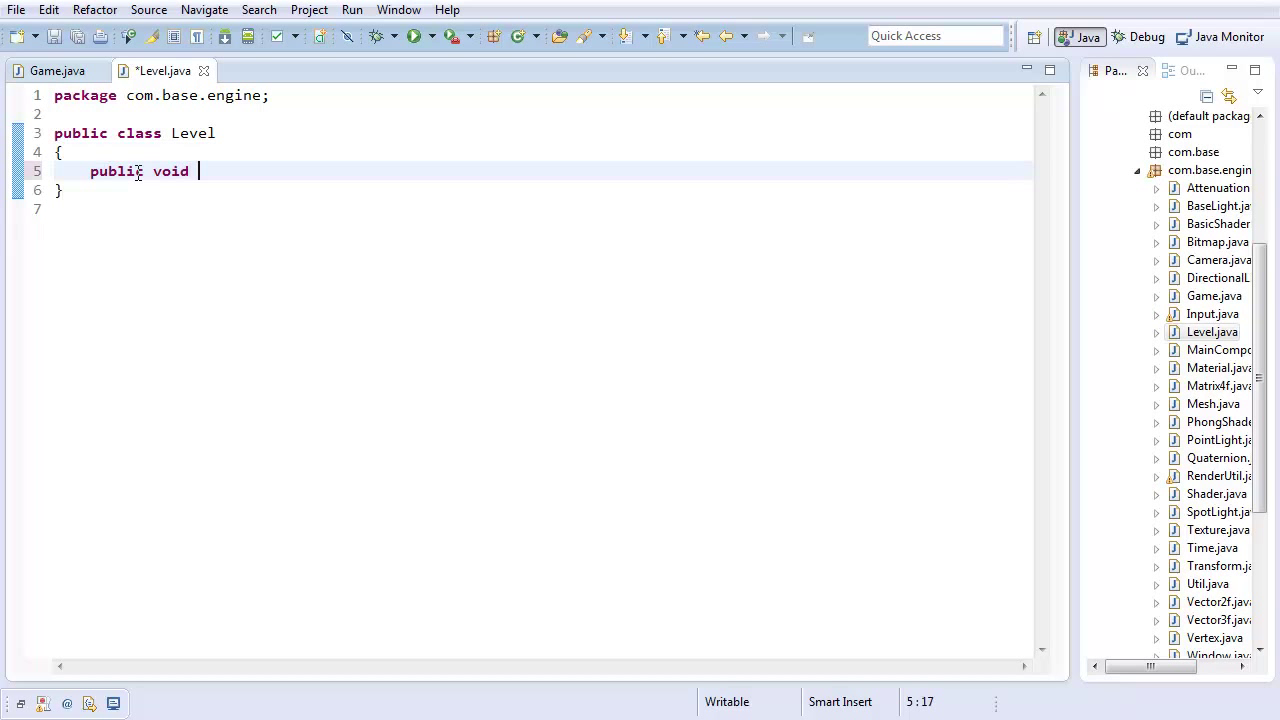
pyautogui.write('Level(')
pyautogui.write('}')
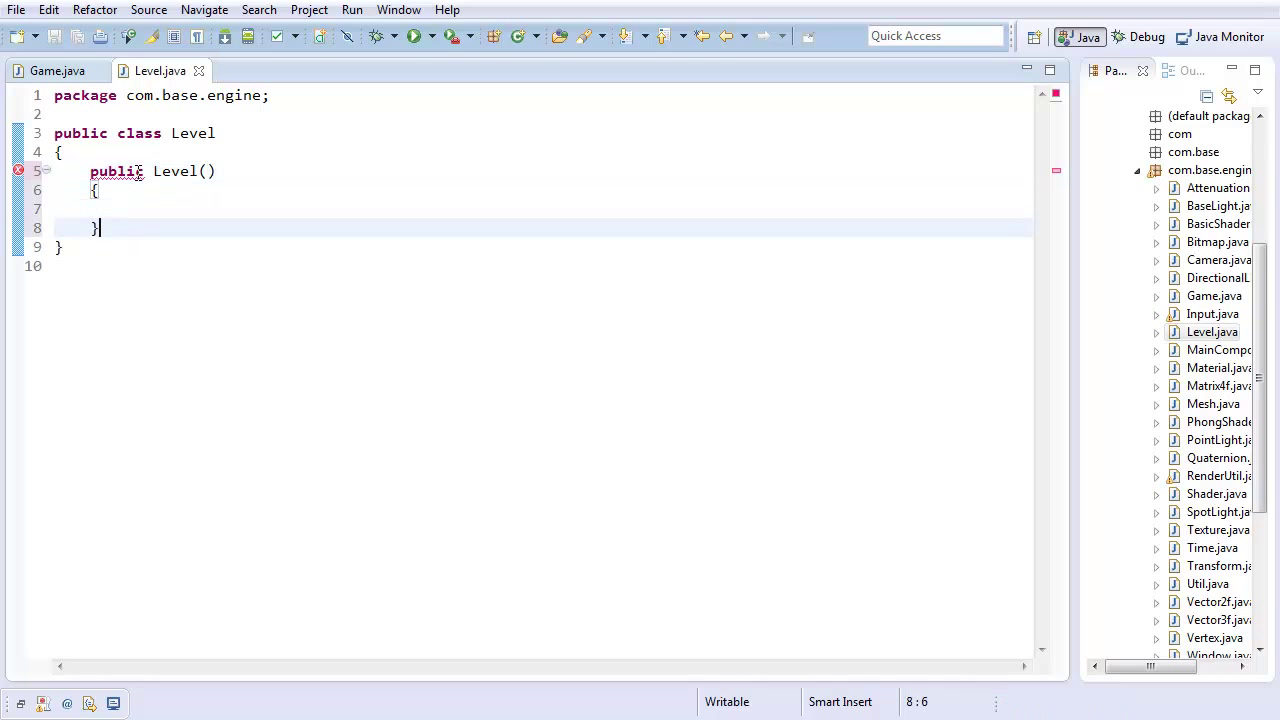
pyautogui.press('Return')
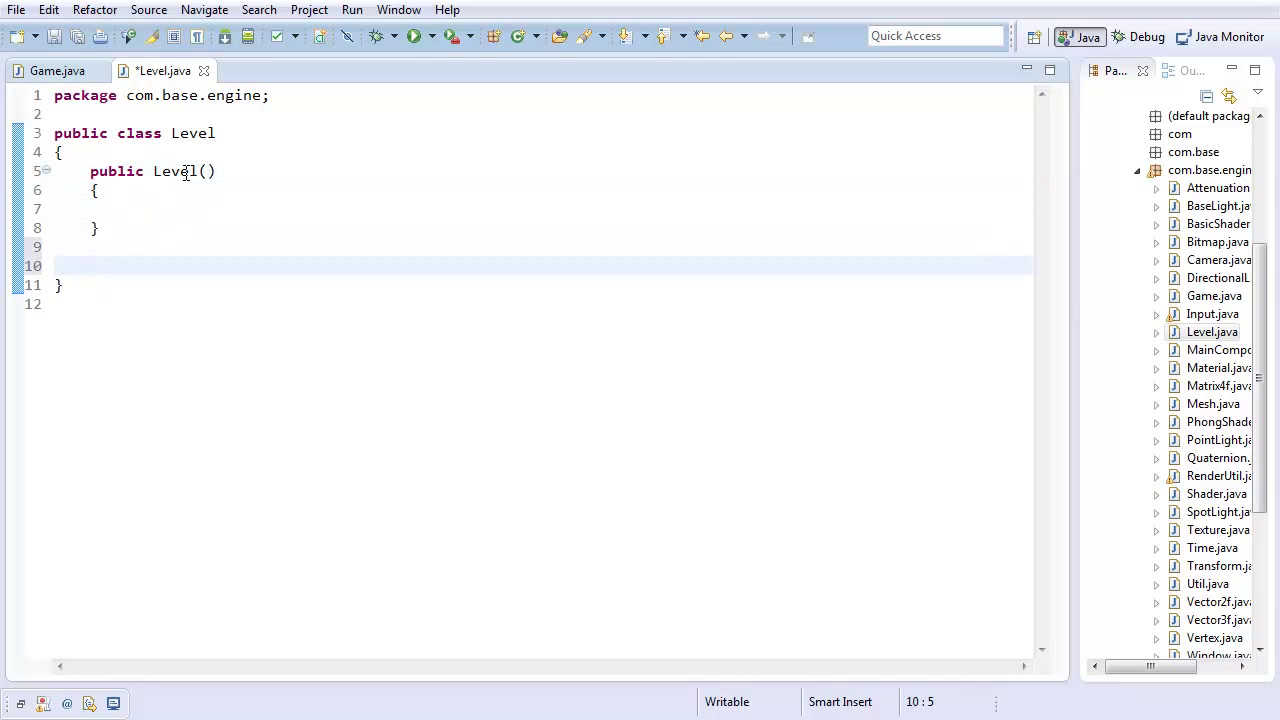
pyautogui.write('String fi')
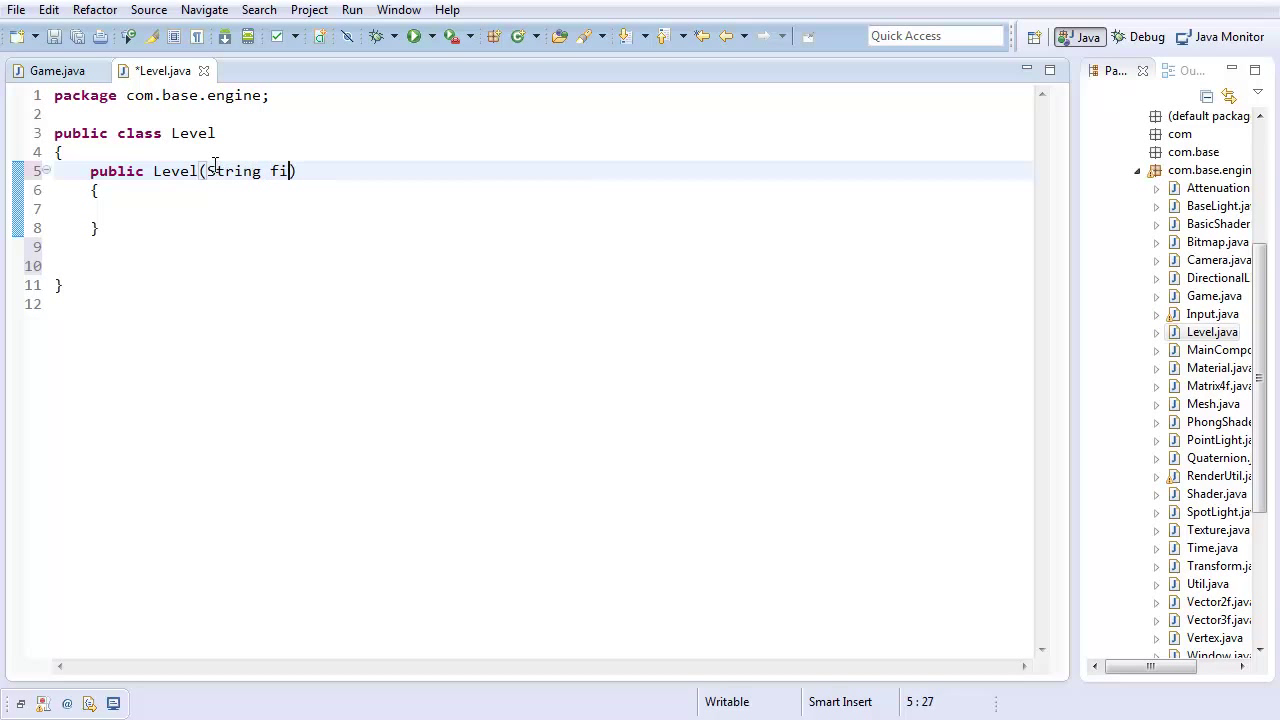
pyautogui.write('leName')
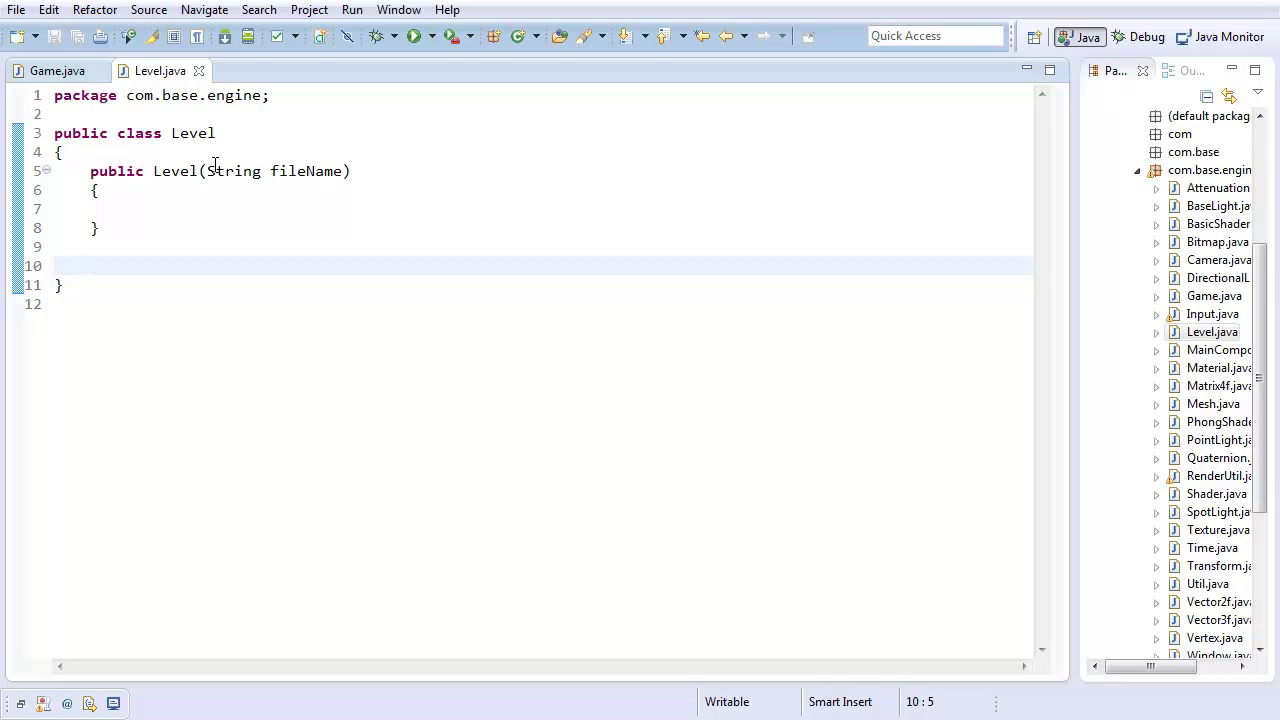
pyautogui.write('public void input()')
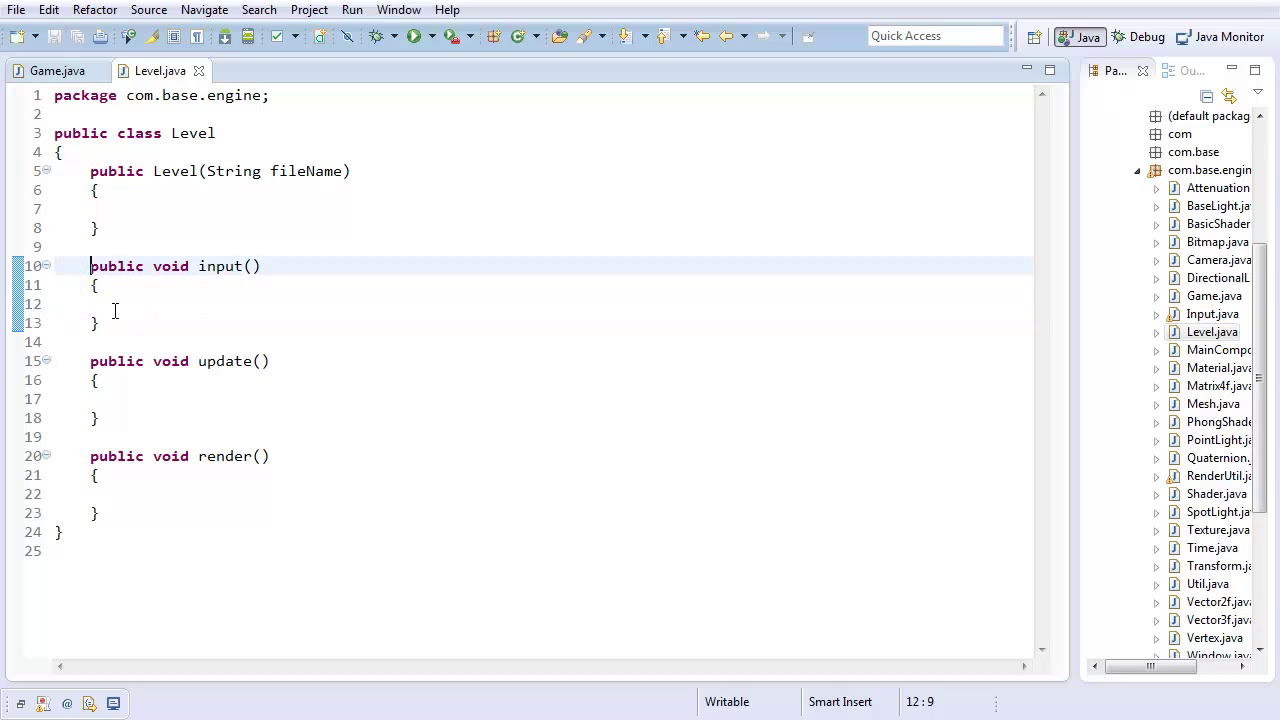
# Declare a private Mesh mesh field in Level.
pyautogui.click(128, 492)
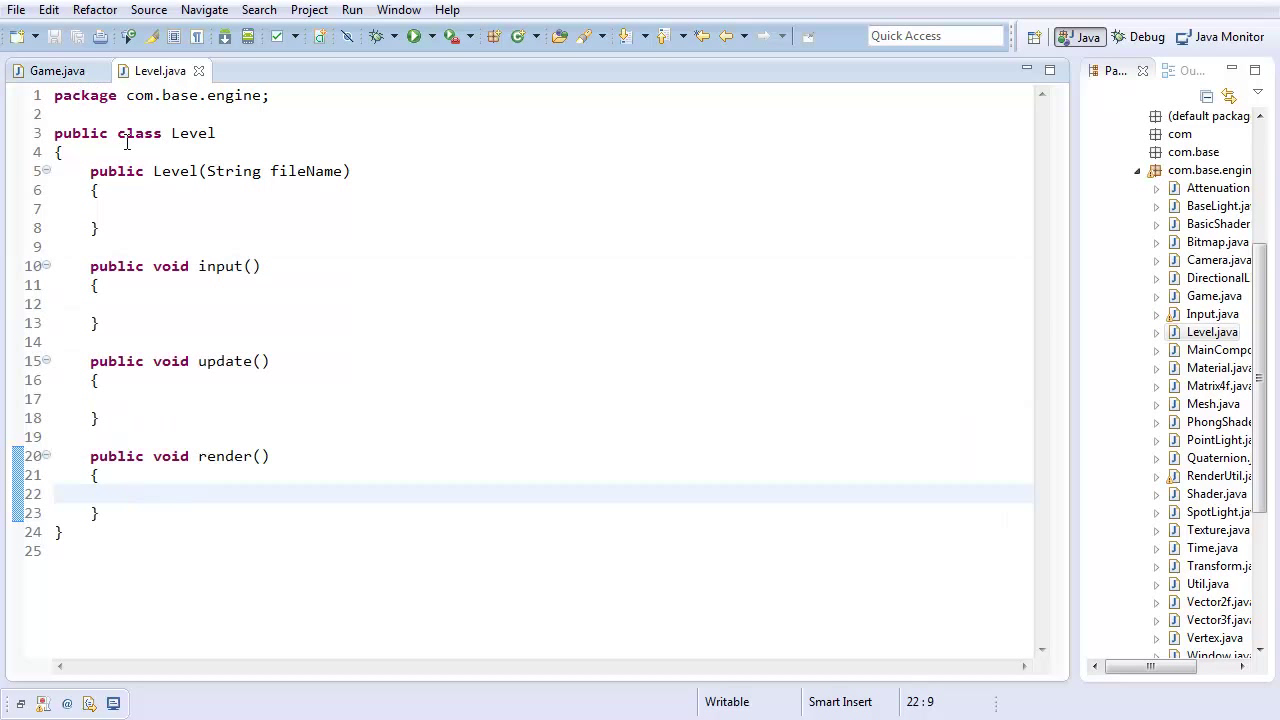
pyautogui.write('private')
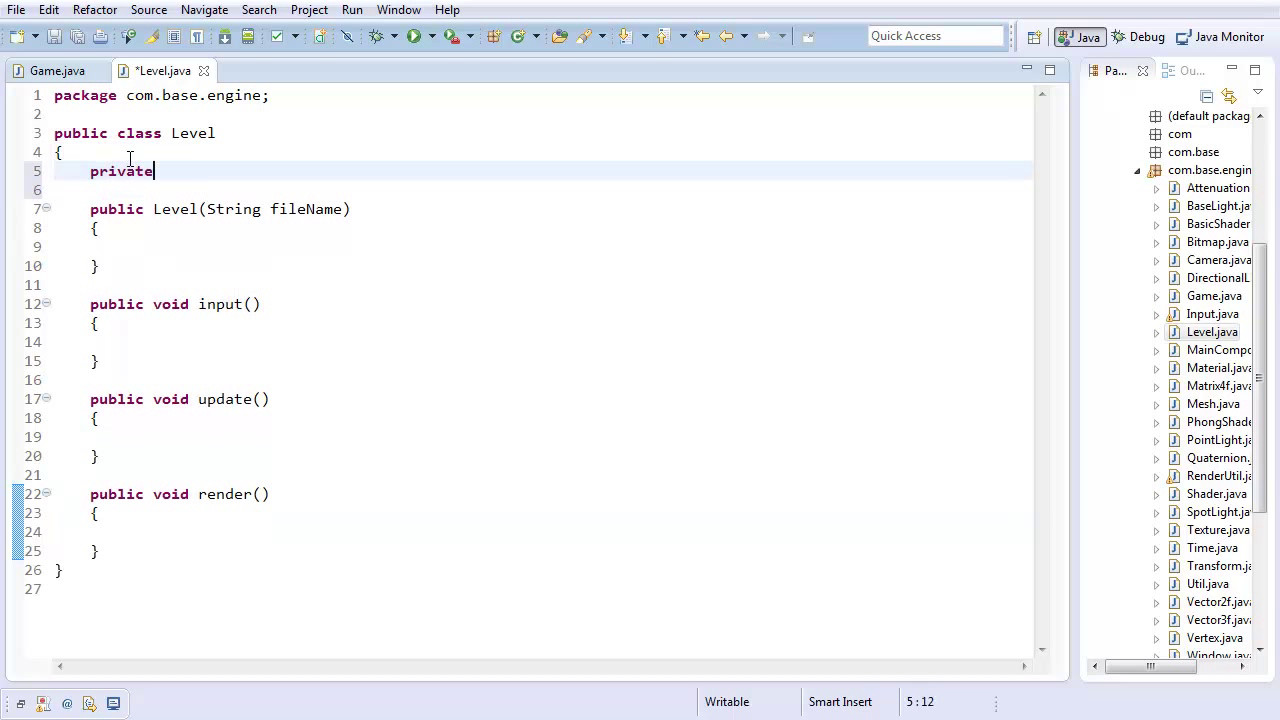
pyautogui.write('Mesh')
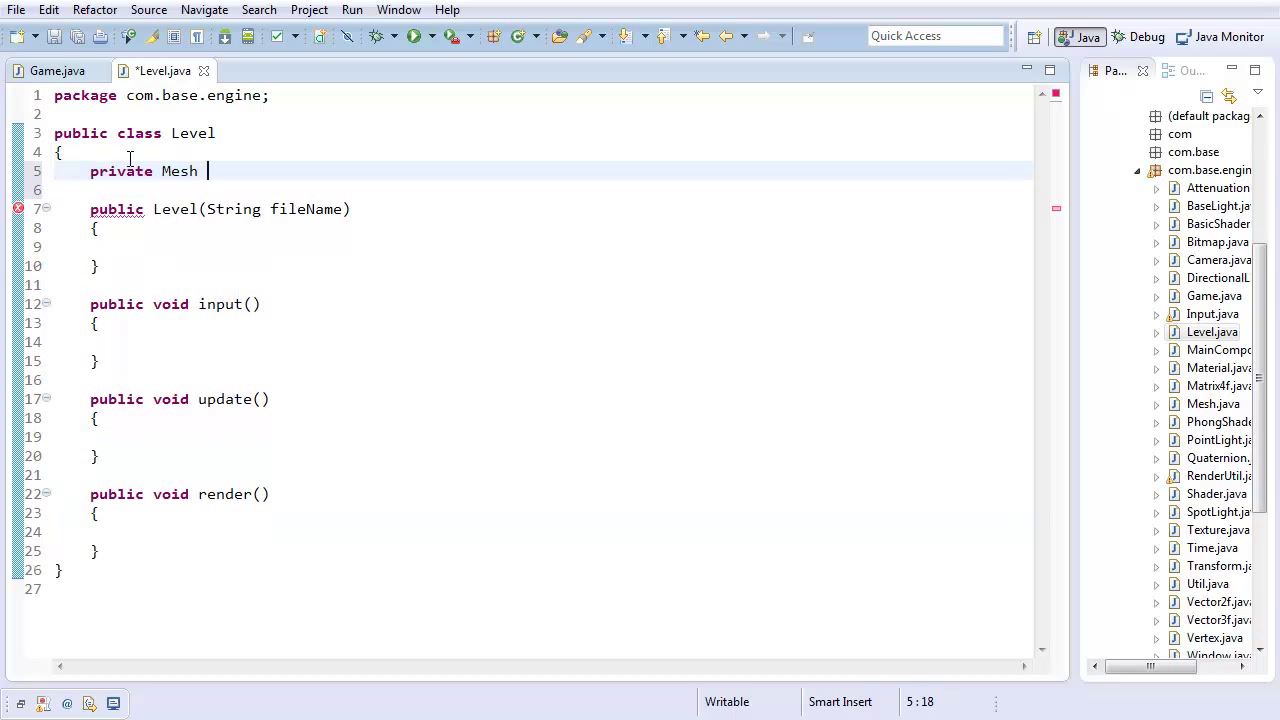
pyautogui.write('mesh;')
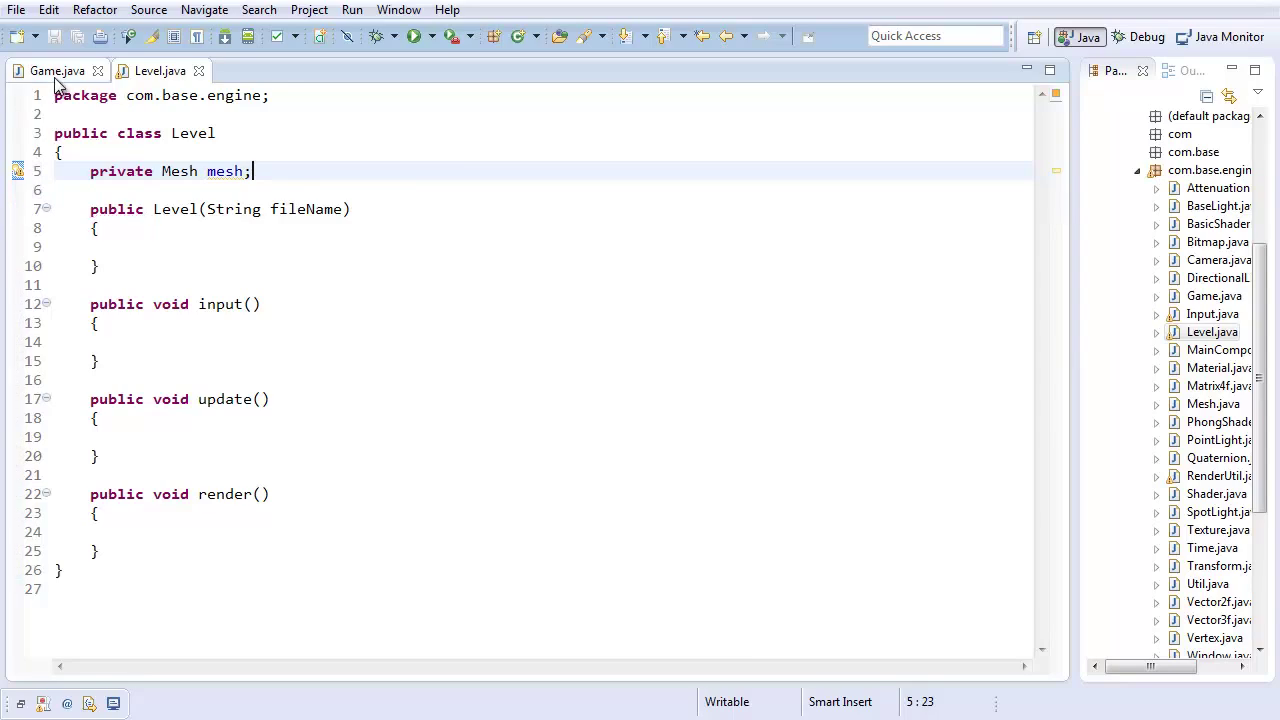
# Move Game's level-loading and mesh-building code into Level's constructor, importing ArrayList.
pyautogui.click(56, 70)
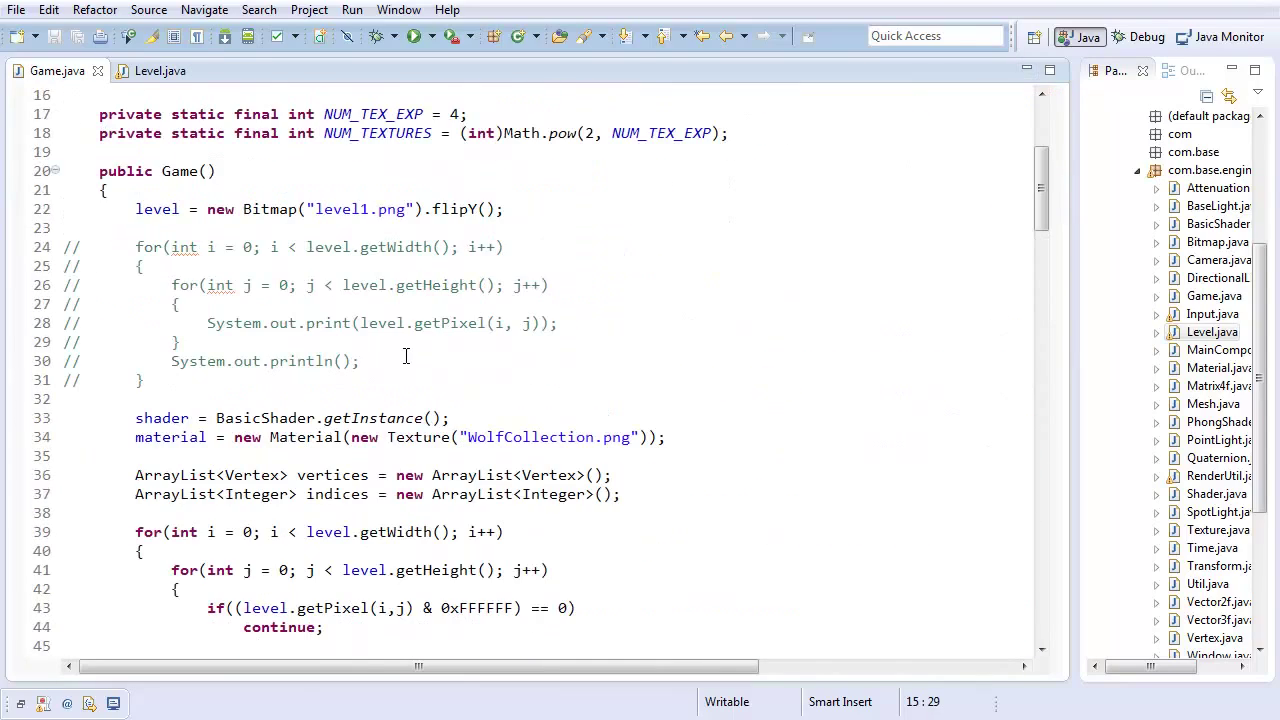
pyautogui.moveTo(136, 210); pyautogui.dragTo(180, 342)
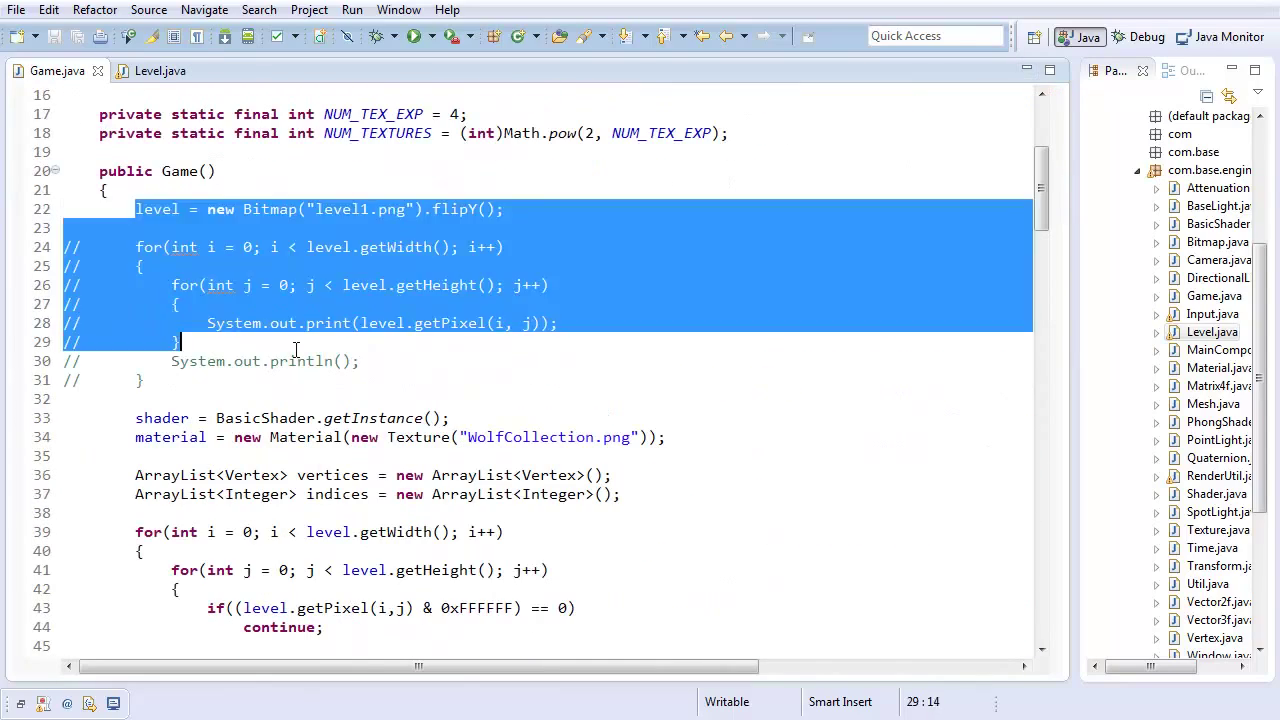
pyautogui.scroll(-3)
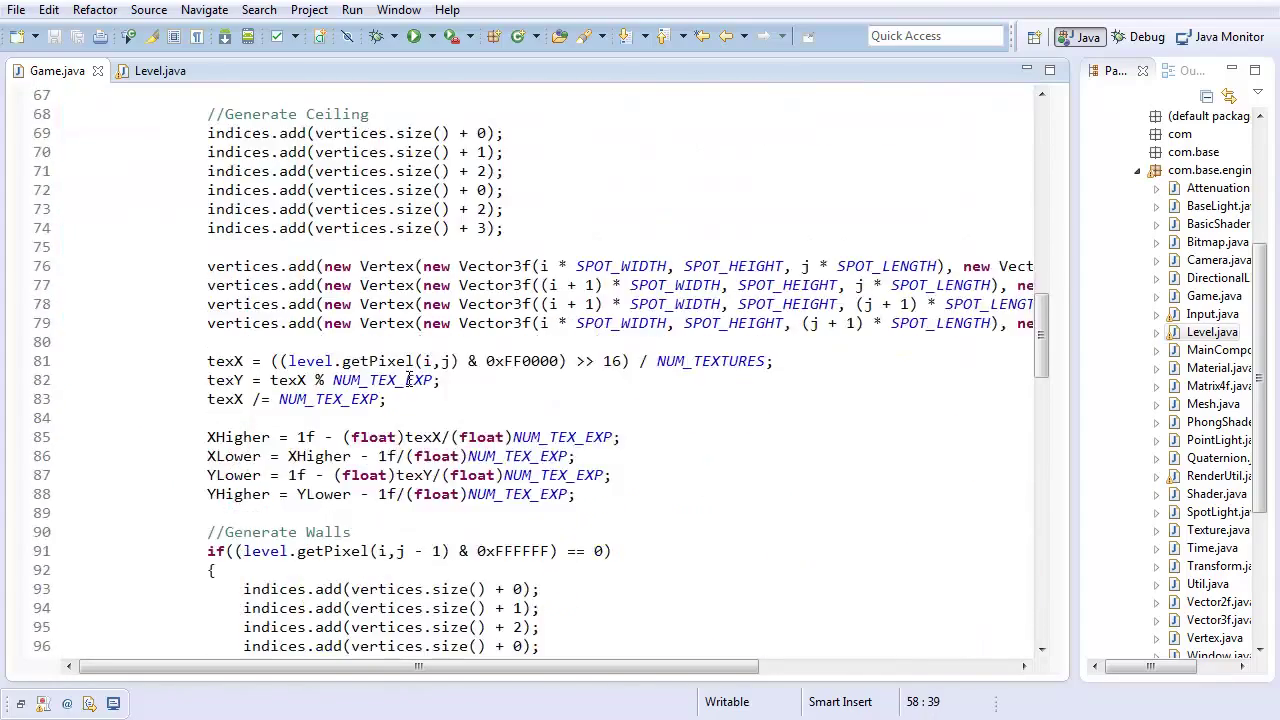
pyautogui.scroll(-3)
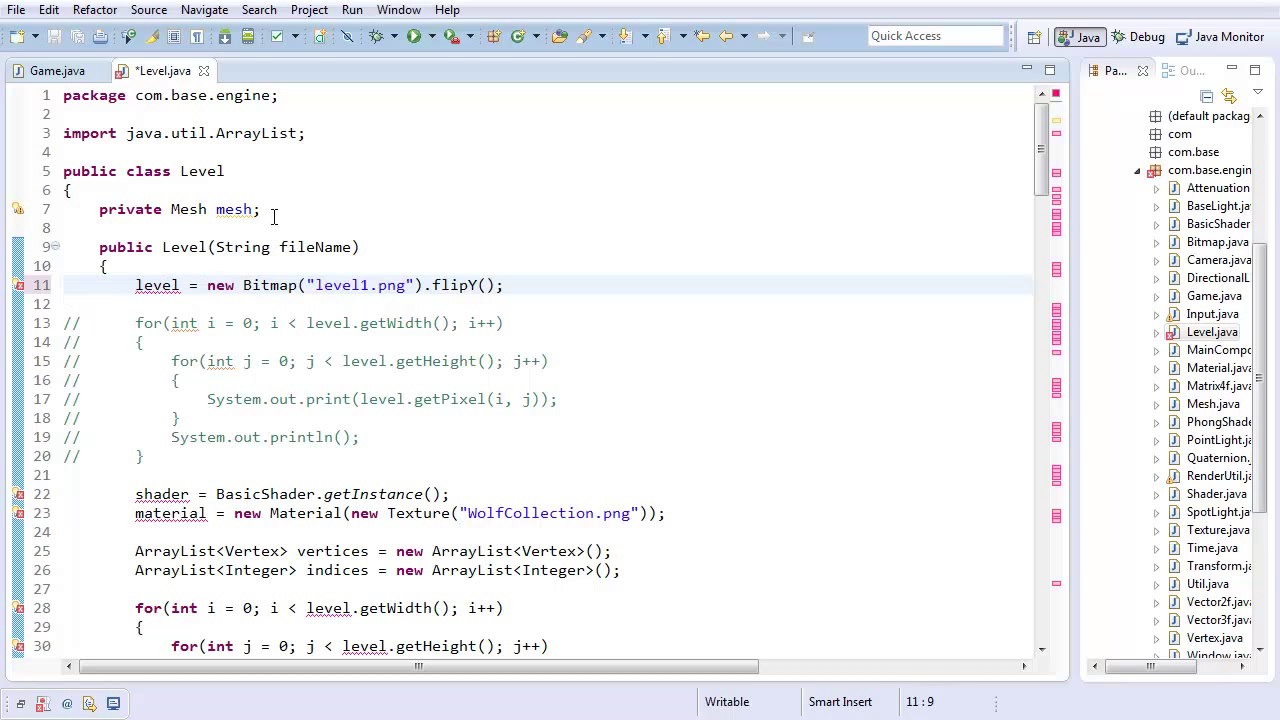
# Add private Bitmap level, Shader and Material fields to Level and save.
pyautogui.write('private')
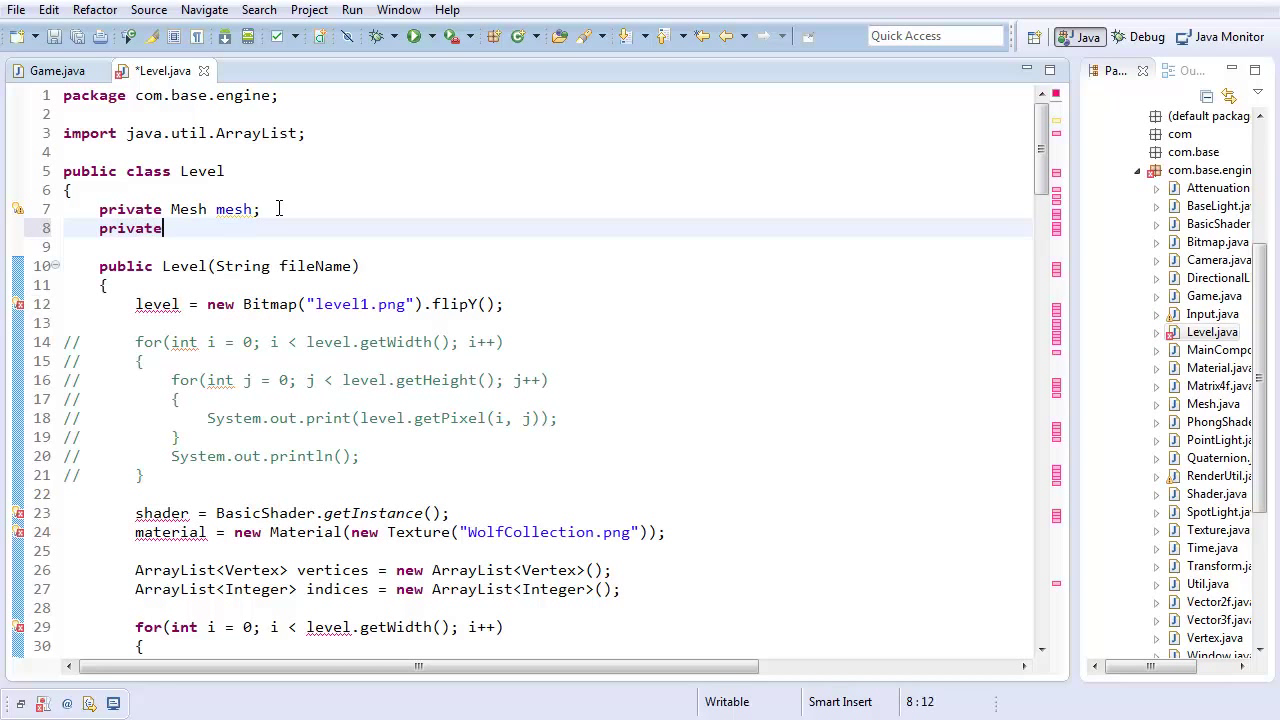
pyautogui.write('Bitmap level;')
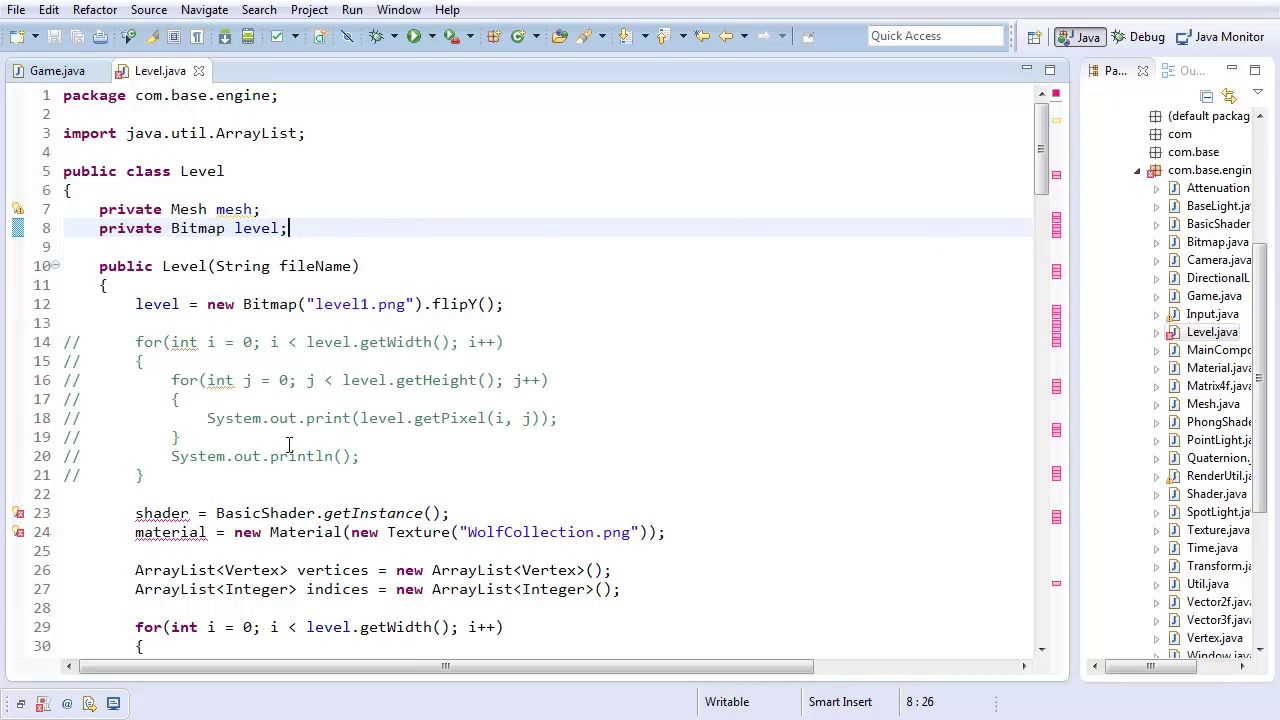
pyautogui.write('private Shader shader;')
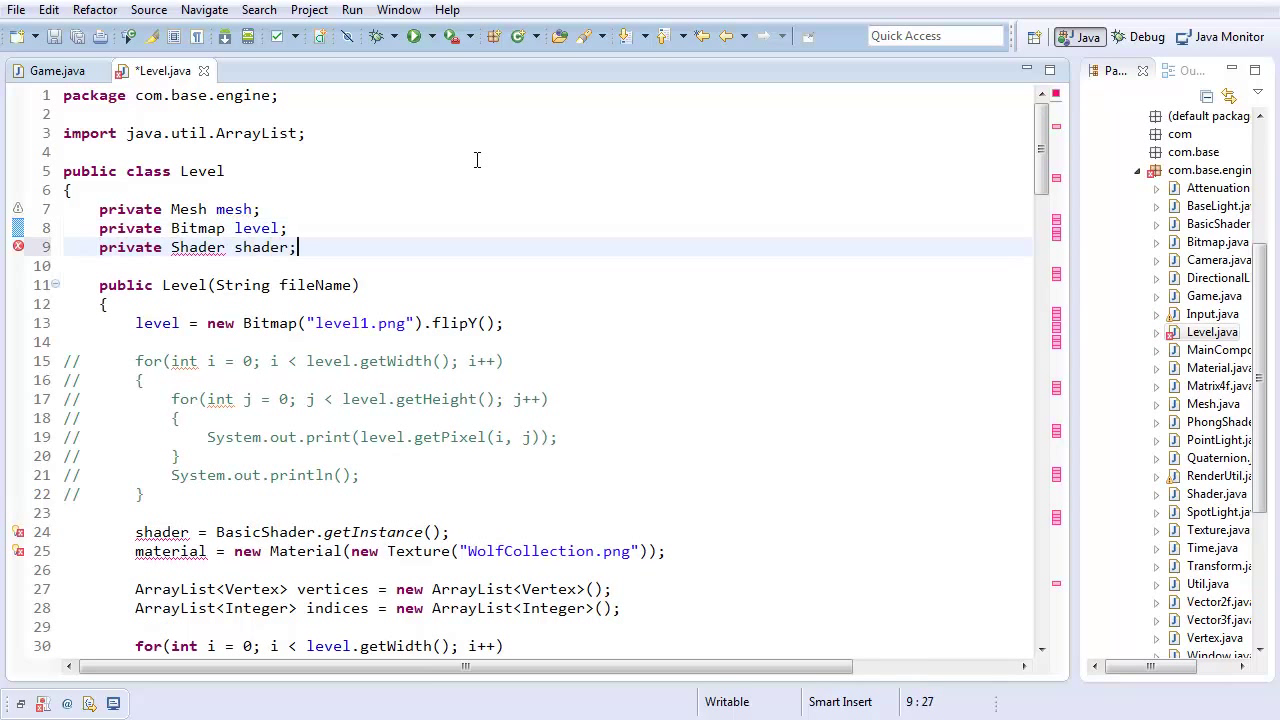
pyautogui.press('ctrl+s')
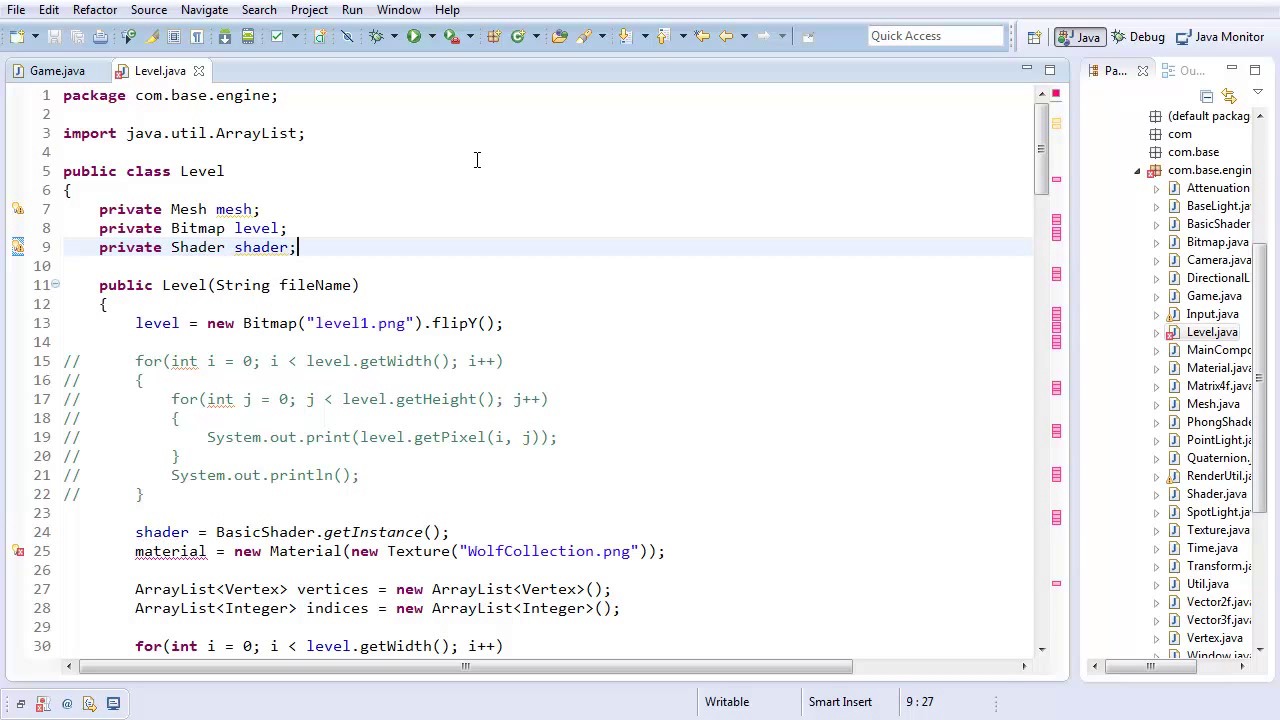
pyautogui.write('private Materi')
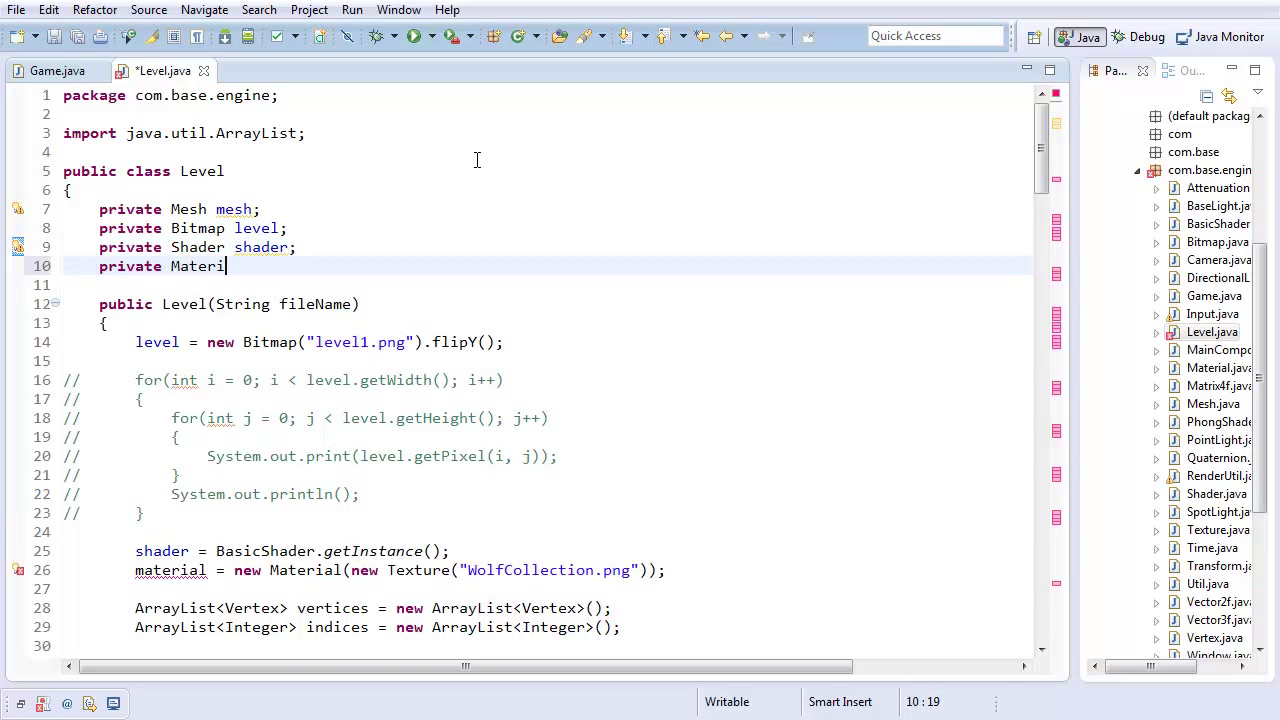
pyautogui.write('al material;')
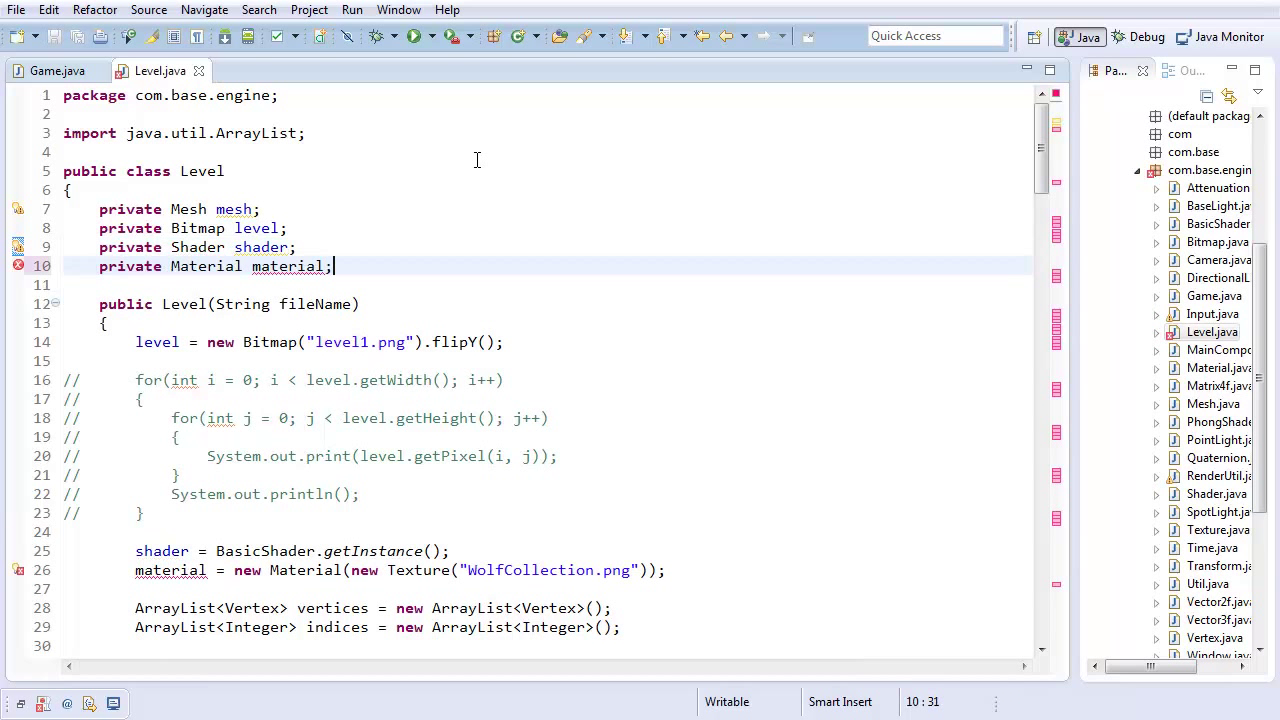
pyautogui.scroll(-3)
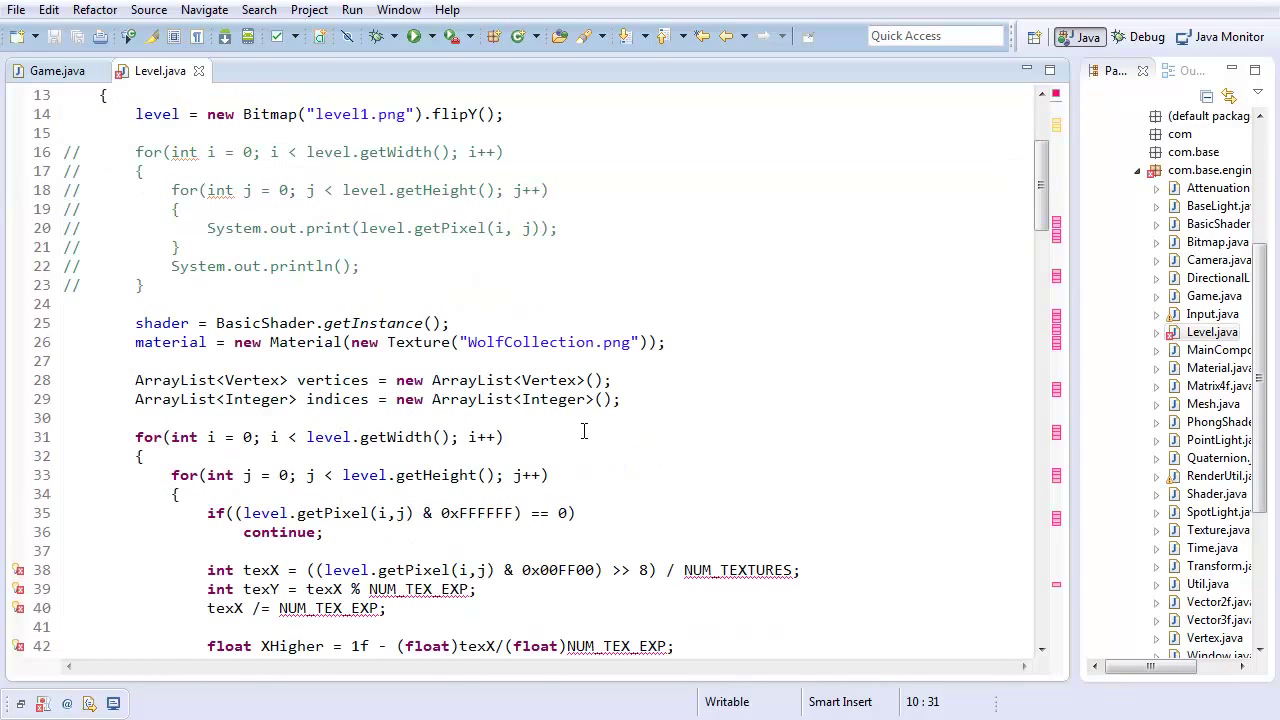
pyautogui.scroll(3)
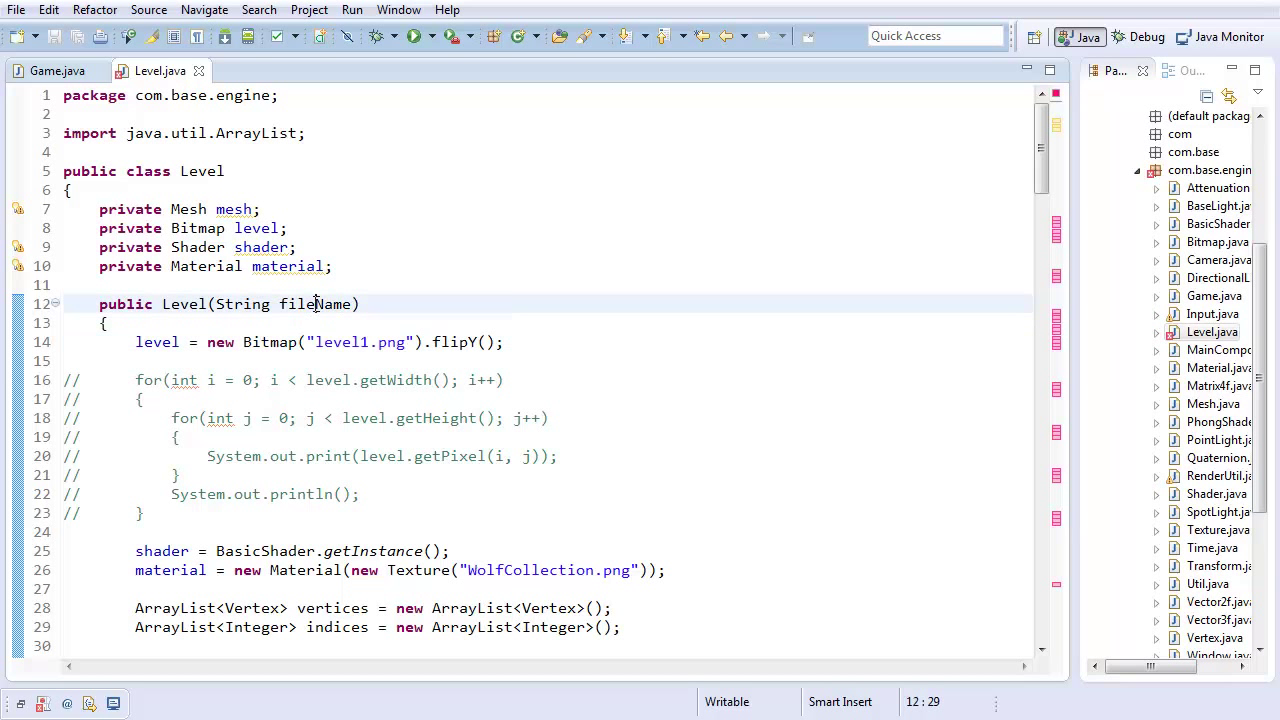
# Make the constructor take levelName and textureName, used for the bitmap and texture.
pyautogui.doubleClick(296, 304)
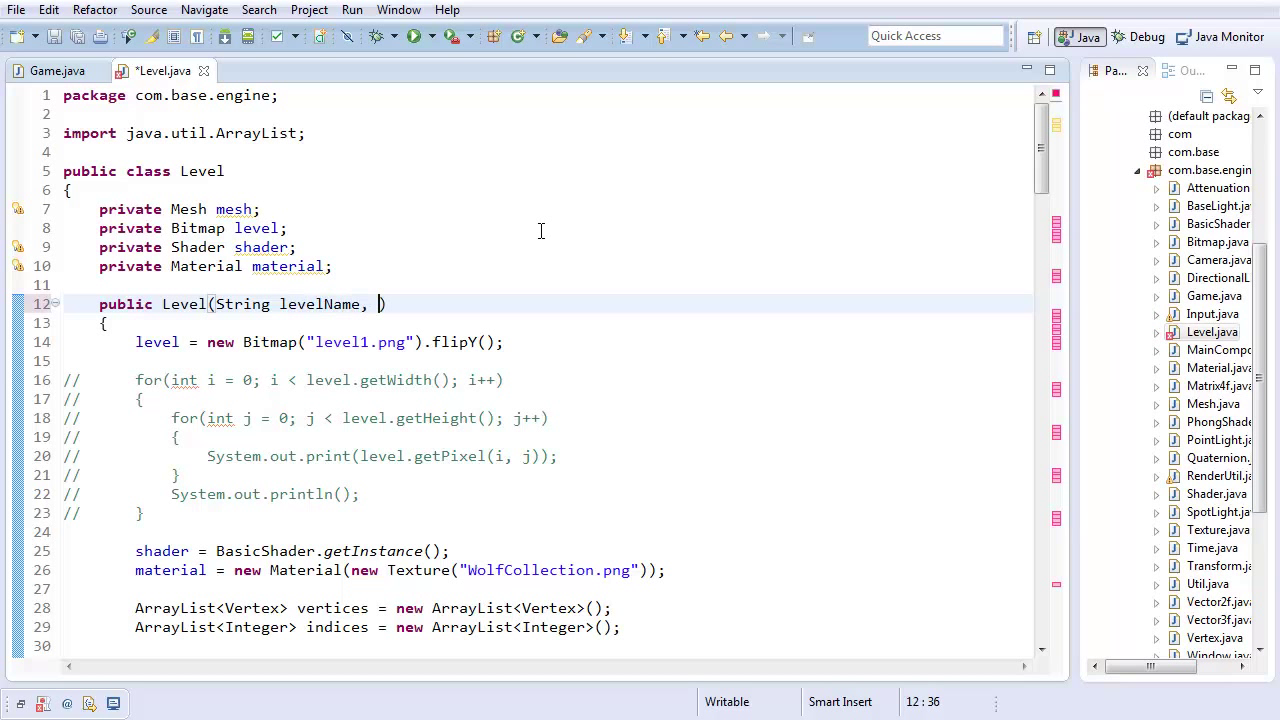
pyautogui.write('String textu')
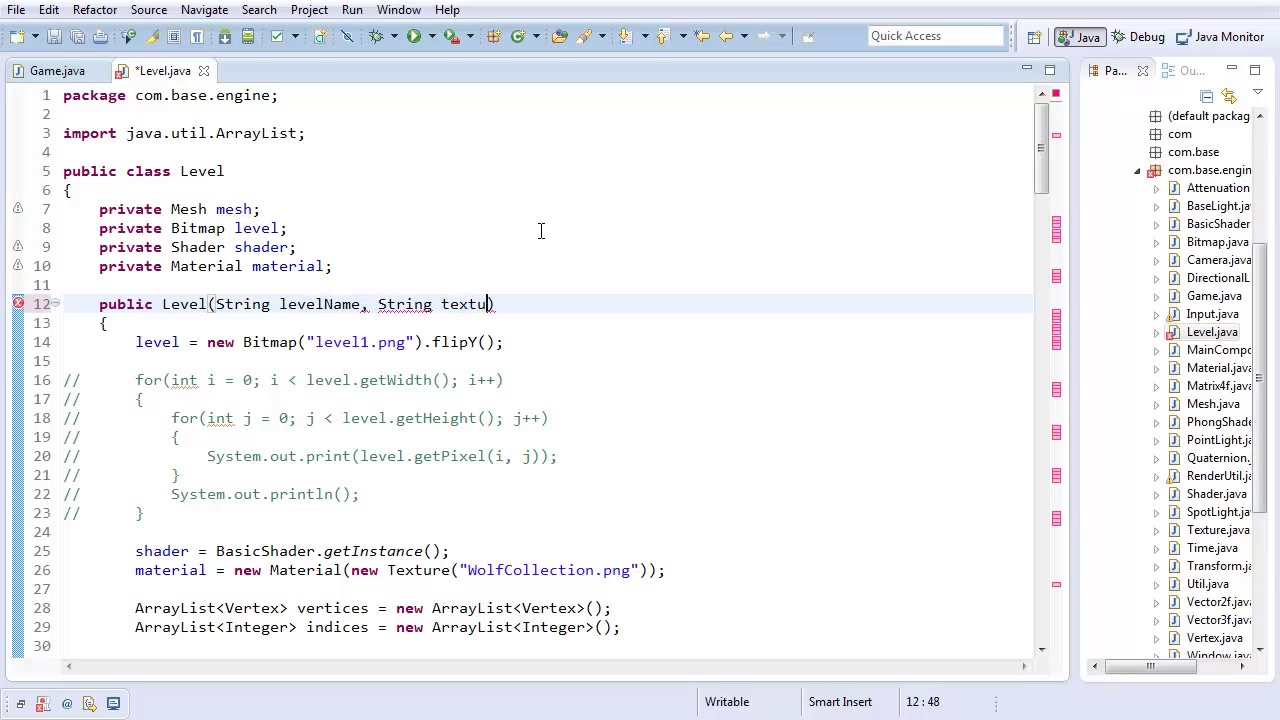
pyautogui.write('reName)')
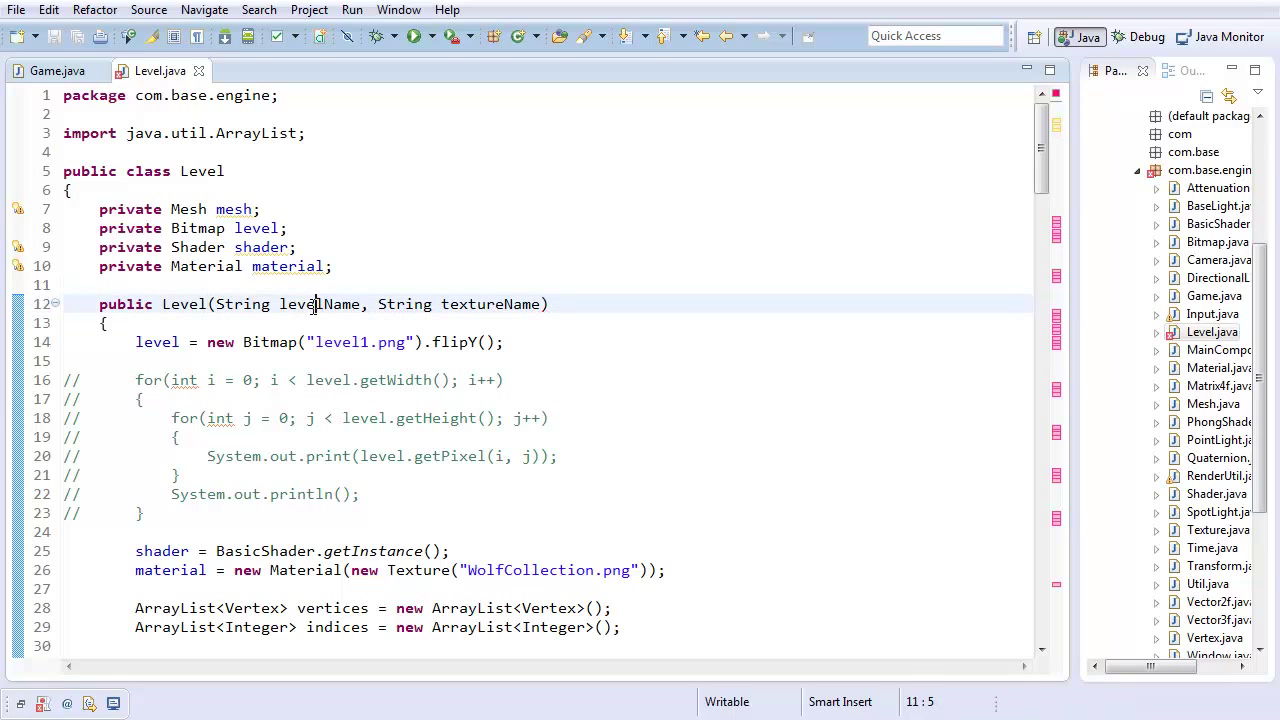
pyautogui.write('levelName')
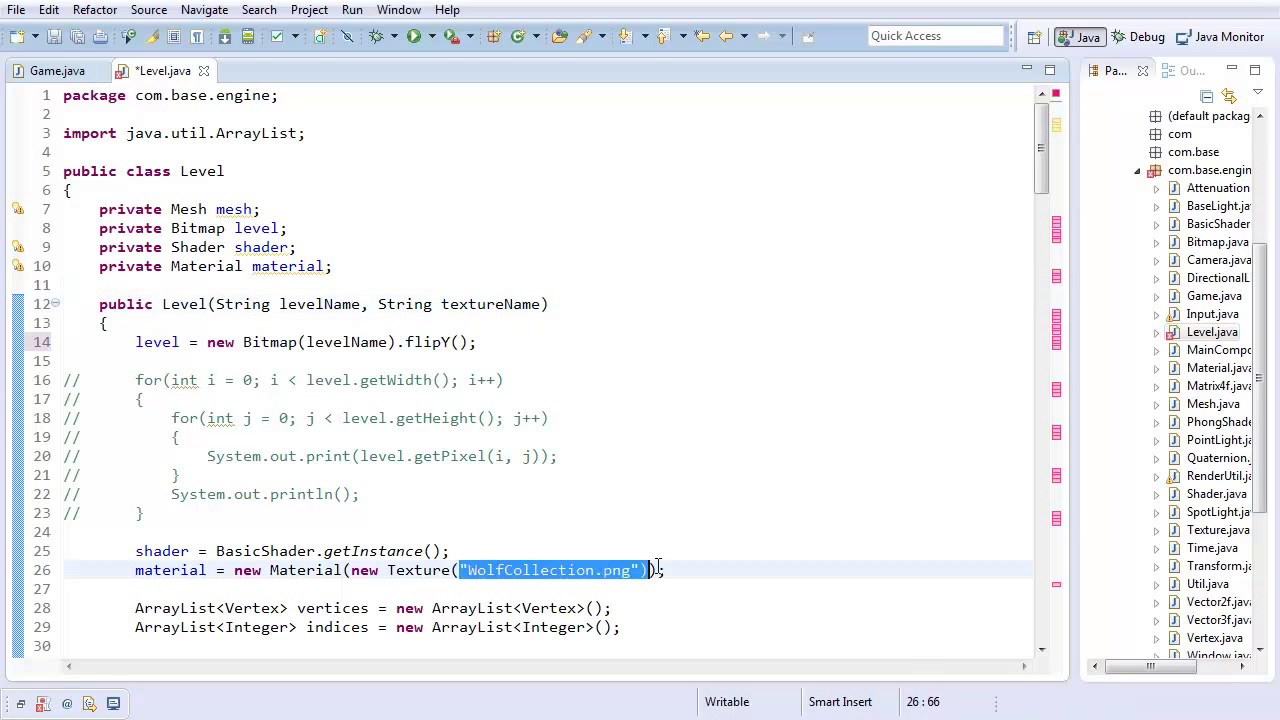
pyautogui.write('textureName')
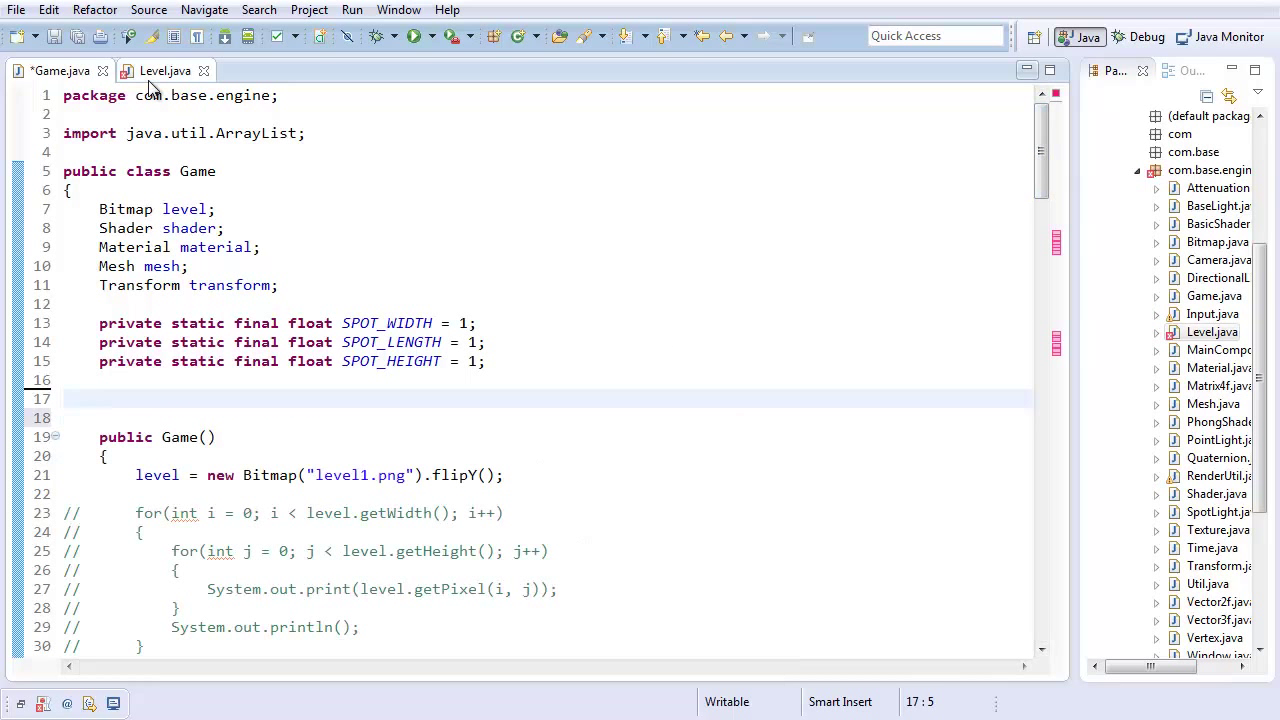
# Move the SPOT_* constants from Game.java to above Level's fields.
pyautogui.click(164, 72)
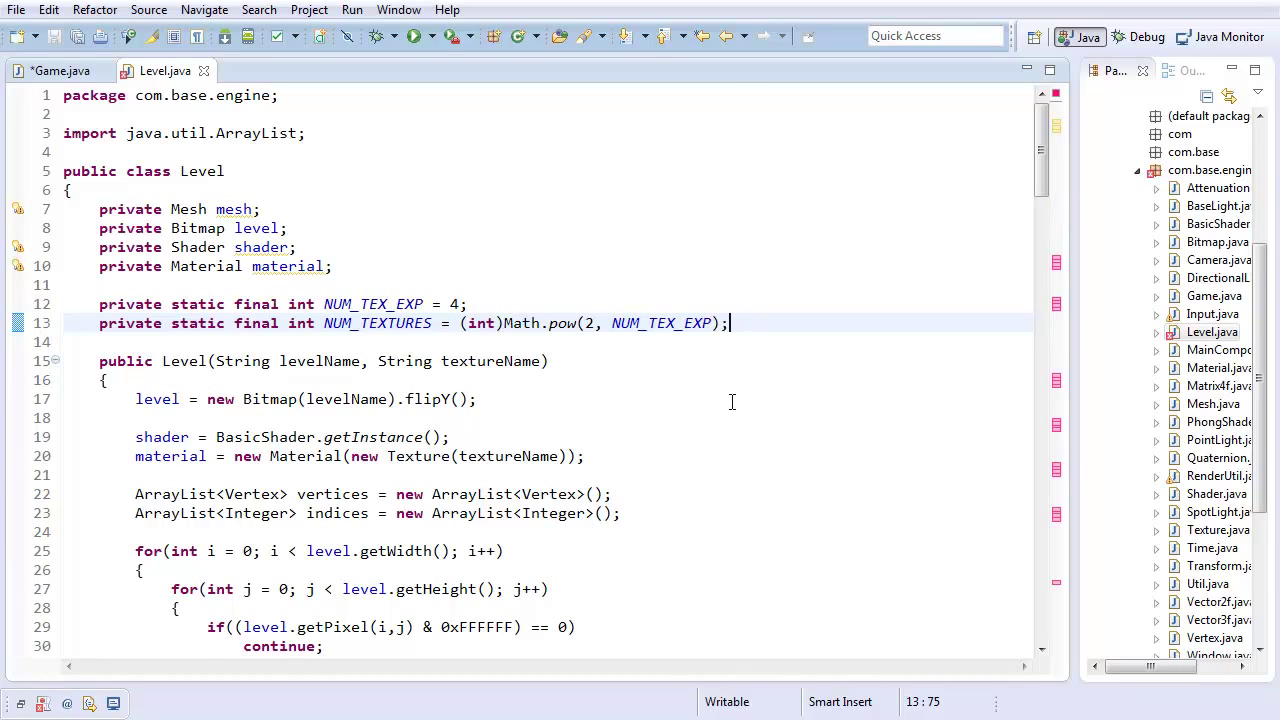
pyautogui.scroll(-3)
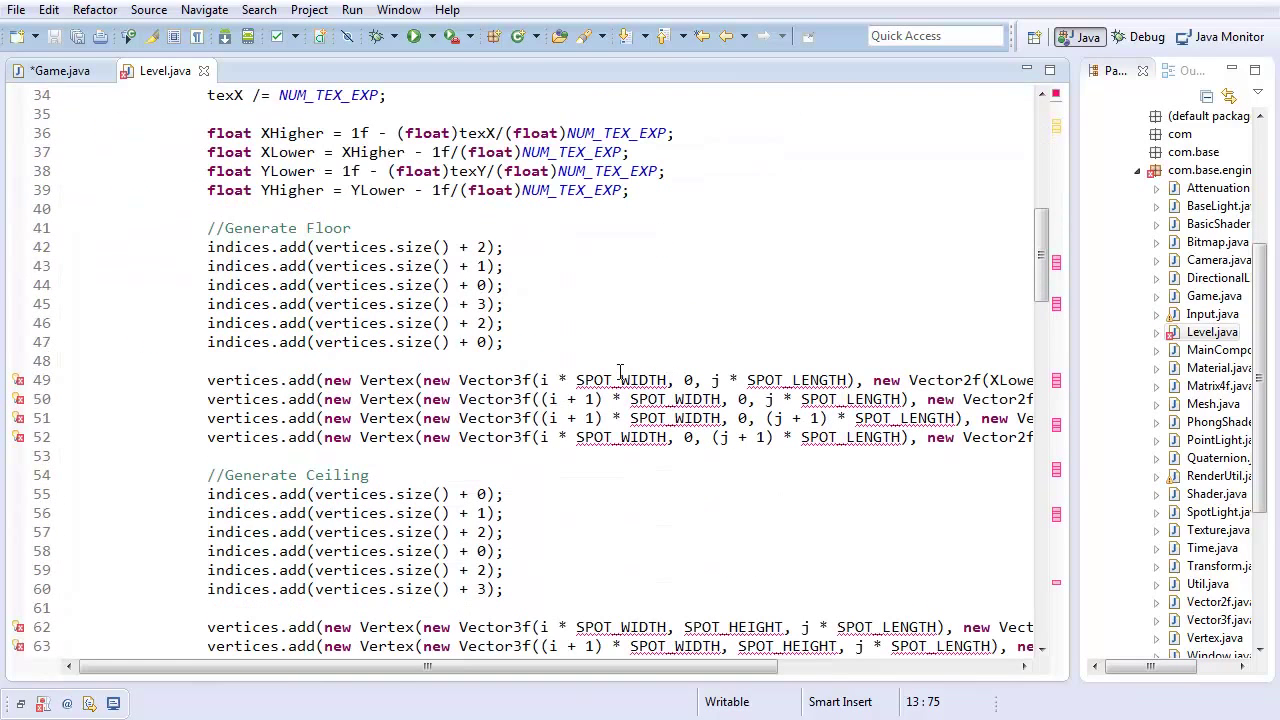
pyautogui.click(56, 70)
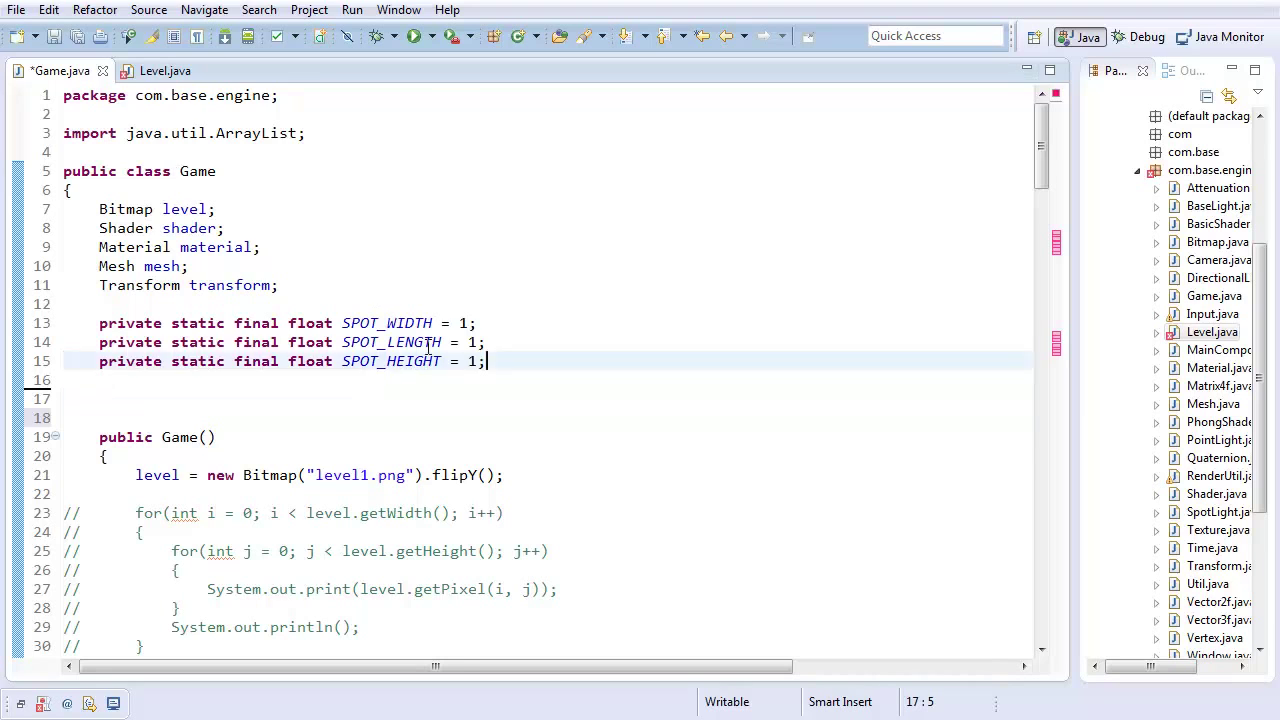
pyautogui.click(164, 72)
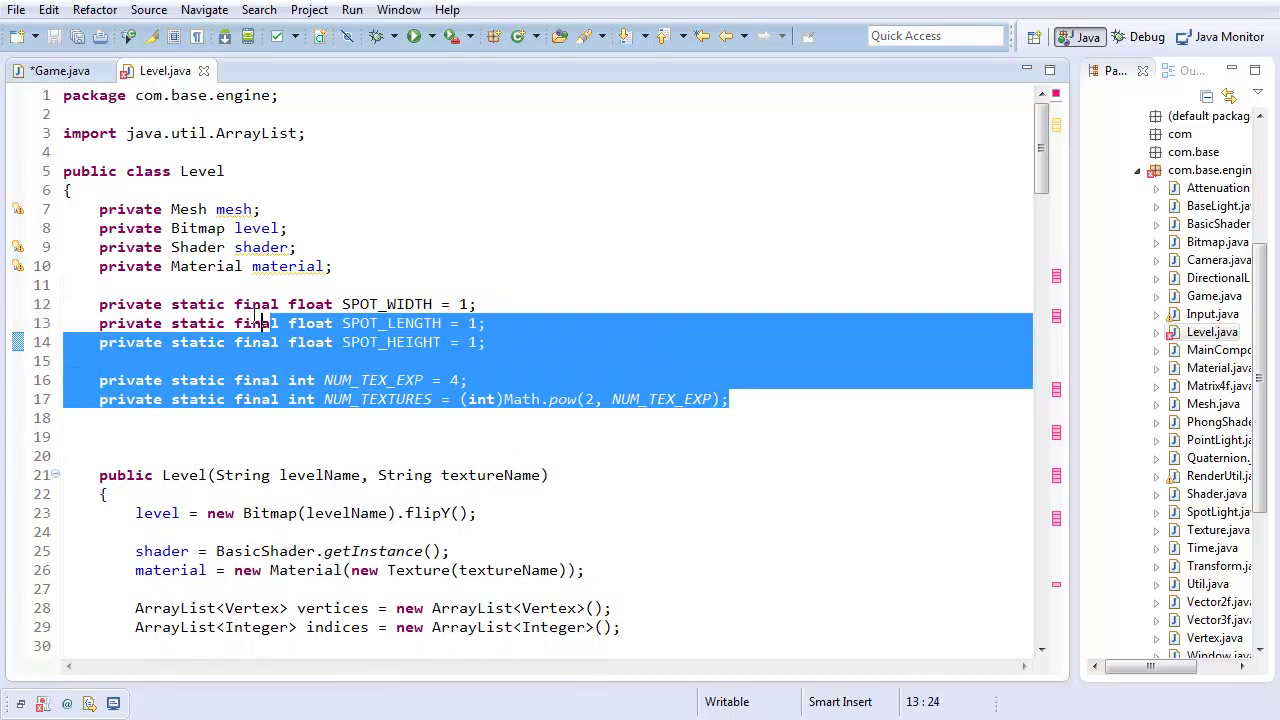
pyautogui.press('Delete')
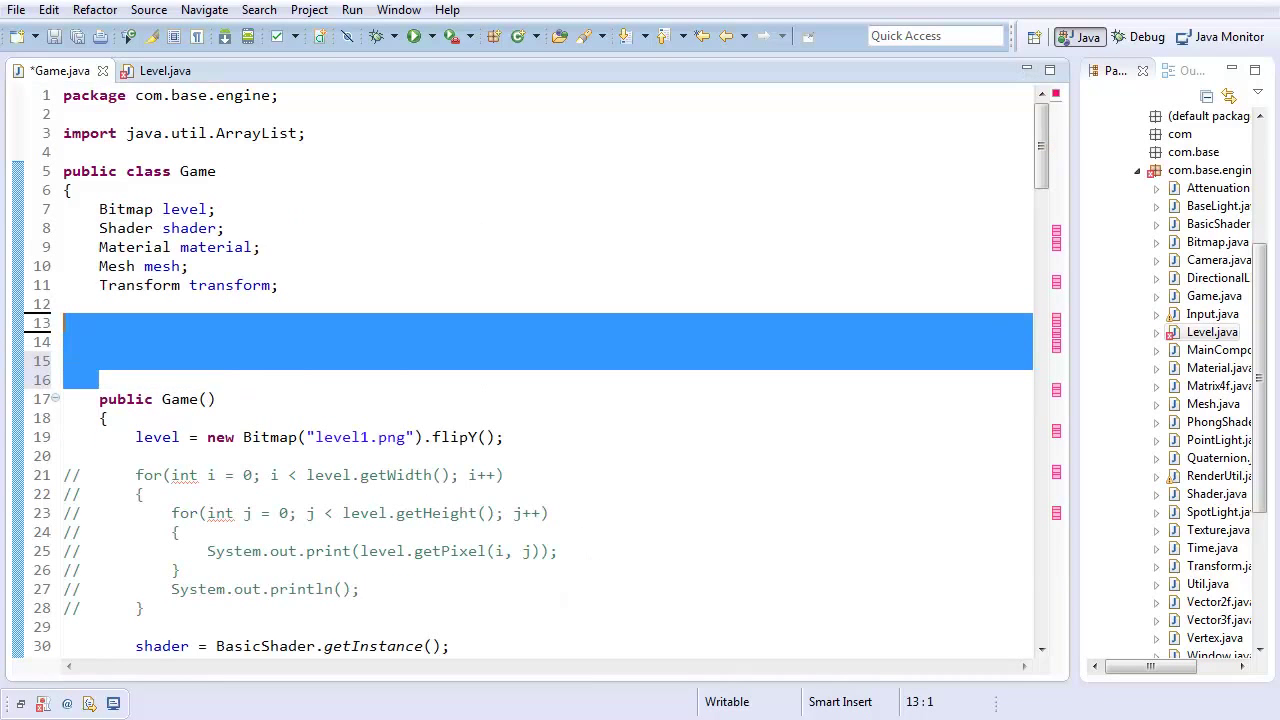
# Add a private Transform transform field to Level and return to Game.java.
pyautogui.click(160, 70)
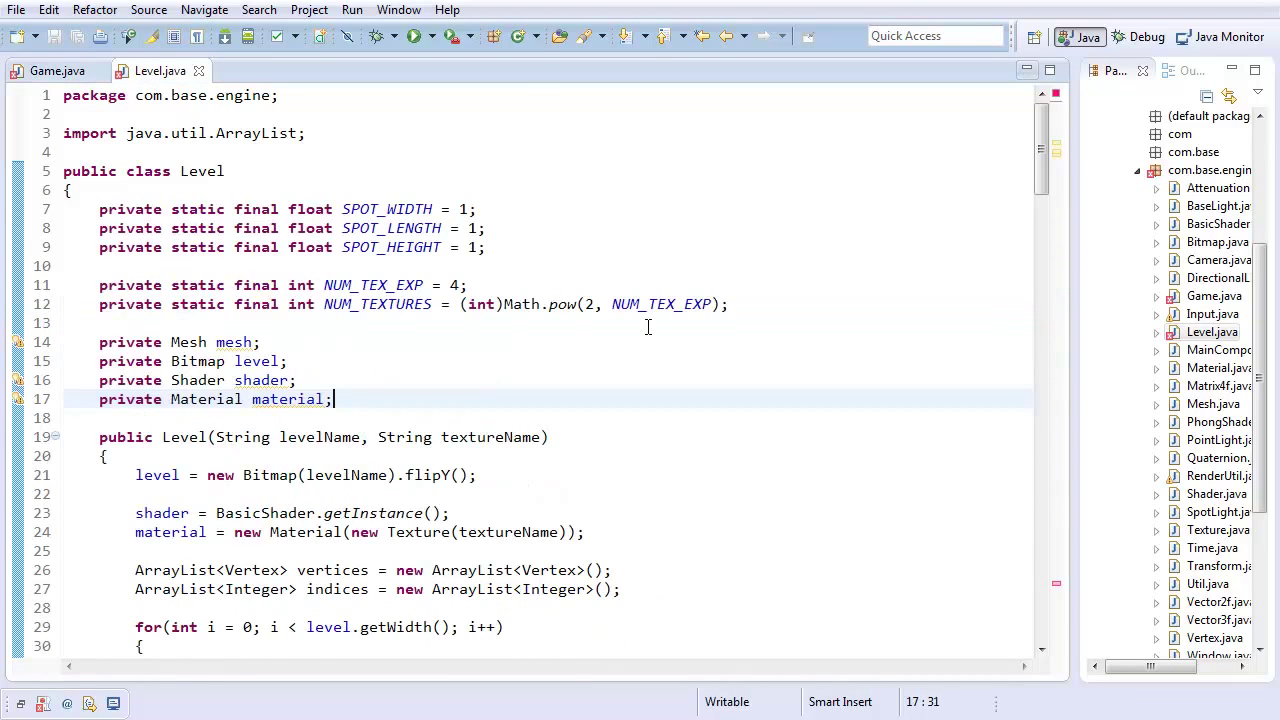
pyautogui.scroll(-3)
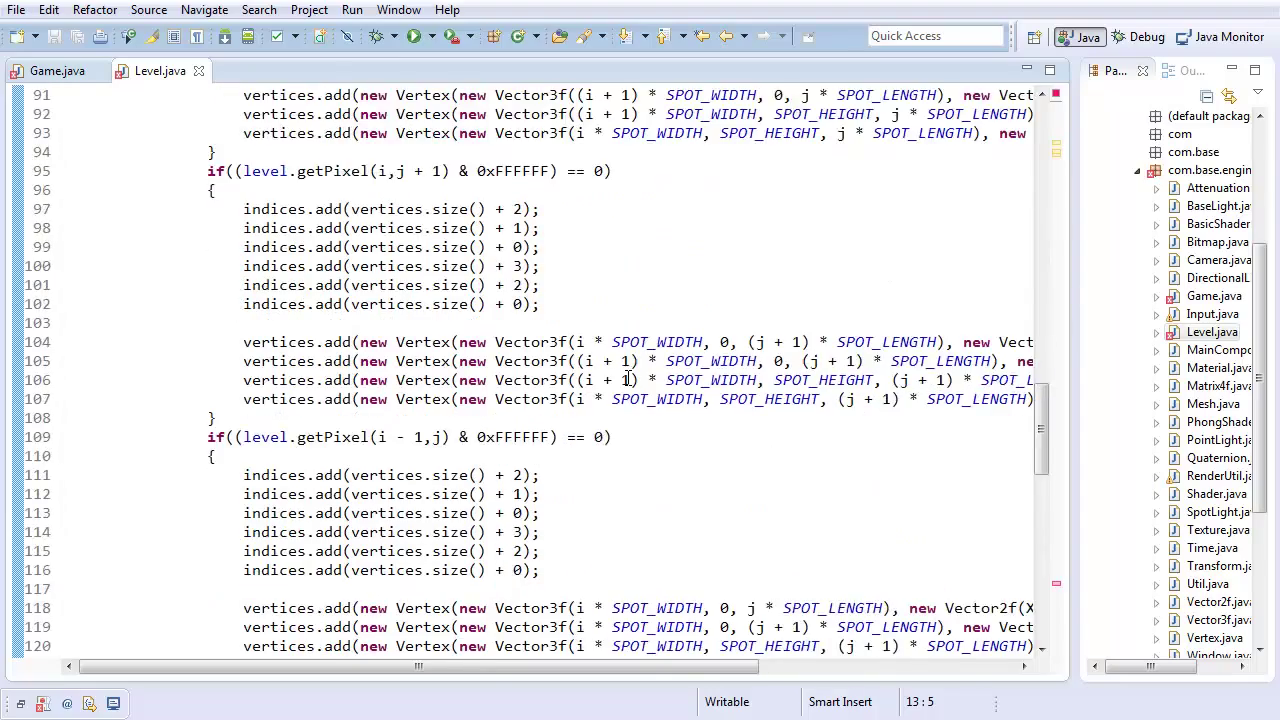
pyautogui.scroll(-3)
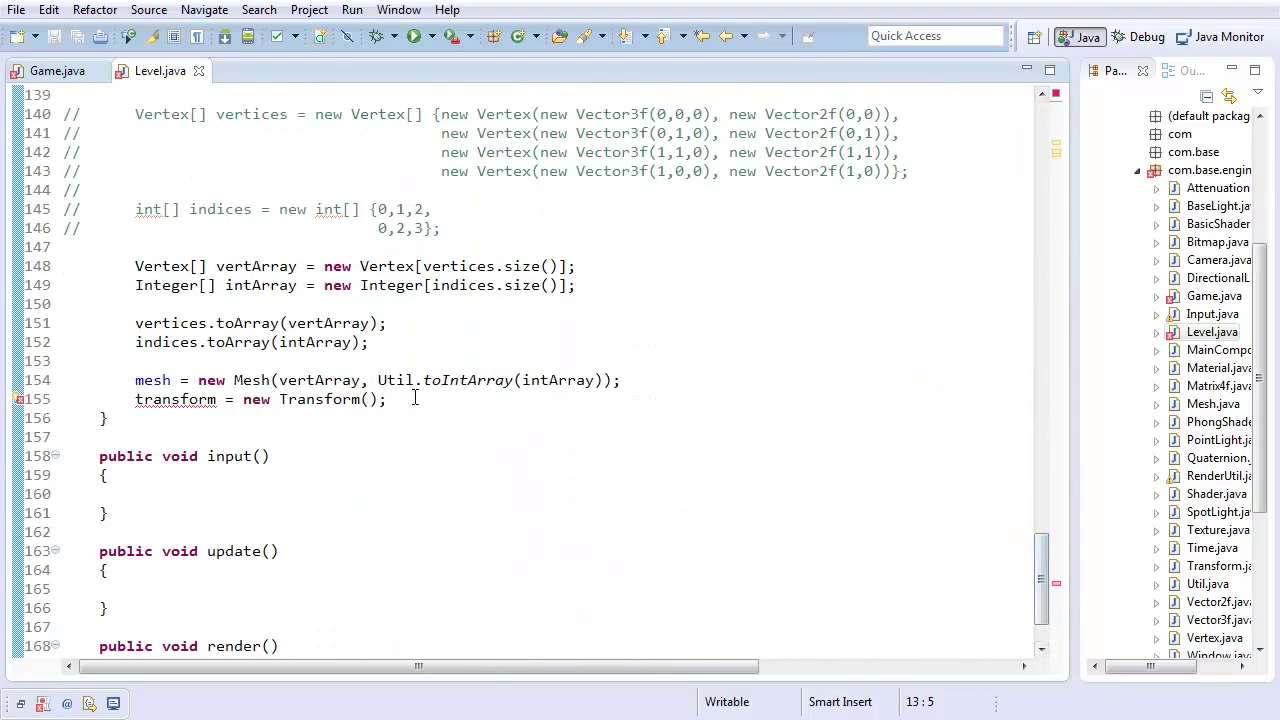
pyautogui.scroll(3)
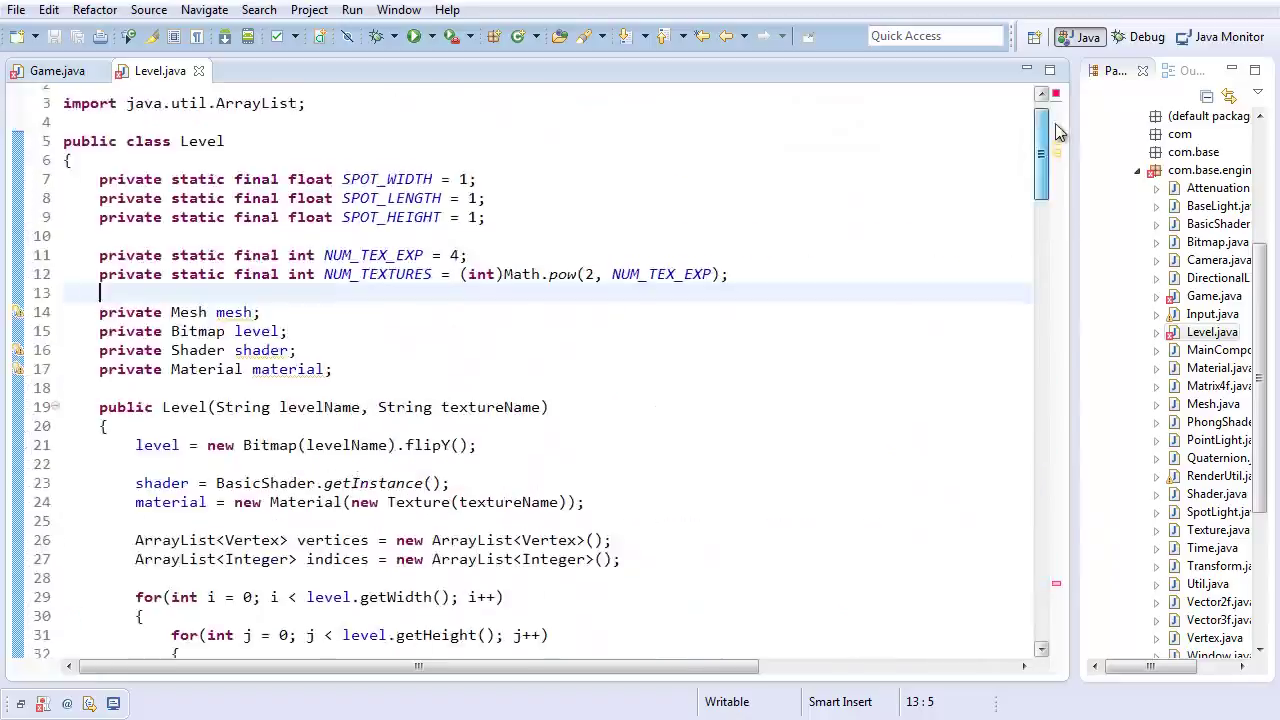
pyautogui.write('[r')
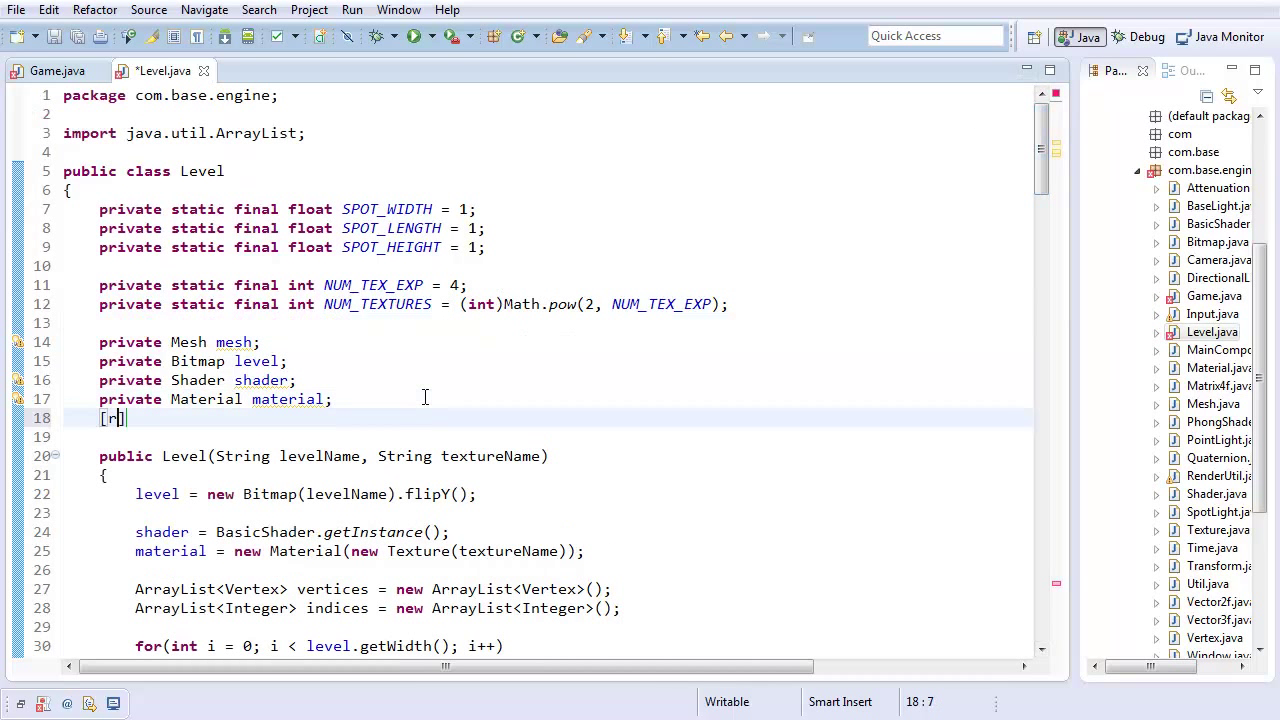
pyautogui.write('private Transform t')
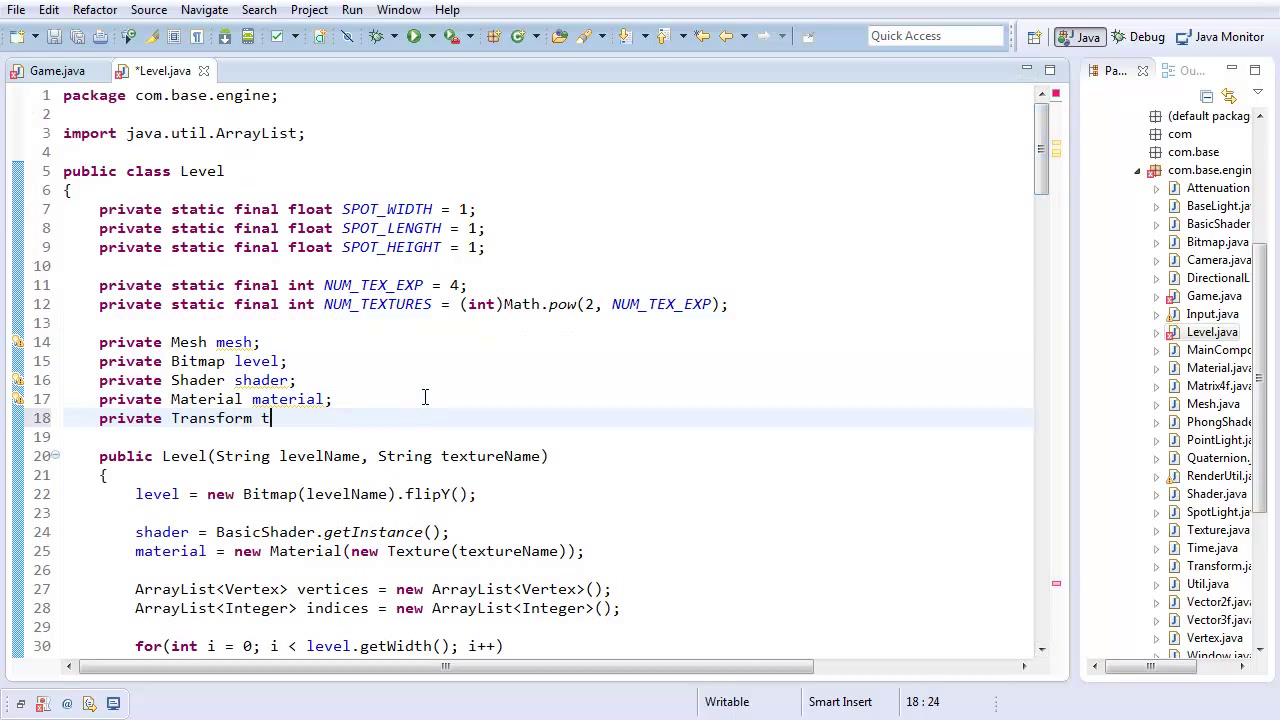
pyautogui.write('ransform;')
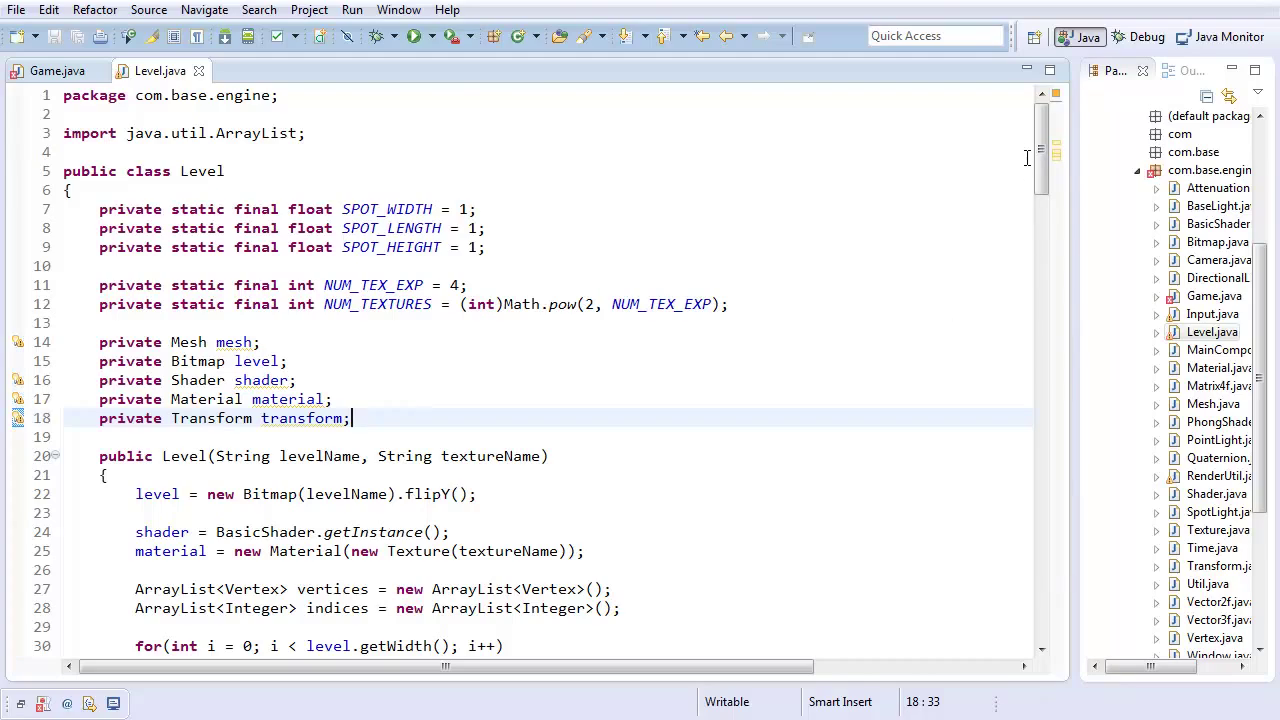
pyautogui.scroll(-3)
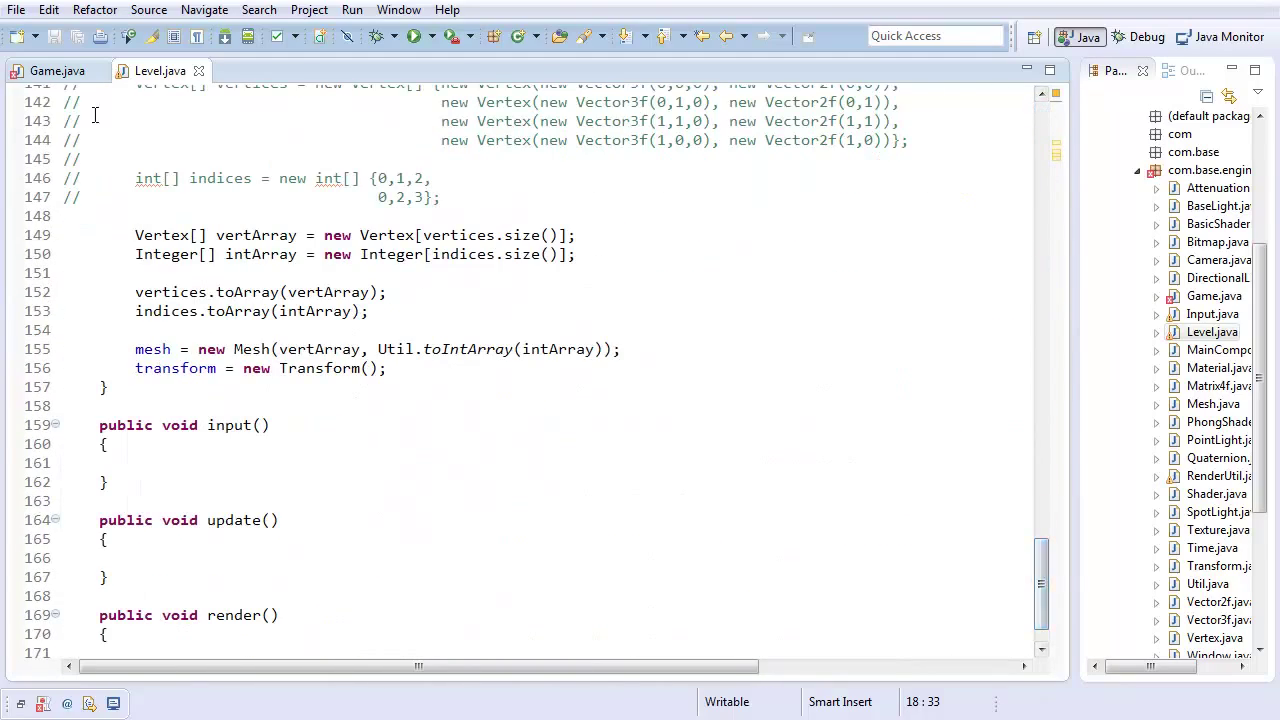
pyautogui.click(56, 72)
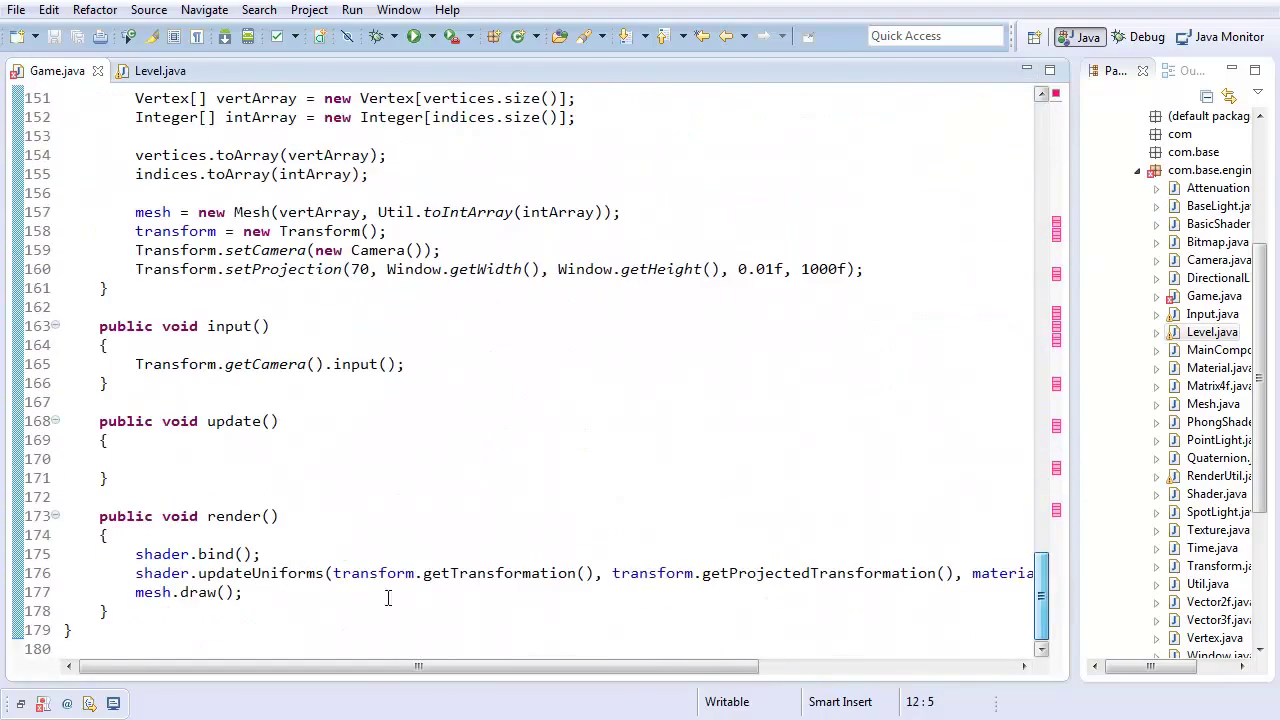
# Strip Game.java to camera/projection setup, camera input and empty update and render methods.
pyautogui.moveTo(160, 572); pyautogui.dragTo(242, 592)
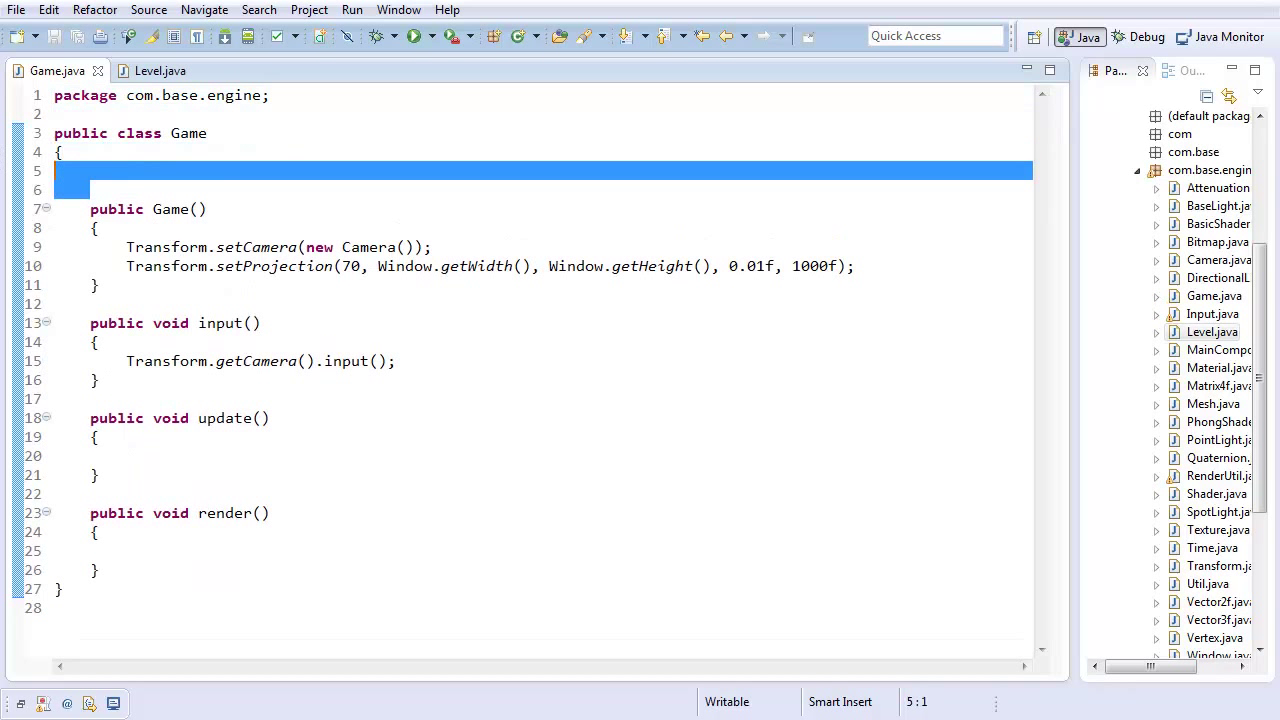
pyautogui.press('Delete')
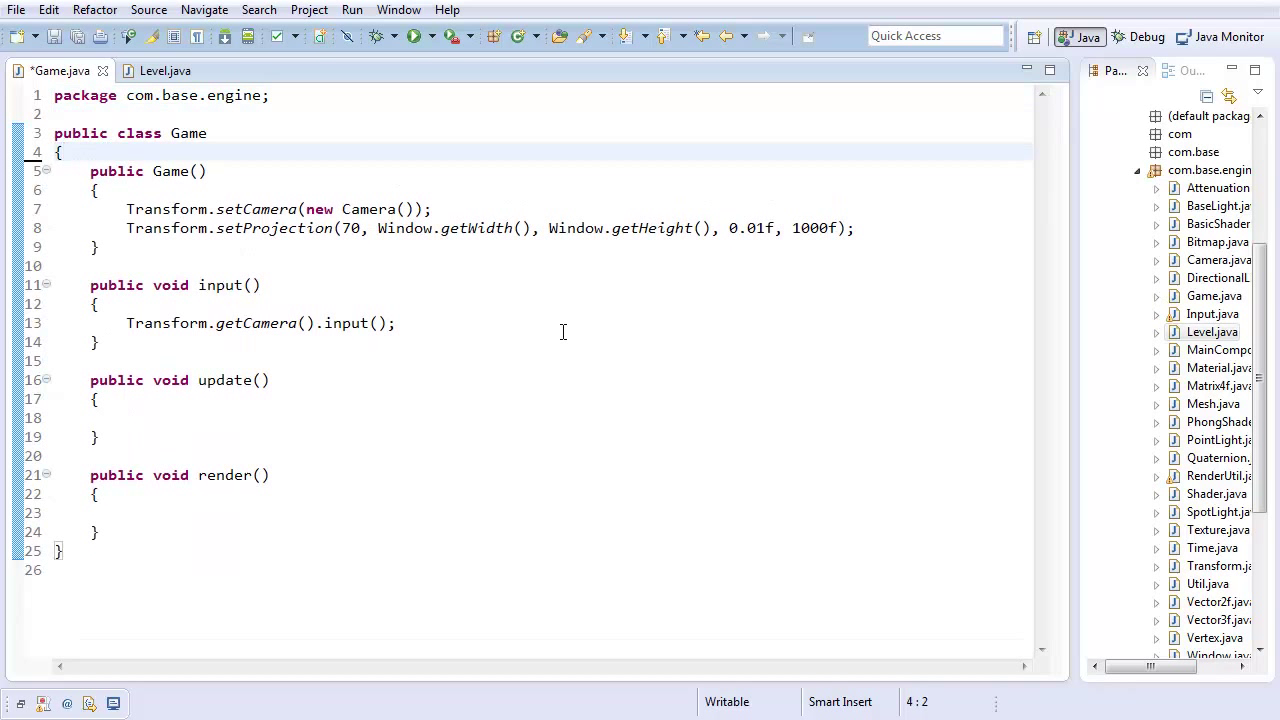
pyautogui.moveTo(668, 190)
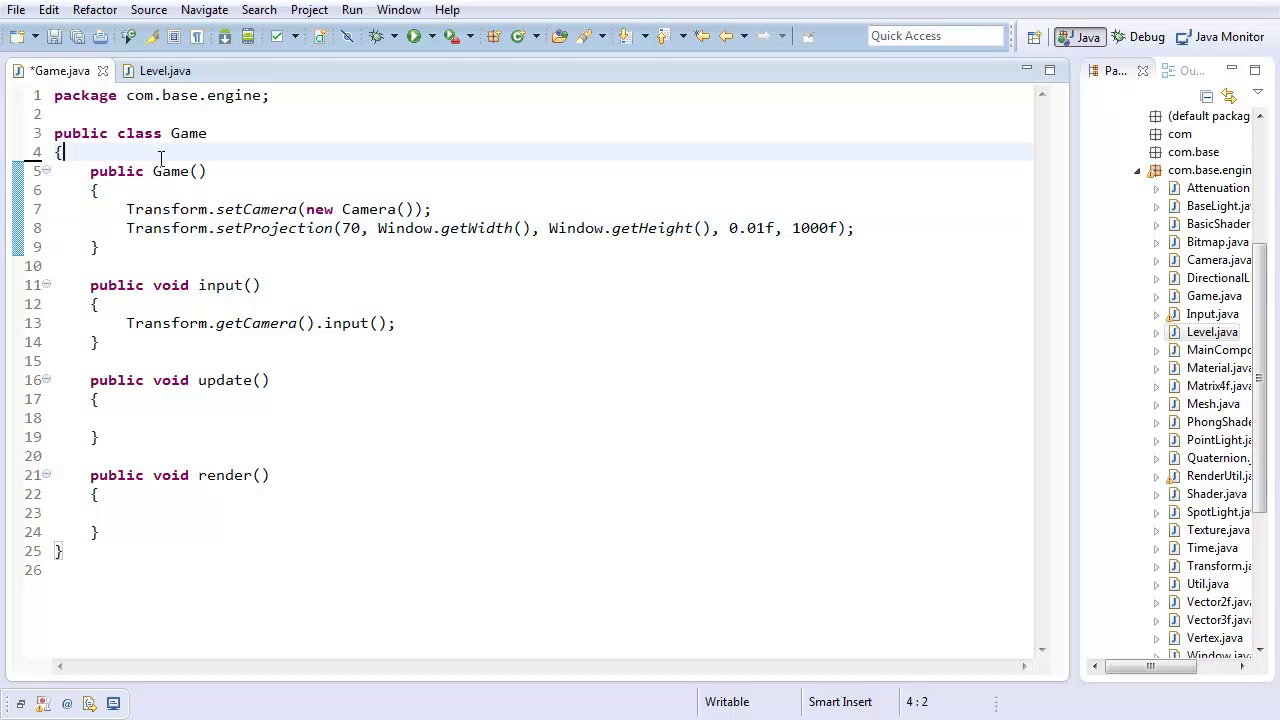
# Add a private Level field built from level1.png and WolfCollection.png.
pyautogui.write('privt')
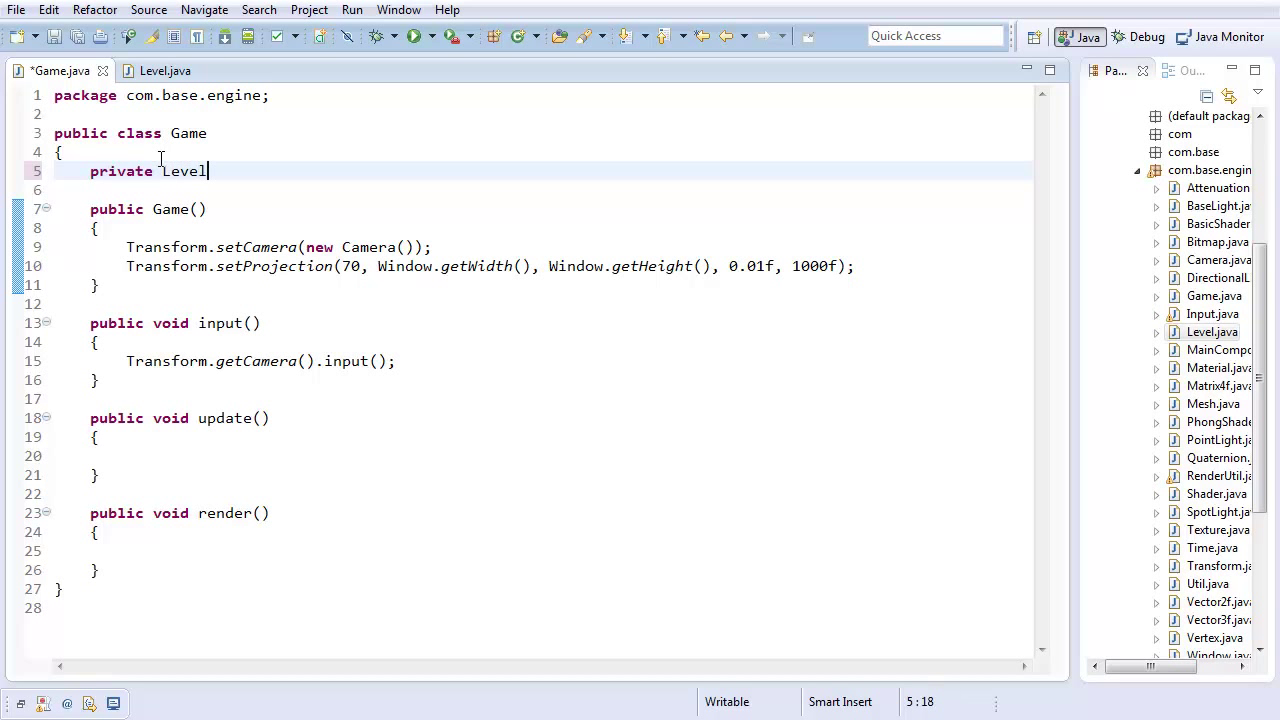
pyautogui.write('level;')
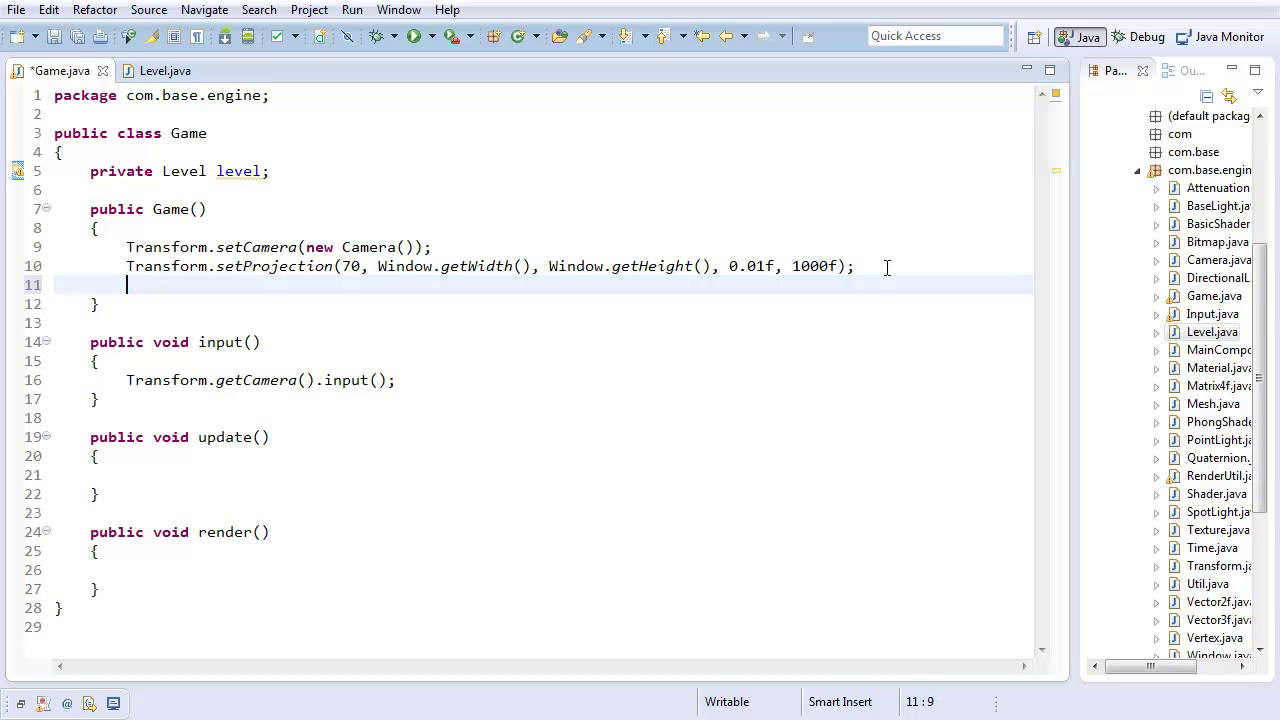
pyautogui.write('level = new Level("level.pn')
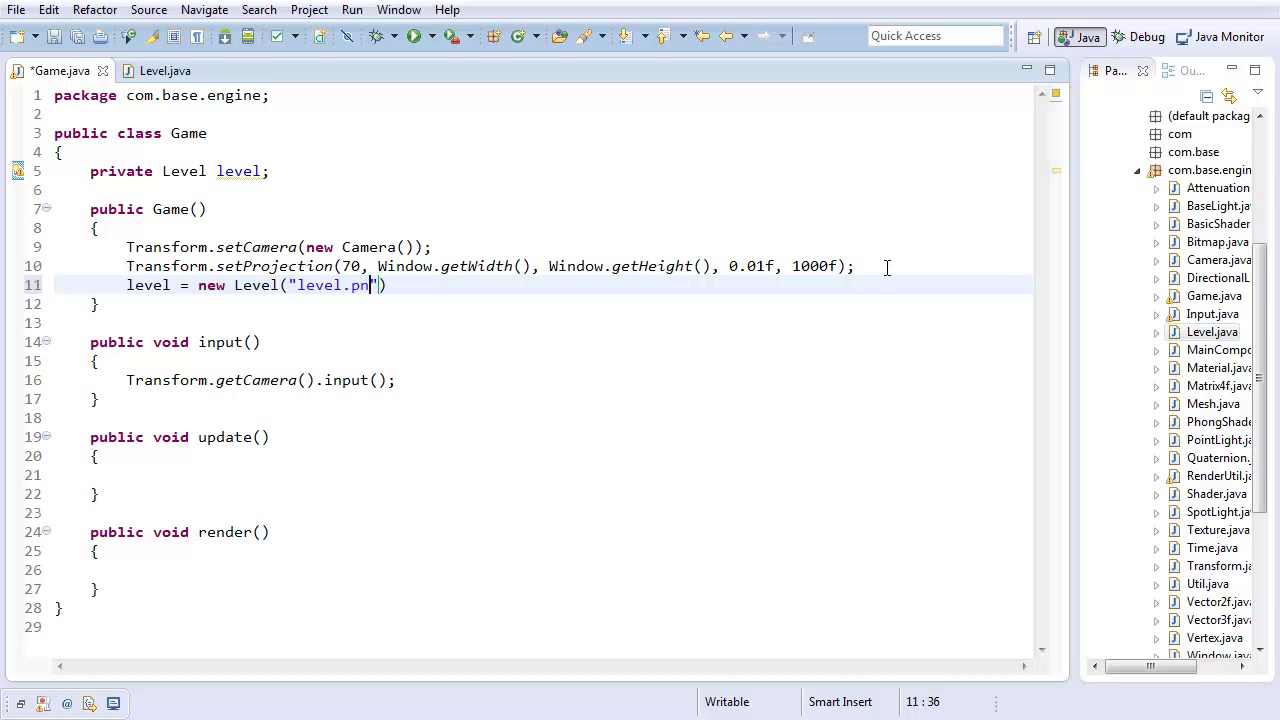
pyautogui.write('1g')
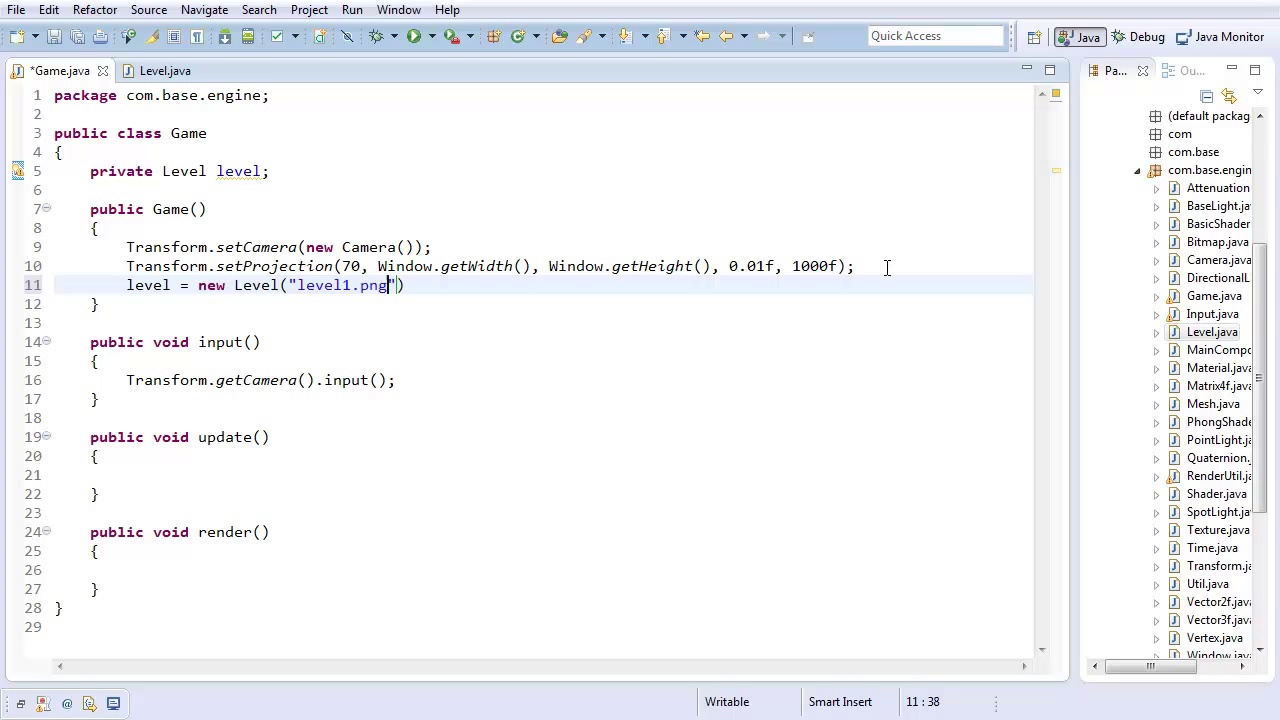
pyautogui.write(', "w')
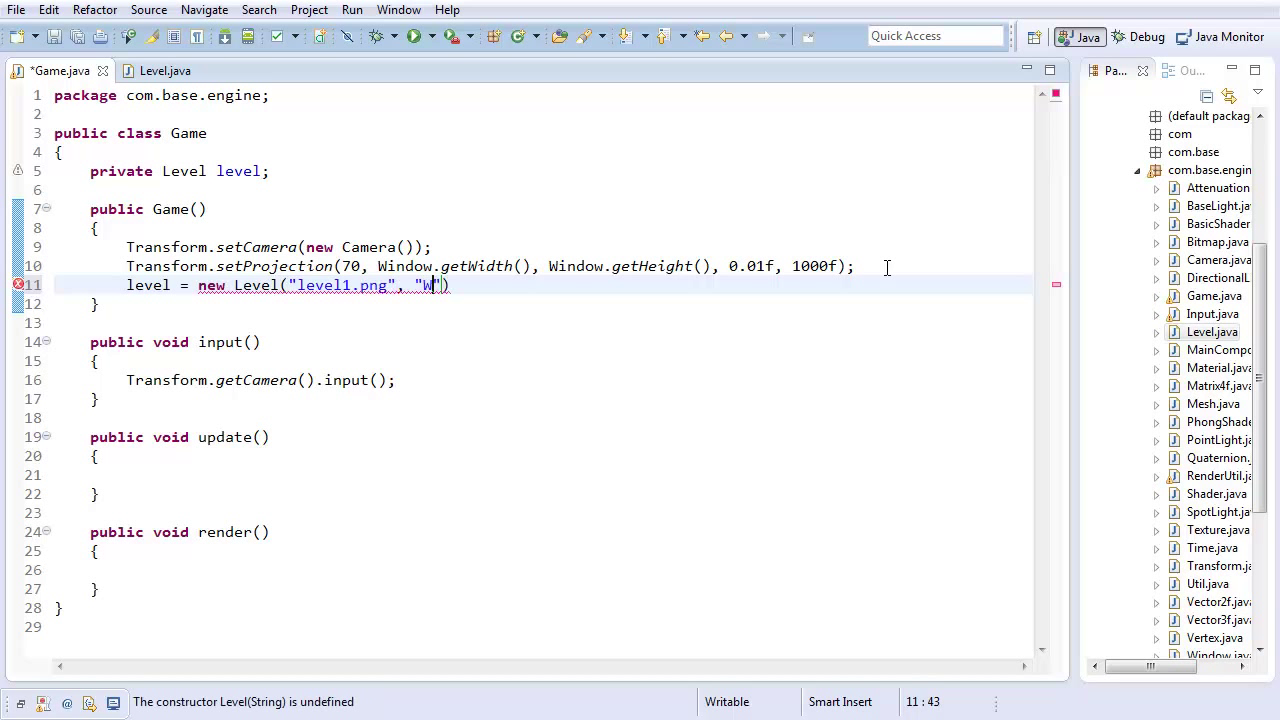
pyautogui.write('olfCollection.png')
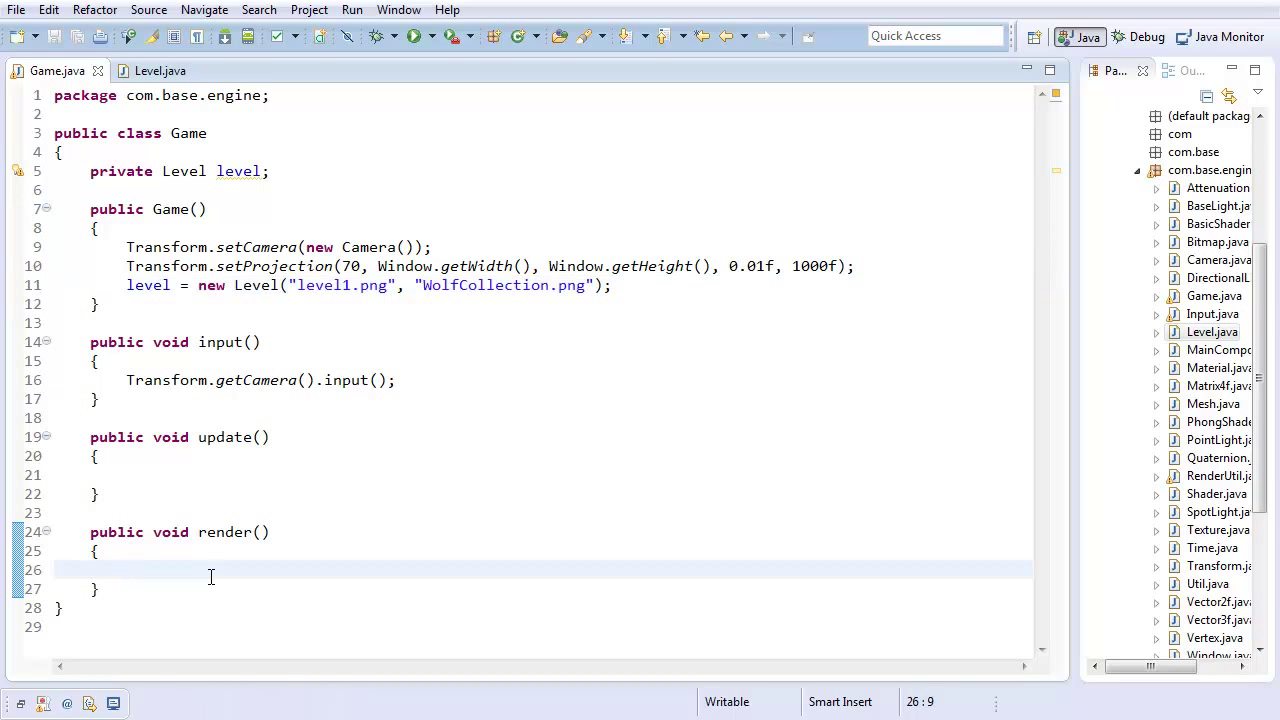
# Call level.render() inside Game's render method.
pyautogui.write('level.re')
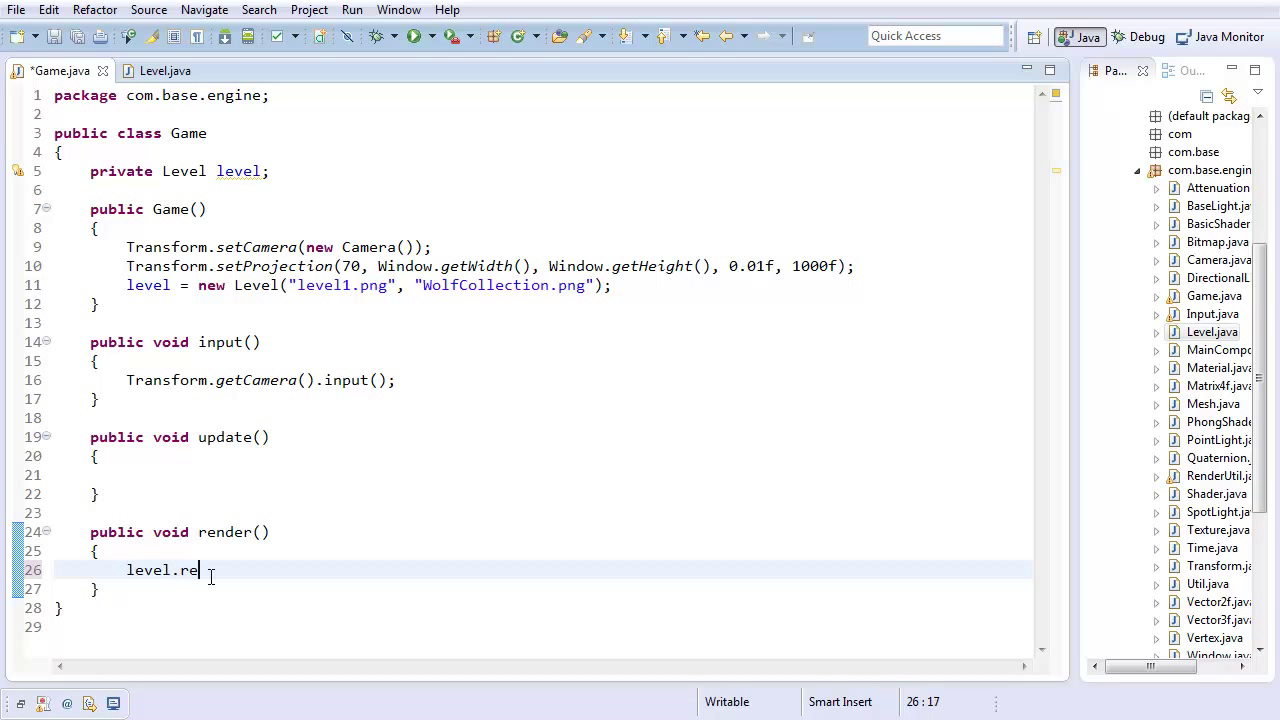
pyautogui.write('nder();')
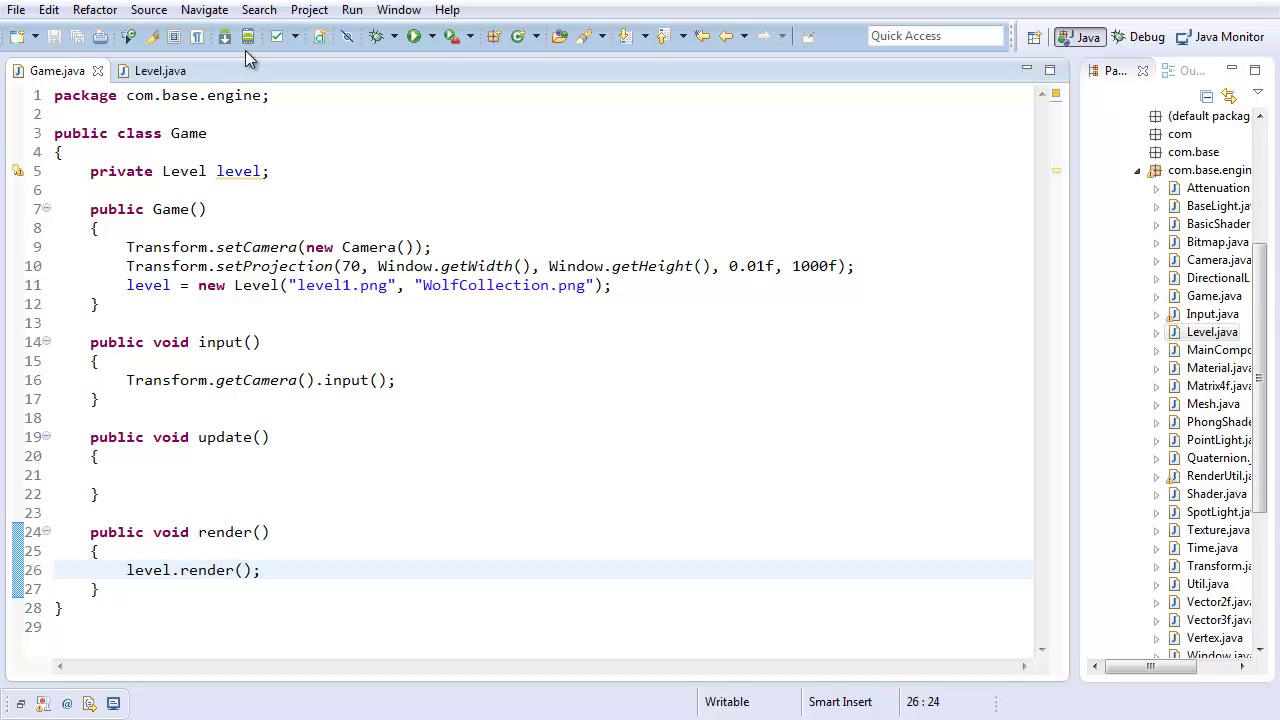
# Run MainComponent, view the textured stone maze, then close the game window.
pyautogui.click(412, 36)
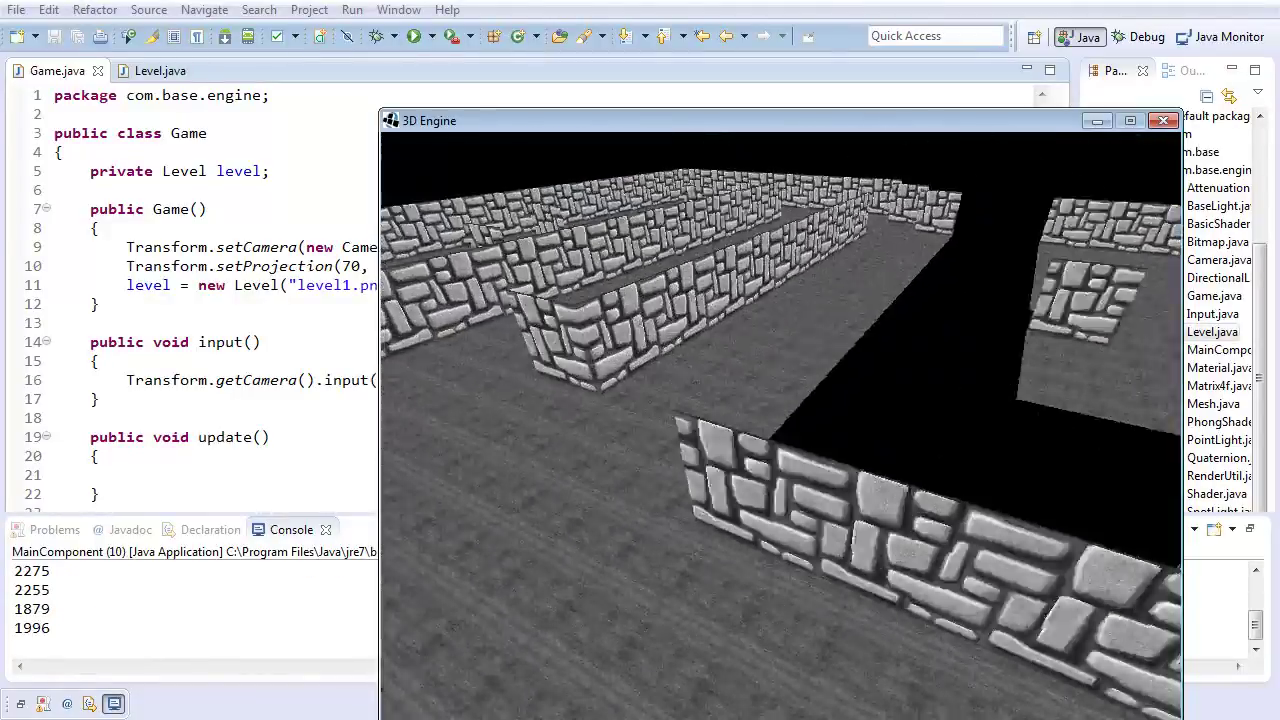
pyautogui.click(1164, 120)
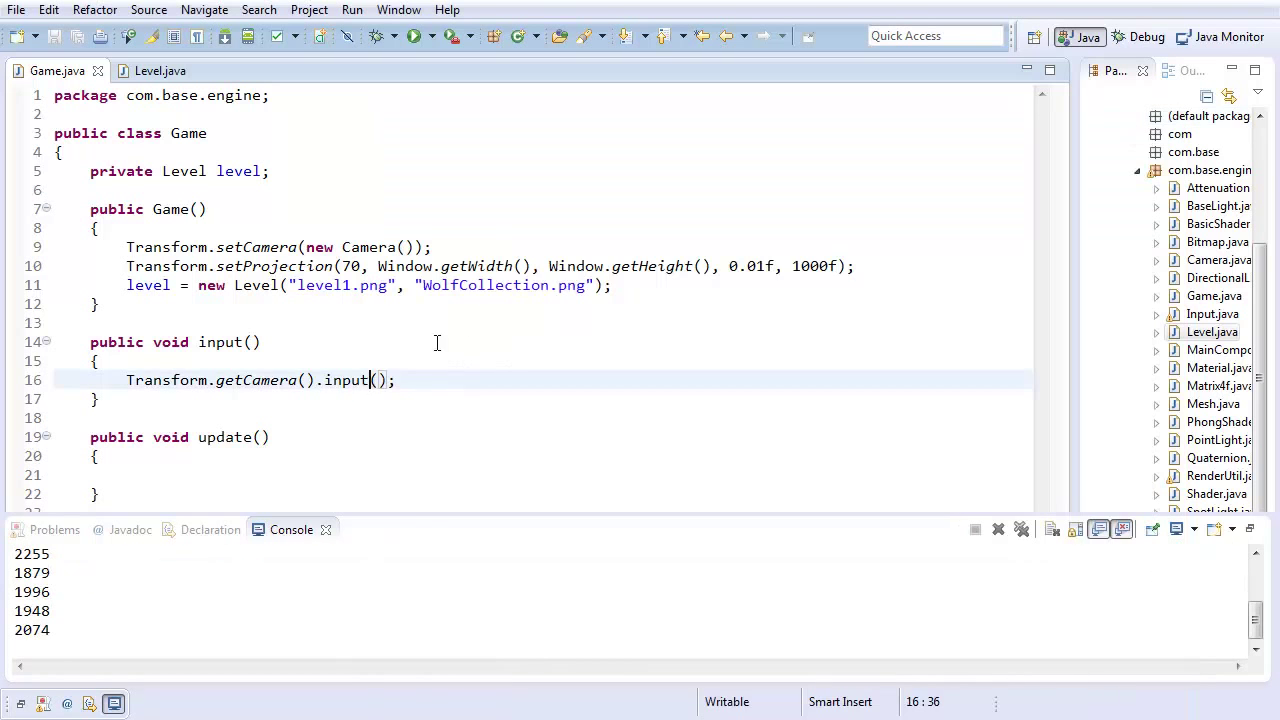
pyautogui.click(476, 284)
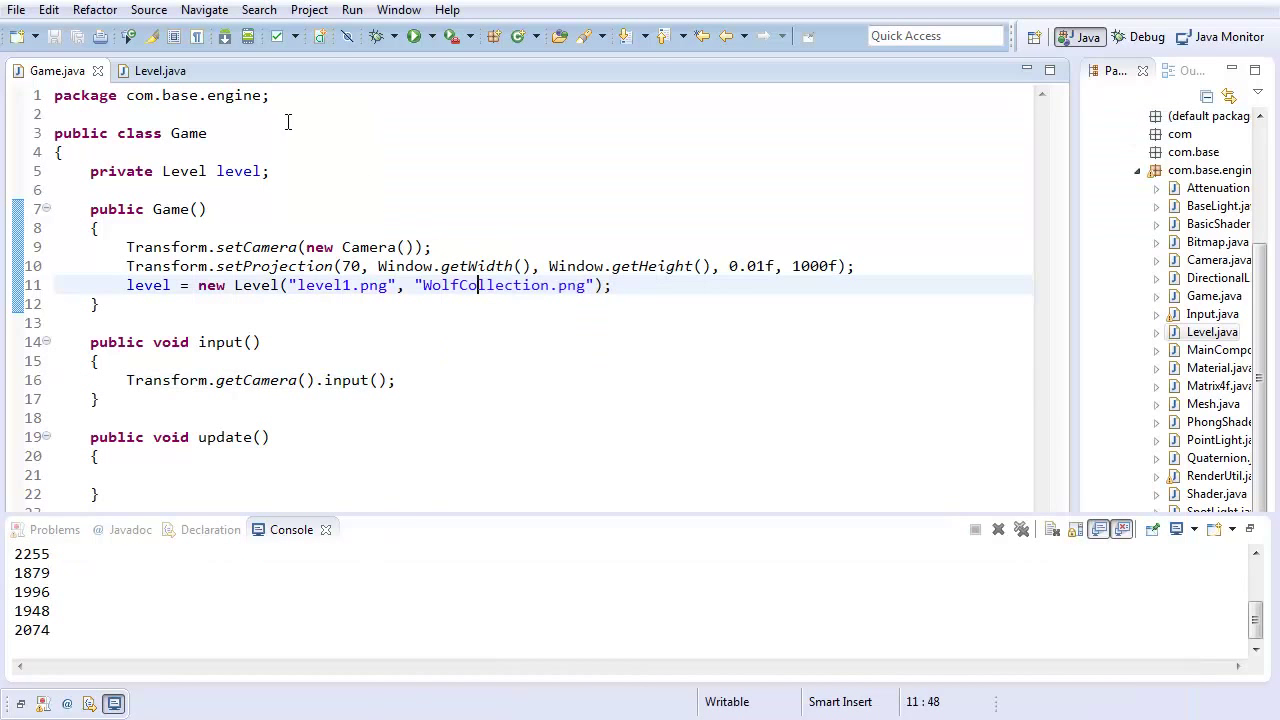
# Add a private void generateLevel() method to Level.
pyautogui.click(160, 70)
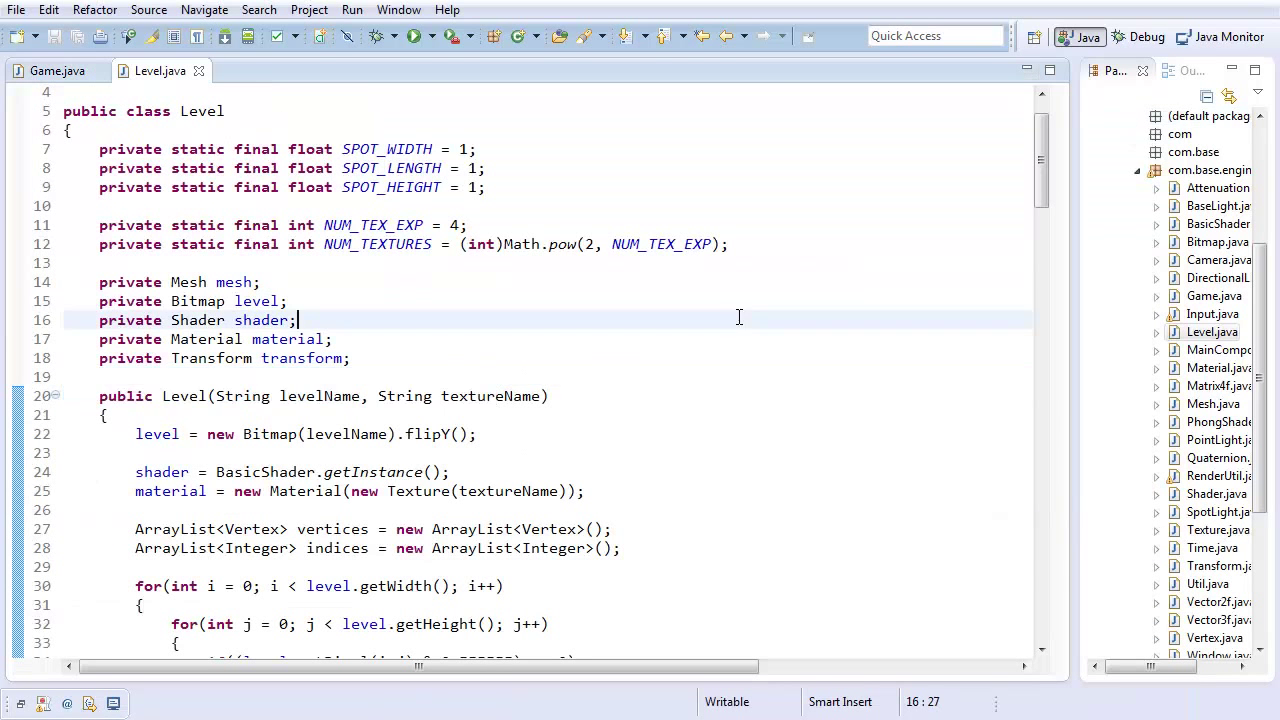
pyautogui.scroll(-3)
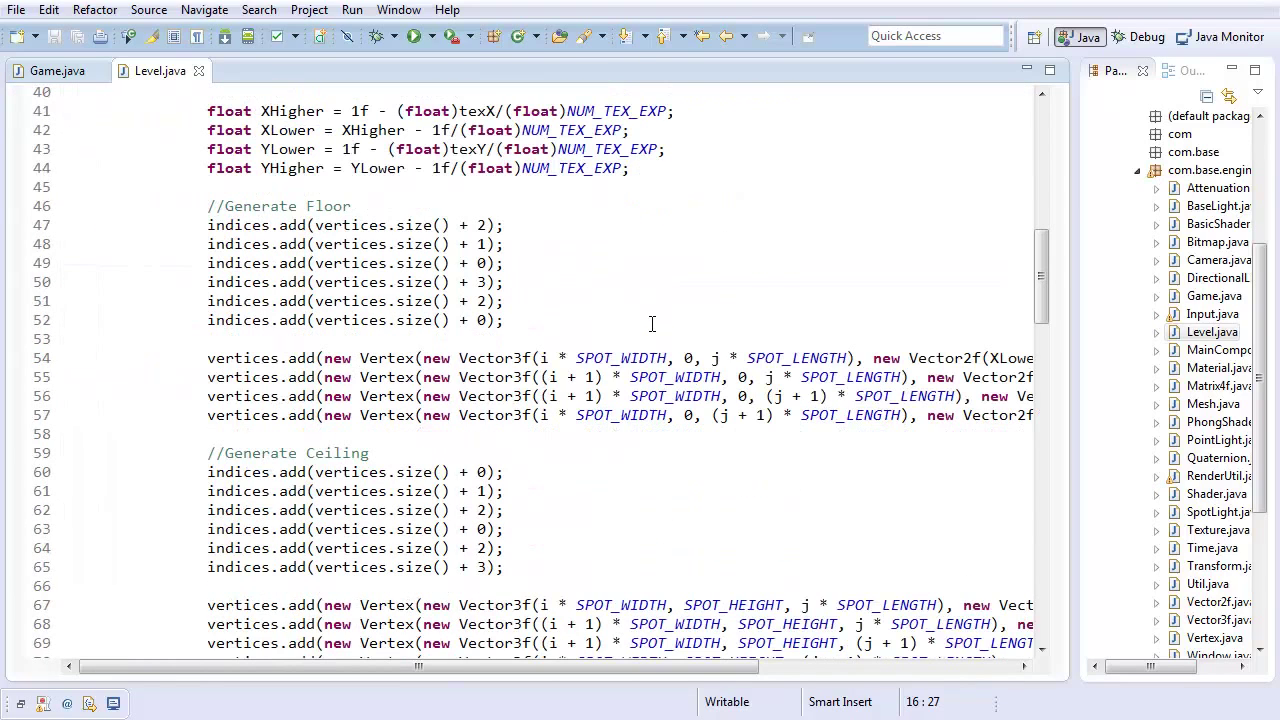
pyautogui.moveTo(576, 324)
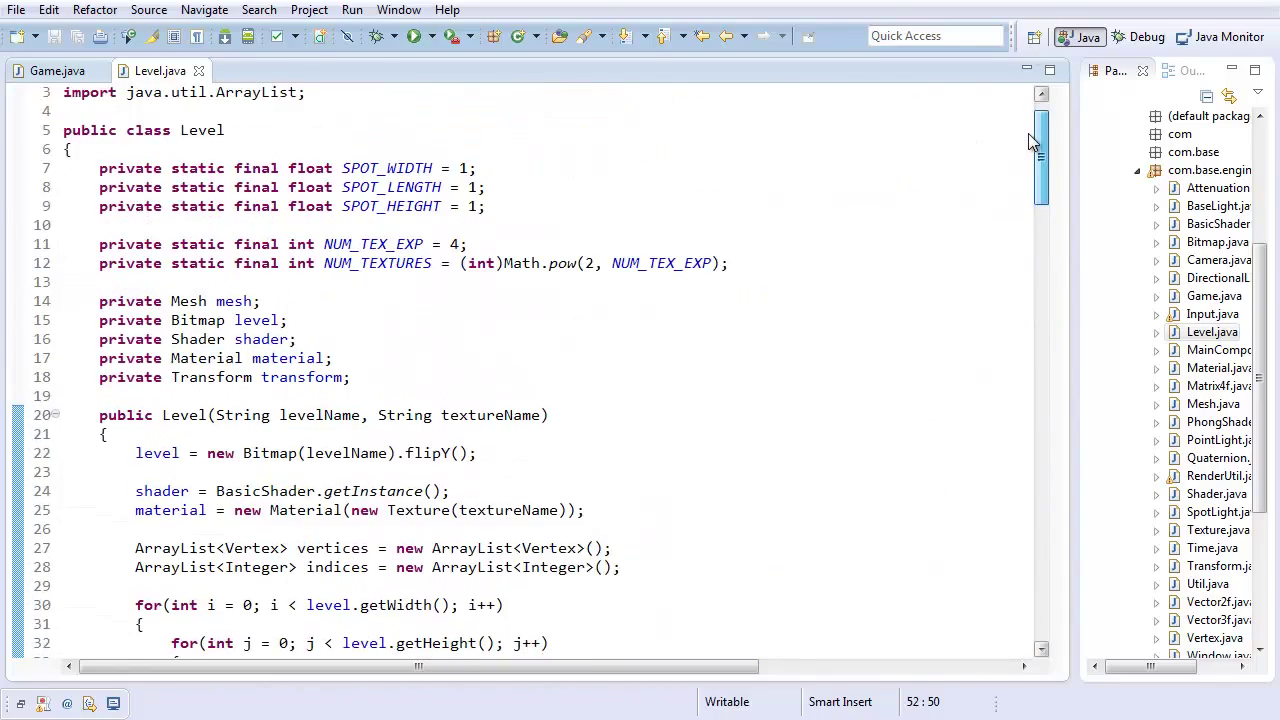
pyautogui.scroll(-3)
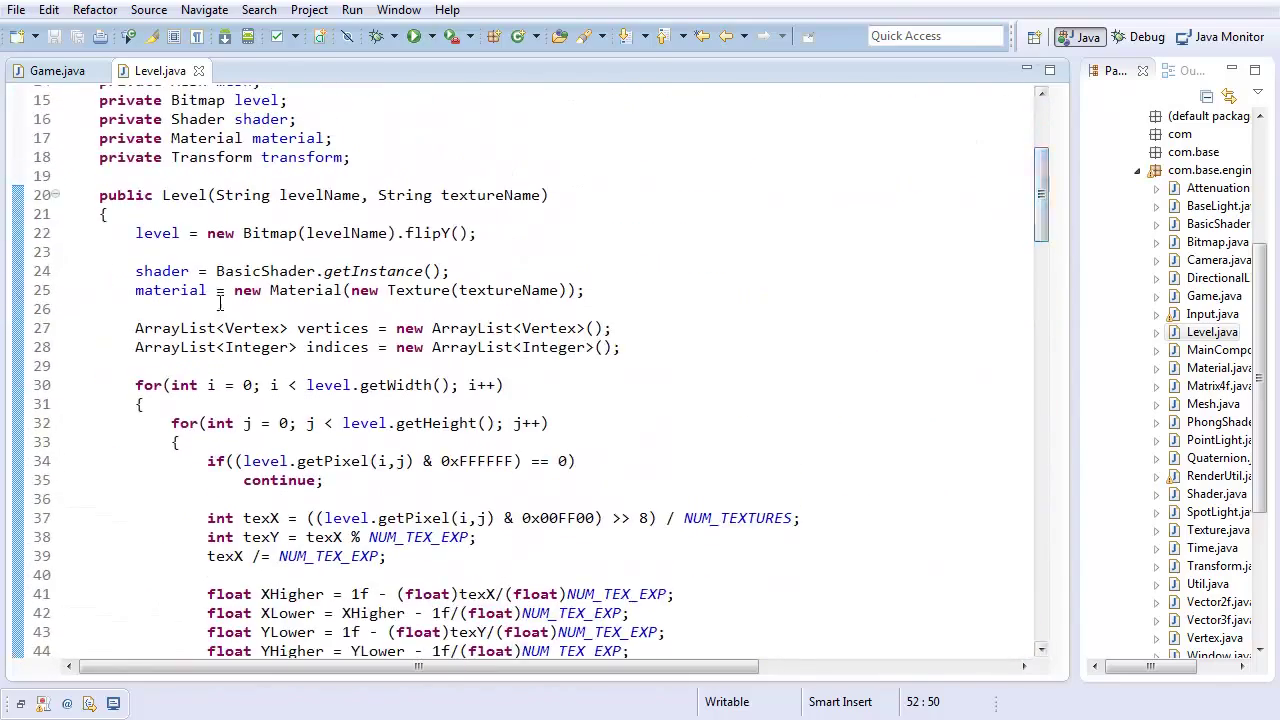
pyautogui.scroll(-3)
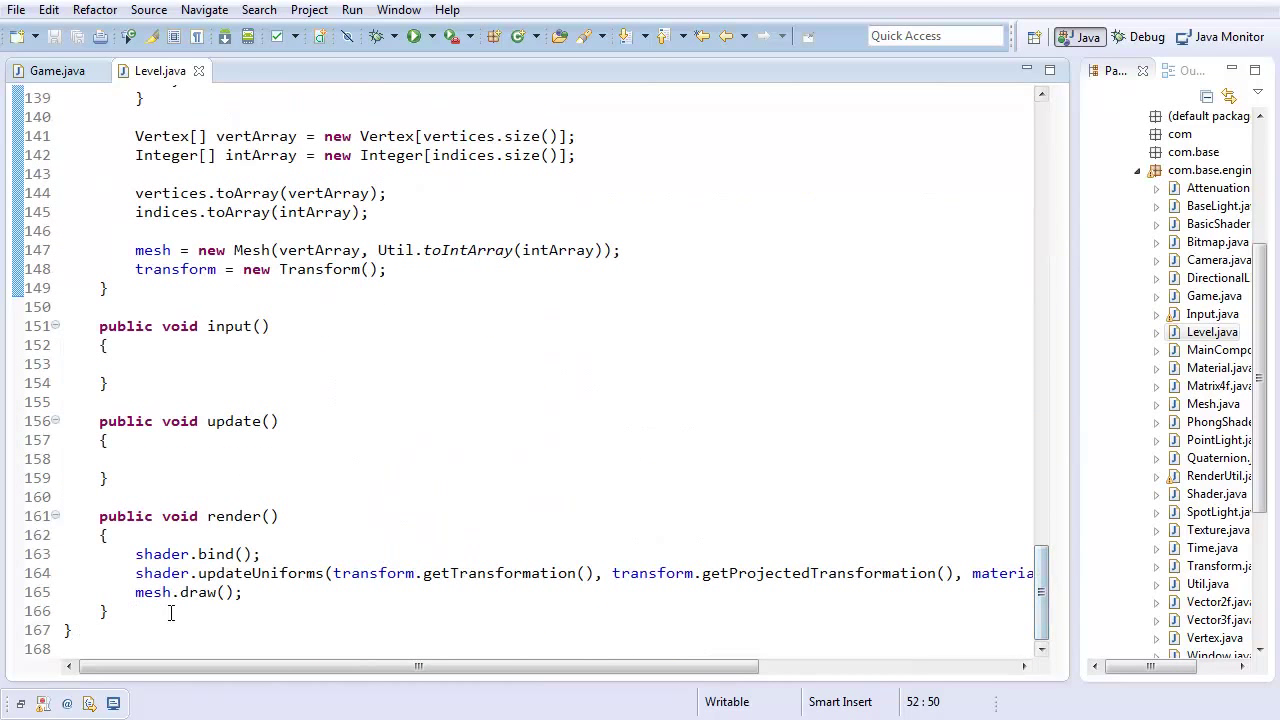
pyautogui.write('private void')
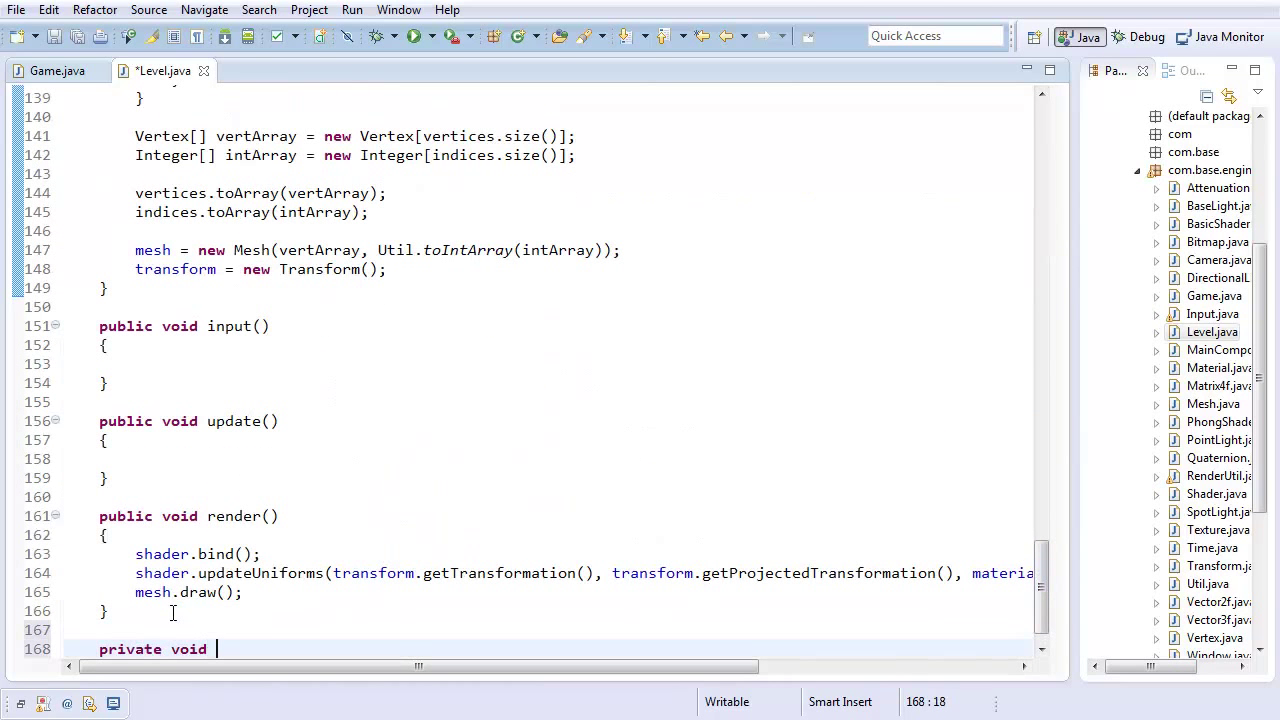
pyautogui.write('generateLevel')
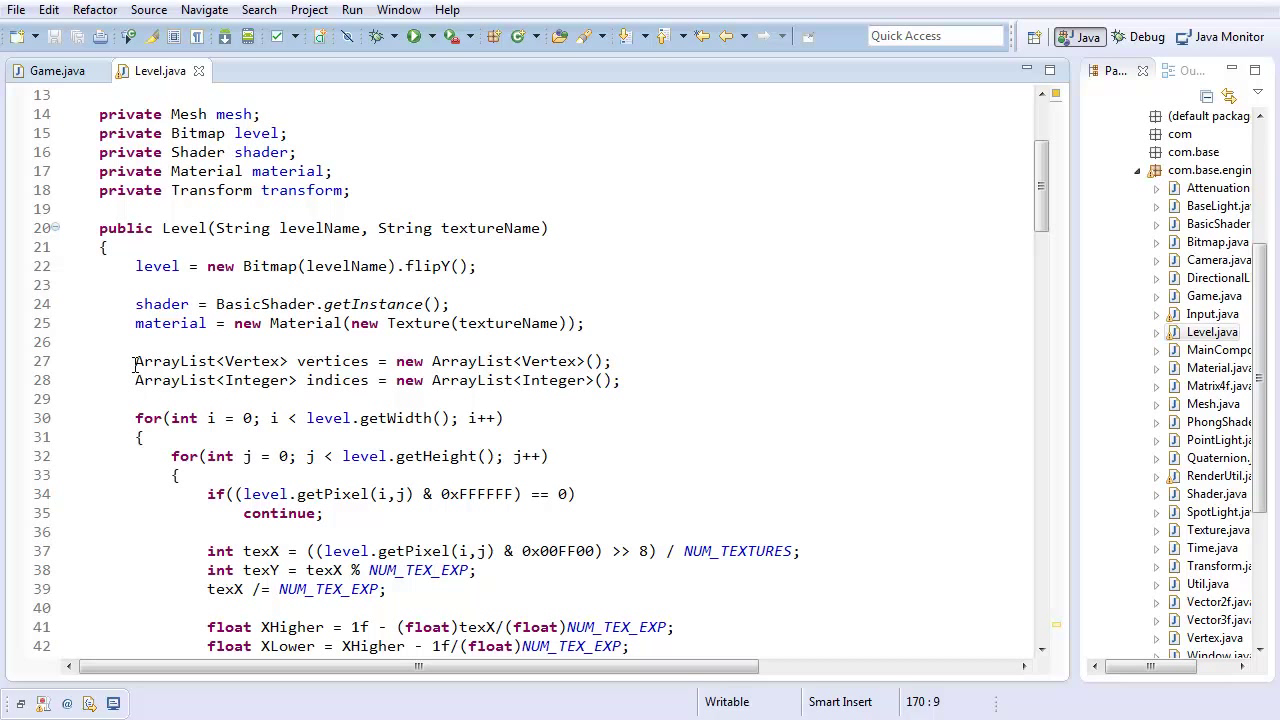
# Move the constructor's mesh-building loop into generateLevel().
pyautogui.doubleClick(148, 360)
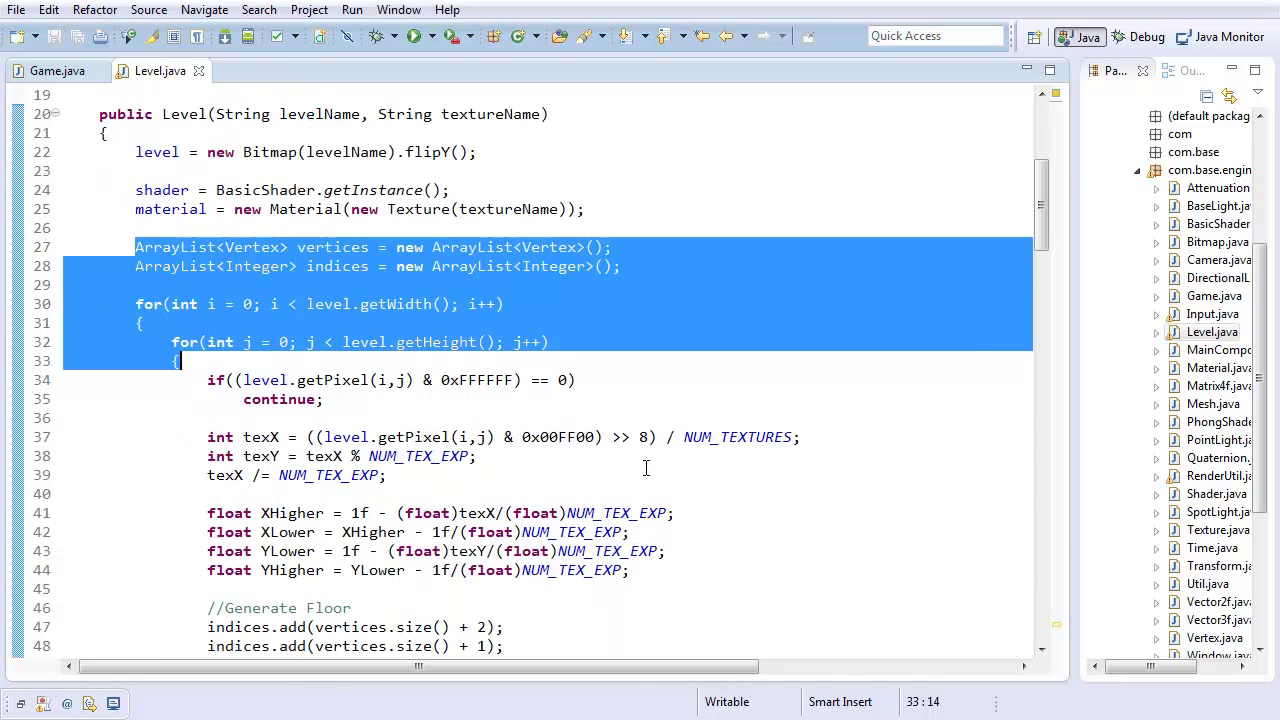
pyautogui.click(636, 512)
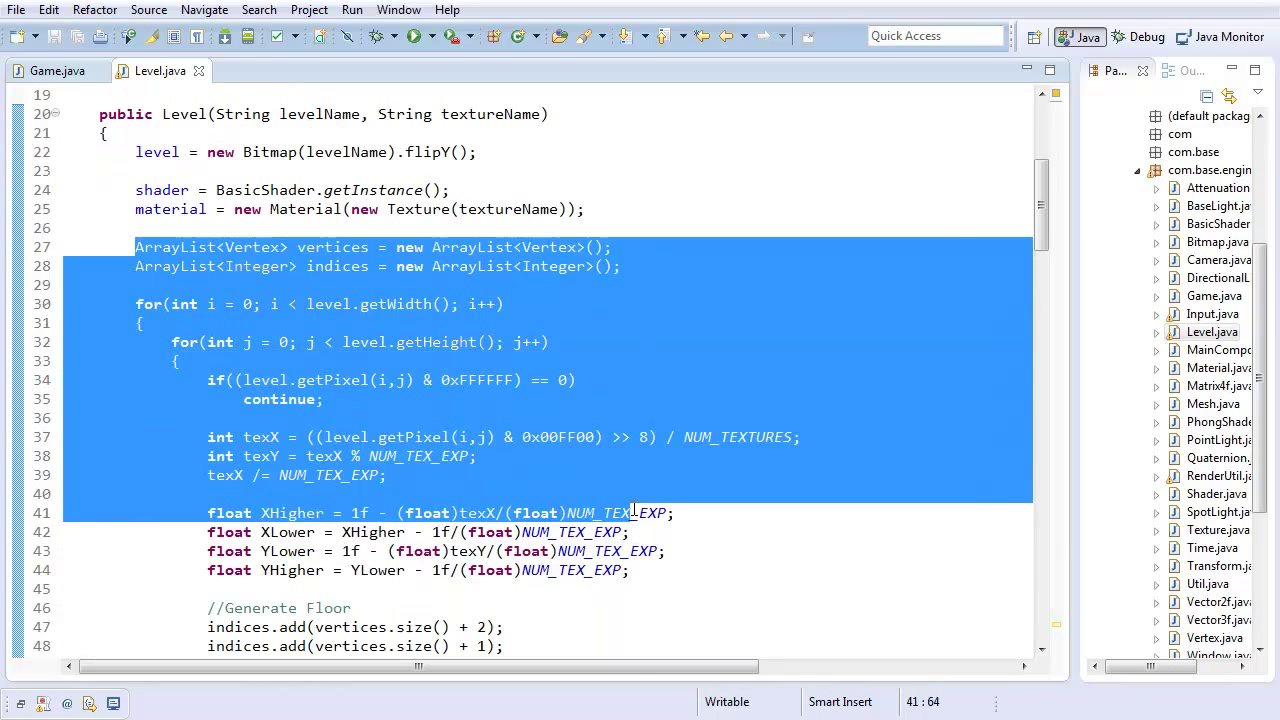
pyautogui.scroll(-3)
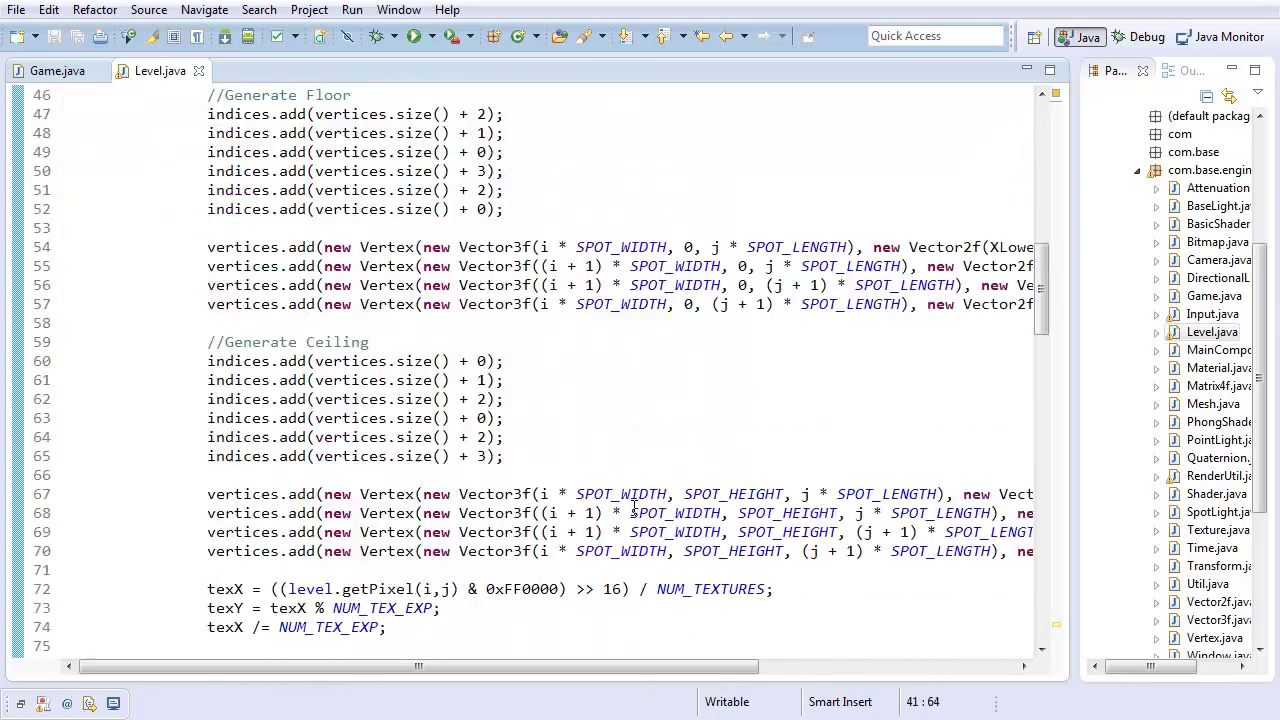
pyautogui.scroll(-3)
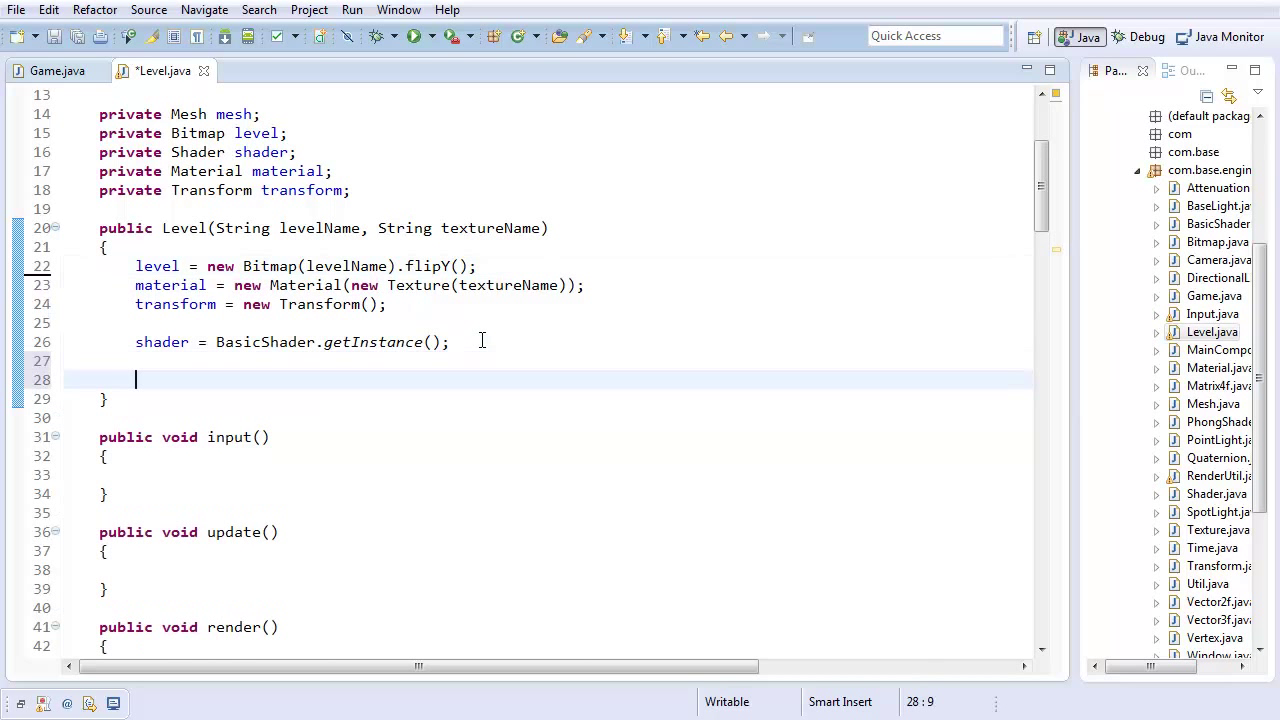
# Call generateLevel() from the constructor and place the caret above generateLevel for a new method.
pyautogui.write('generateLevel(0;')
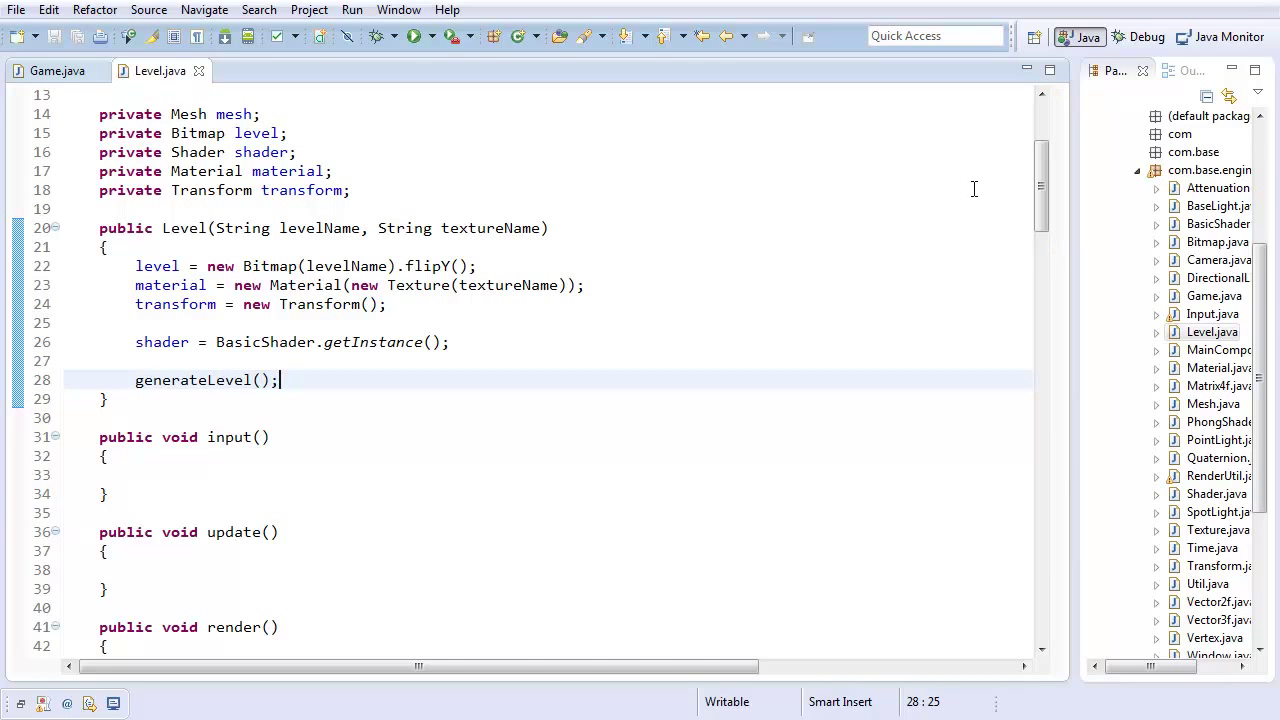
pyautogui.scroll(-3)
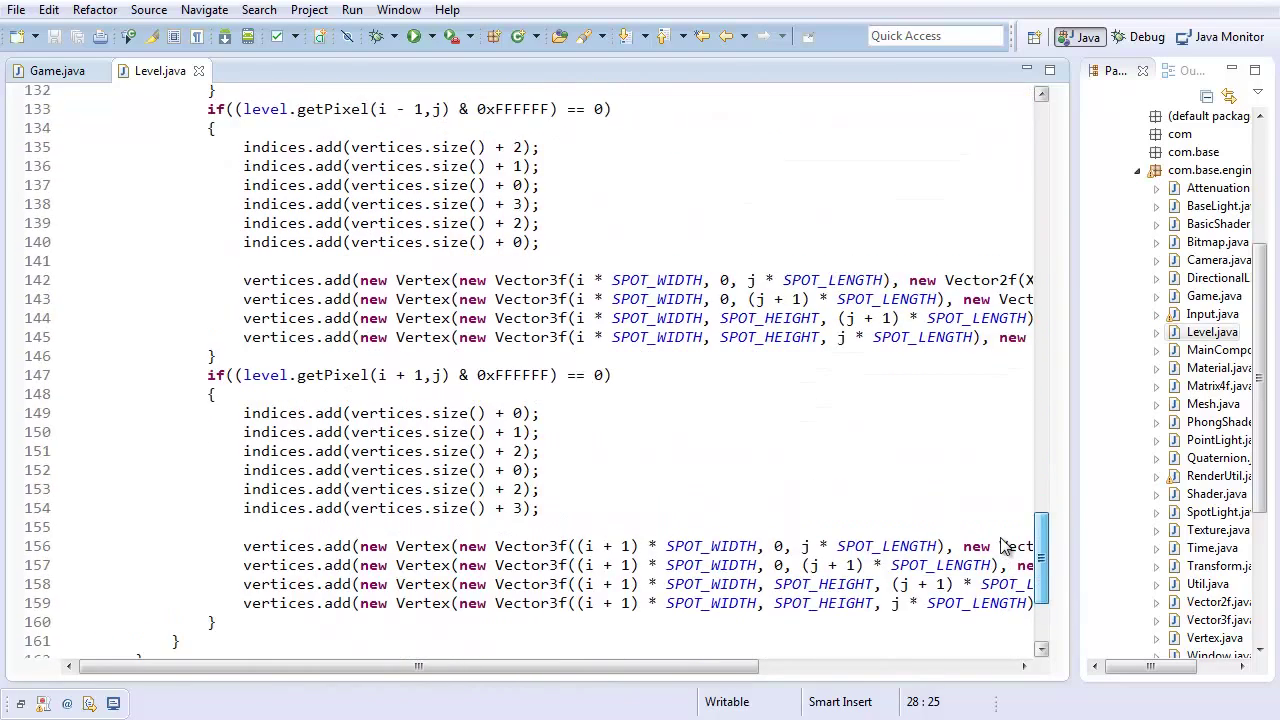
pyautogui.scroll(-3)
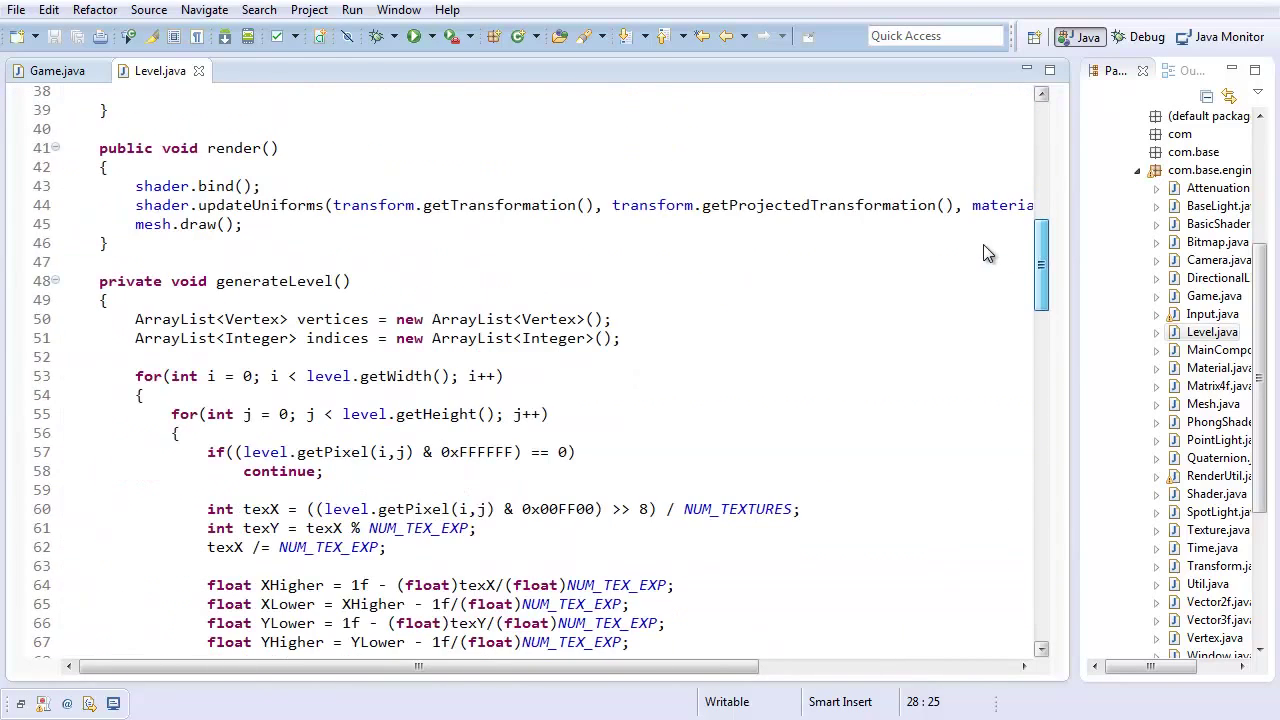
pyautogui.scroll(-3)
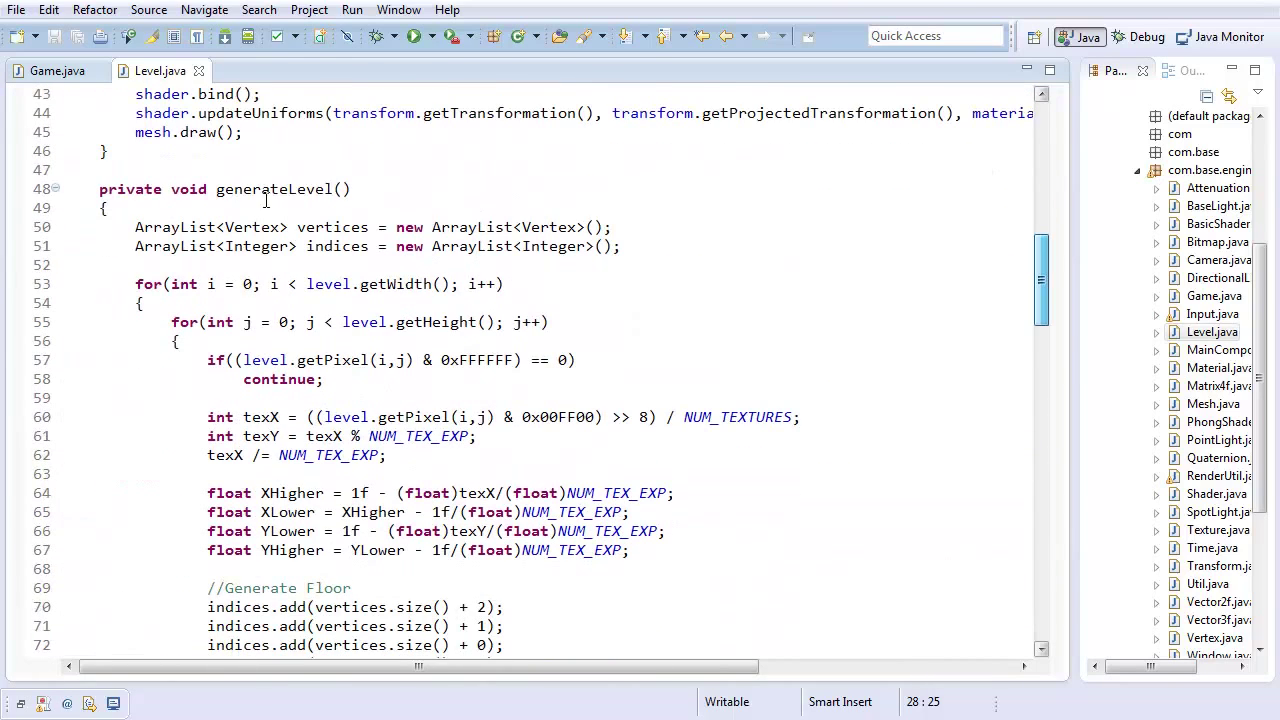
pyautogui.click(344, 170)
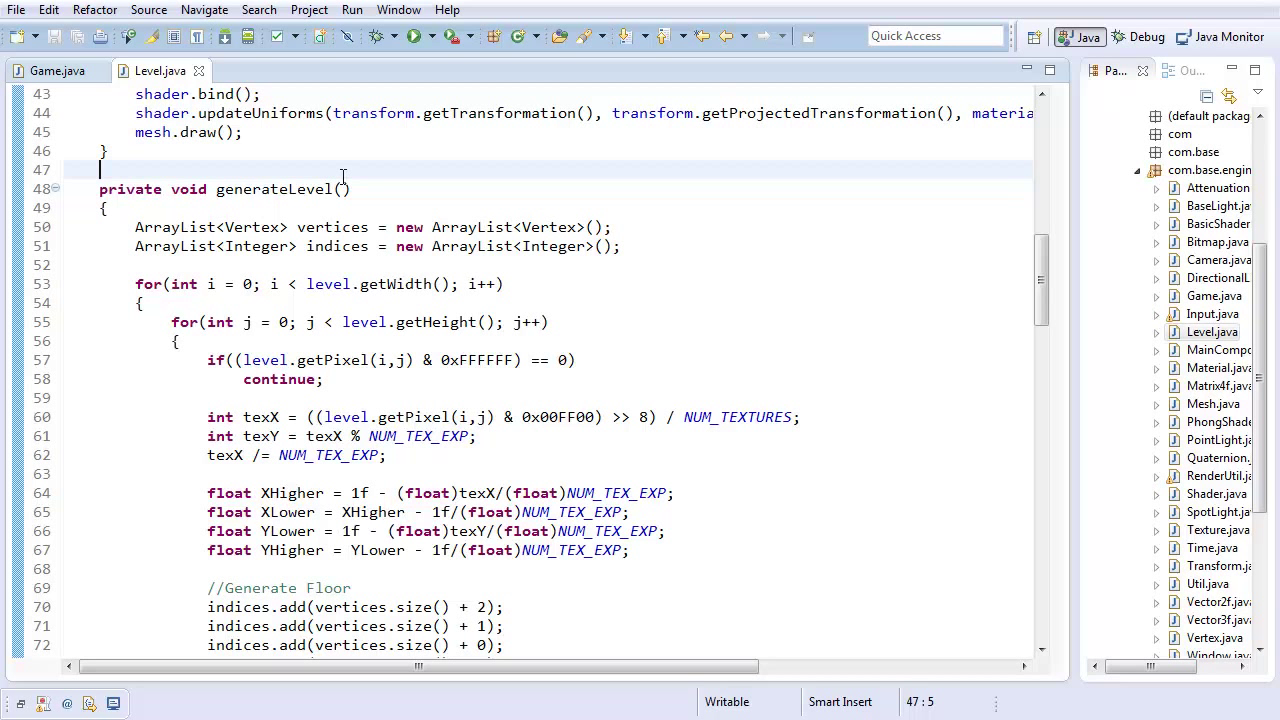
# Declare private void addFace(ArrayList<Integer> indices, int startLocation, boolean direction).
pyautogui.write('private')
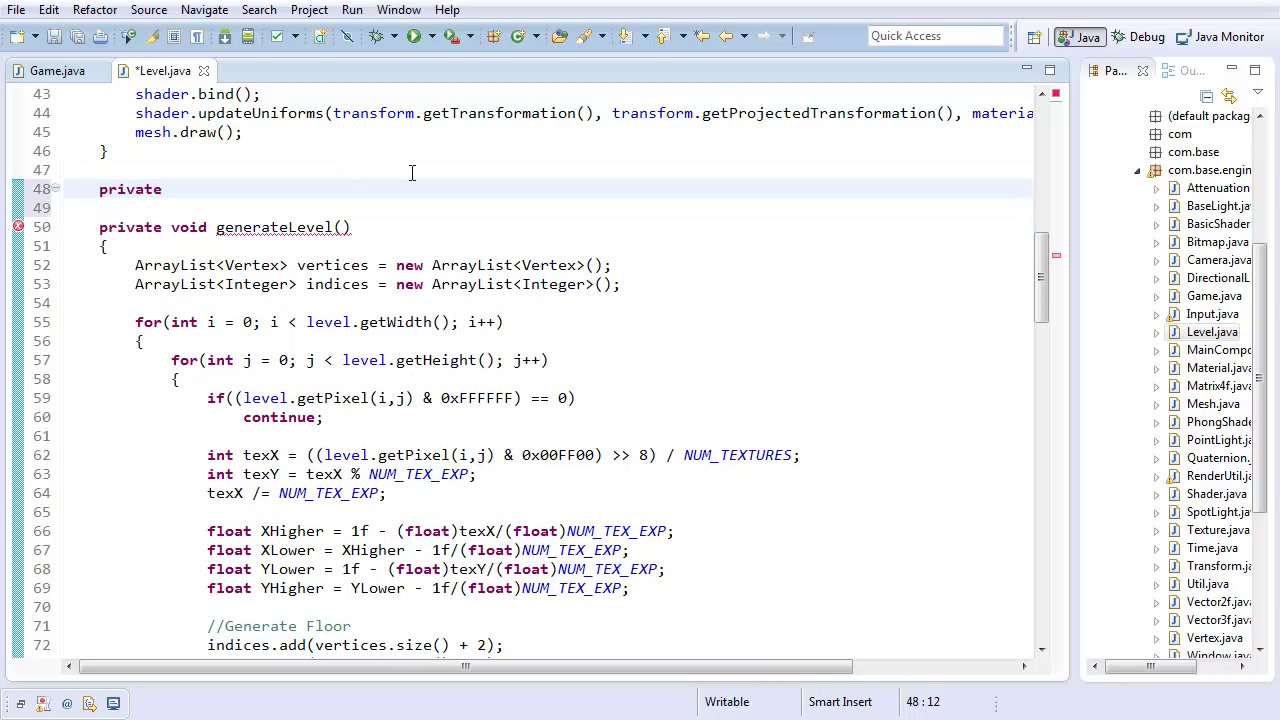
pyautogui.write('void addFace(Arra')
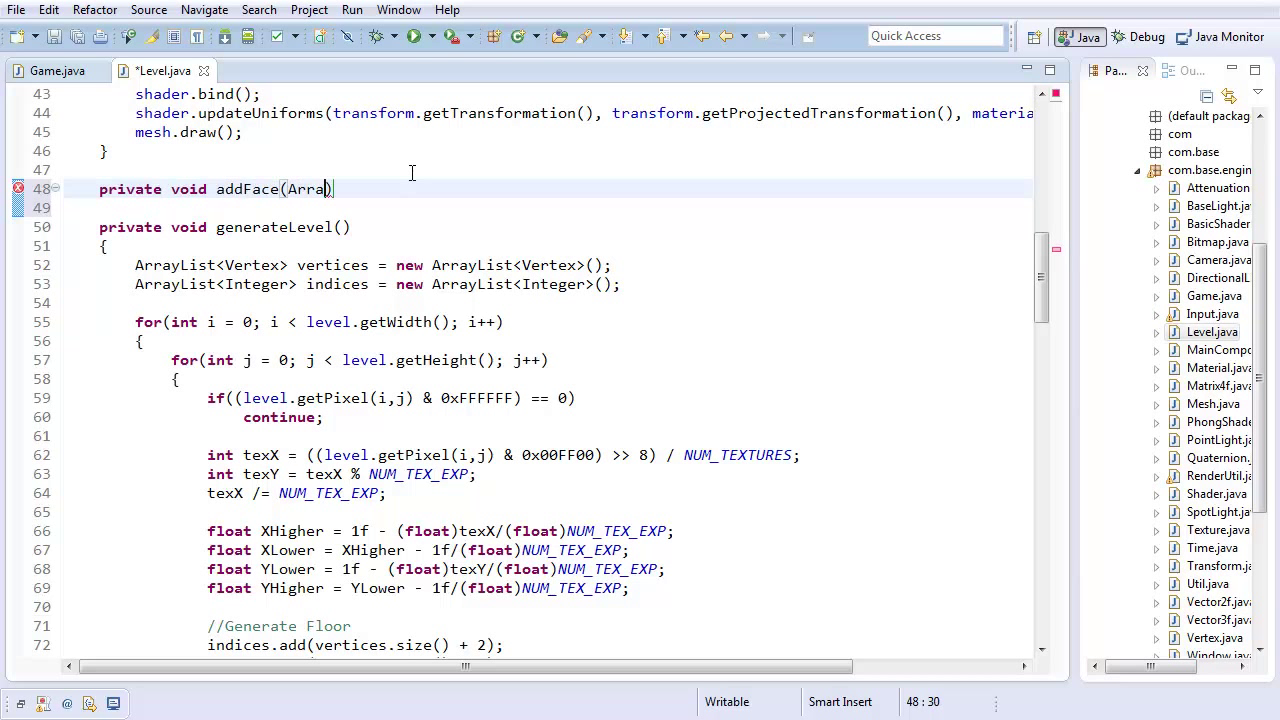
pyautogui.write('yList<Integer> indices')
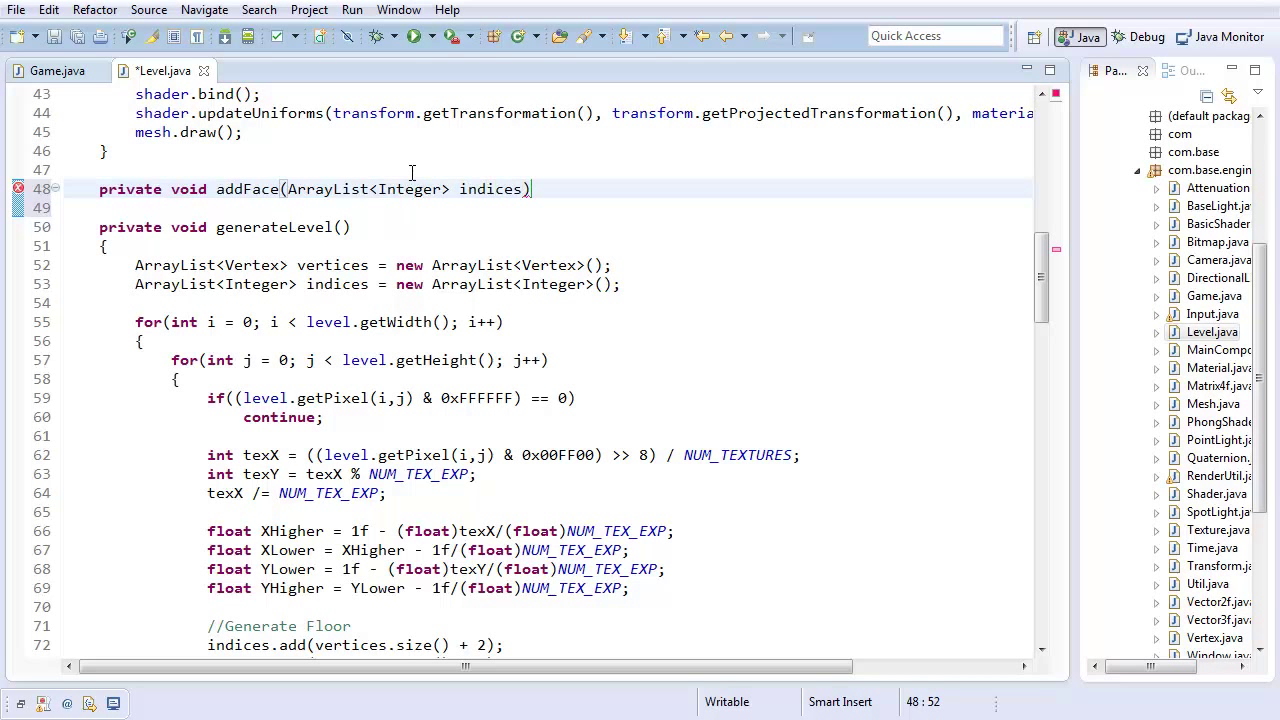
pyautogui.write(',')
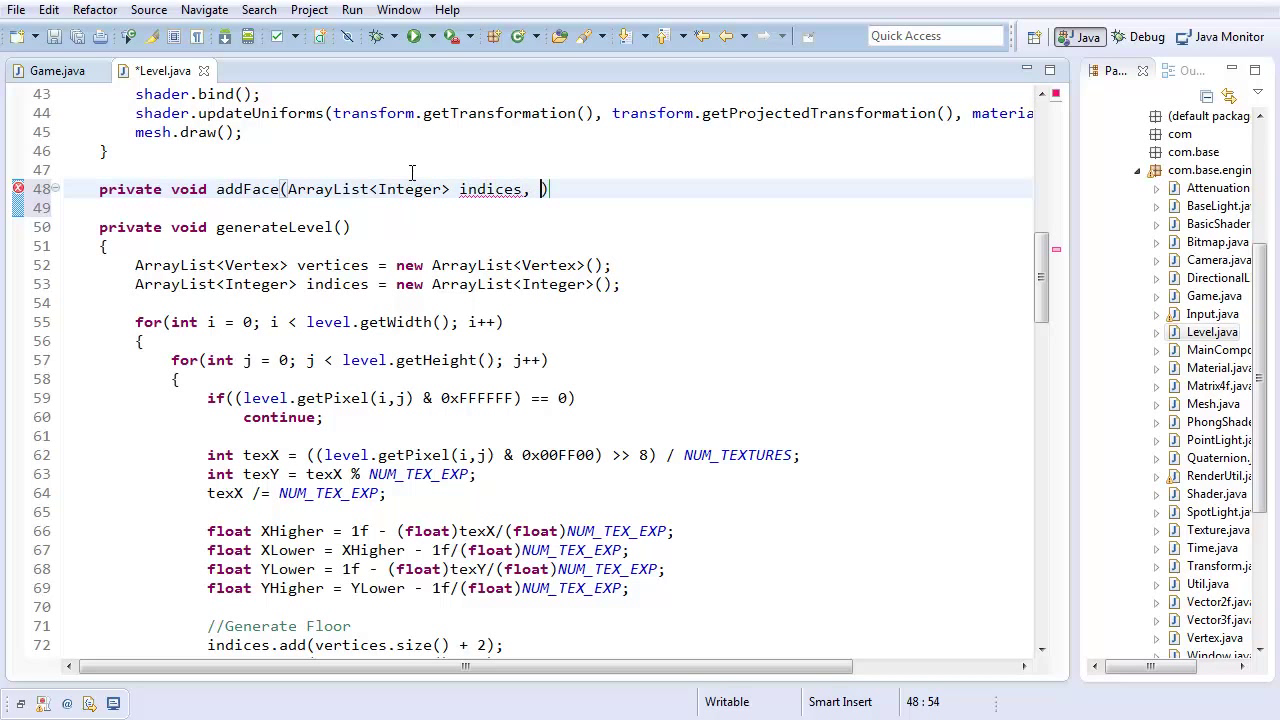
pyautogui.write('int startLo')
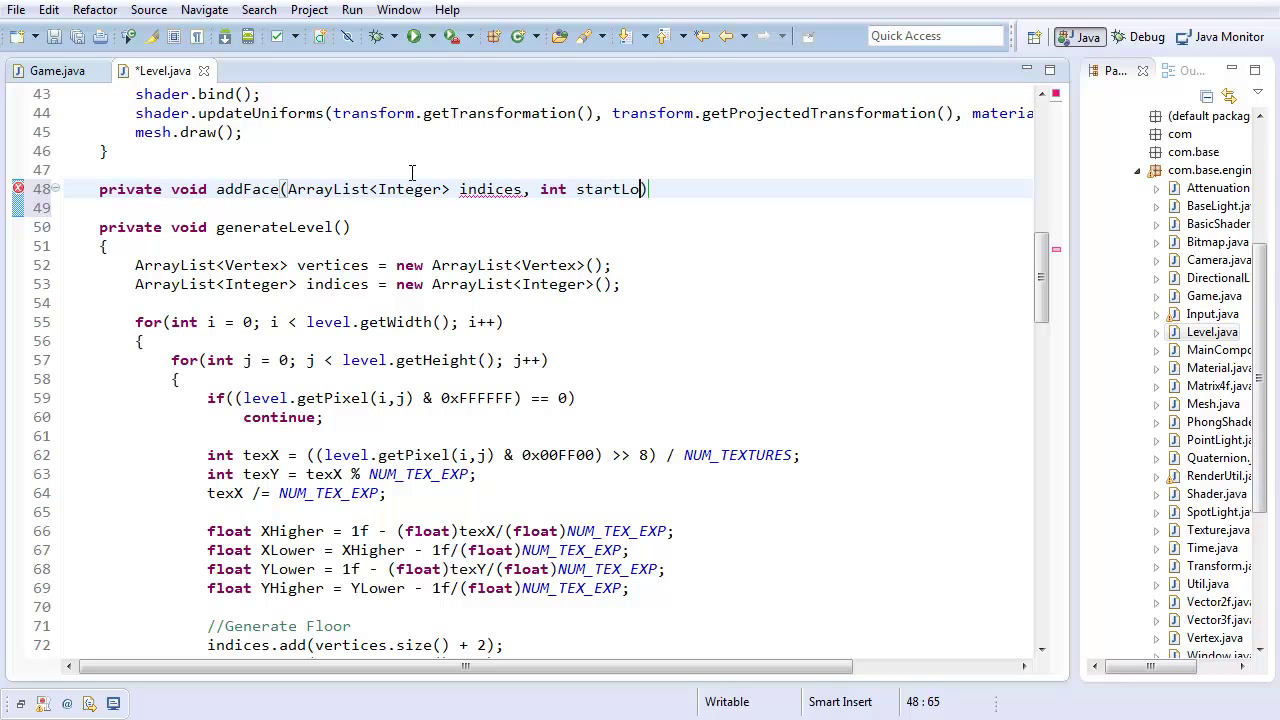
pyautogui.write('cation, boo')
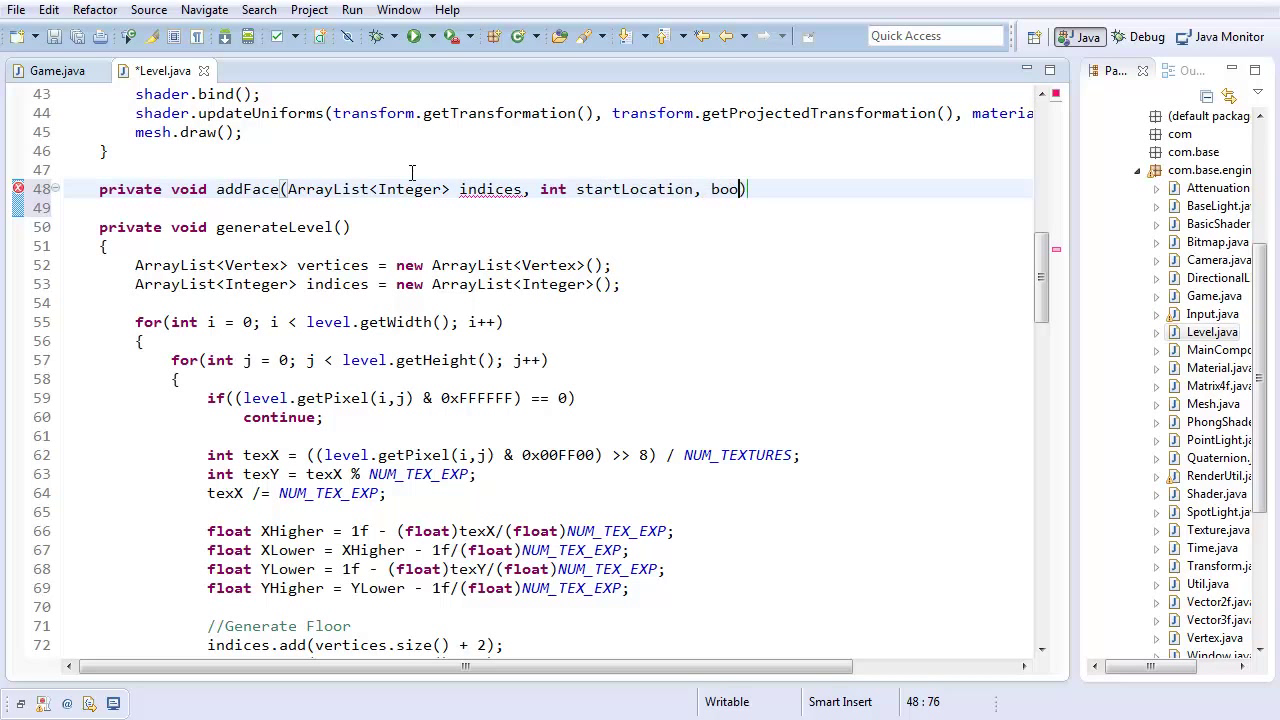
pyautogui.write('lean direction)')
pyautogui.click(548, 208)
pyautogui.write('{')
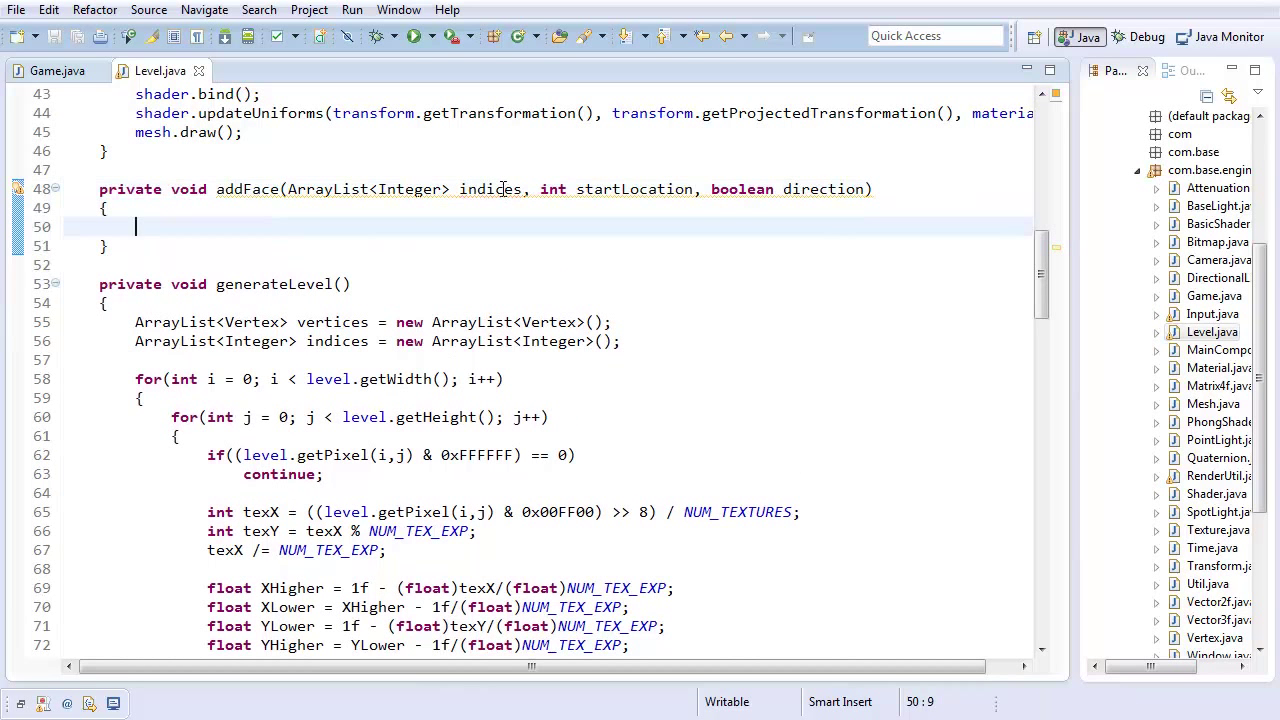
# Use startLocation in the pasted indices.add lines and wrap them in if(direction) with an else branch.
pyautogui.scroll(-3)
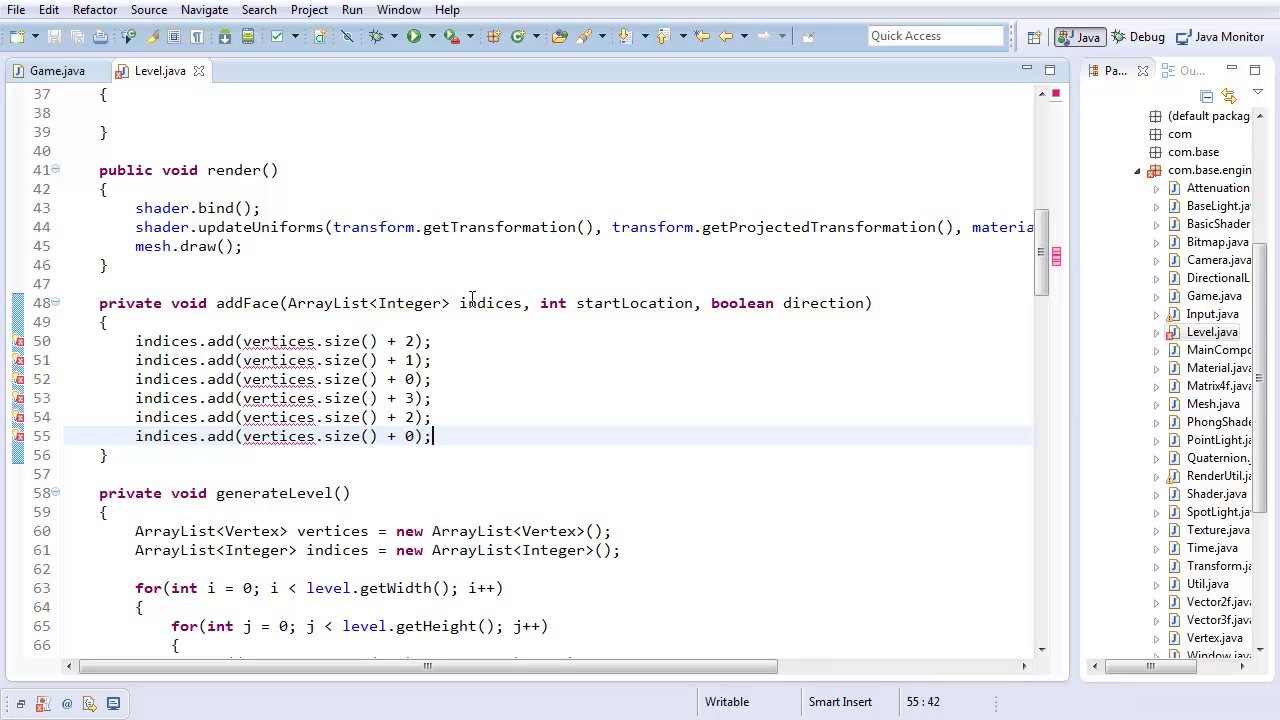
pyautogui.doubleClick(634, 304)
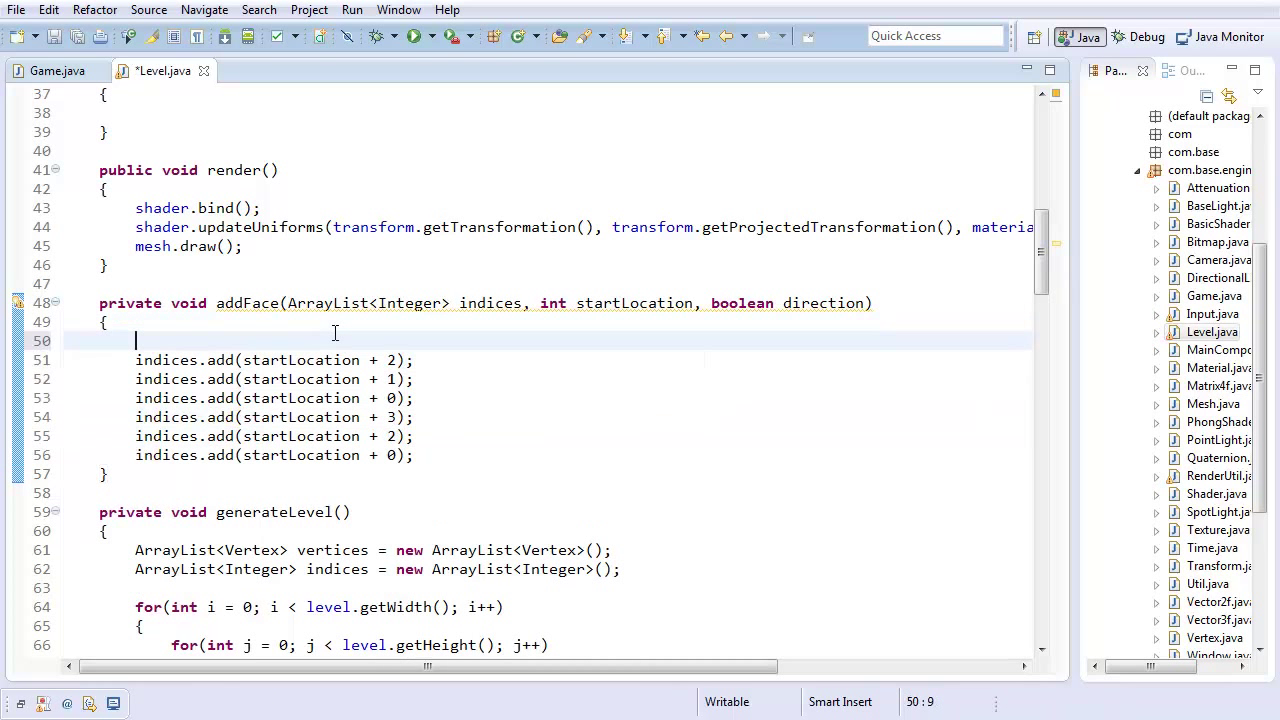
pyautogui.write('if(direction)')
pyautogui.write('}')
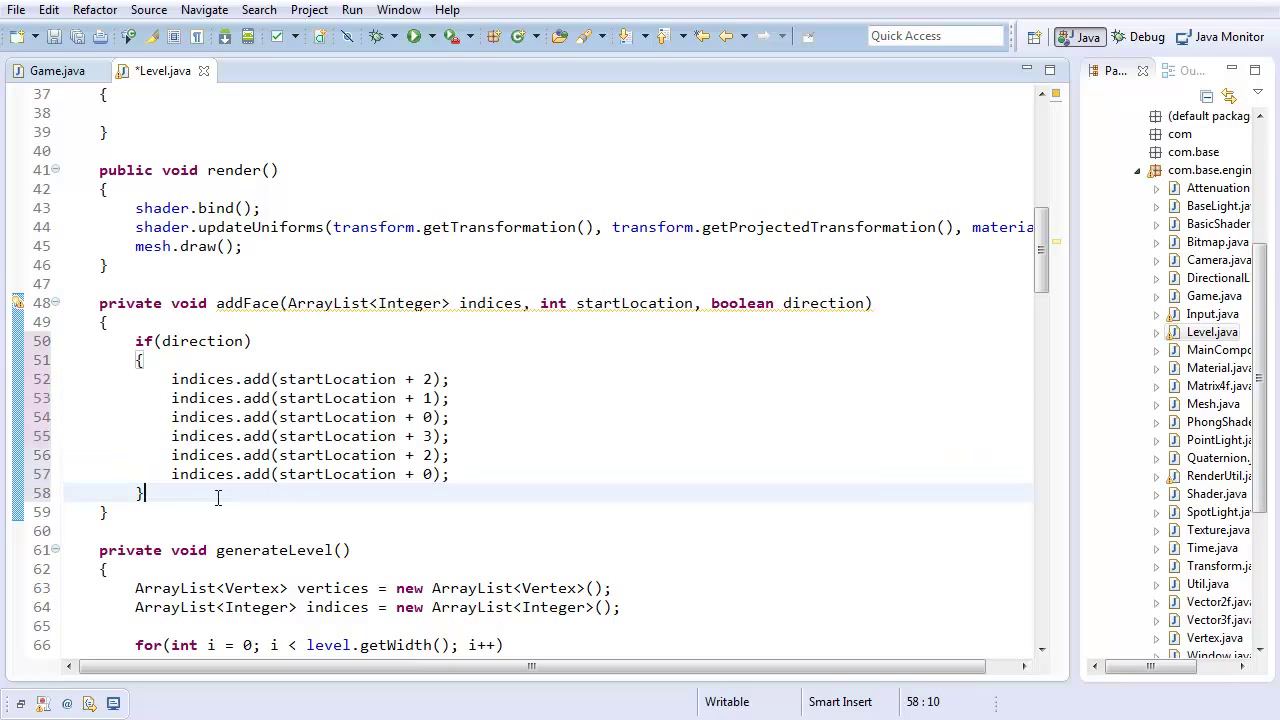
pyautogui.write('else')
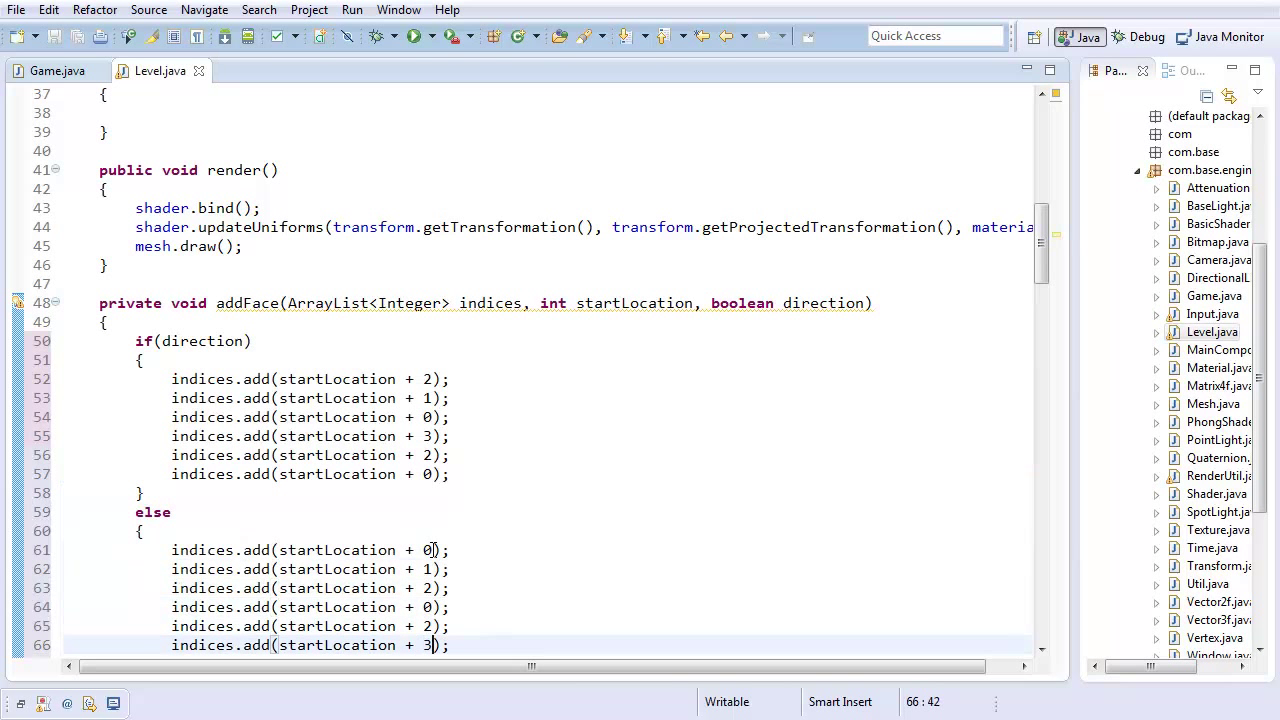
# Scroll down to the Generate Floor section of generateLevel to begin the addFace call.
pyautogui.scroll(-3)
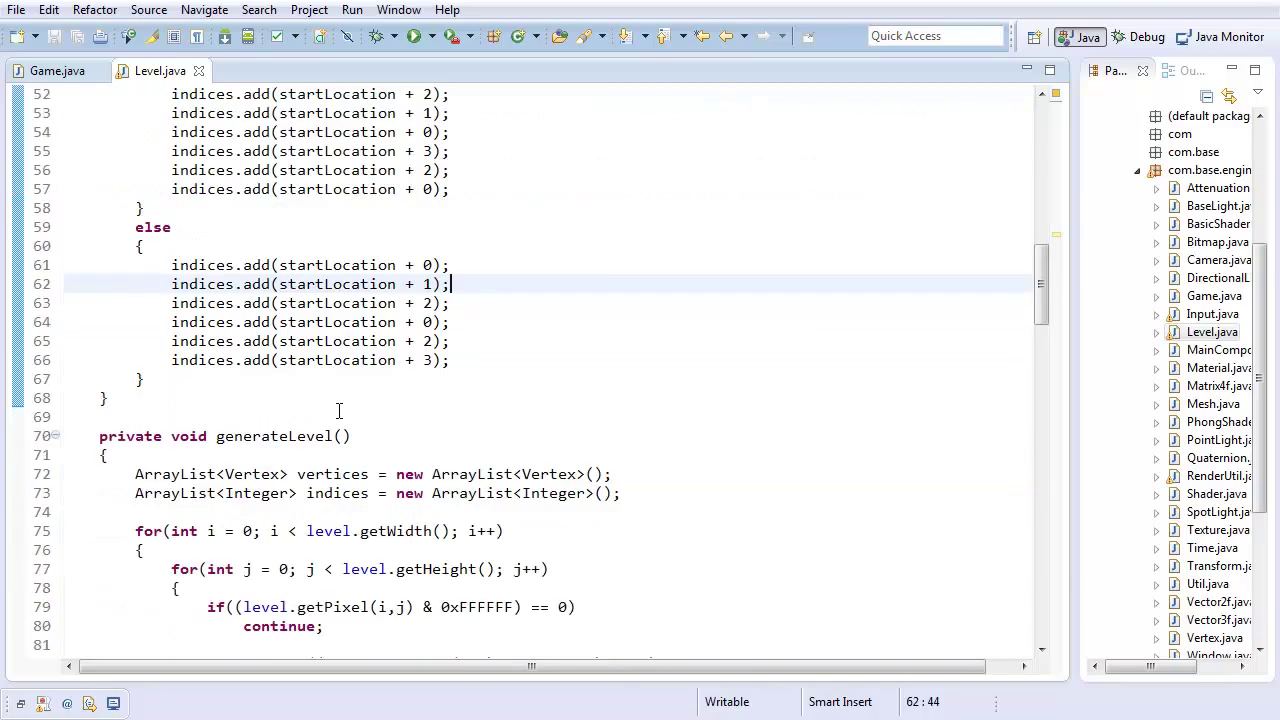
pyautogui.scroll(-3)
pyautogui.write('addFace(indices, vertices.')
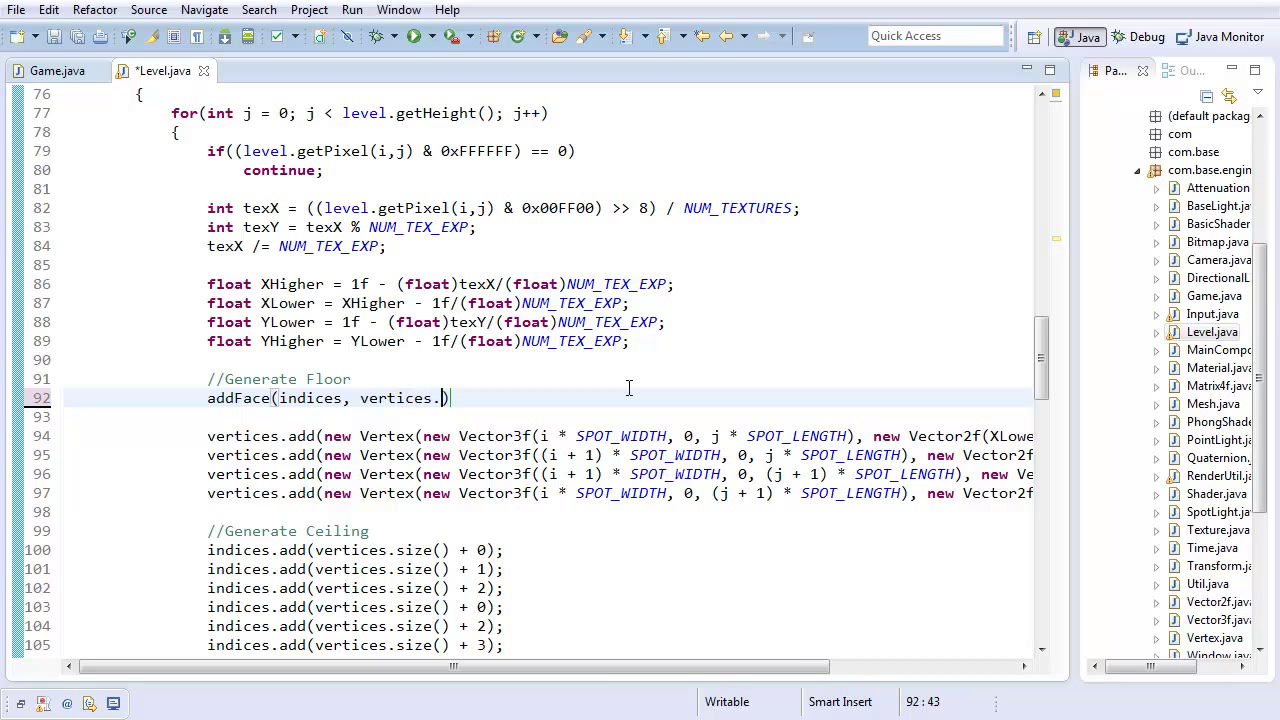
# Finish the floor call and write addFace(indices, vertices.size(), true) for the other face blocks.
pyautogui.write('size(), true);')
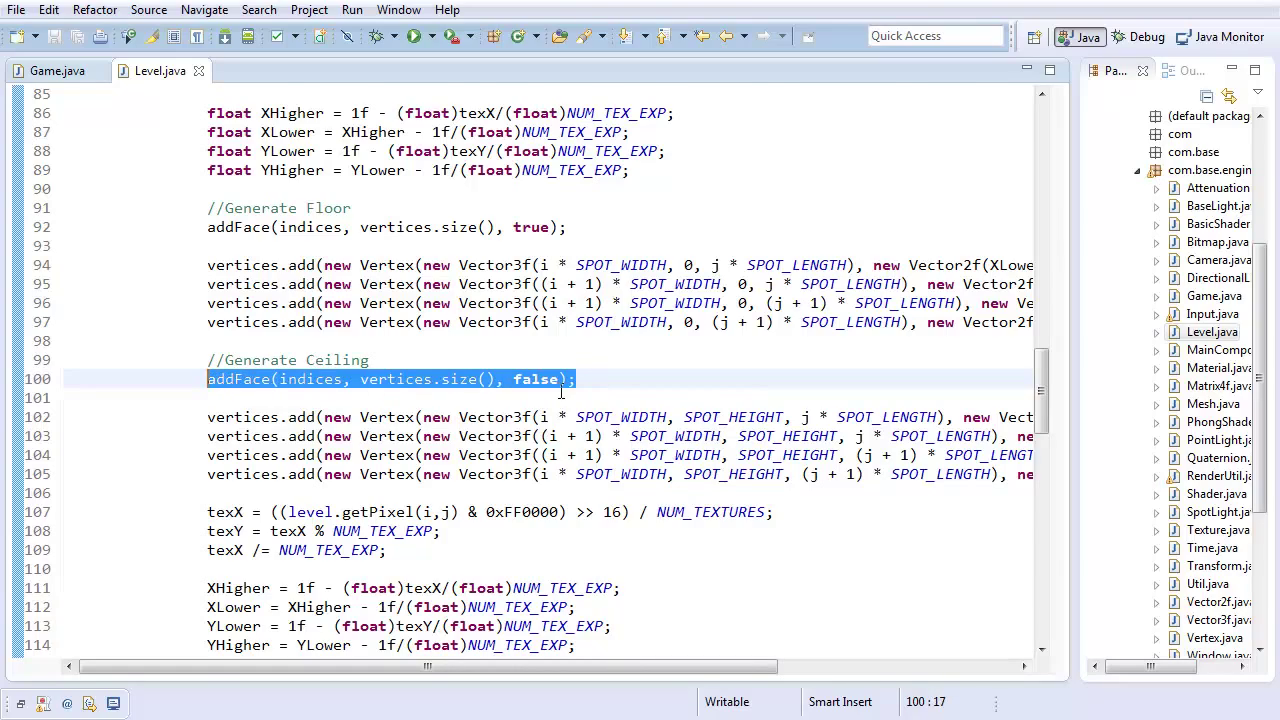
pyautogui.scroll(3)
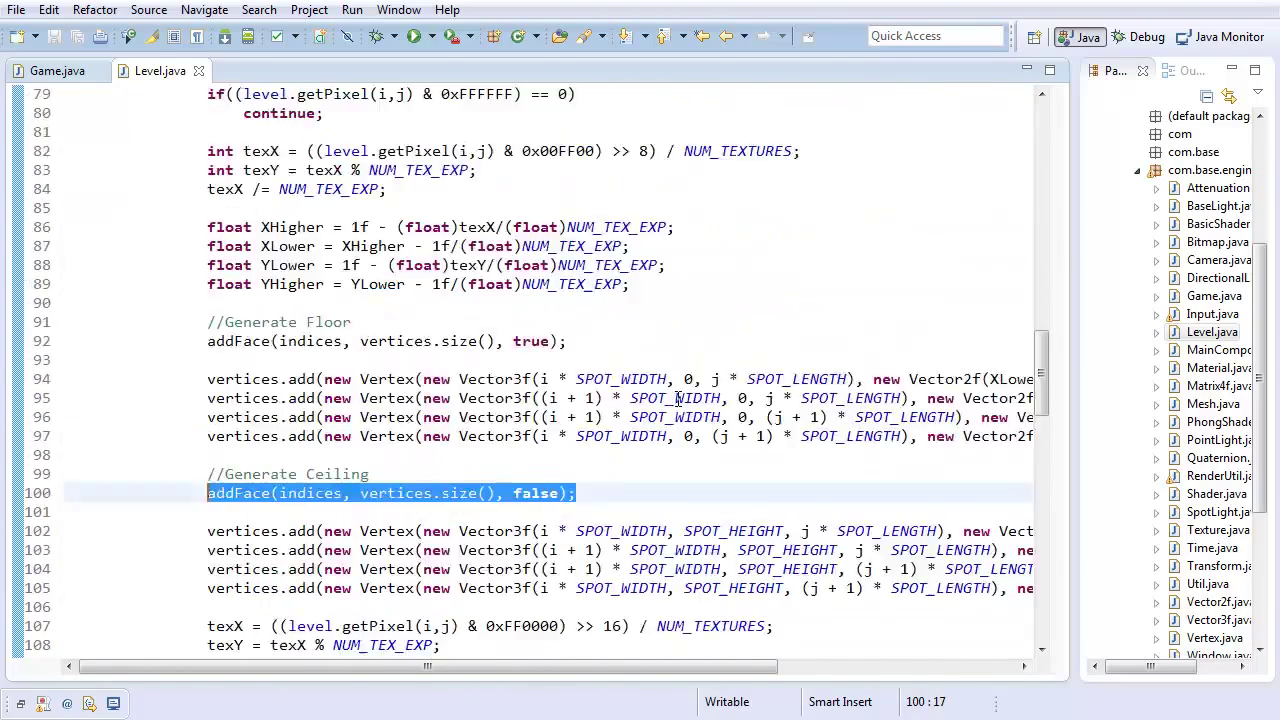
pyautogui.scroll(-3)
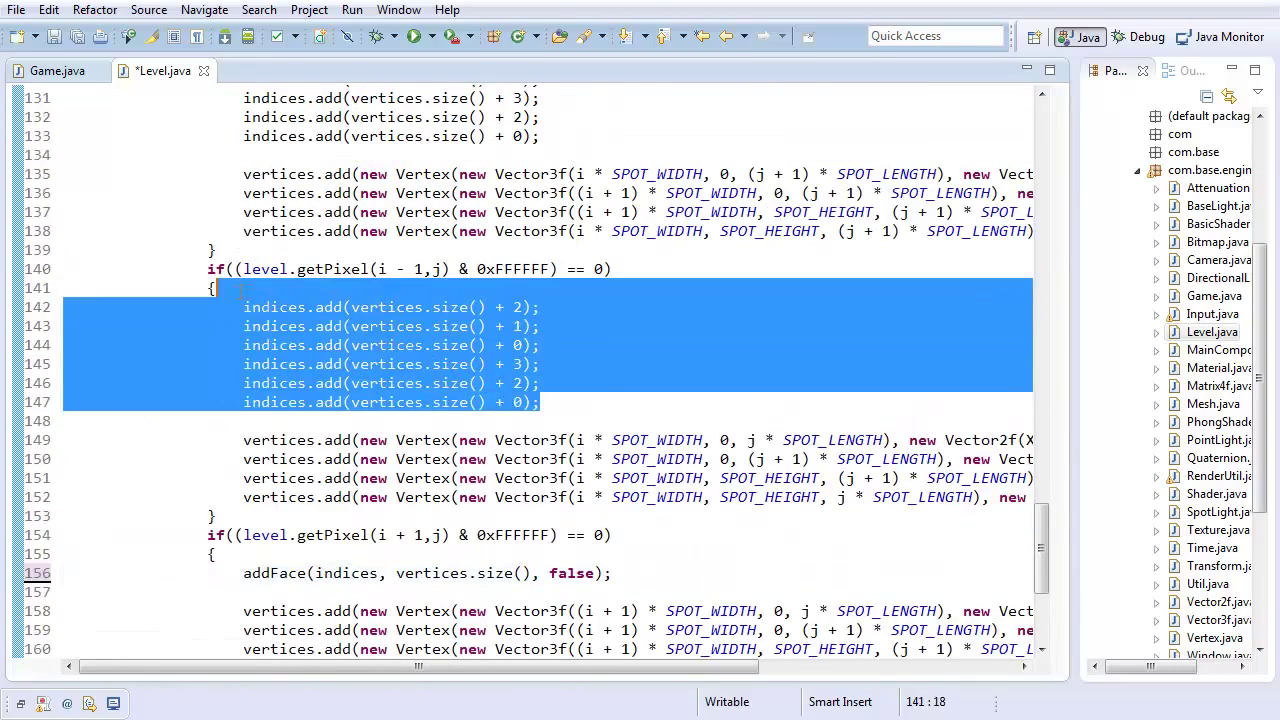
pyautogui.write('addFace(indices, vertices.size(), true);')
pyautogui.write('private void c')
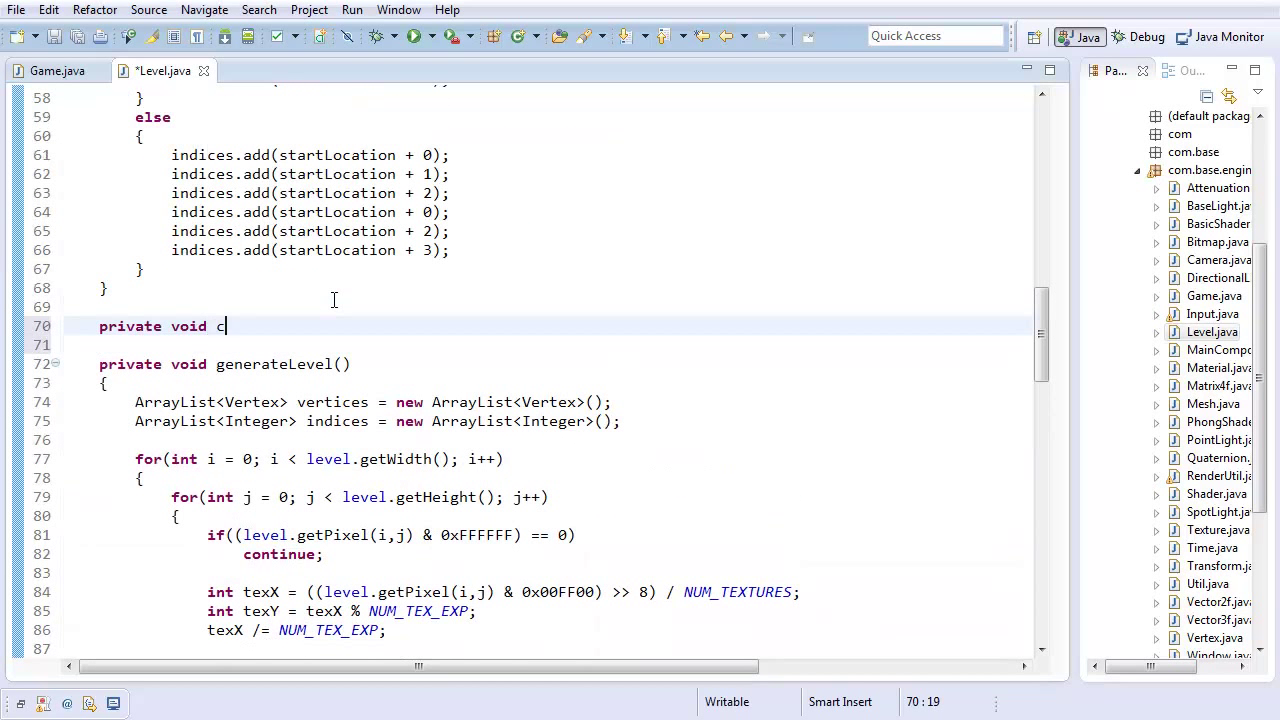
# Declare private void calcTexCoords(int value) above generateLevel, correcting the parameter-name typo.
pyautogui.write('alcTexCo')
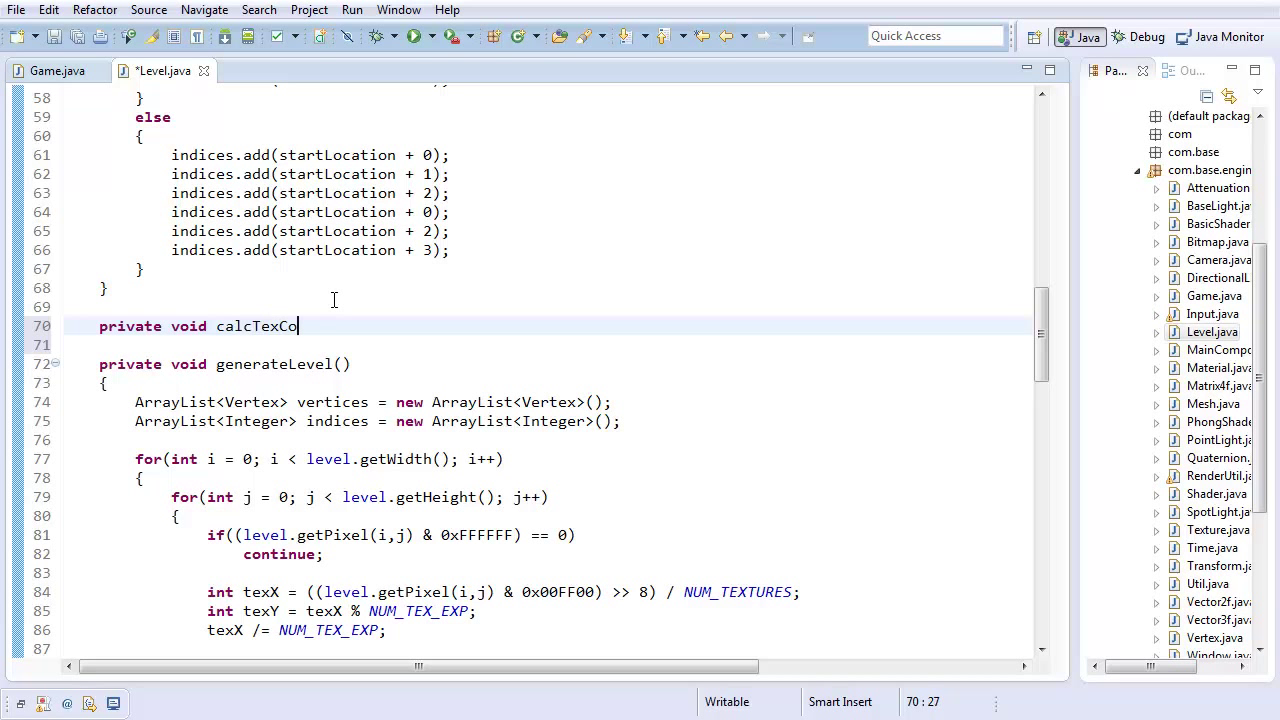
pyautogui.write('ords()')
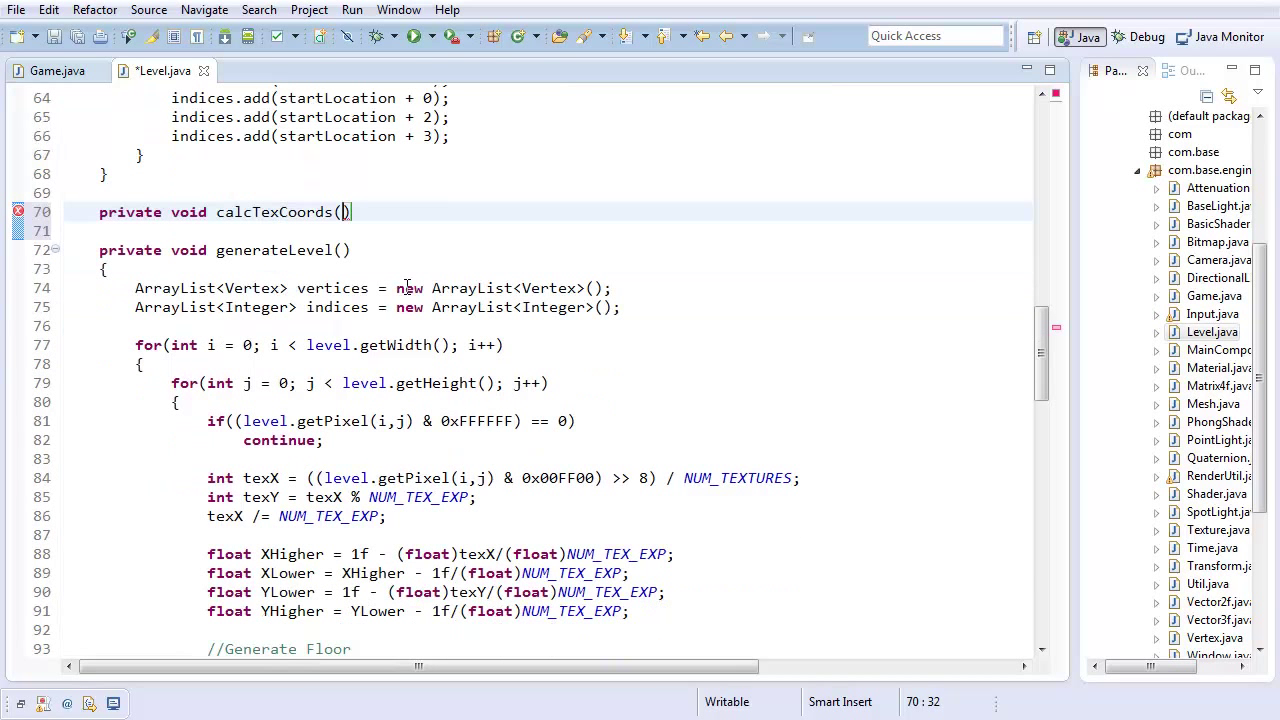
pyautogui.write('int')
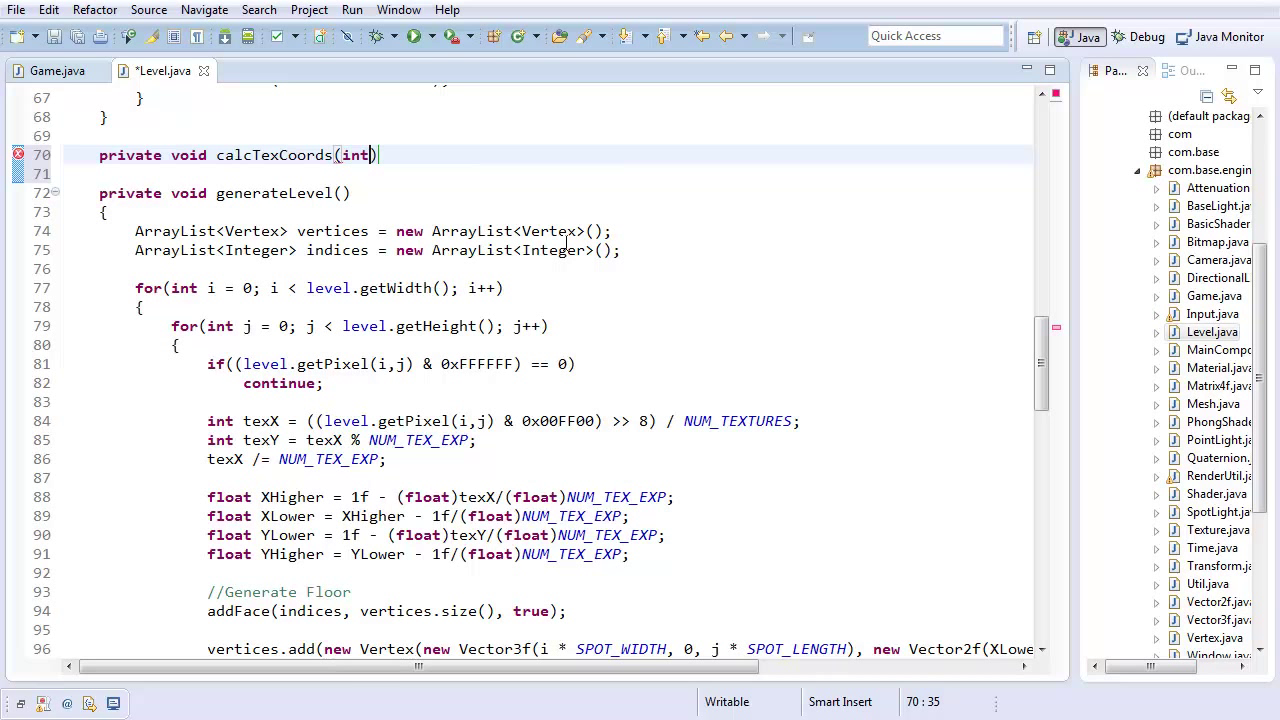
pyautogui.write('vqal')
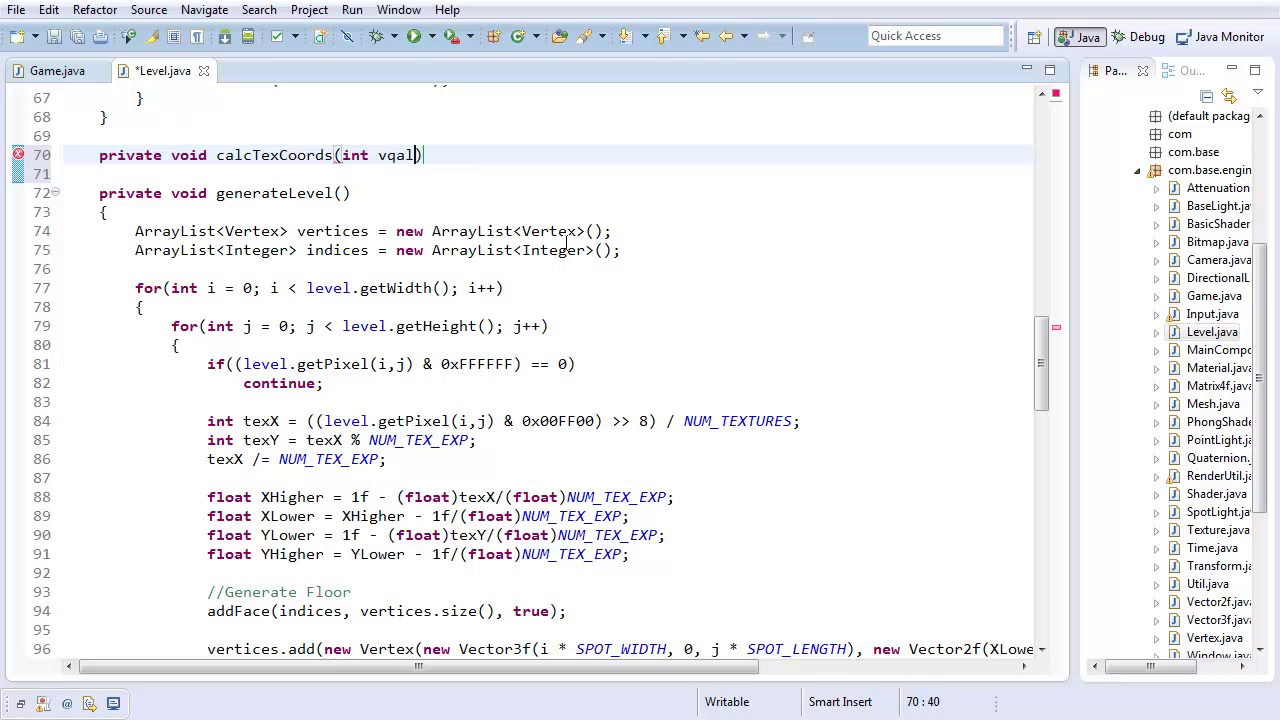
pyautogui.press('BackSpace')
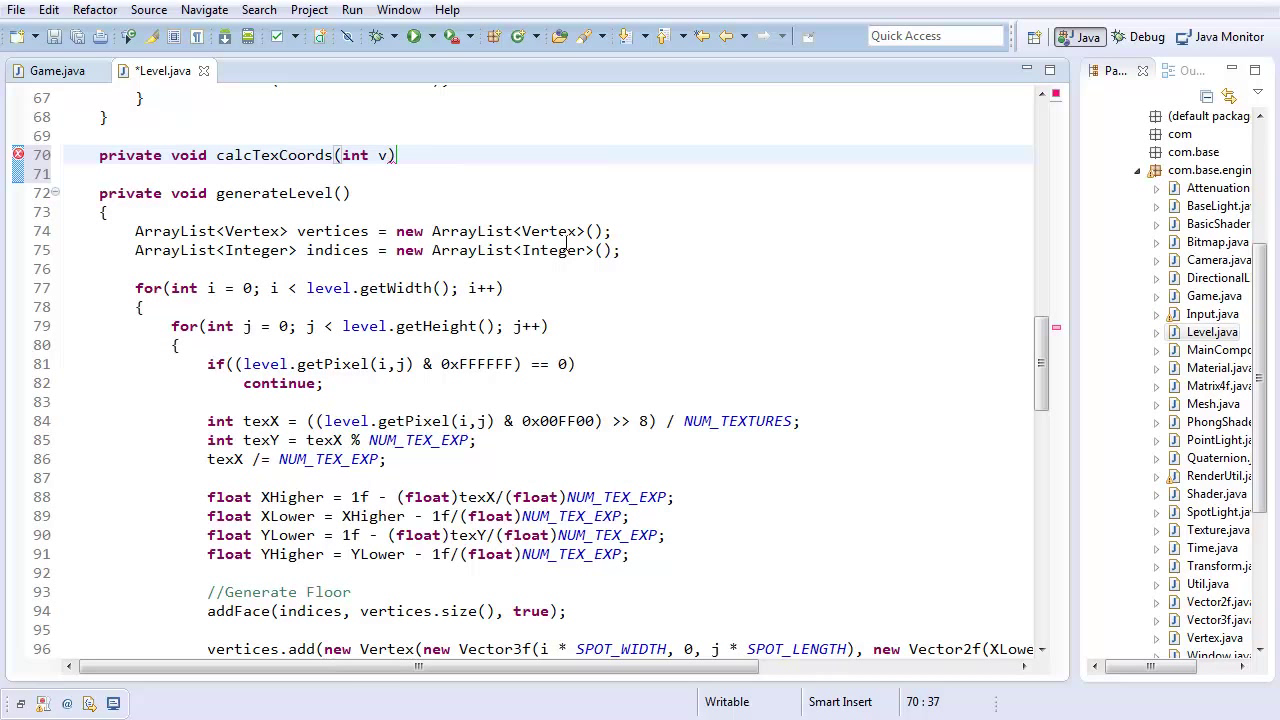
pyautogui.write('alue')
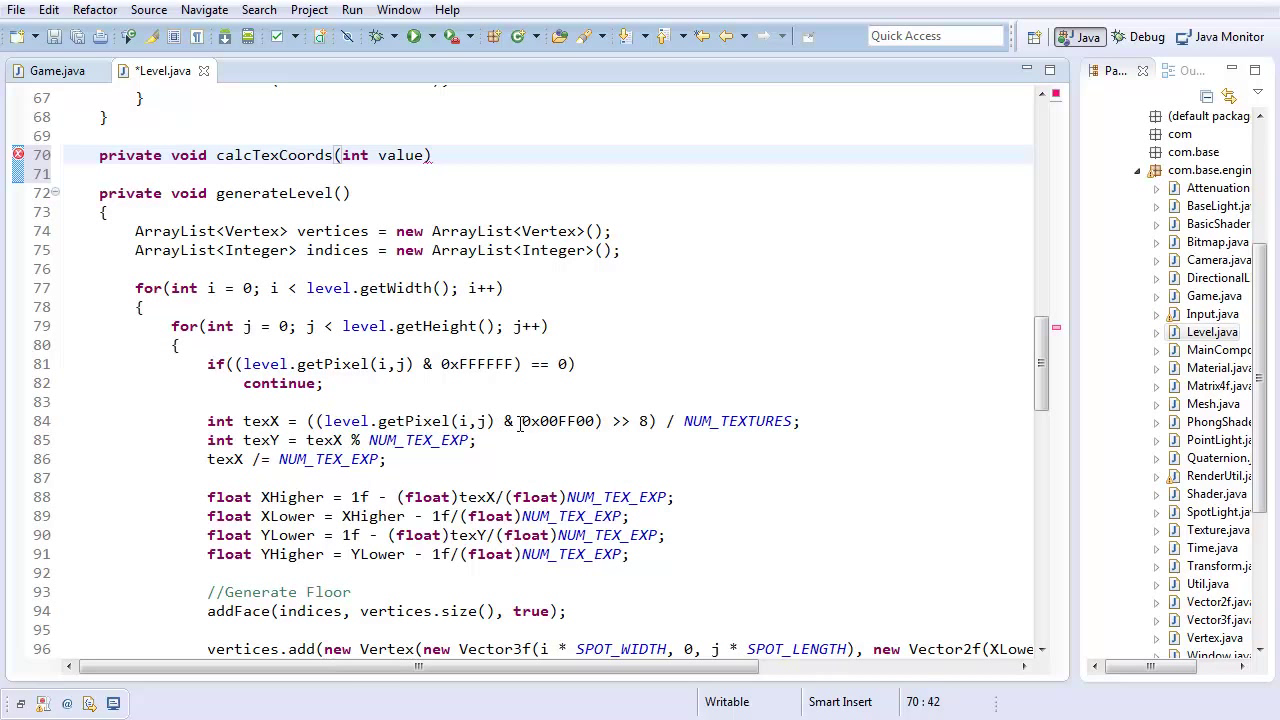
pyautogui.doubleClick(556, 420)
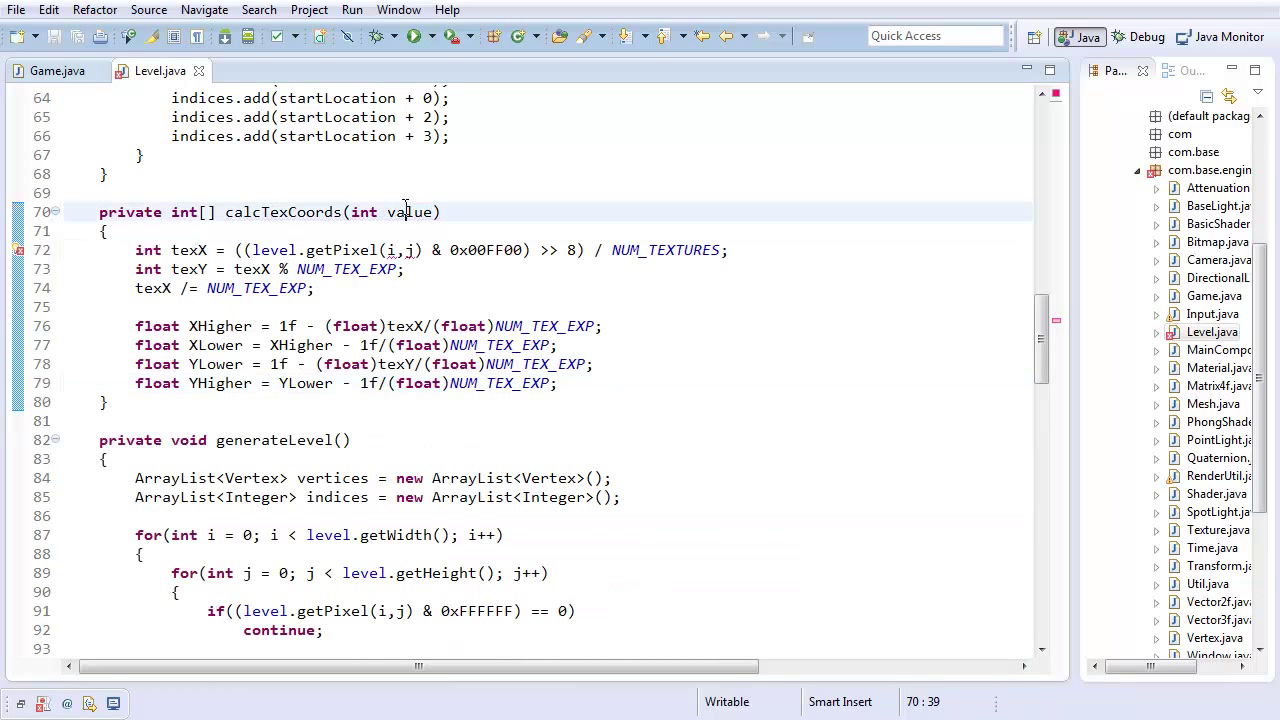
# Derive texX from value and declare the result array in calcTexCoords.
pyautogui.doubleClick(408, 212)
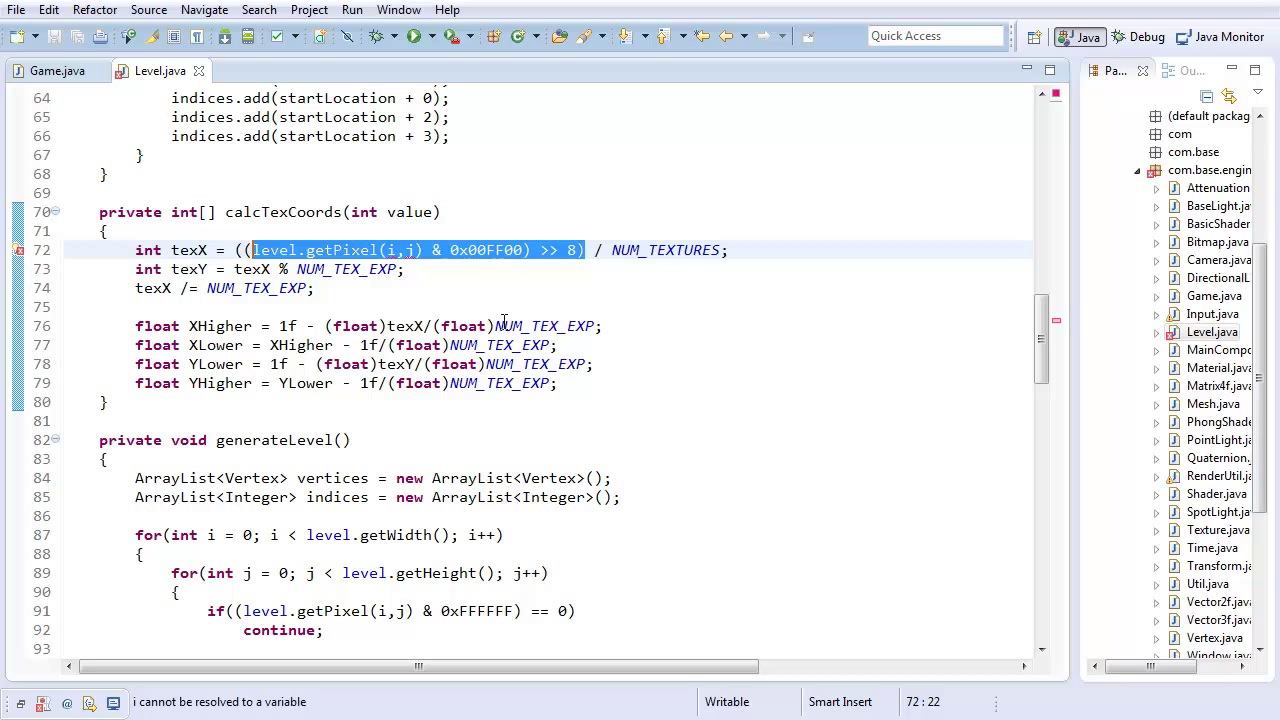
pyautogui.write('value / NUM_TEXTURES;')
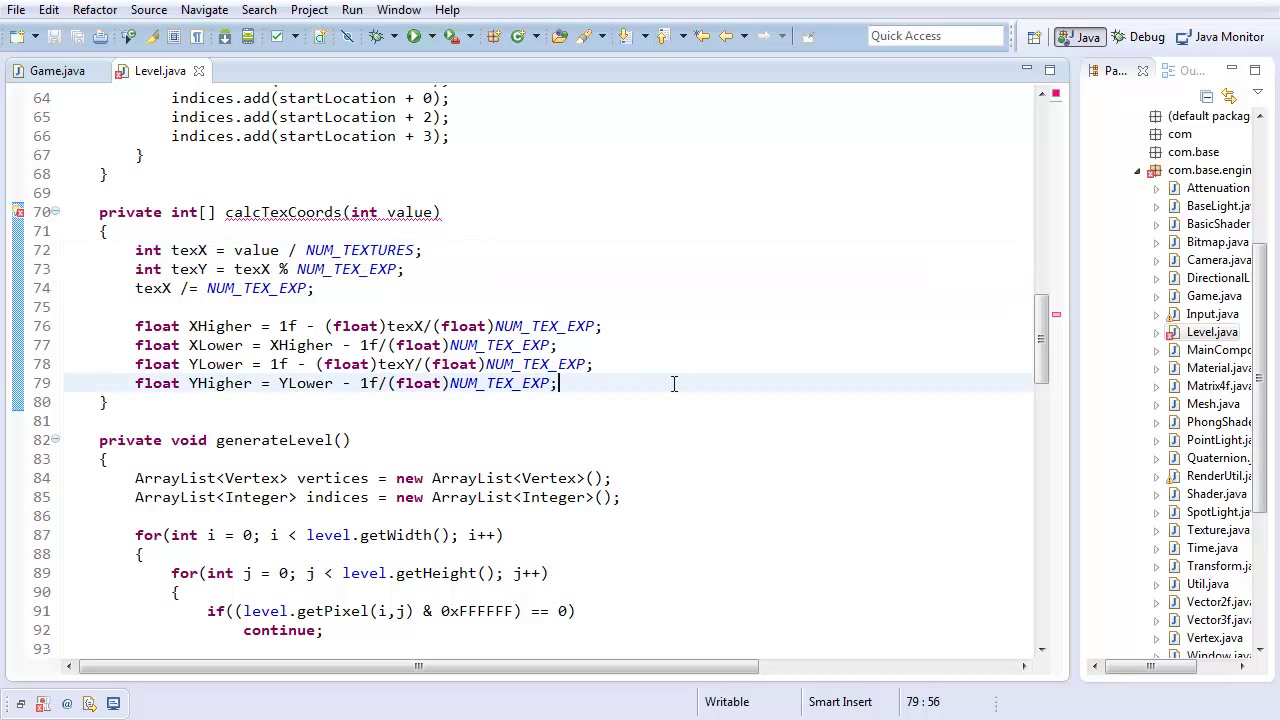
pyautogui.write('i')
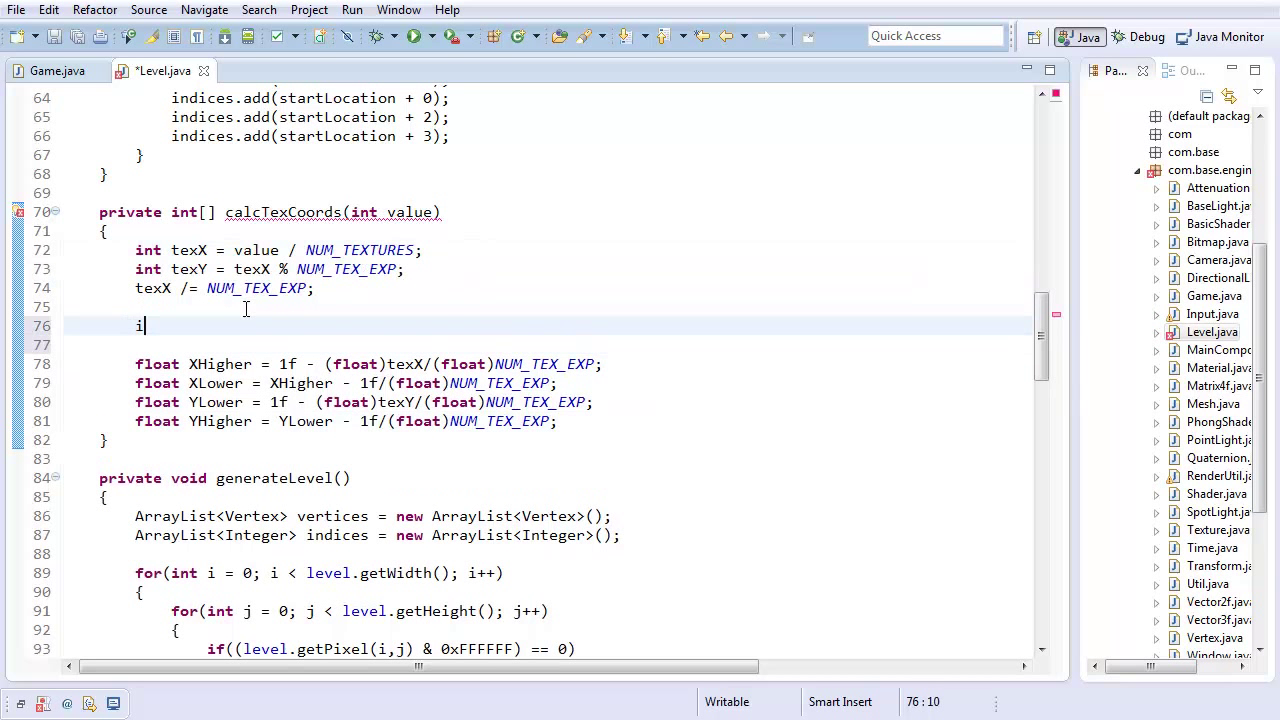
pyautogui.write('nt[] result')
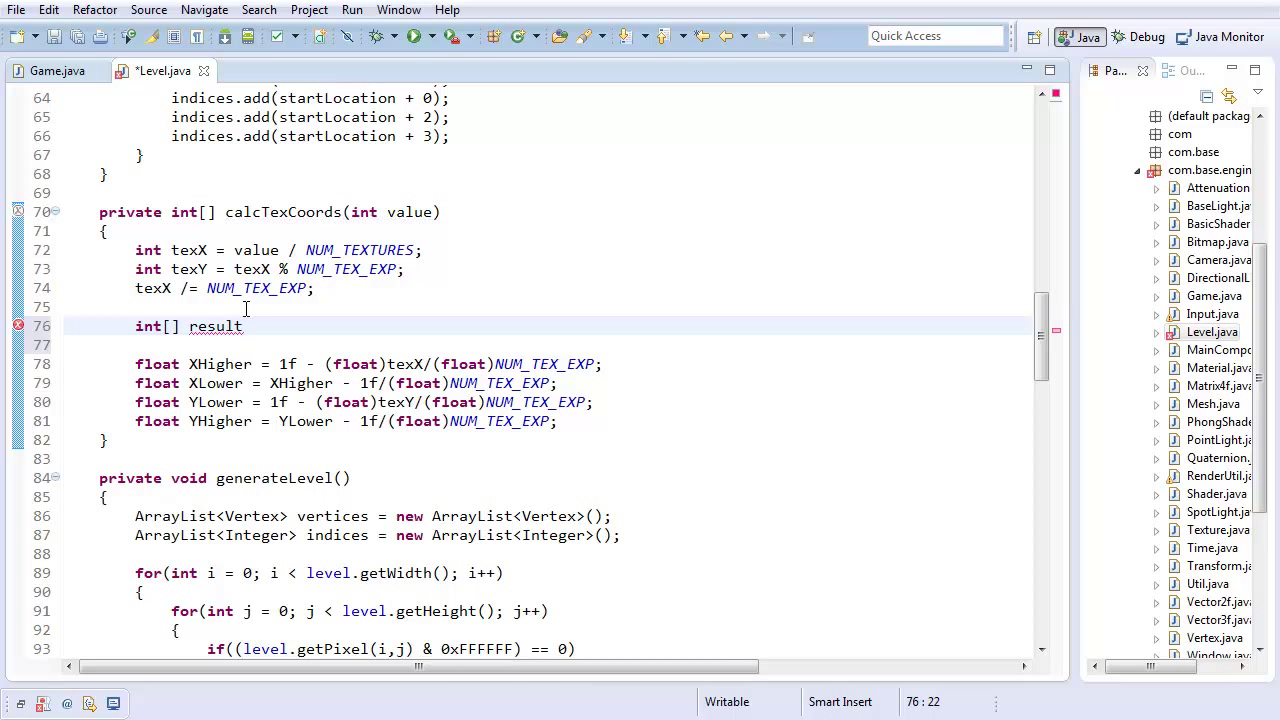
pyautogui.write('=')
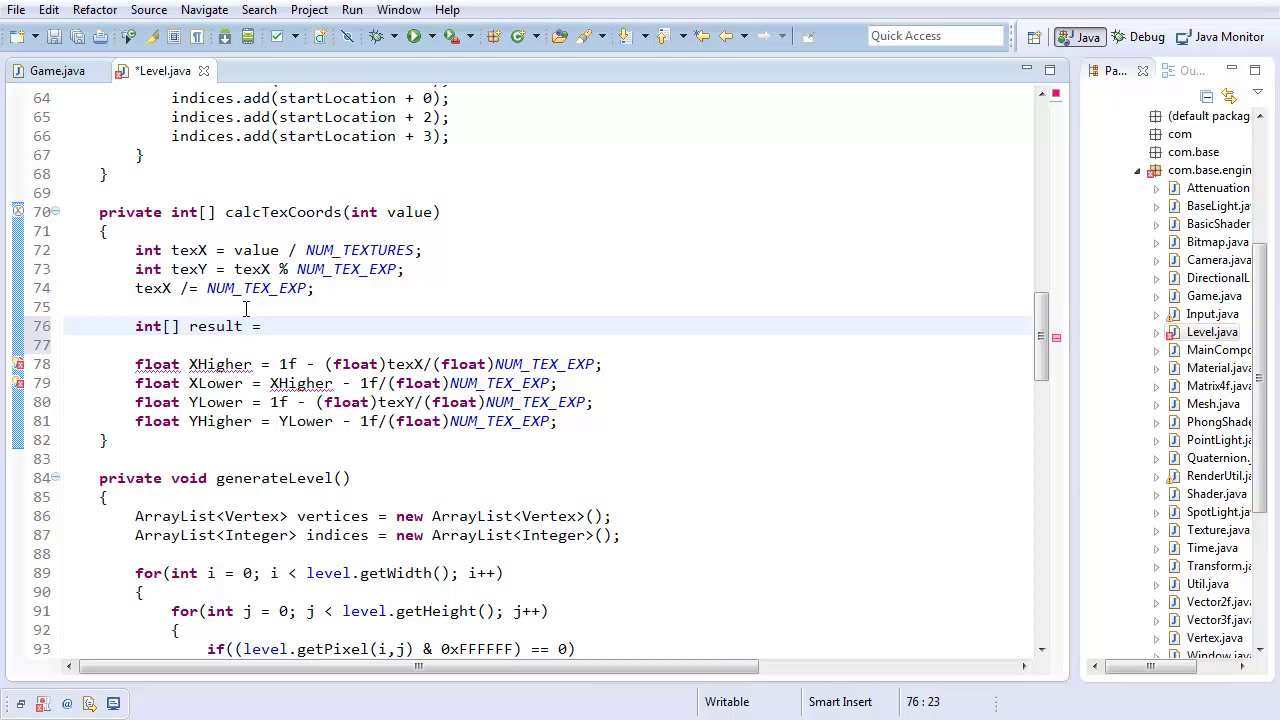
pyautogui.write('new int[3]')
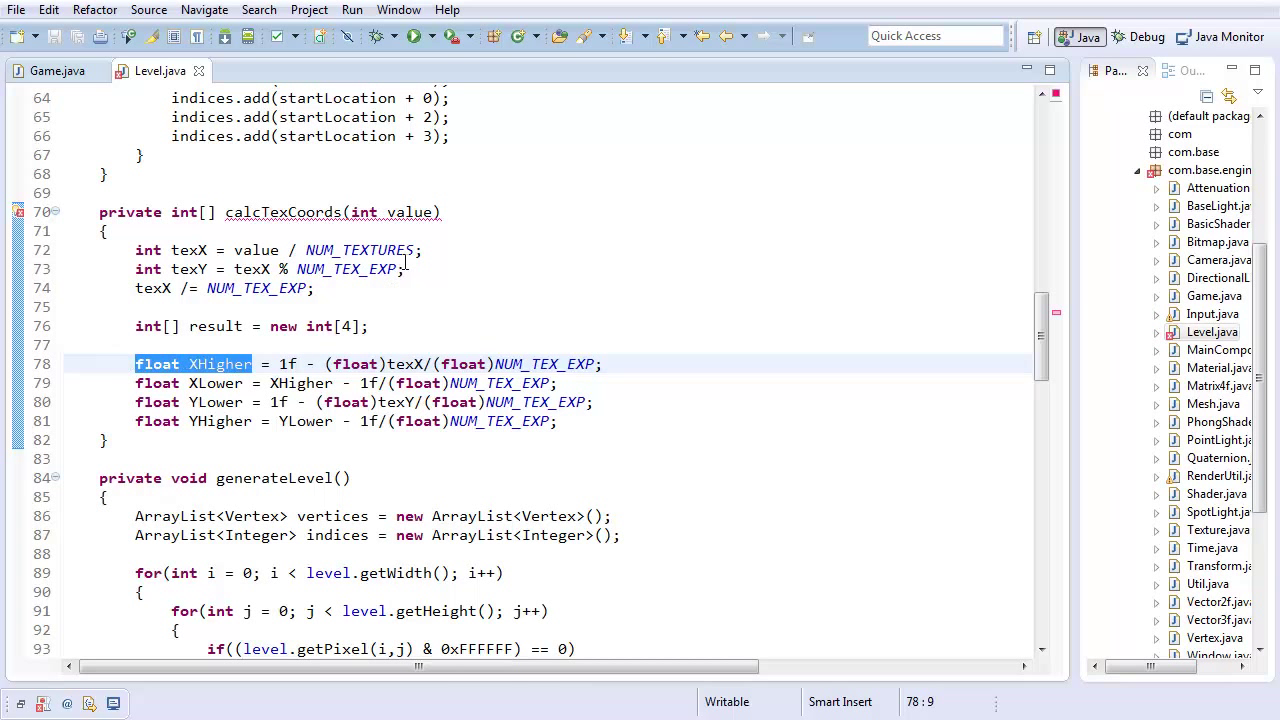
# Assign result[0] to result[3] with the texture bounds and make the array and return type float[].
pyautogui.write('result[p')
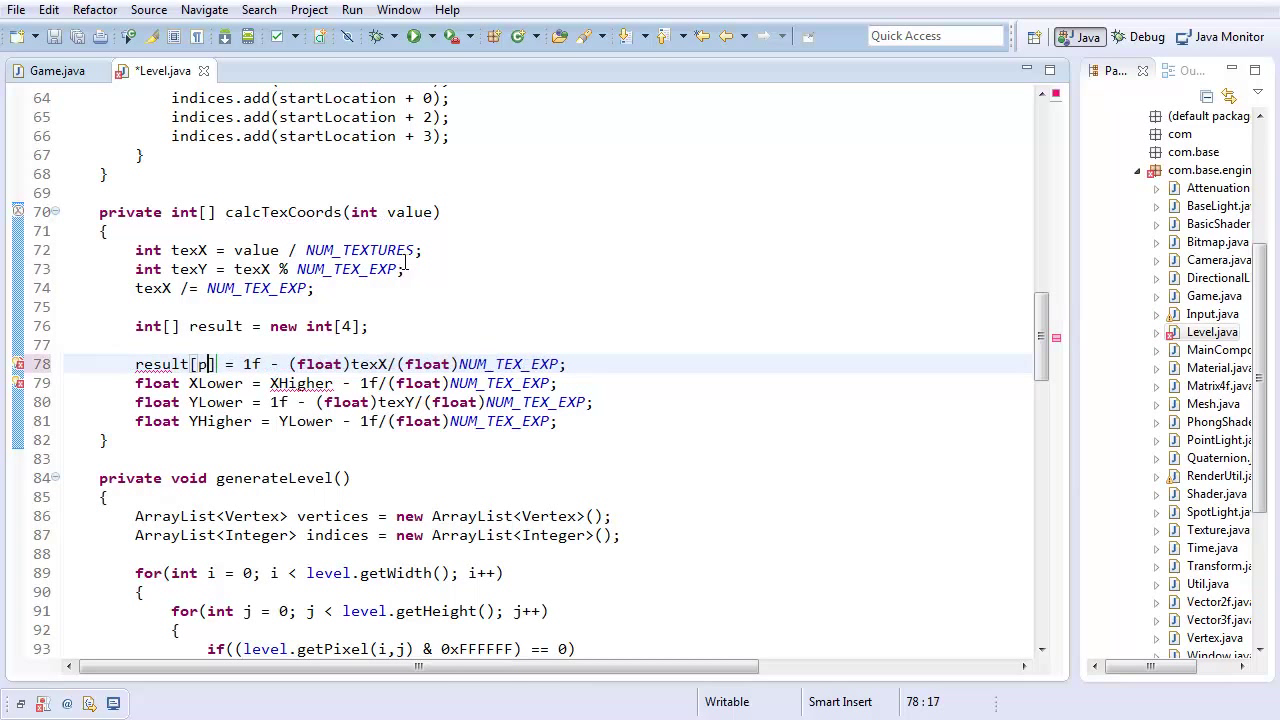
pyautogui.write('0')
pyautogui.click(364, 402)
pyautogui.write('result[2')
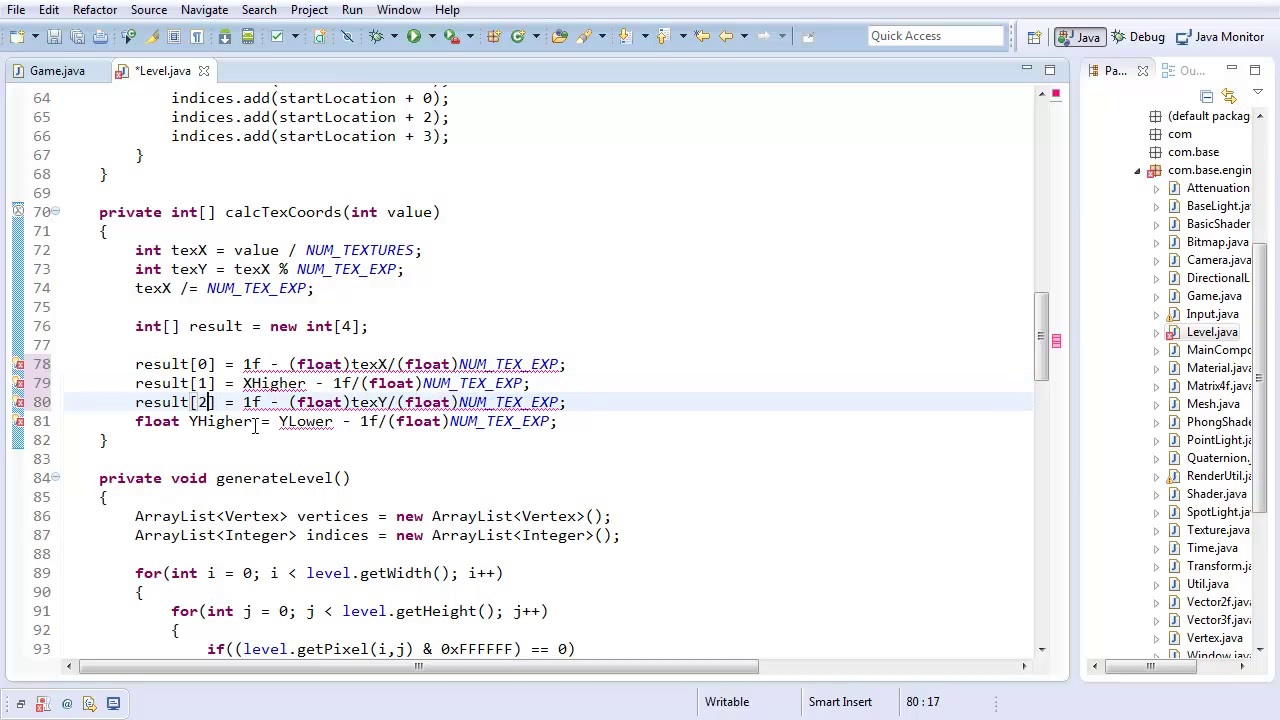
pyautogui.write('3')
pyautogui.click(548, 422)
pyautogui.write('v')
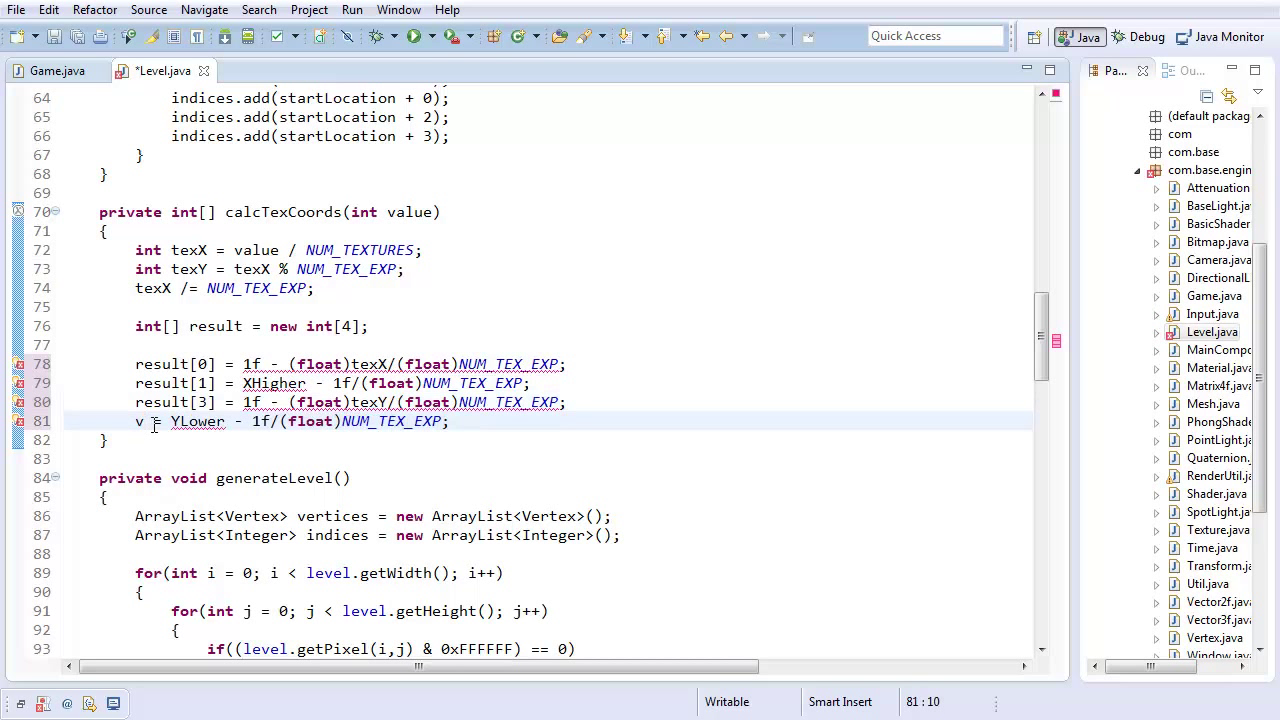
pyautogui.write('result[2]')
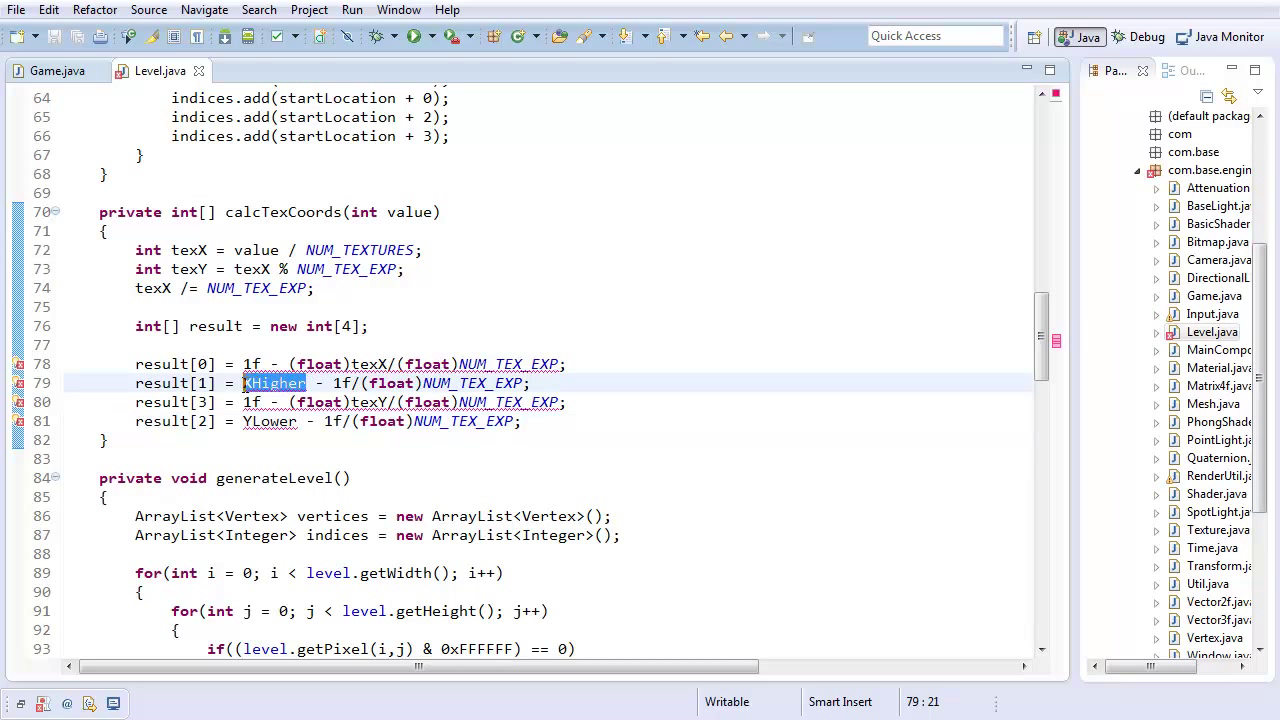
pyautogui.write('result[0]')
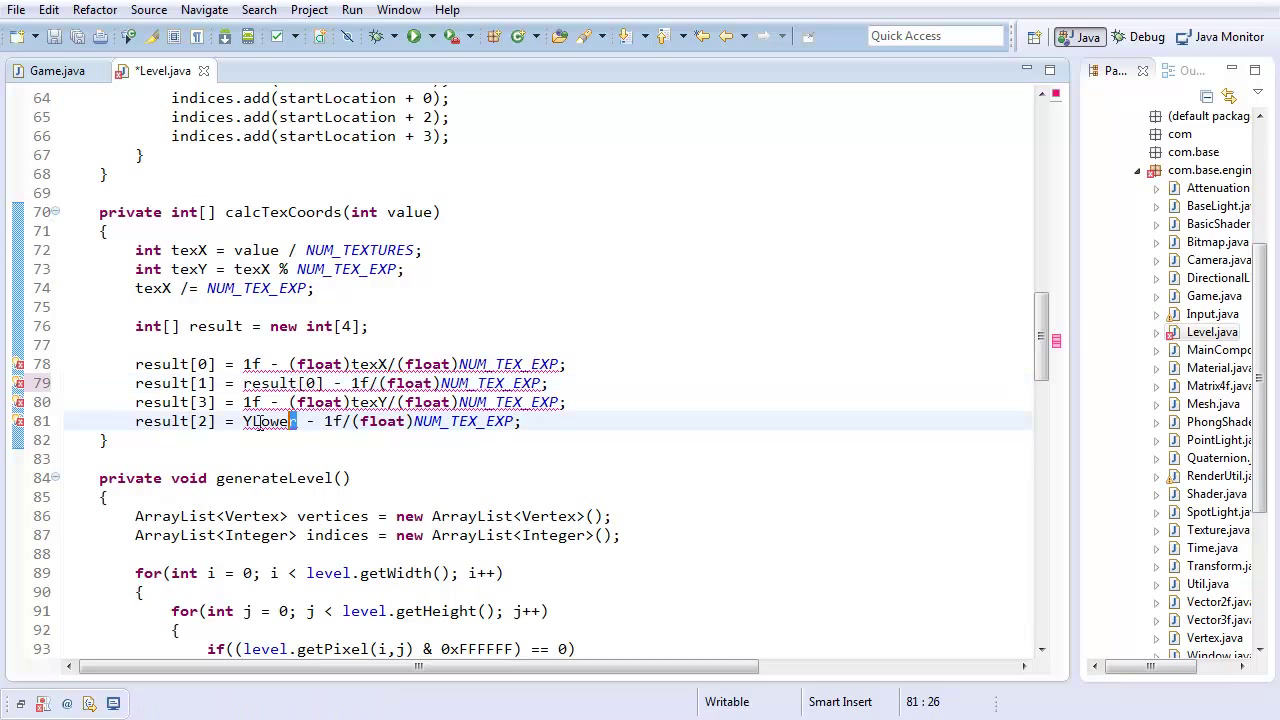
pyautogui.write('result[3]')
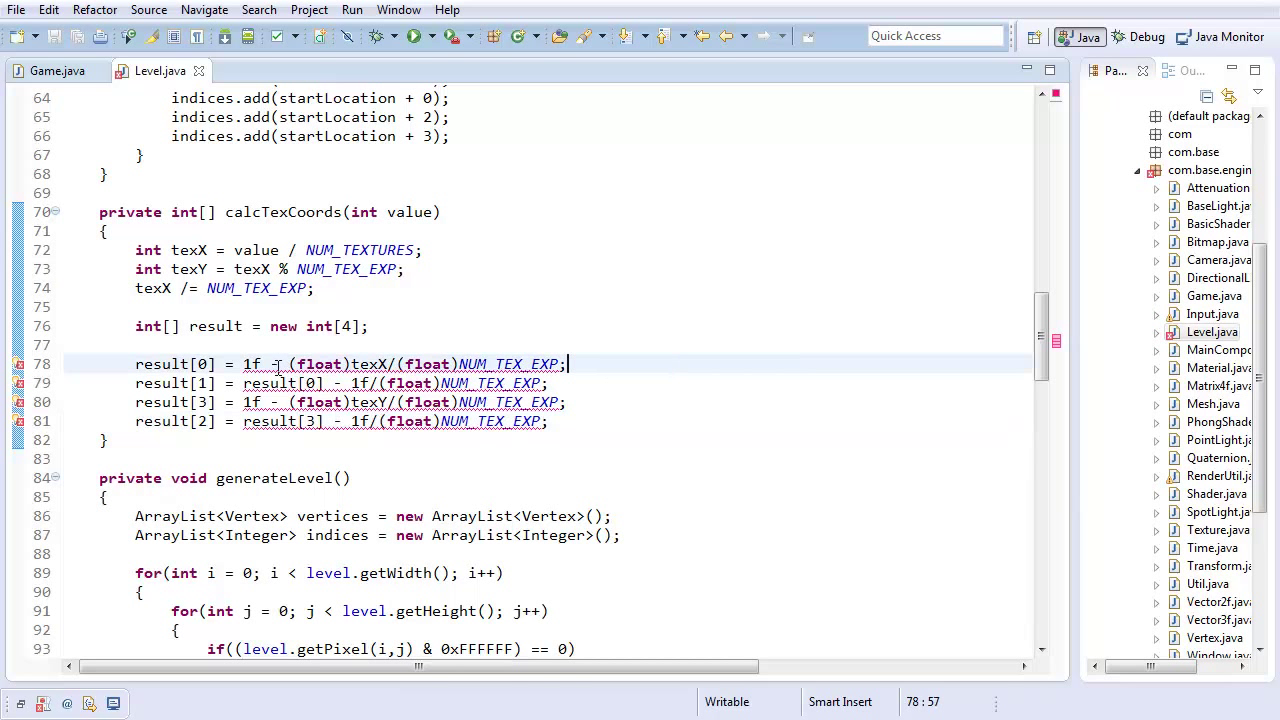
pyautogui.moveTo(160, 364)
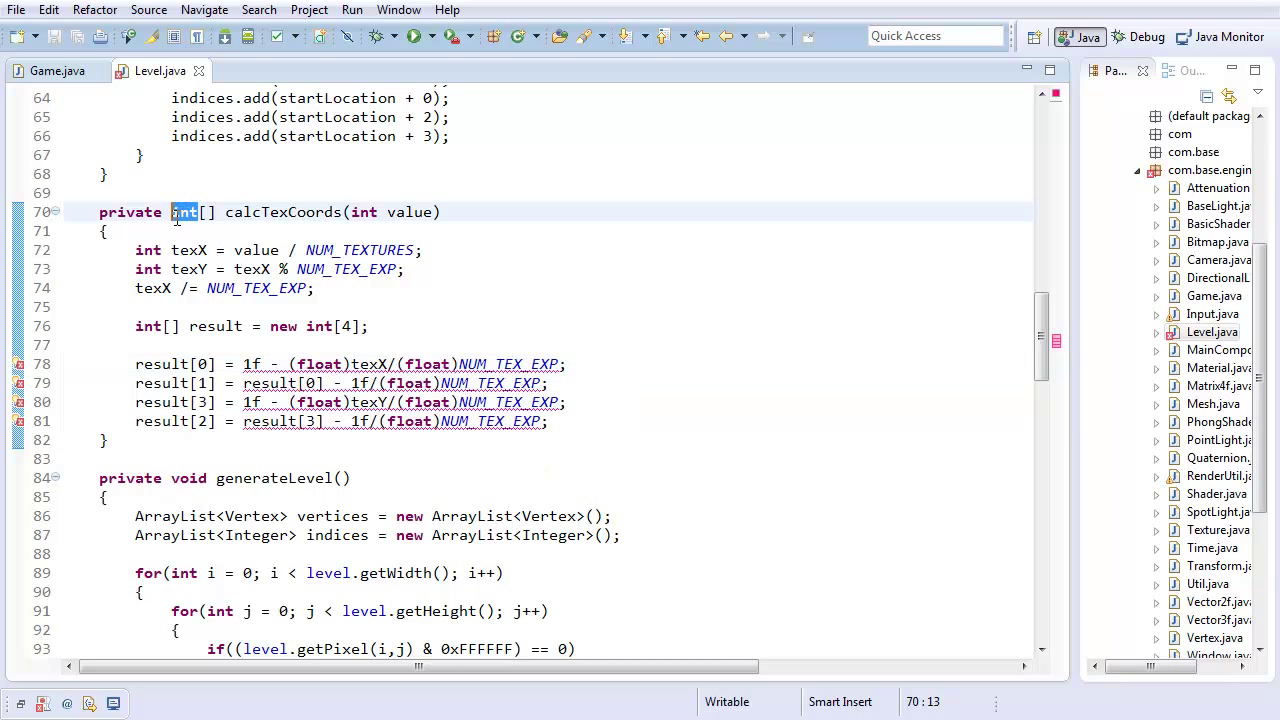
pyautogui.write('float')
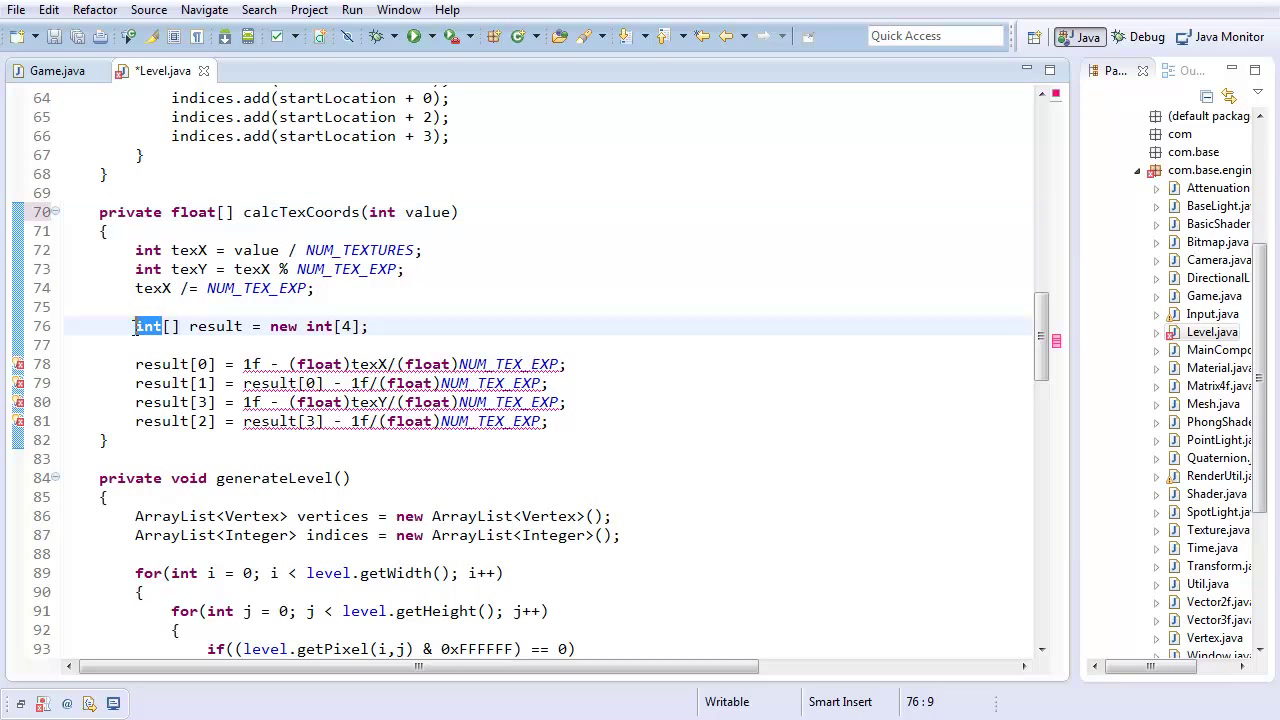
pyautogui.write('float')
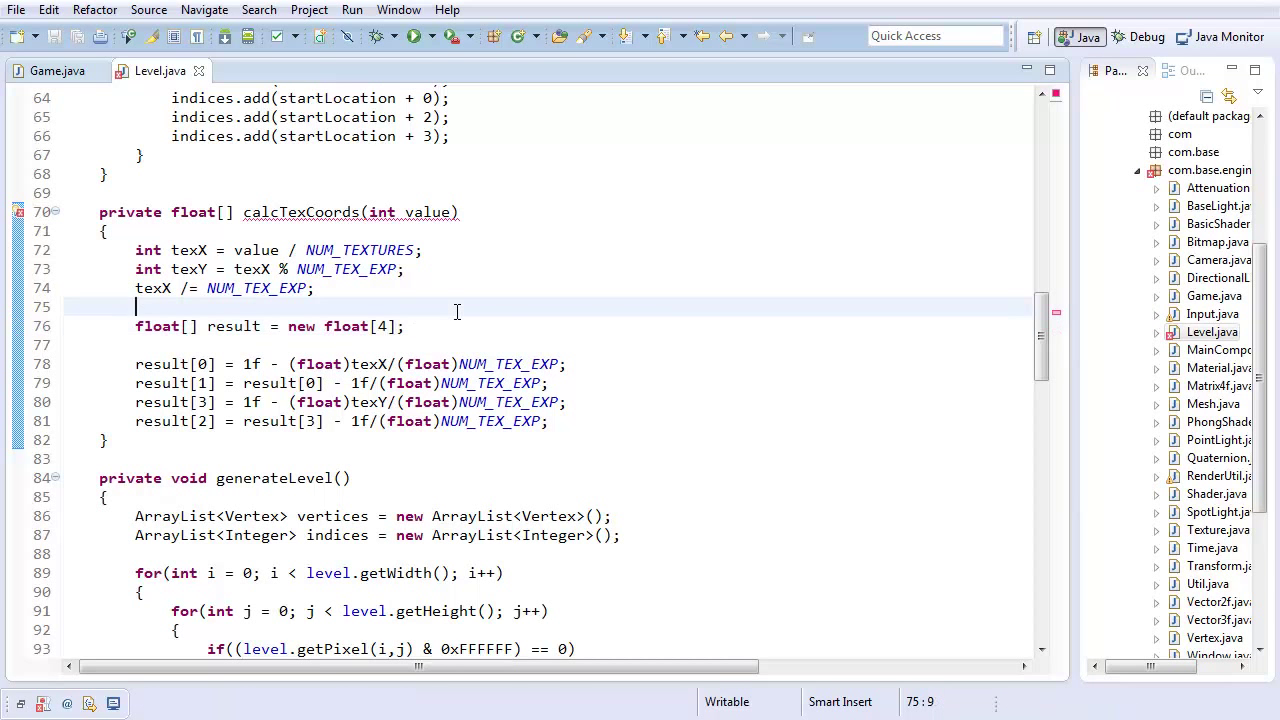
# Comment out the floor's old texture coordinate lines with Ctrl+/.
pyautogui.scroll(-3)
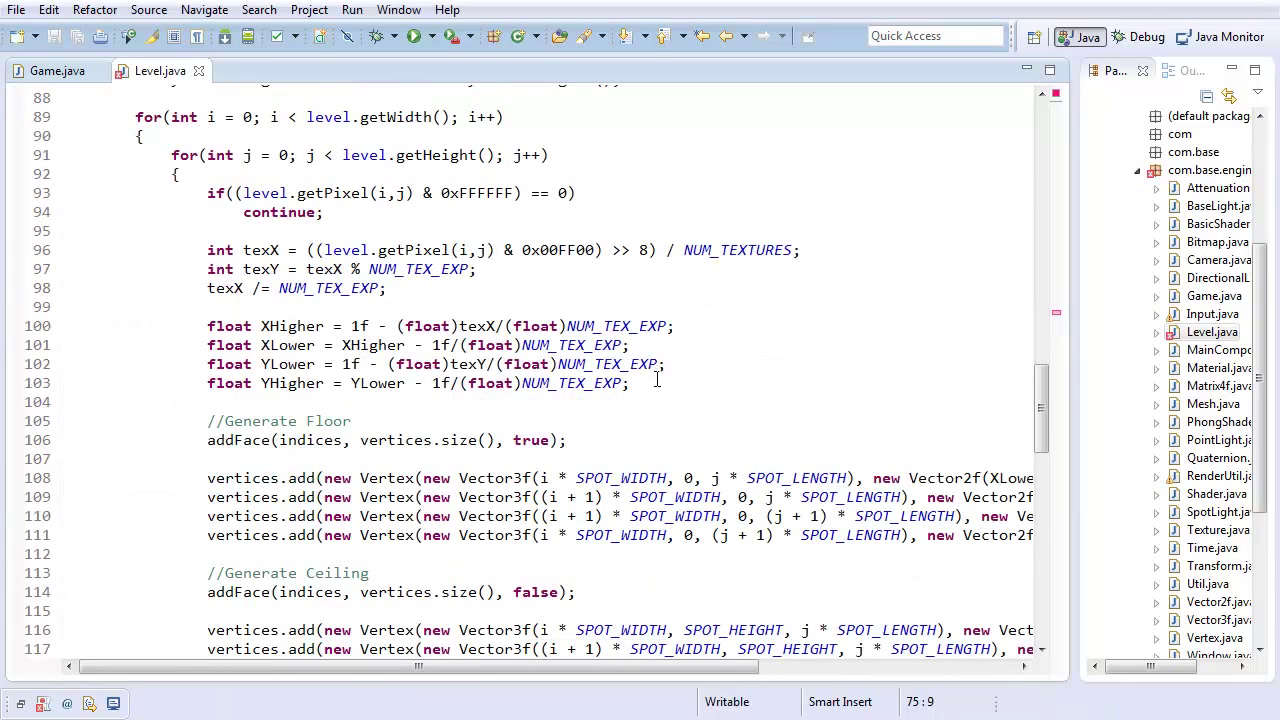
pyautogui.moveTo(208, 250); pyautogui.dragTo(630, 384)
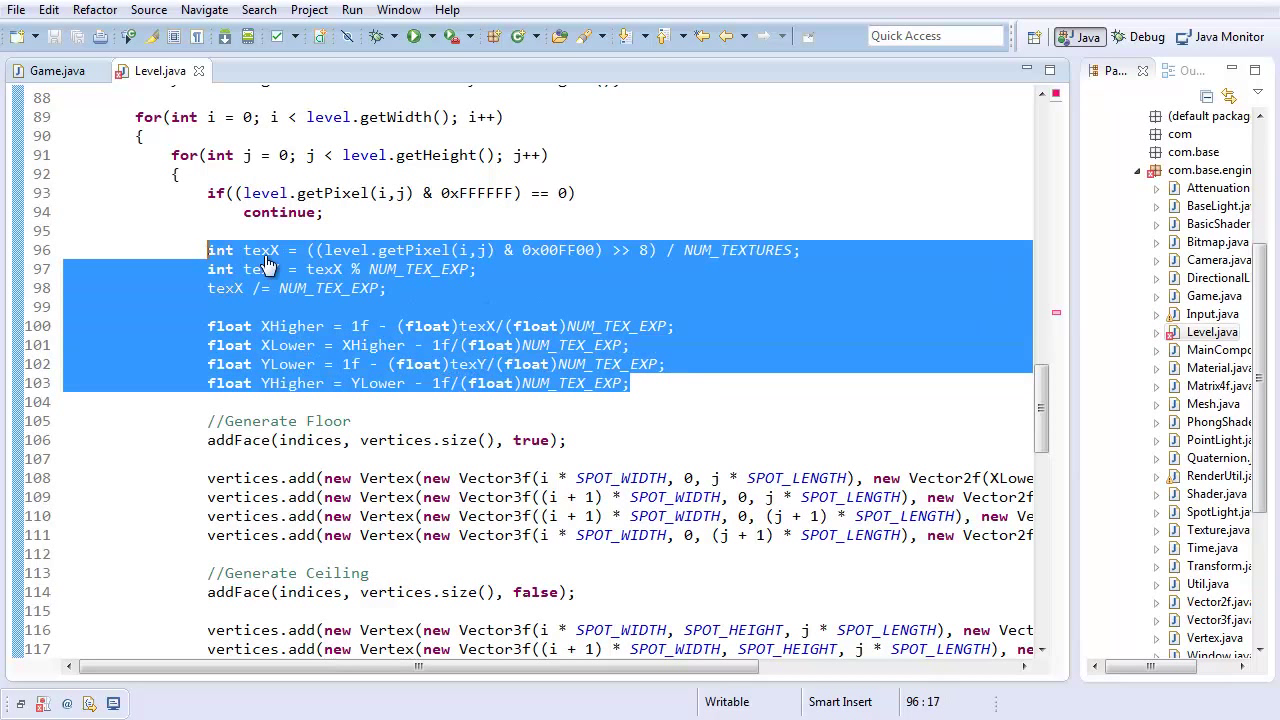
pyautogui.press('ctrl+/')
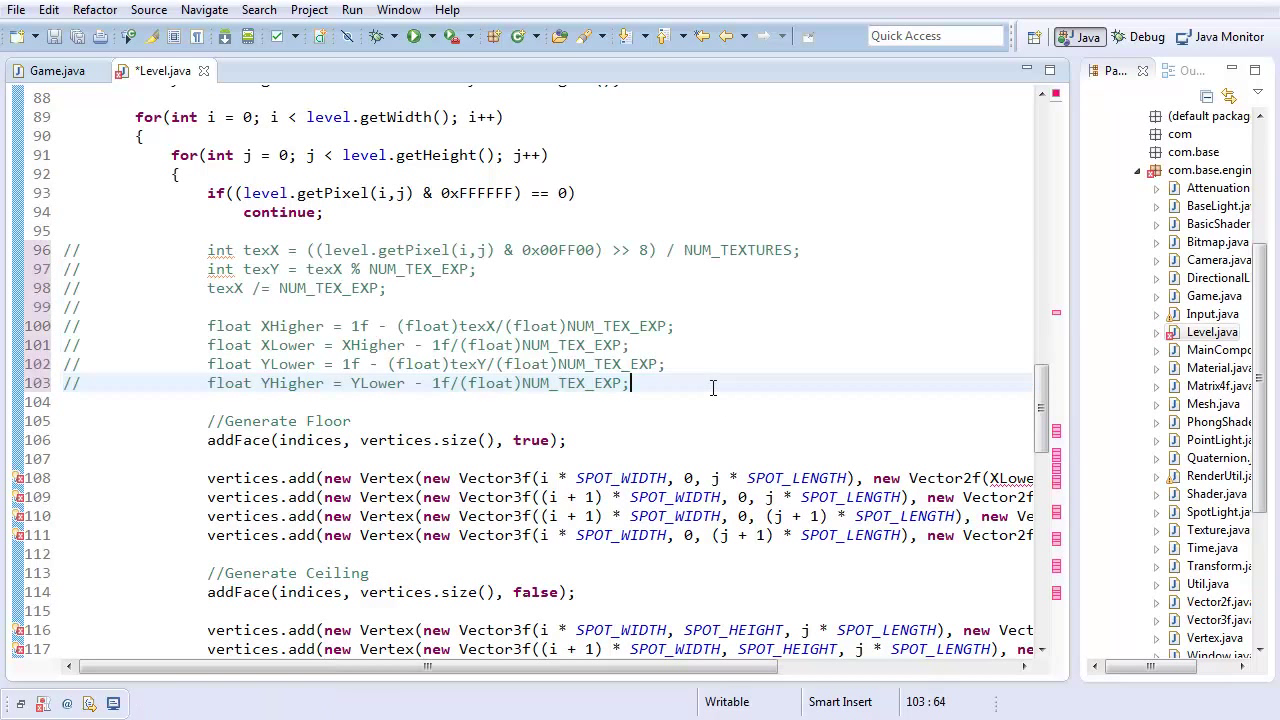
# Add float[] texCoords = calcTexCoords((level.getPixel(i,j) & 0x00FF00) >> 8) and the XHigher assignments.
pyautogui.write('float X')
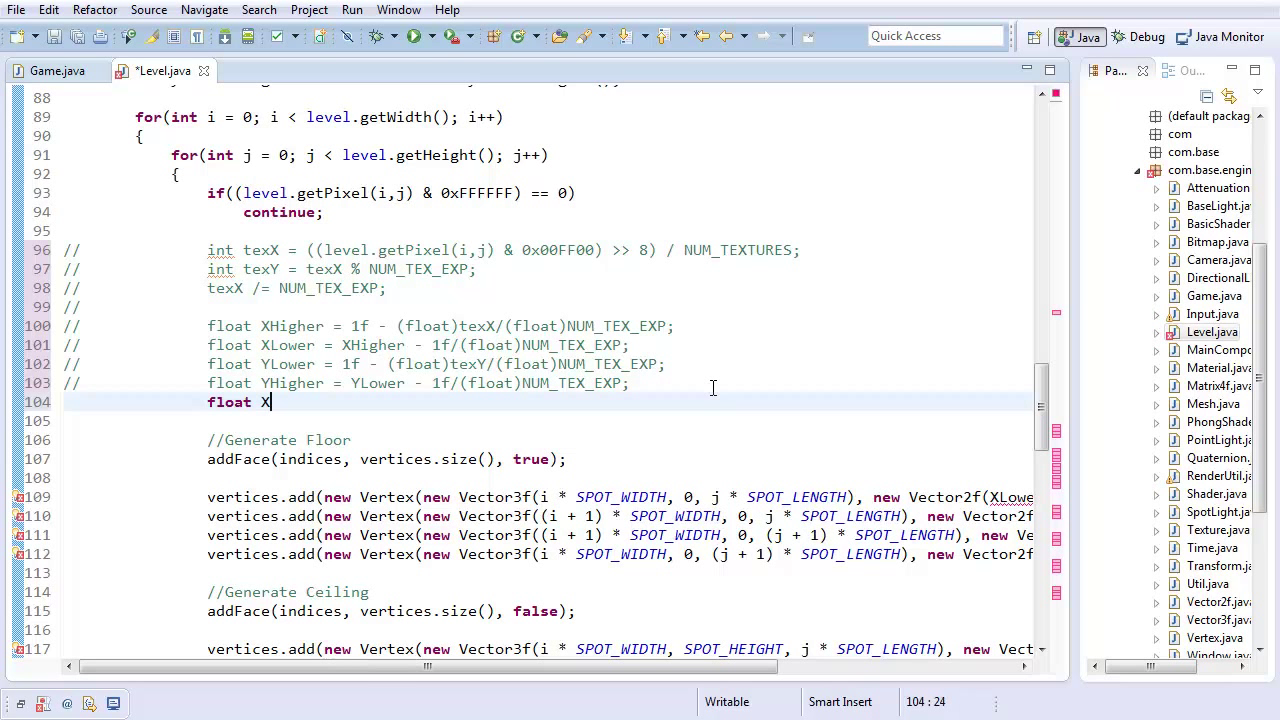
pyautogui.write('Higher =')
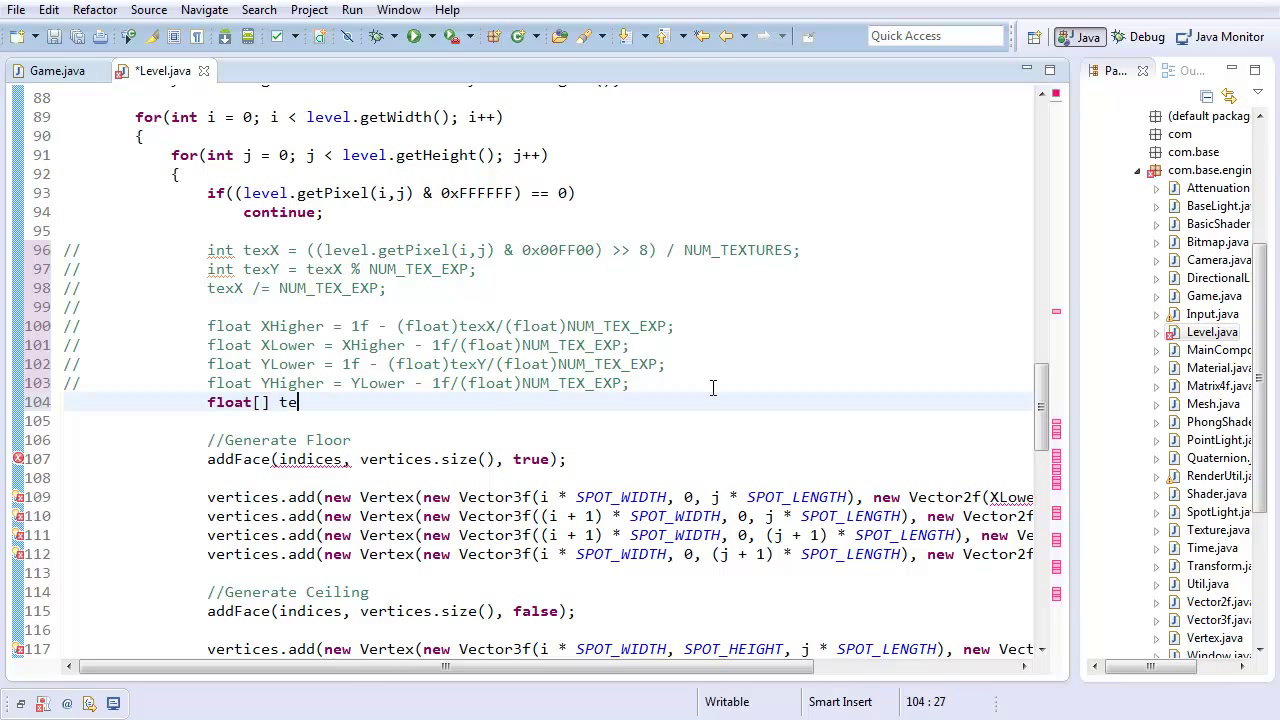
pyautogui.write('xCoords =')
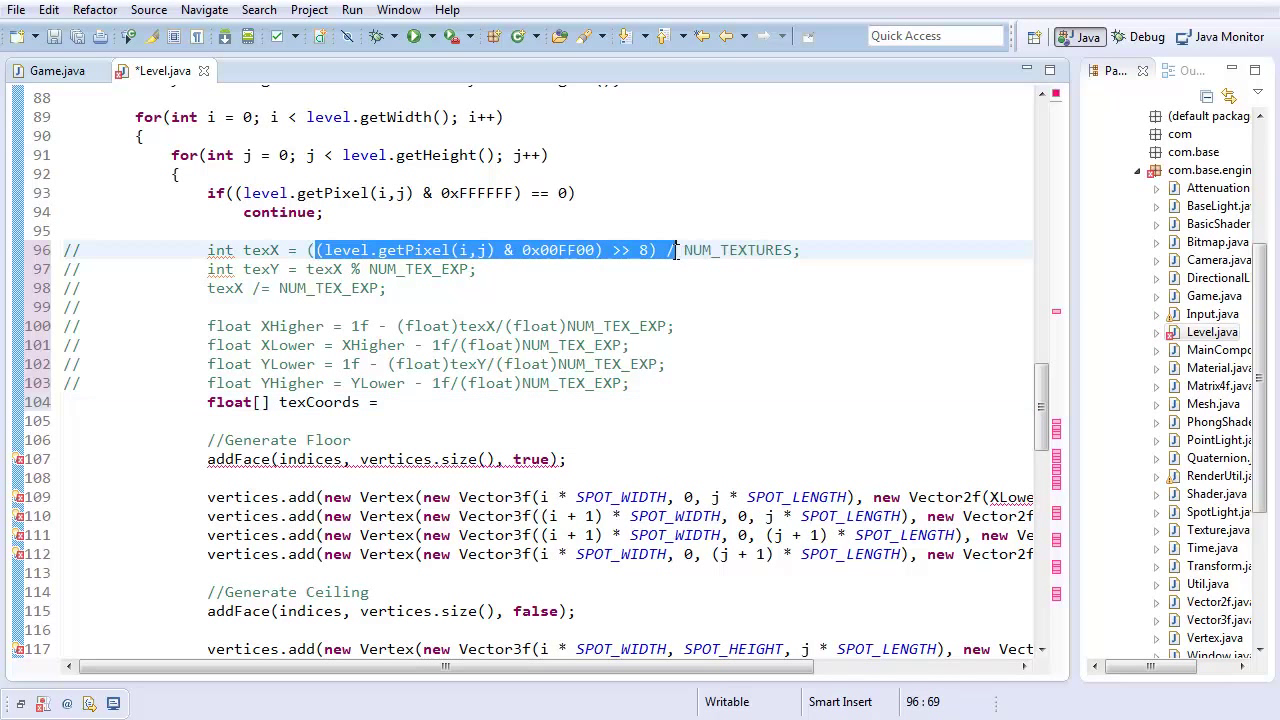
pyautogui.write('calc')
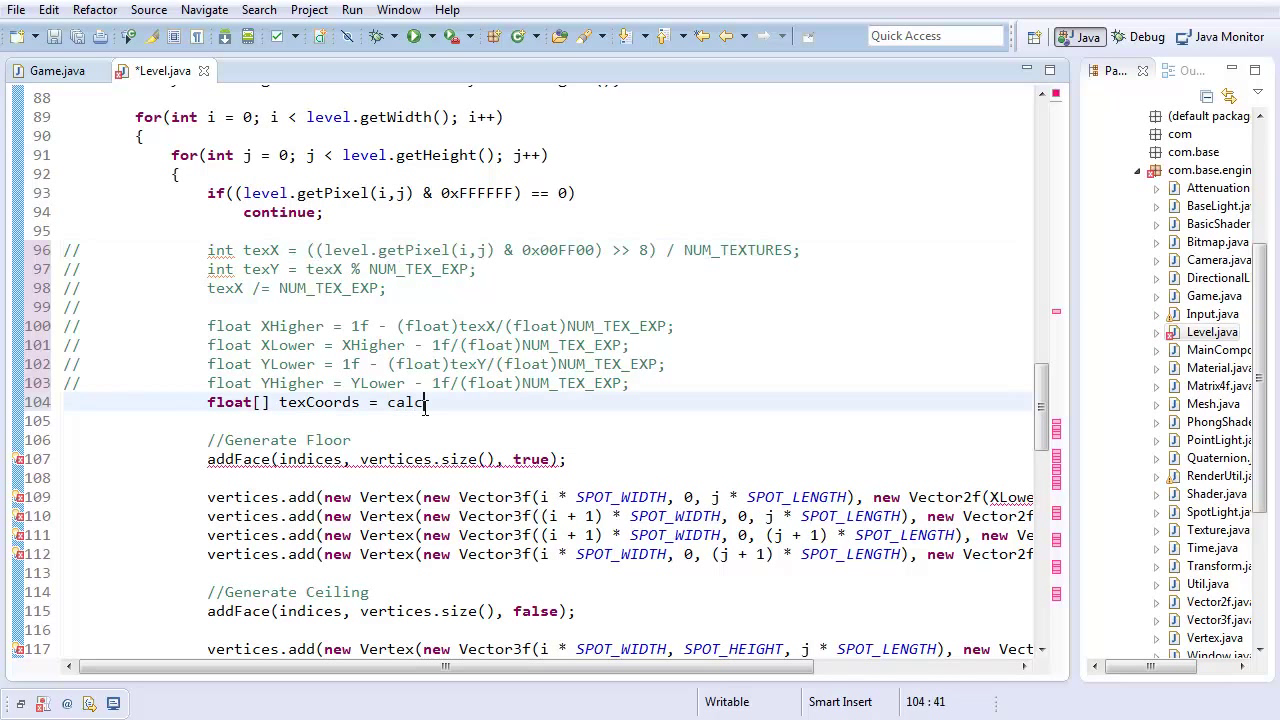
pyautogui.write('TexCoords((level.getPixel(i,j) & 0x00FF00) >> 8))')
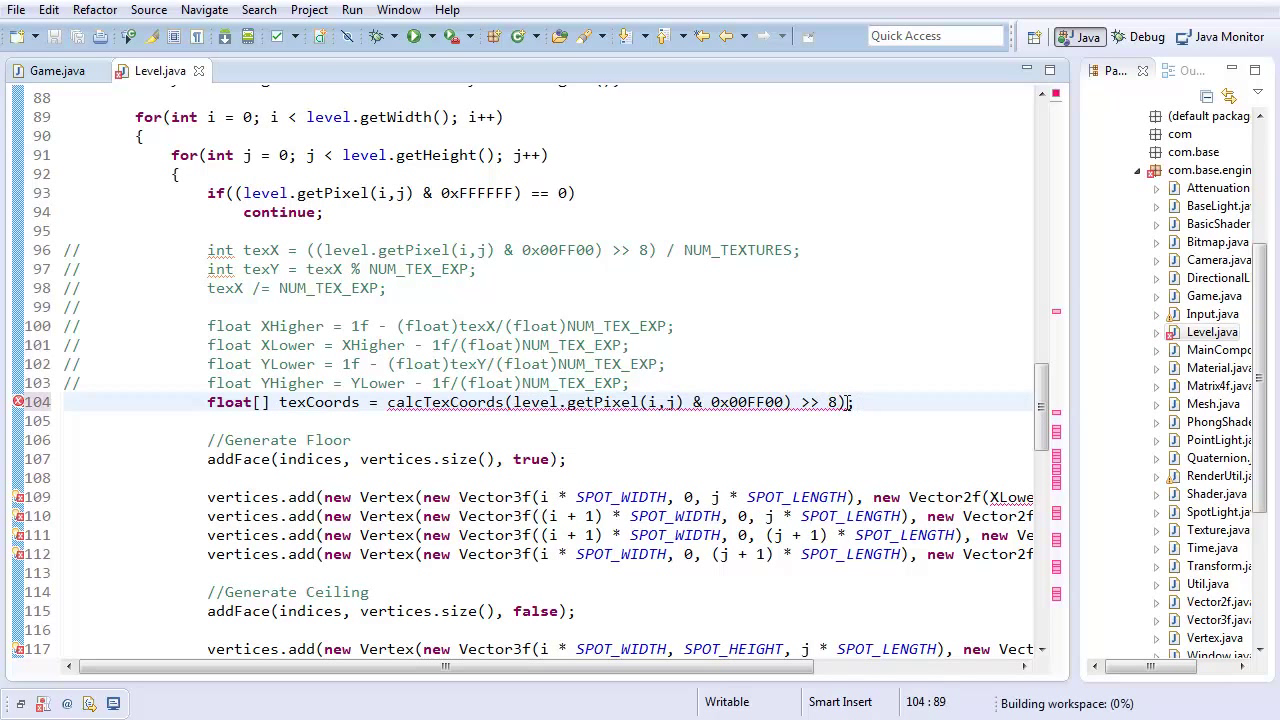
pyautogui.write(')')
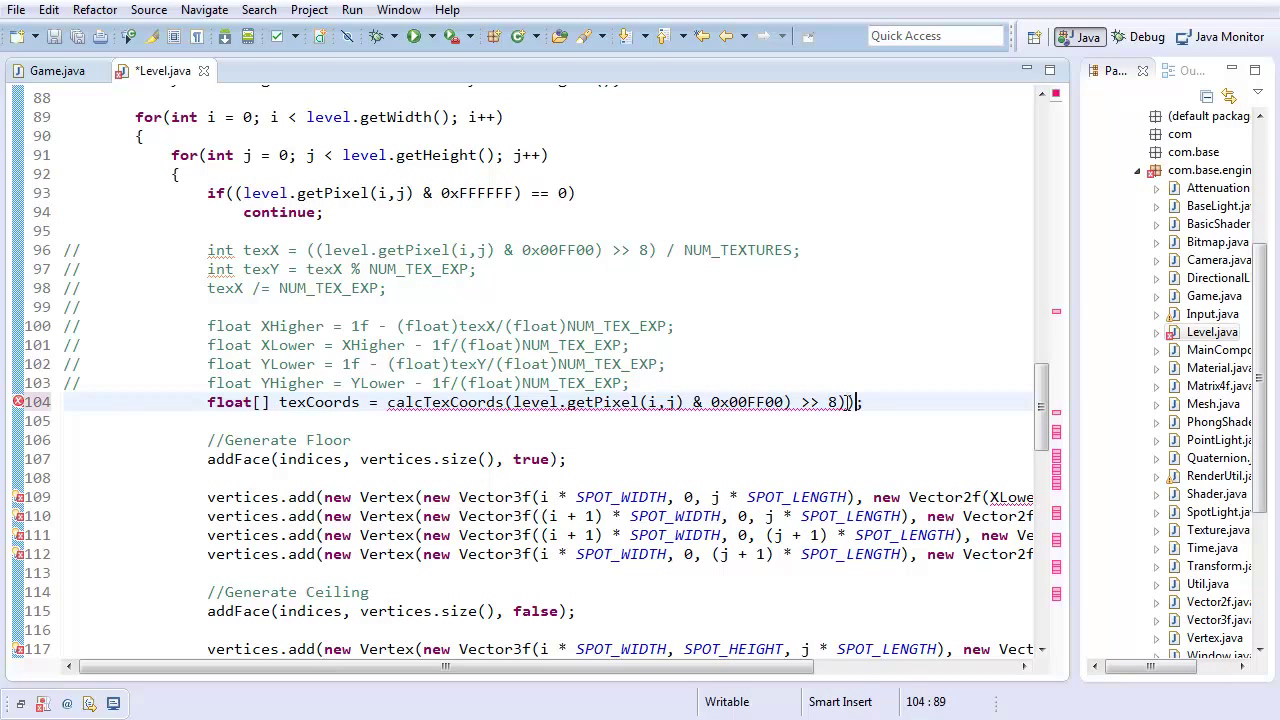
pyautogui.press('BackSpace')
pyautogui.write('(')
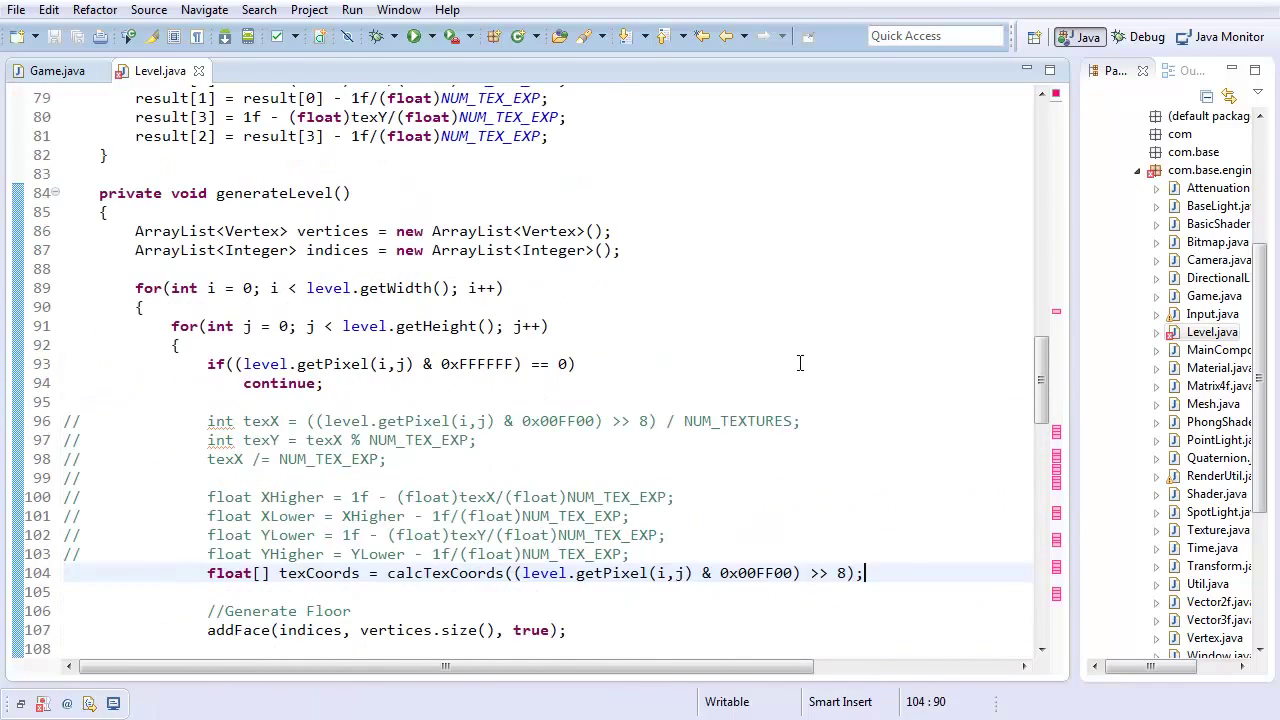
pyautogui.scroll(-3)
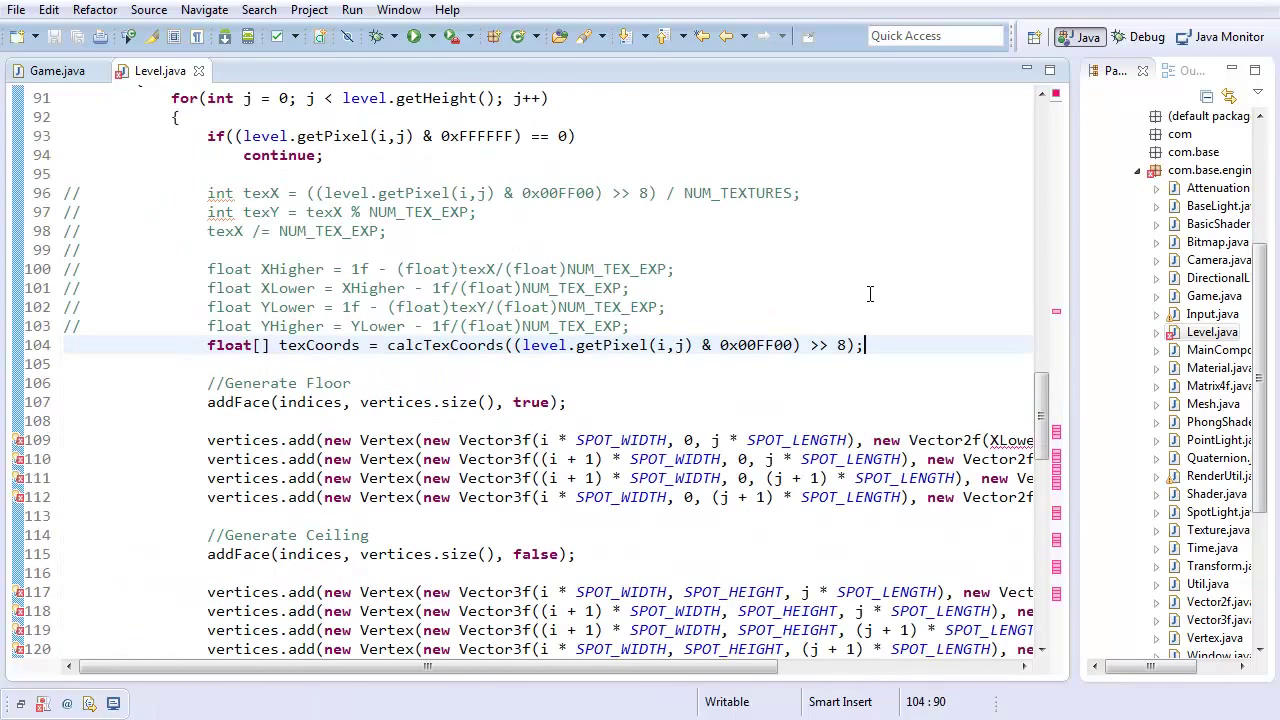
pyautogui.write('float XHigher')
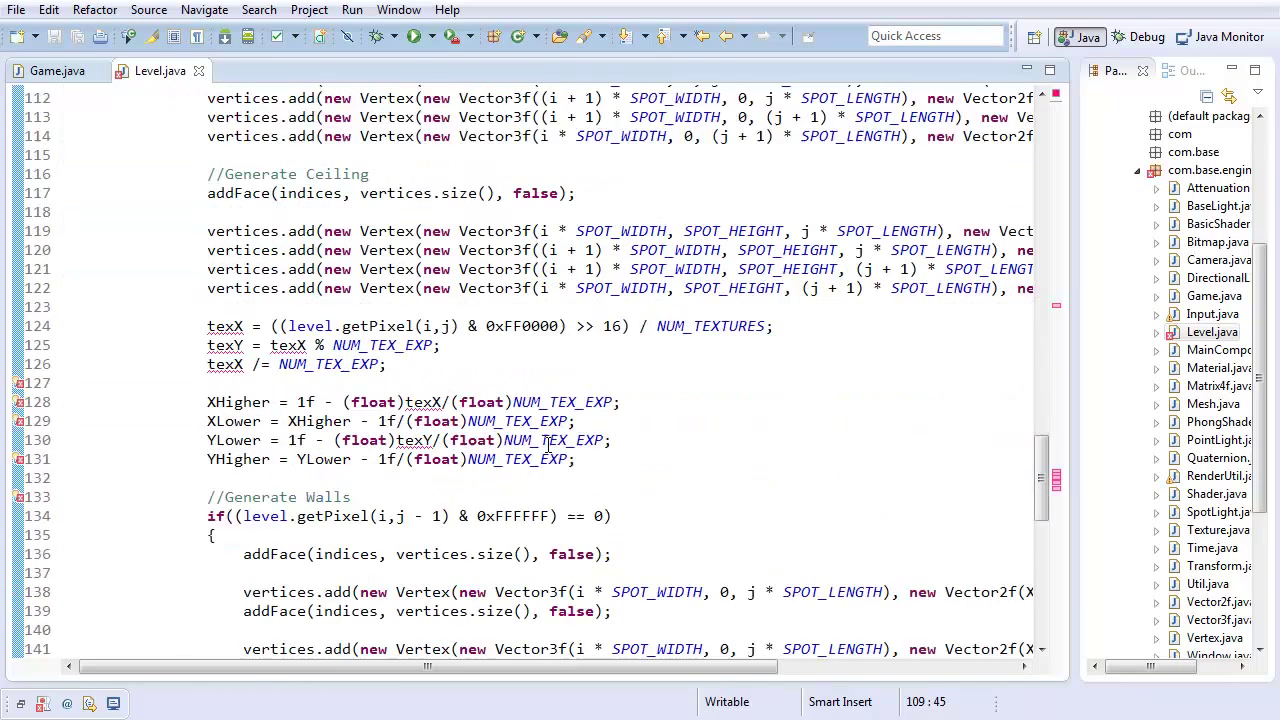
# Reuse the texCoords block for the ceiling, stripping the float types from the copied assignments.
pyautogui.scroll(-3)
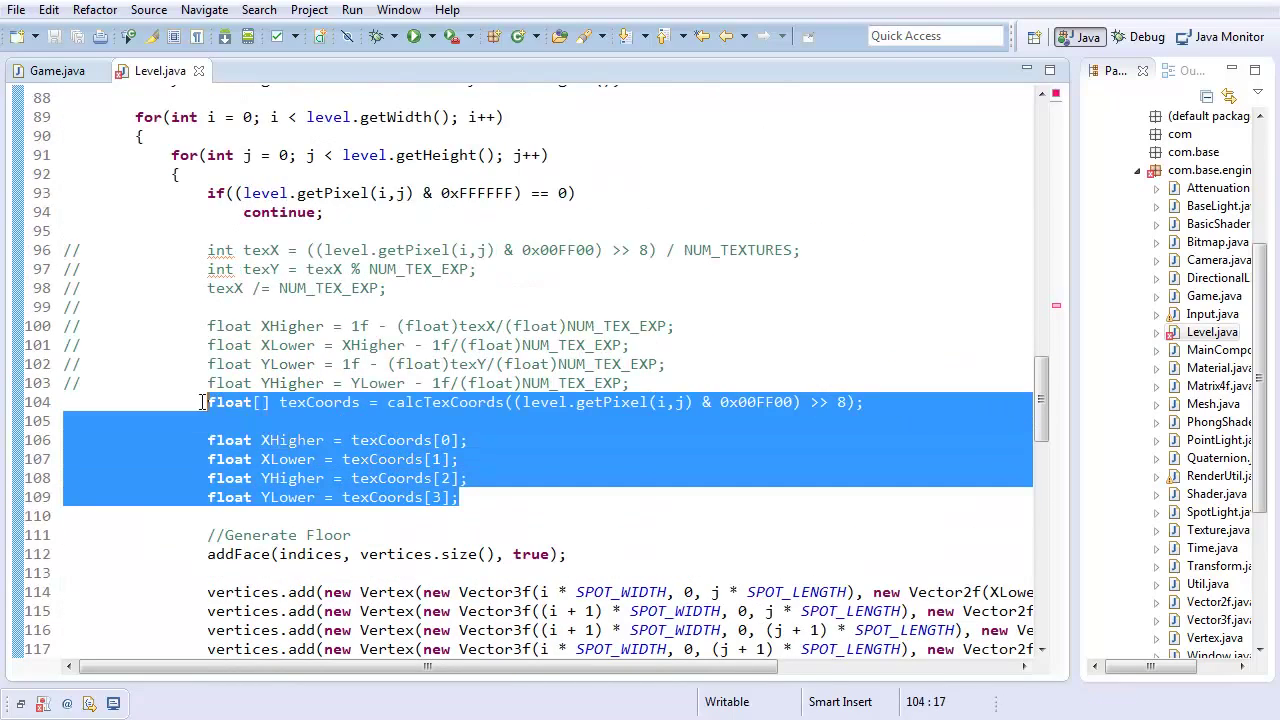
pyautogui.scroll(-3)
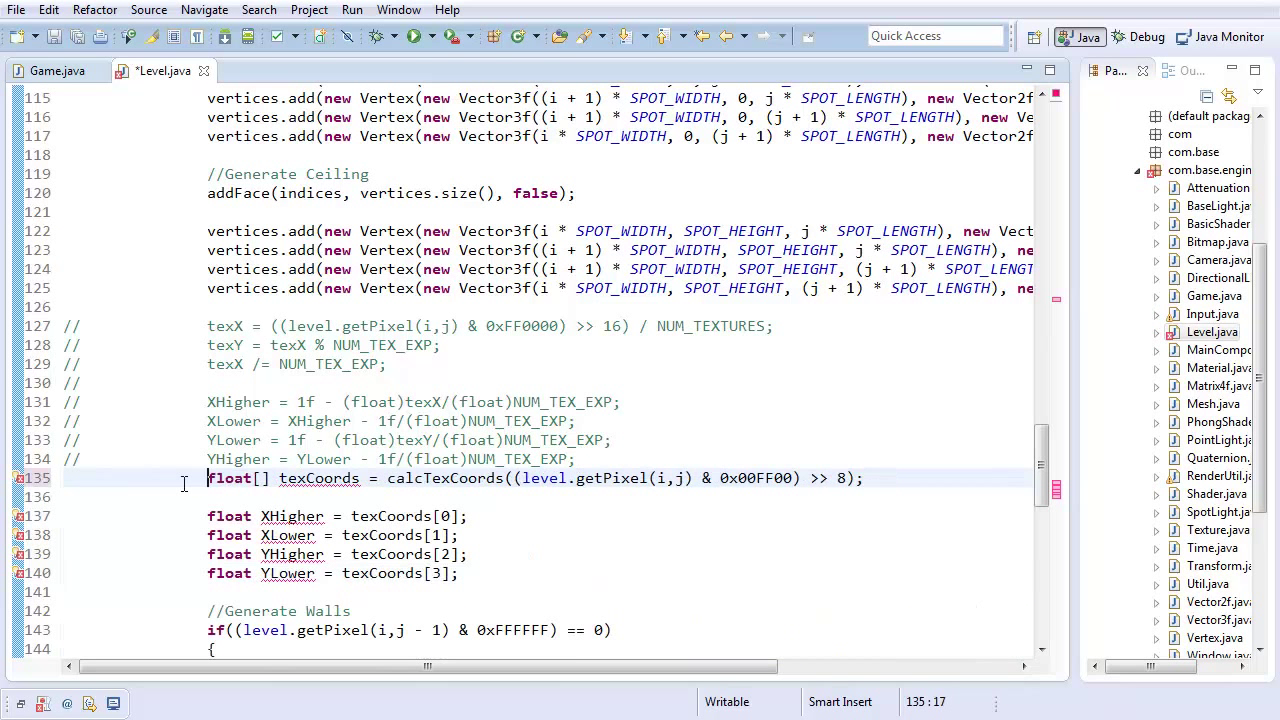
pyautogui.doubleClick(236, 478)
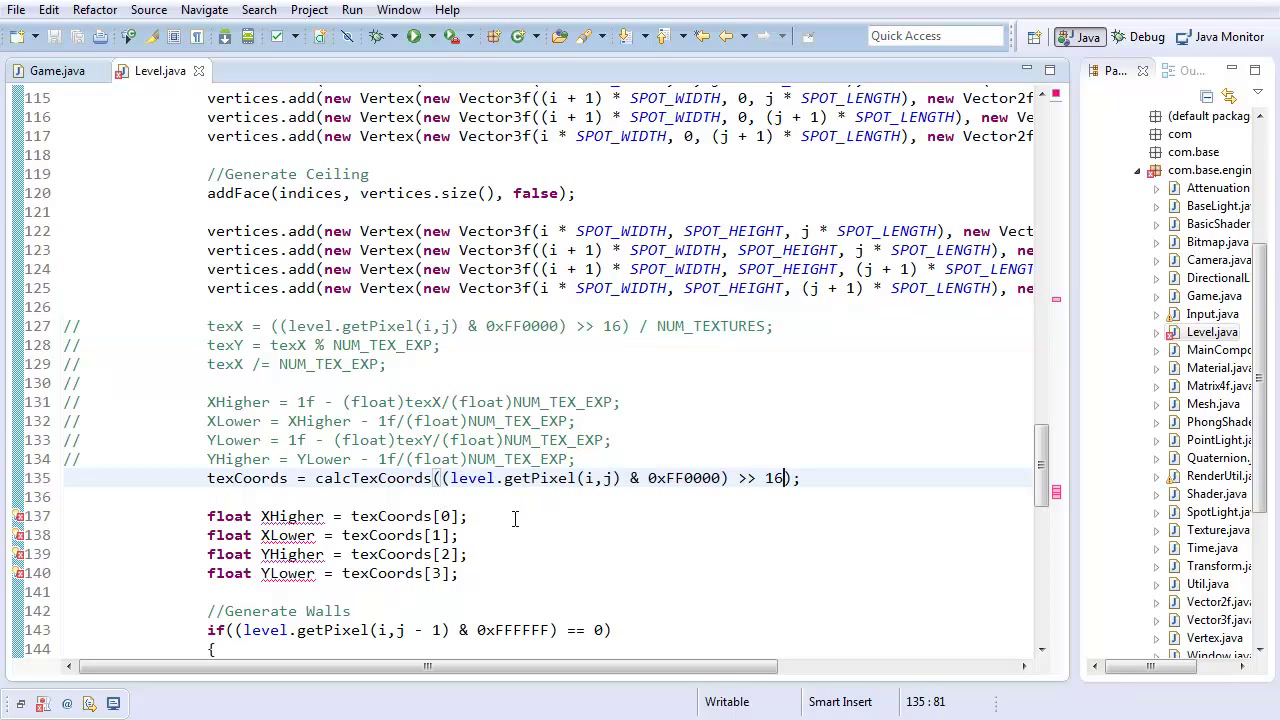
pyautogui.doubleClick(228, 516)
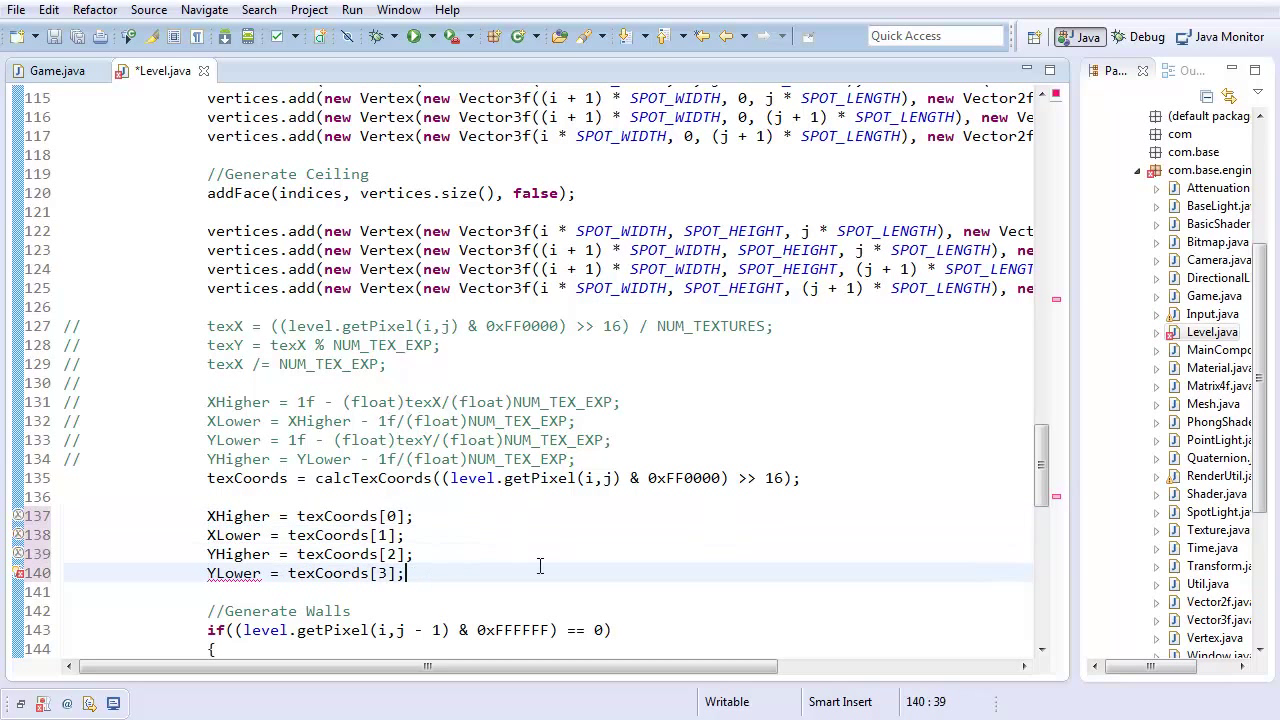
# Save Level.java, end calcTexCoords with return result; and run the game to test the maze.
pyautogui.press('ctrl+s')
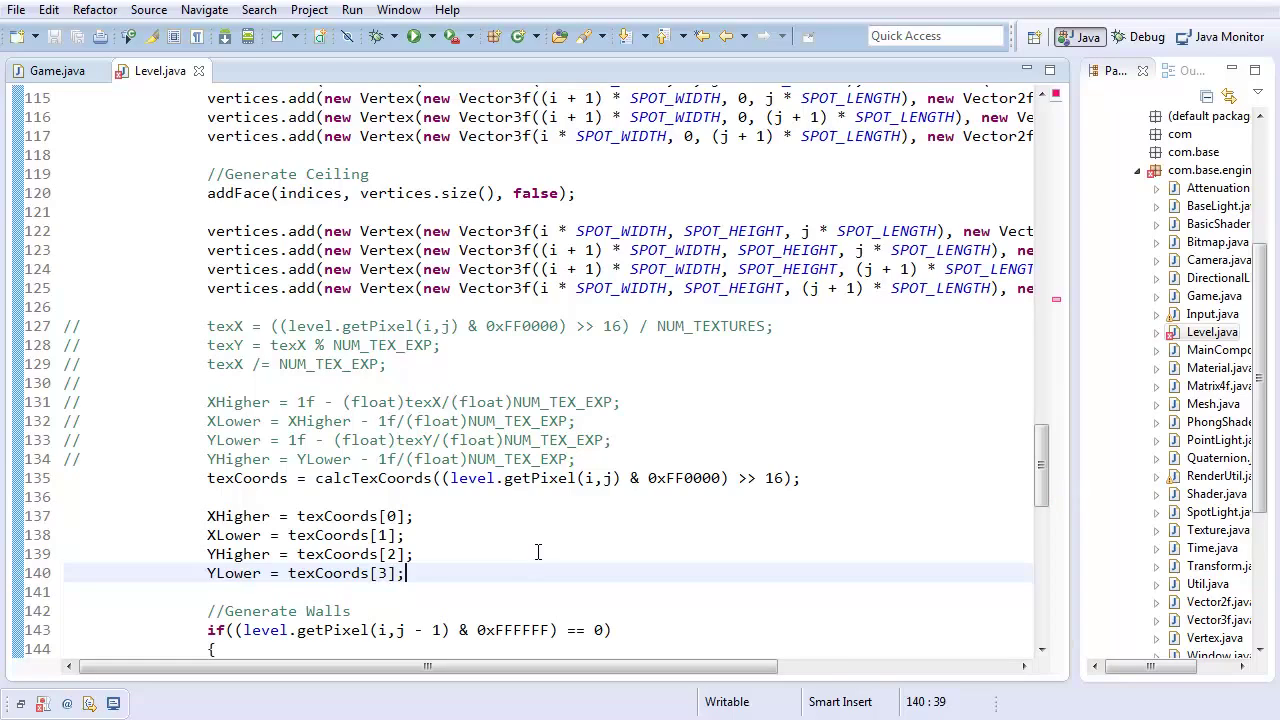
pyautogui.scroll(-3)
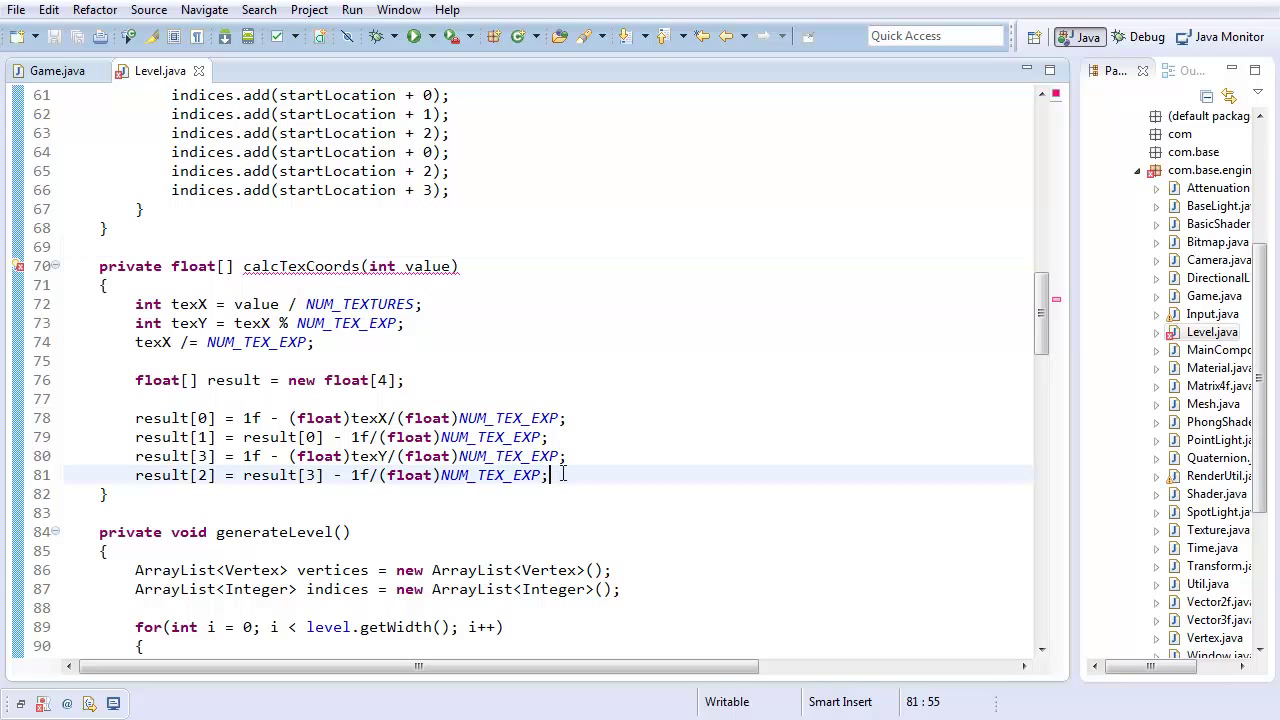
pyautogui.write('return re')
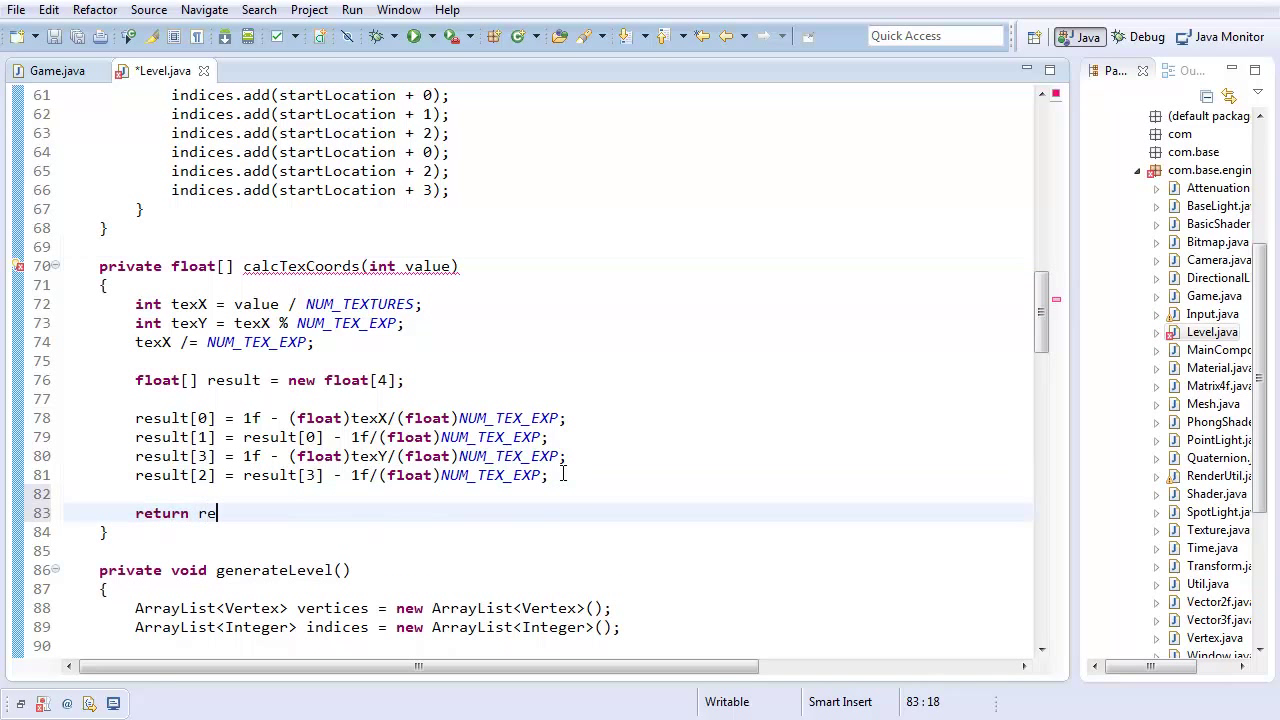
pyautogui.write('sult;')
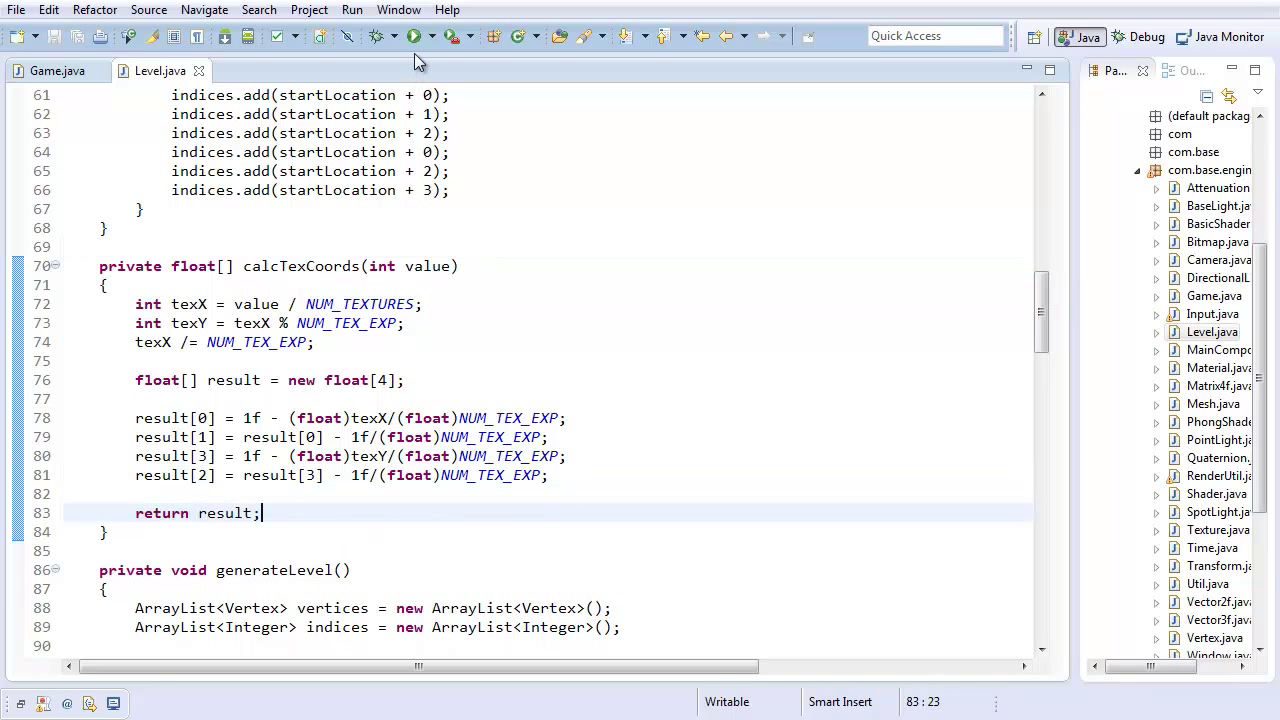
pyautogui.click(412, 36)
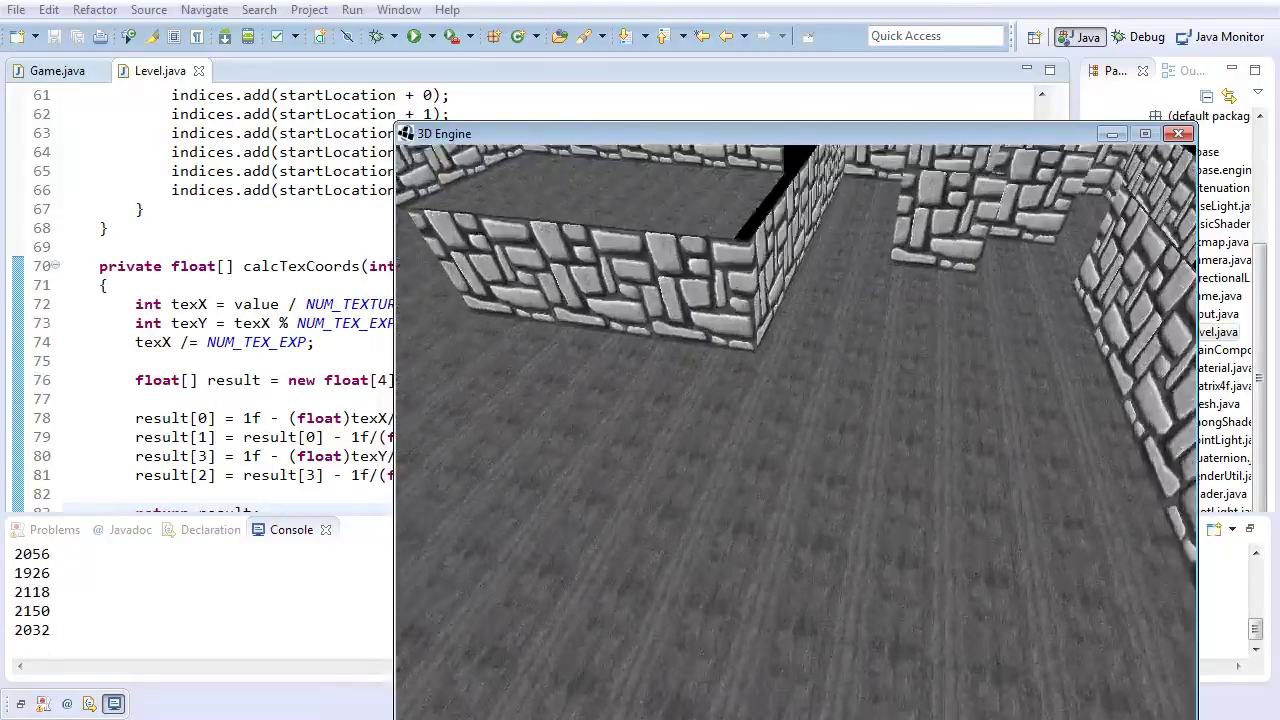
pyautogui.click(1178, 132)
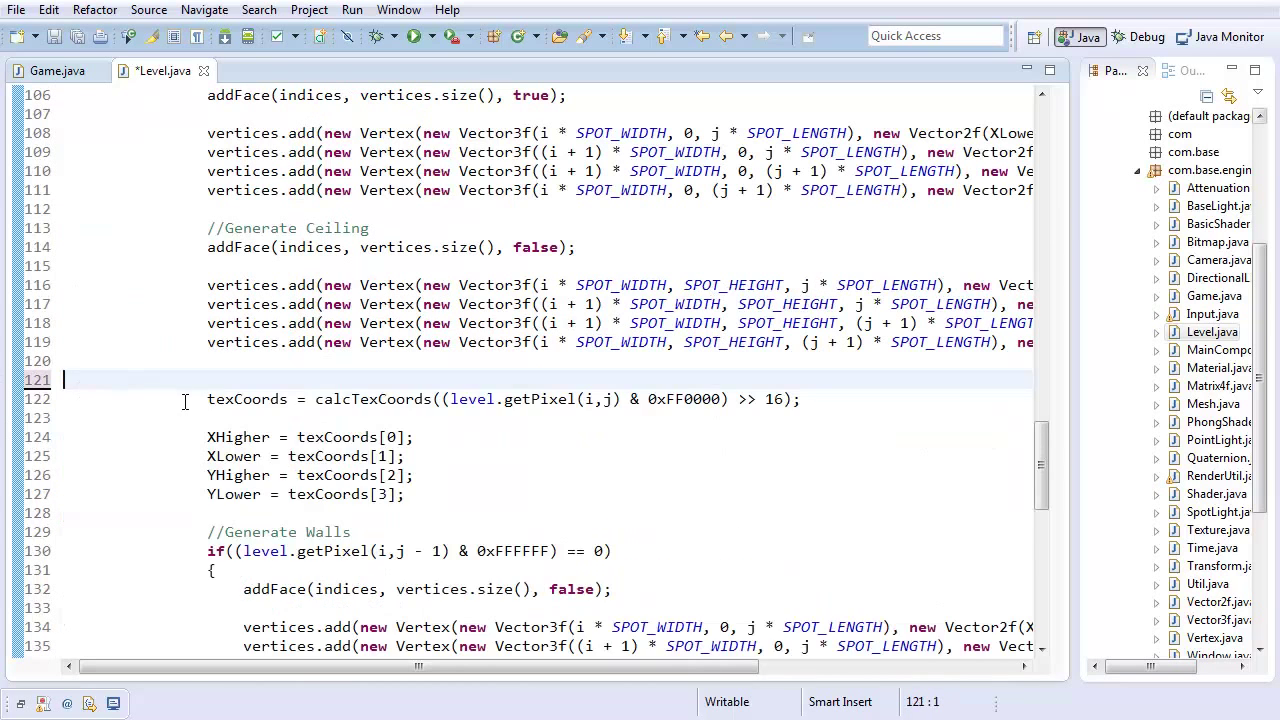
# Scroll through the wall code after removing the commented-out texture lines.
pyautogui.scroll(-3)
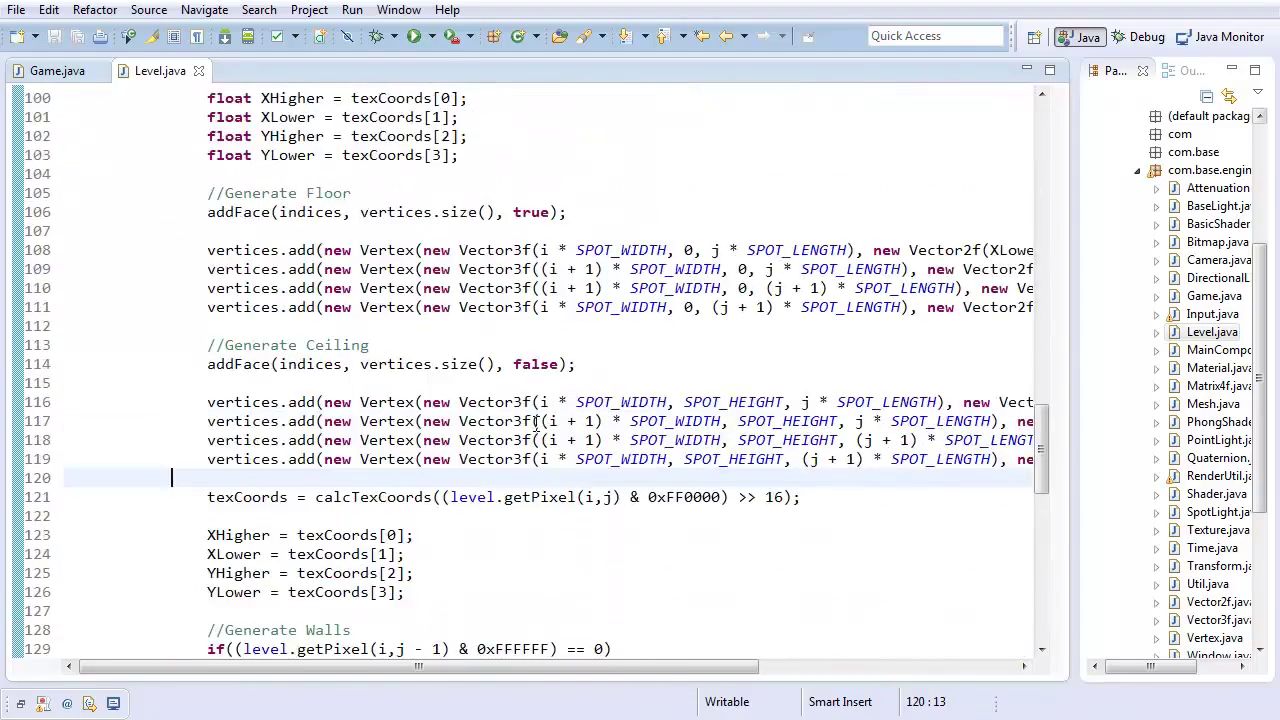
pyautogui.scroll(-3)
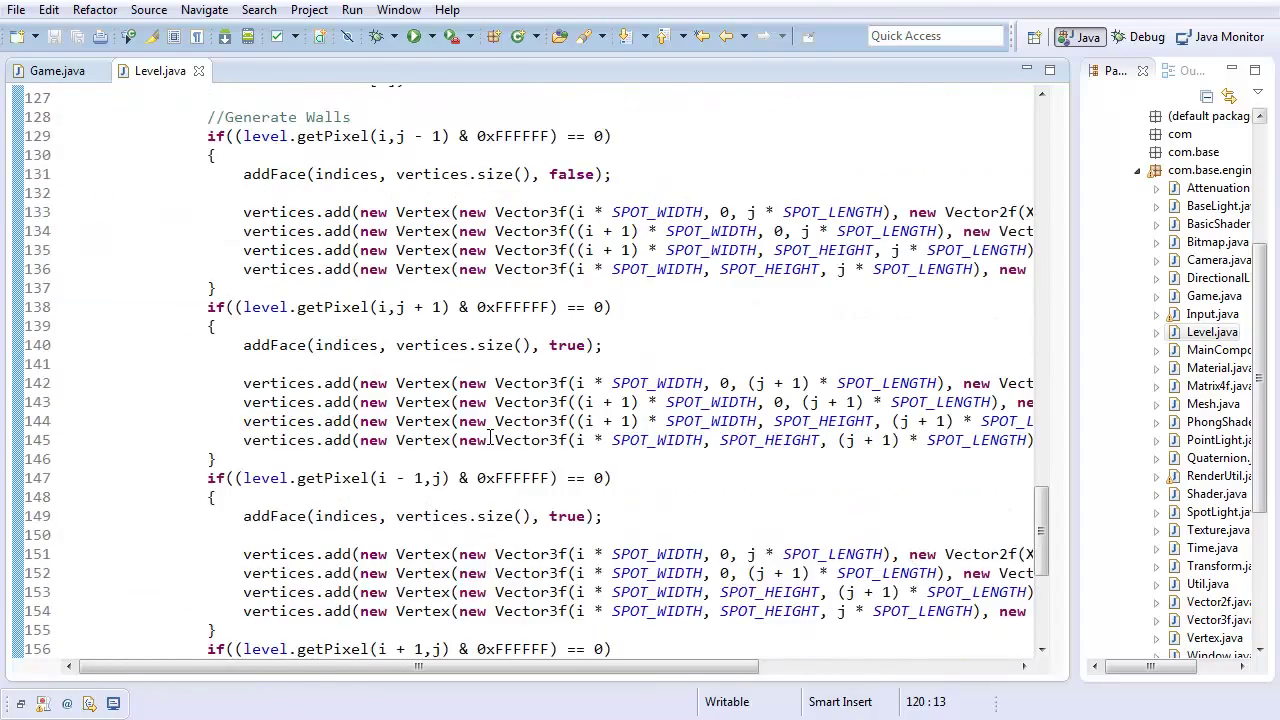
pyautogui.scroll(-3)
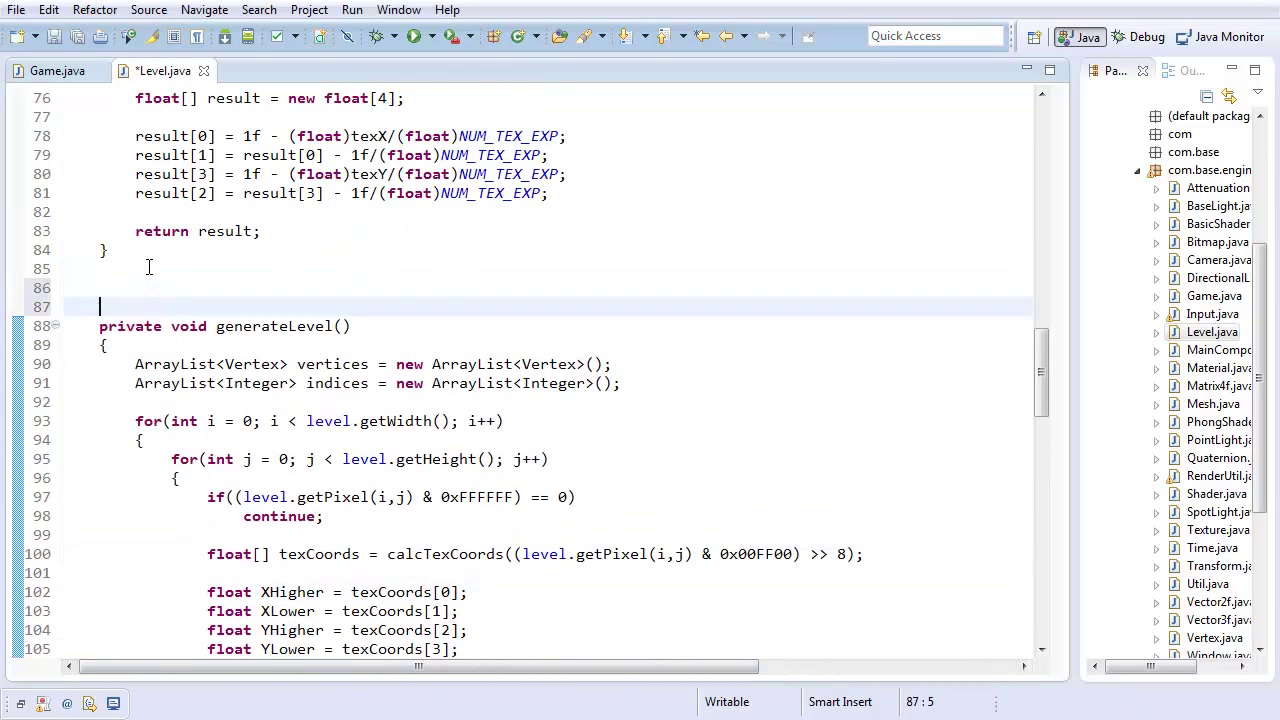
# Declare private void addVertices taking an ArrayList<Vertex> and boolean x, y, z flags.
pyautogui.write('private void ad')
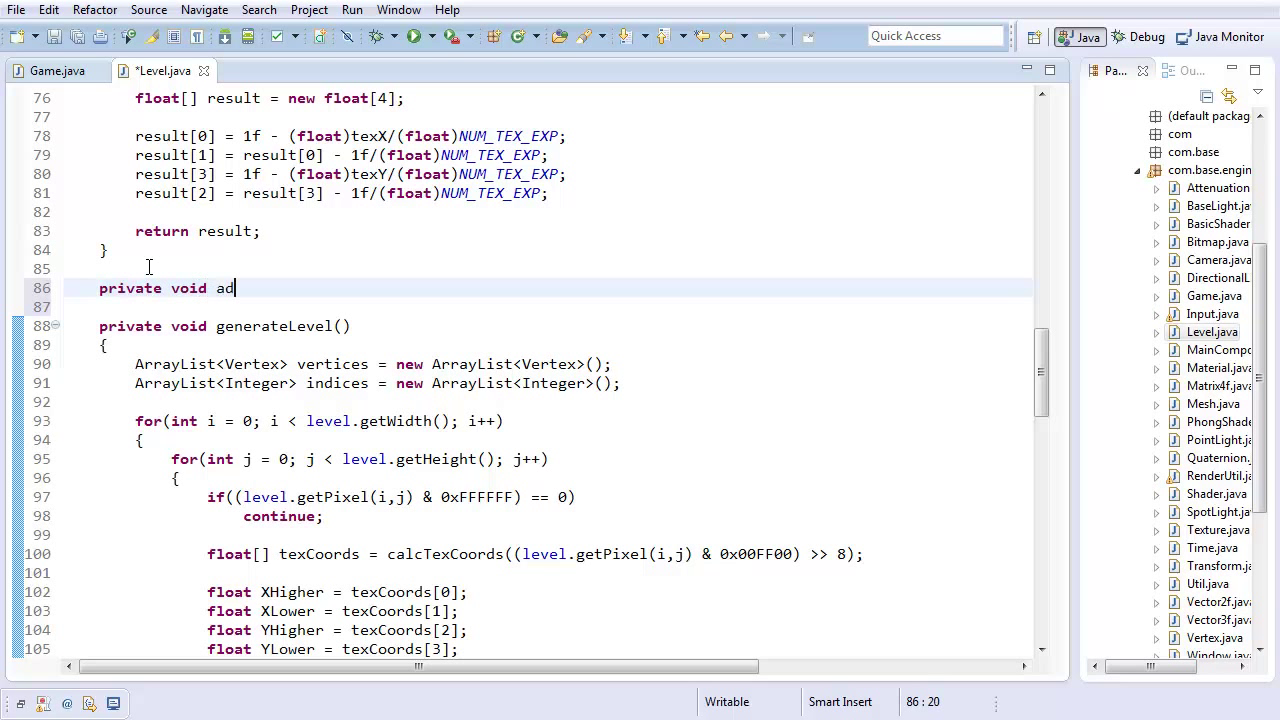
pyautogui.write('dVertice')
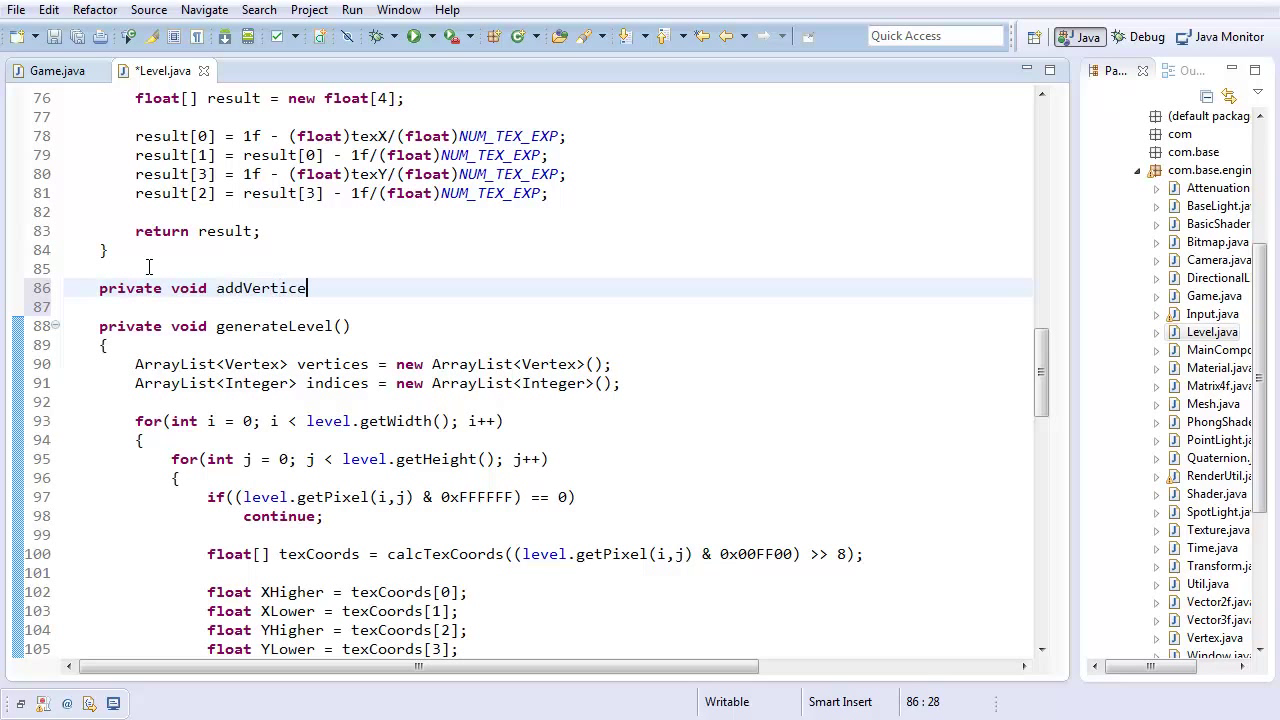
pyautogui.write('s(ArrayL')
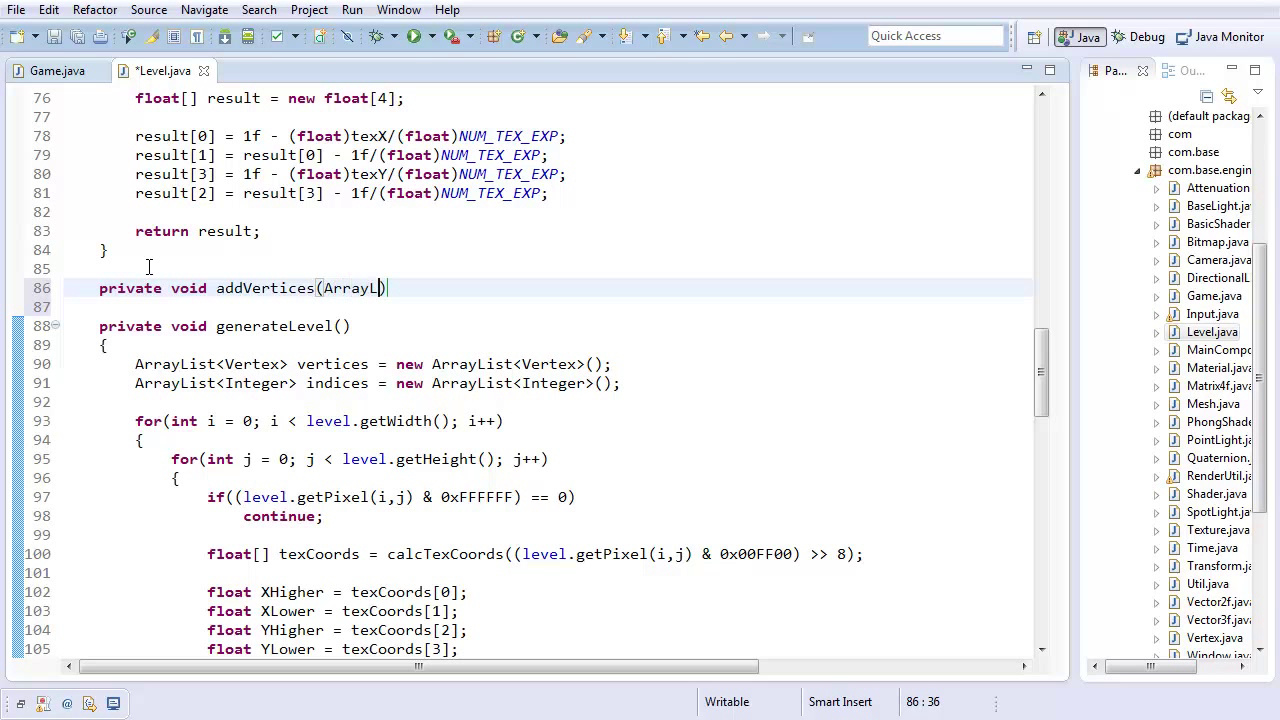
pyautogui.write('<Vertex> vertices,')
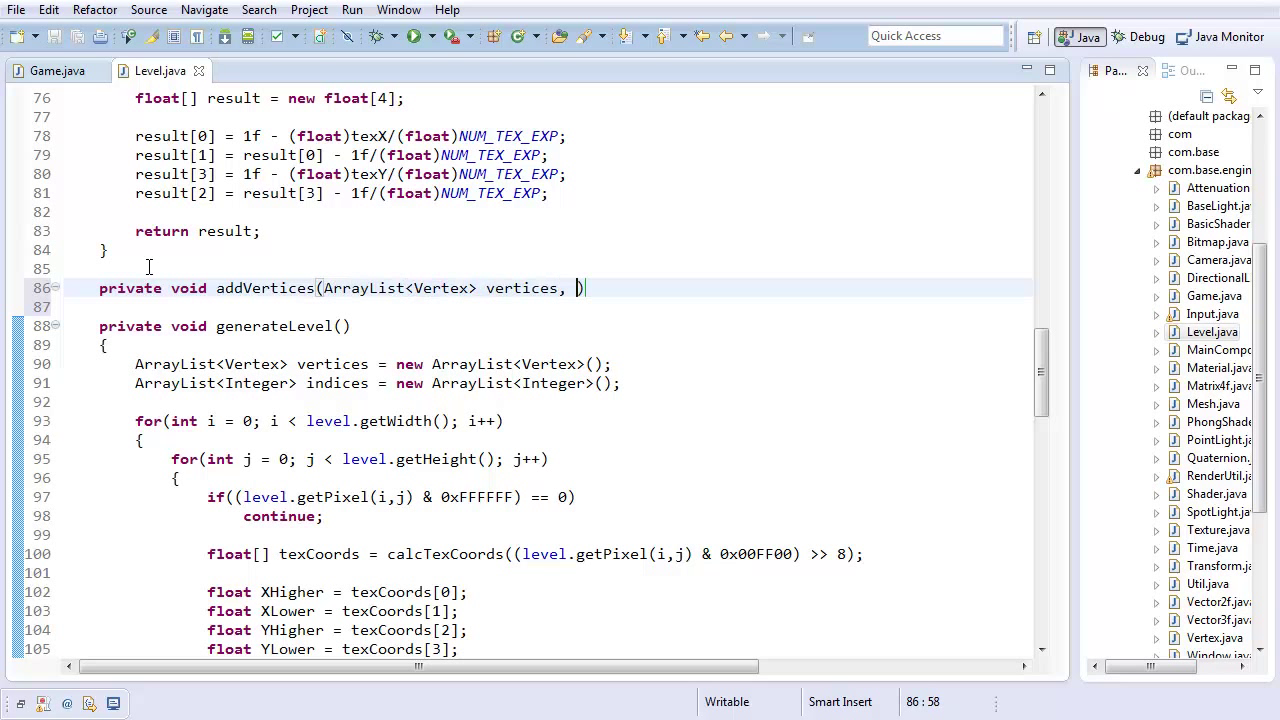
pyautogui.write('boolean x, boolean y, boolean z')
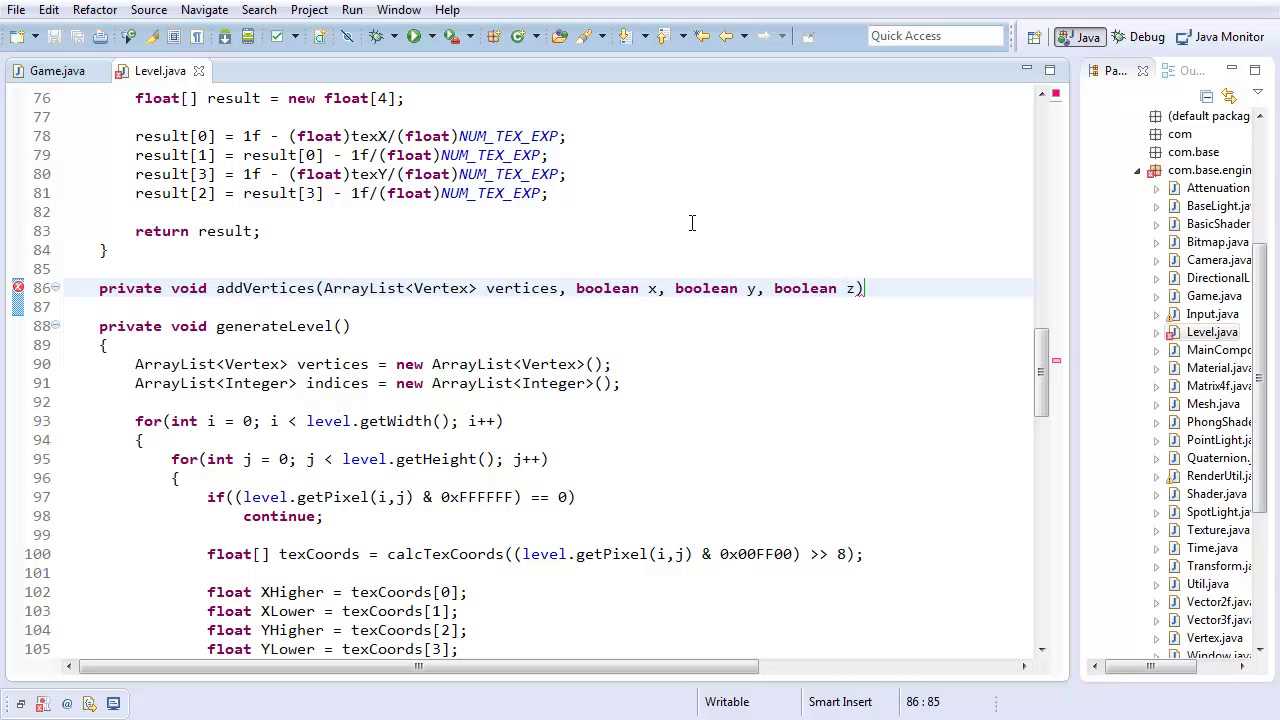
pyautogui.click(864, 288)
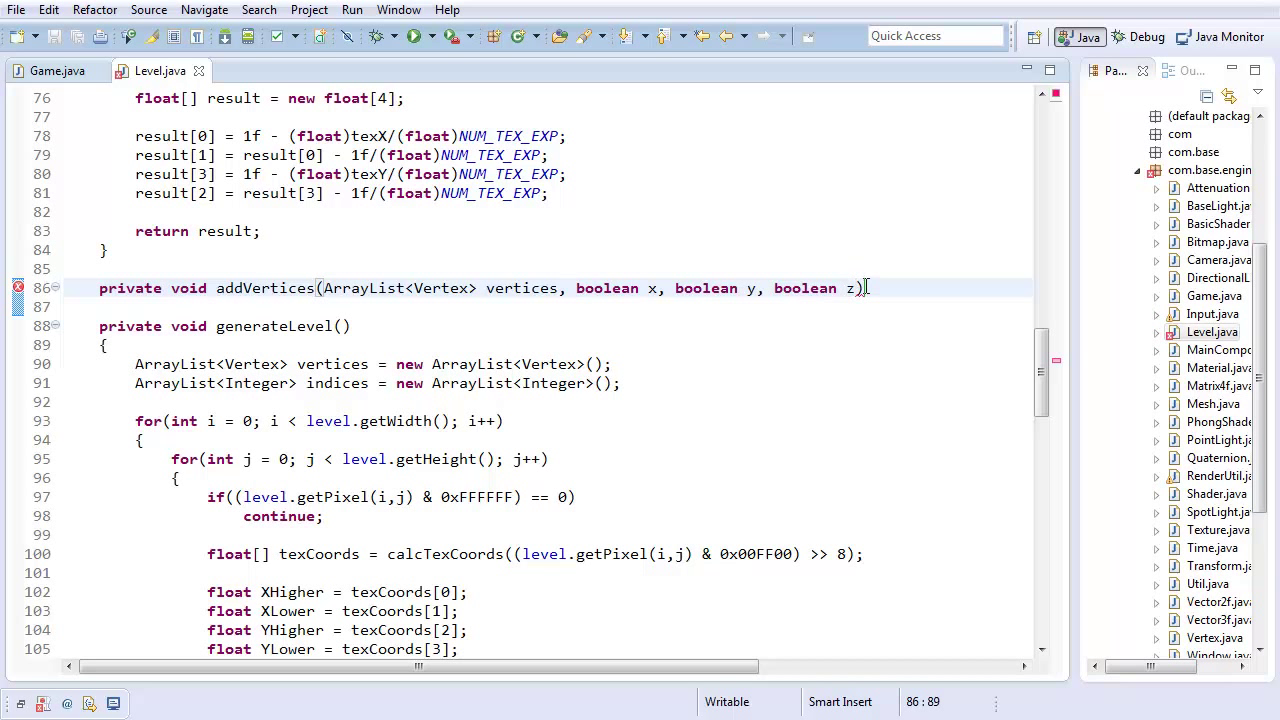
# Extend the signature with a float offset and a further parameter, giving the method an empty body.
pyautogui.write(',')
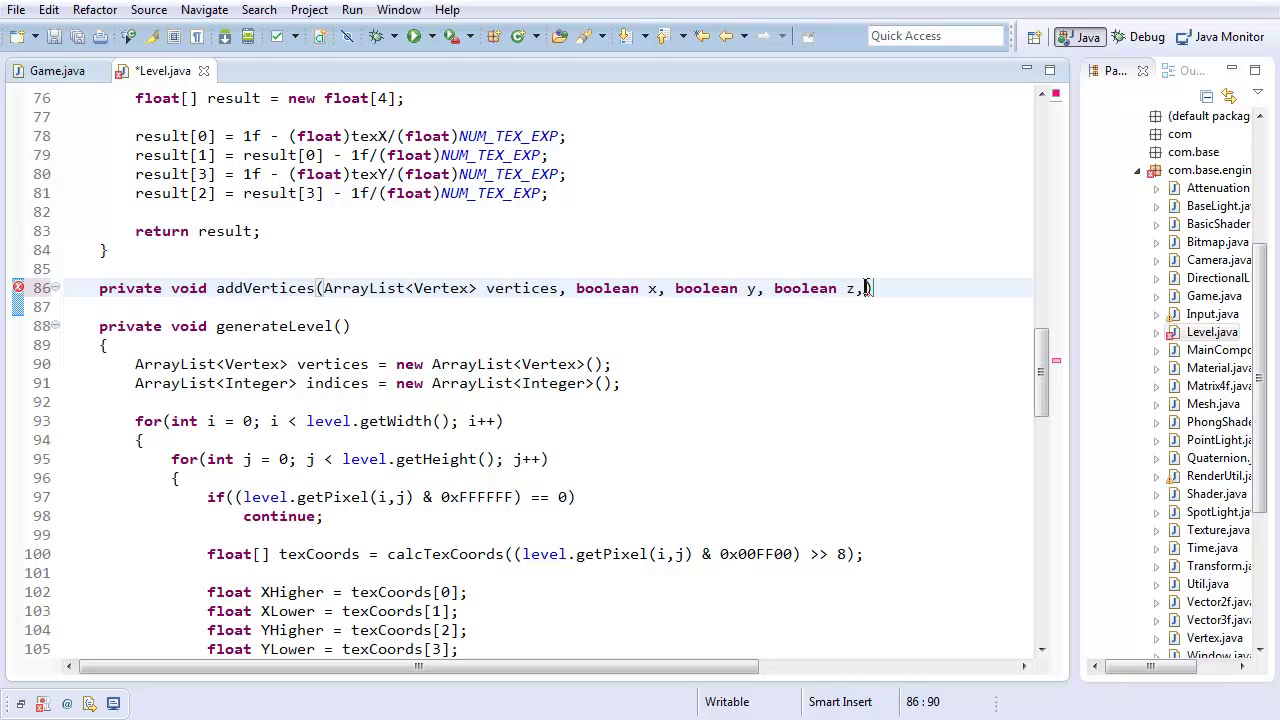
pyautogui.write(')')
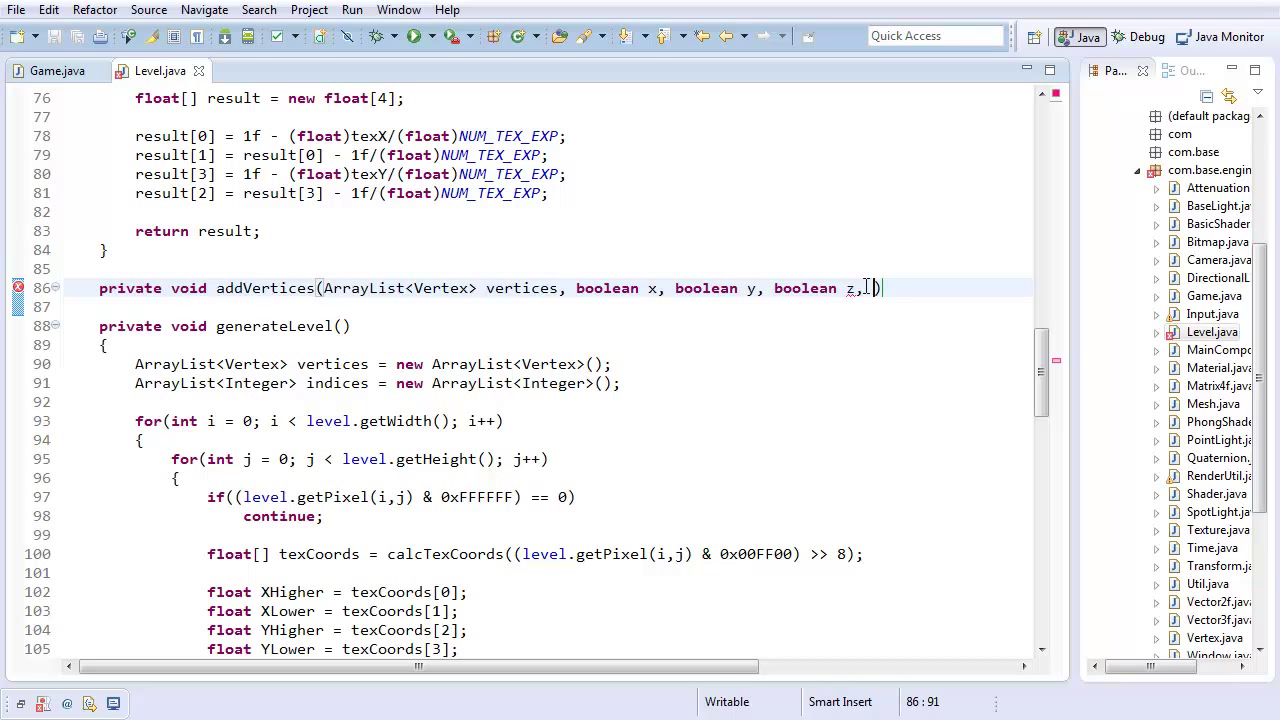
pyautogui.write('float of')
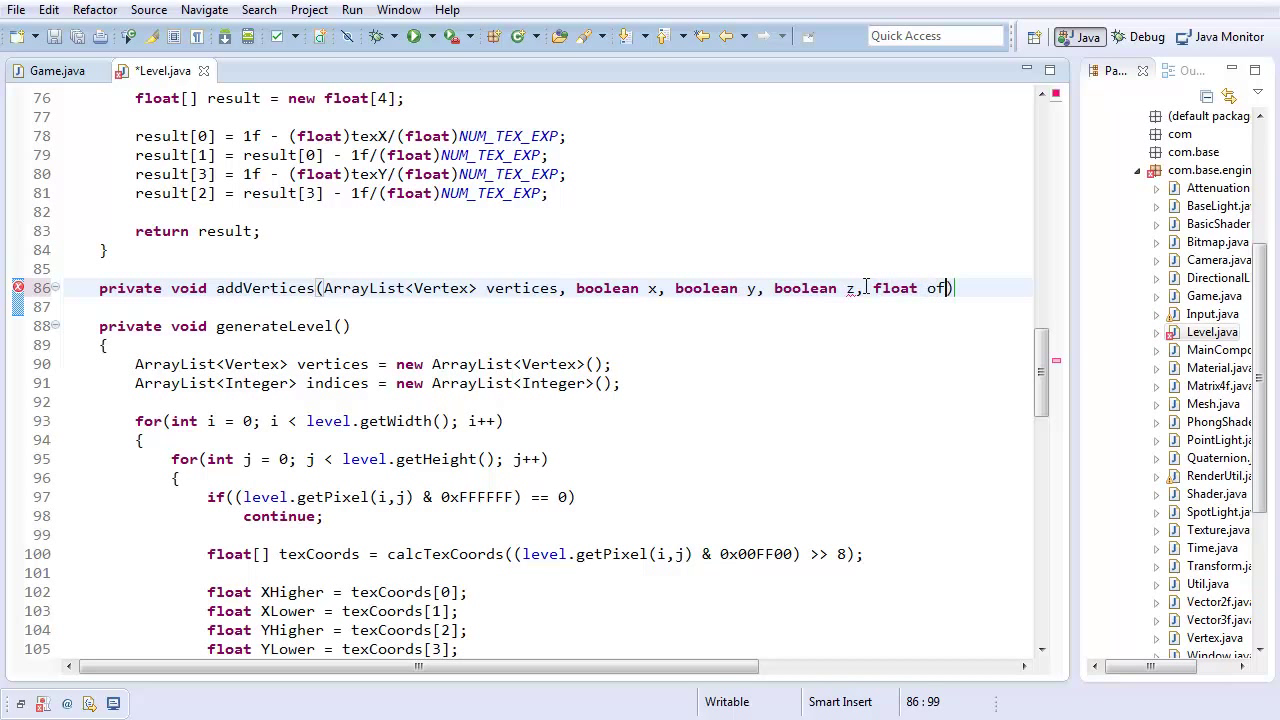
pyautogui.write('fset,')
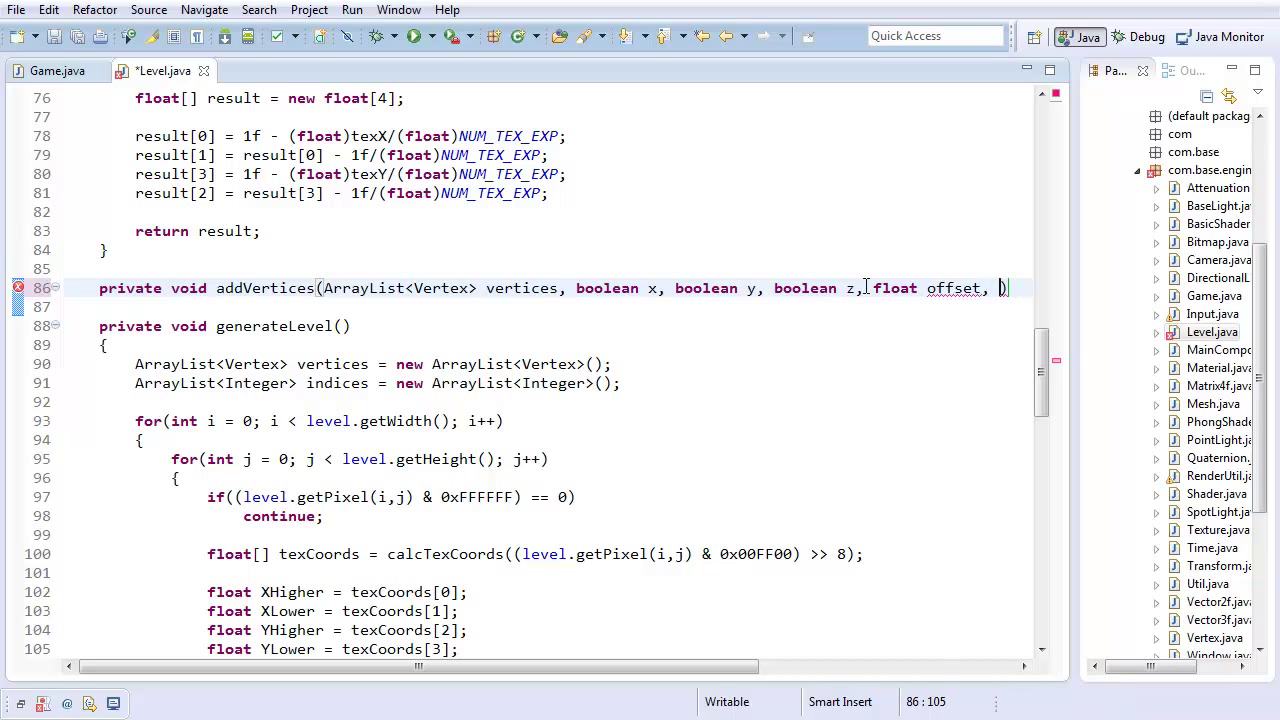
pyautogui.write('Vector')
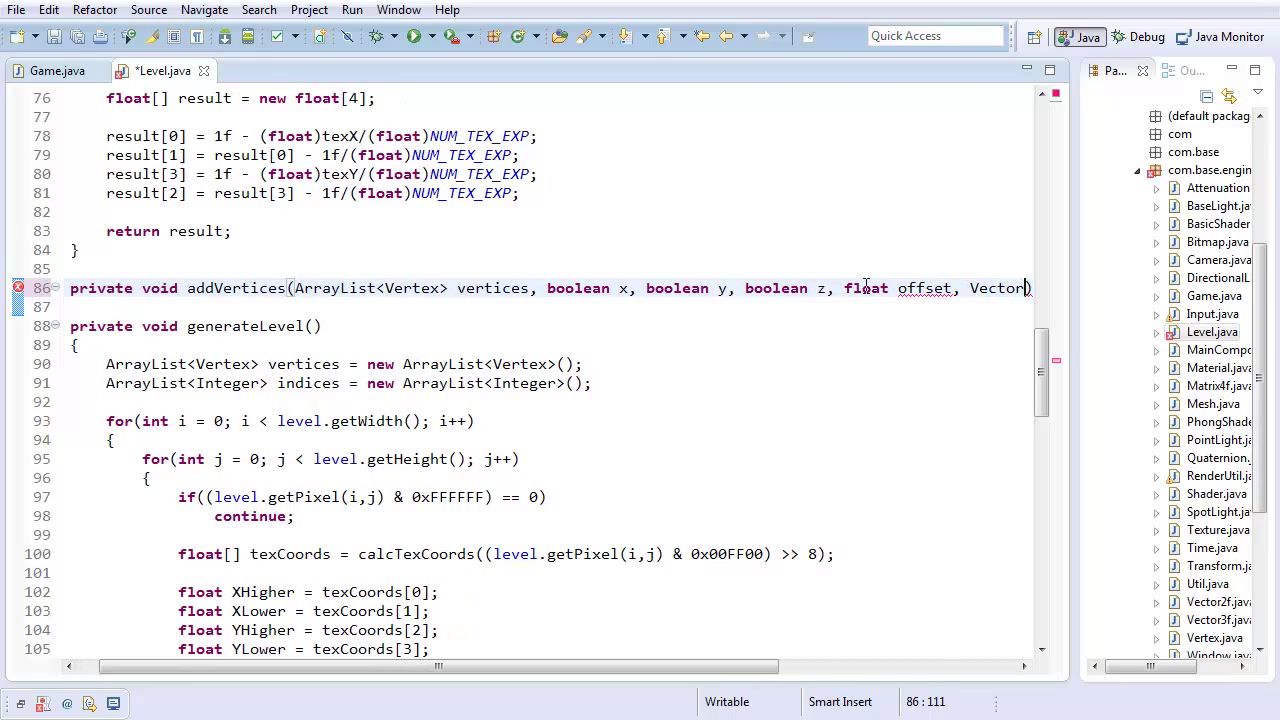
pyautogui.write('f')
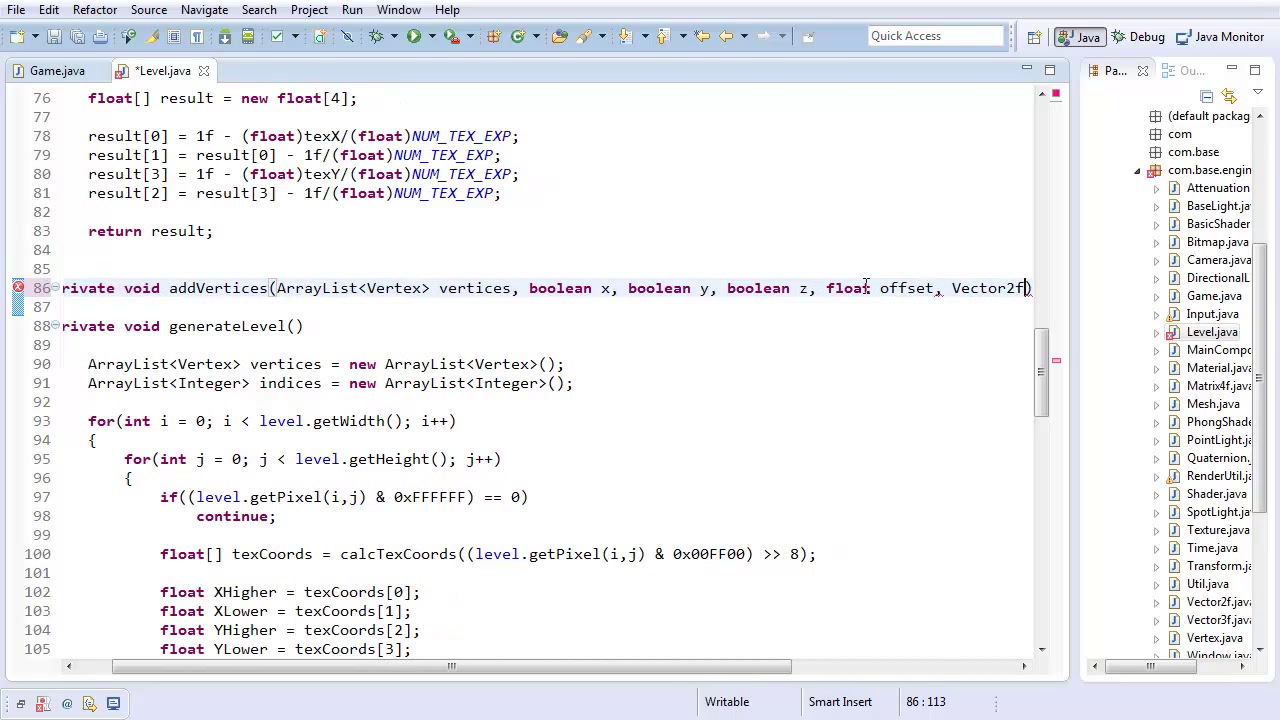
pyautogui.press('BackSpace')
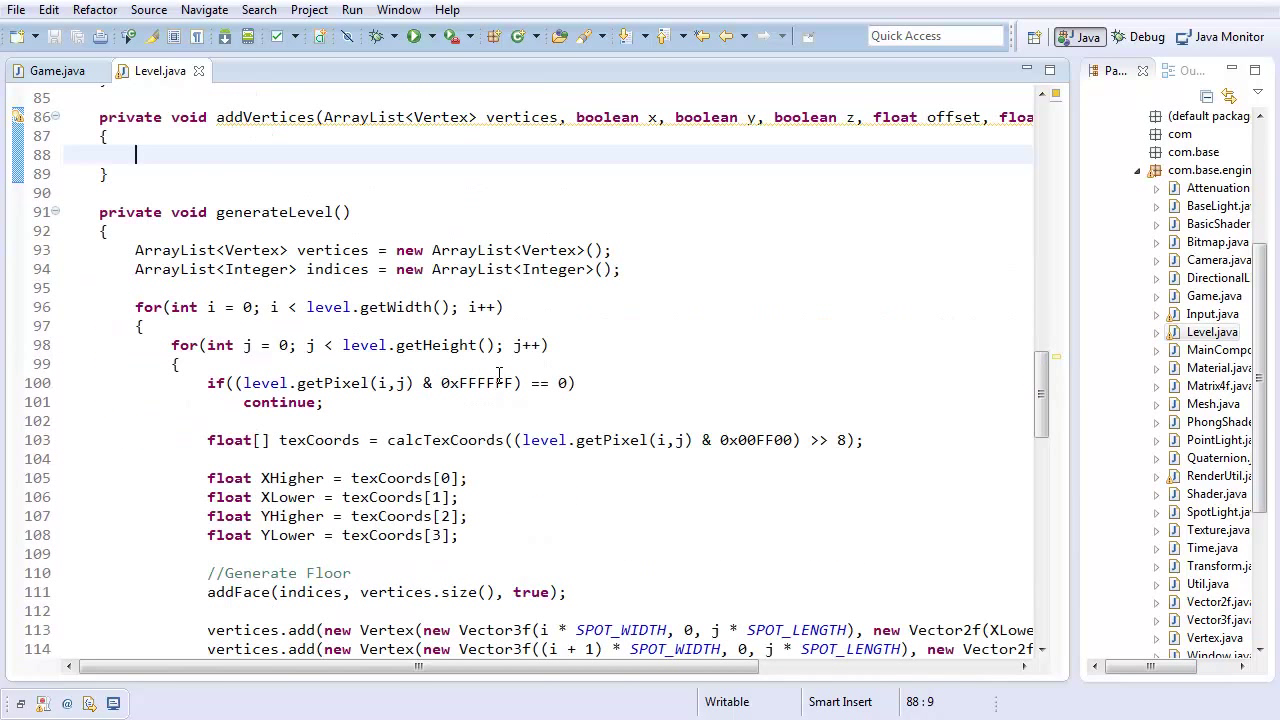
# Replace the fixed texture coordinates in the pasted vertex lines with texCoords[1], [0], [3], [2].
pyautogui.scroll(-3)
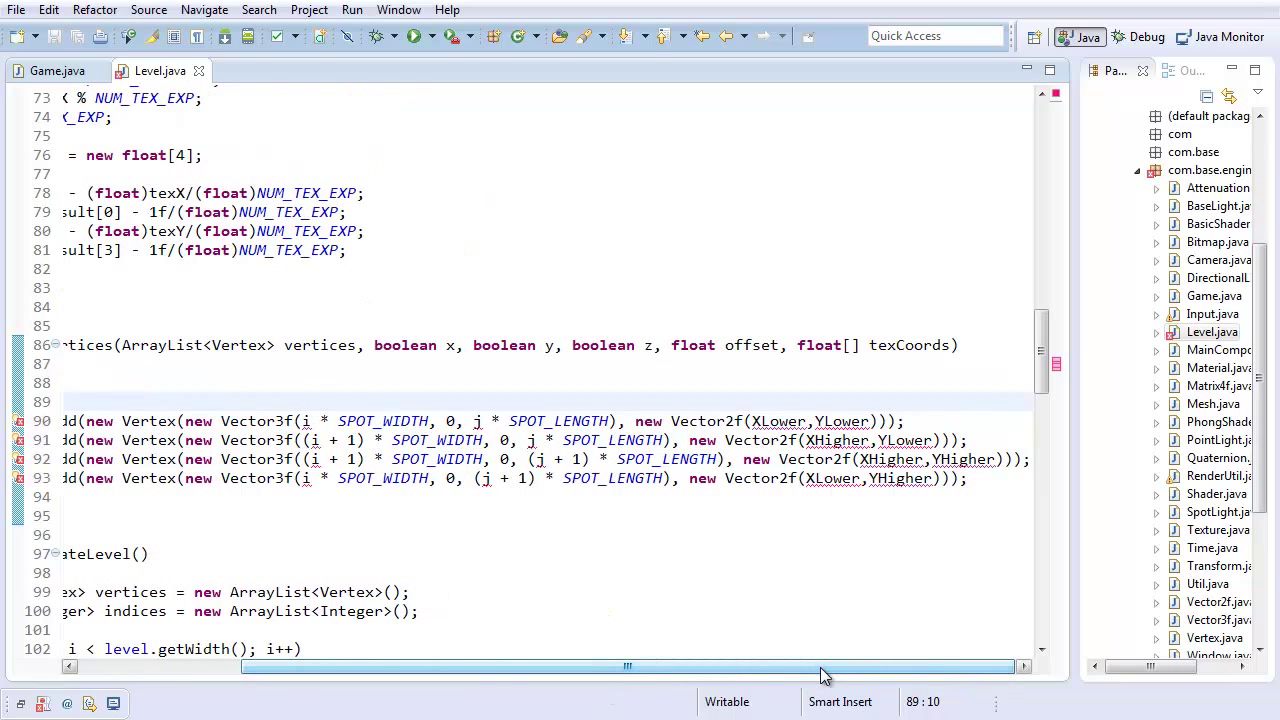
pyautogui.moveTo(790, 672)
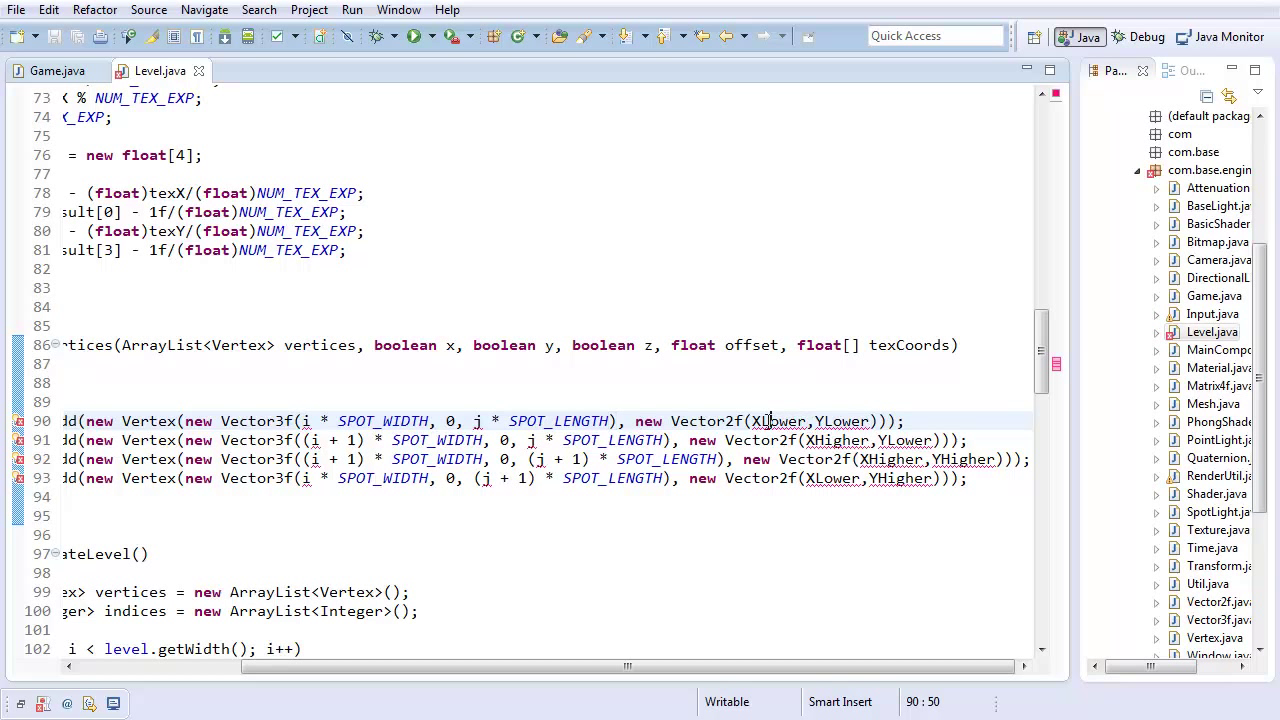
pyautogui.doubleClick(778, 420)
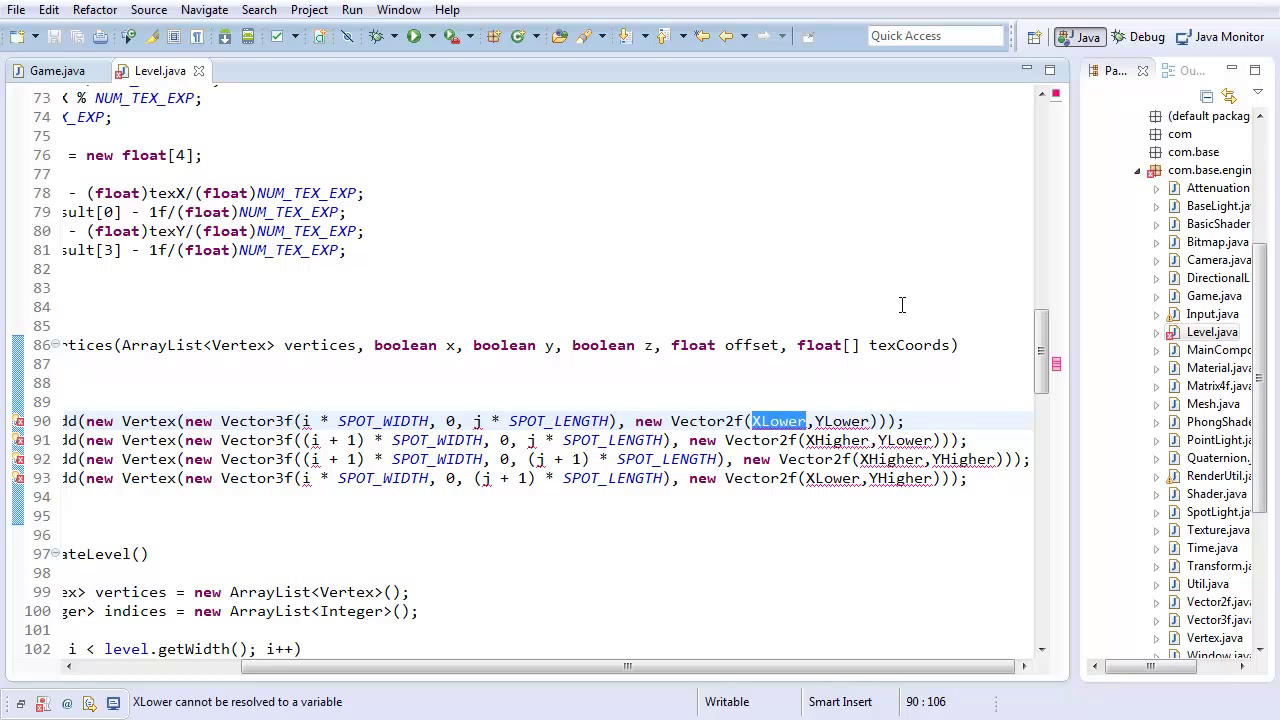
pyautogui.write('texCoords[0]')
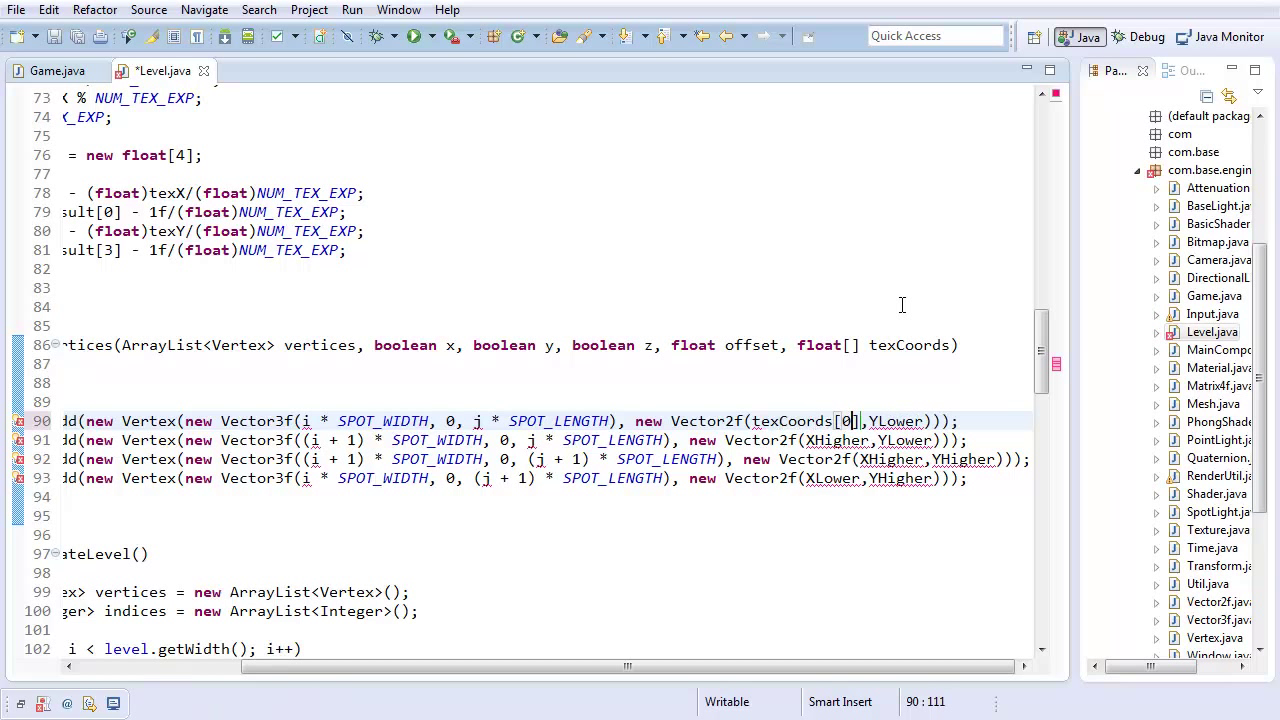
pyautogui.write('1')
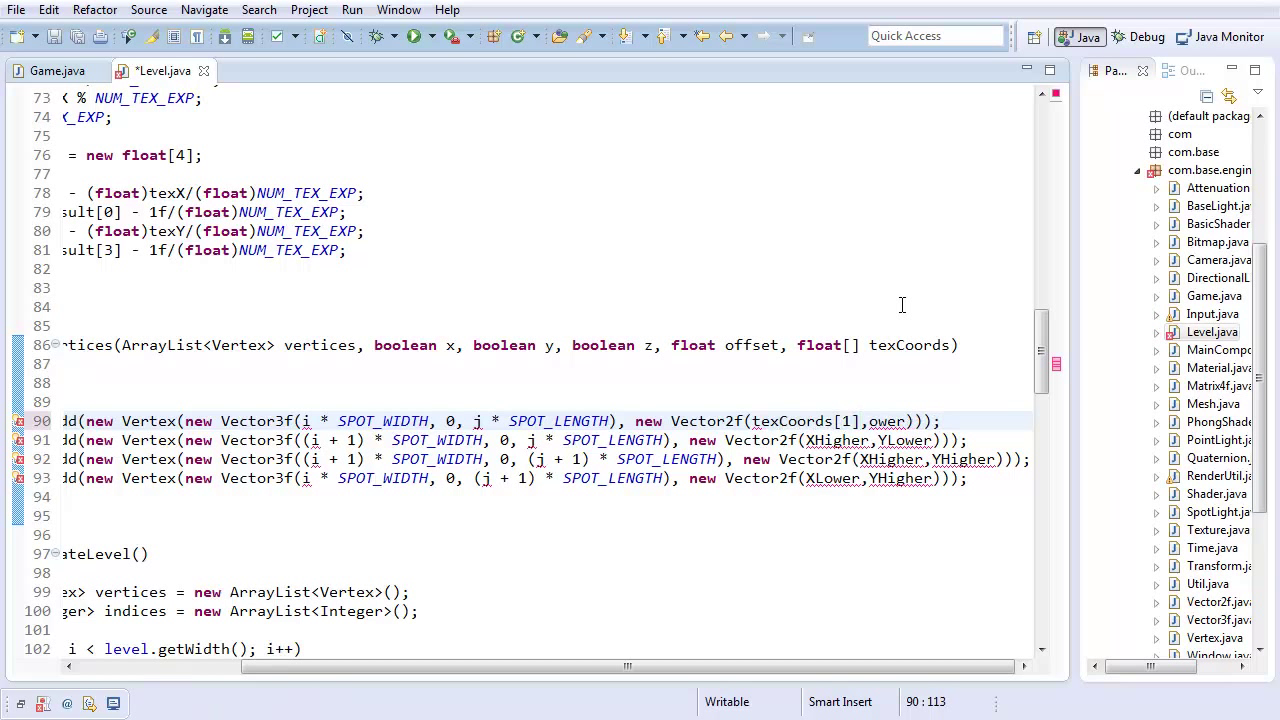
pyautogui.write(',texCoords[2]')
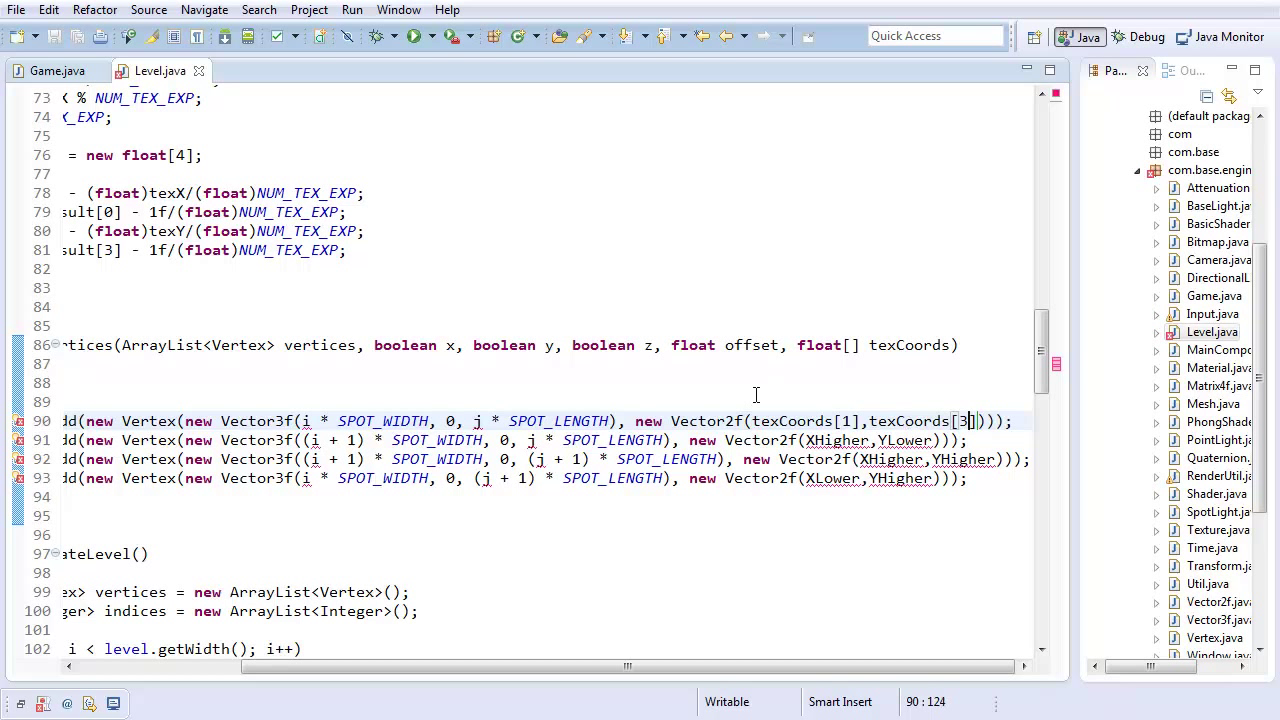
pyautogui.moveTo(764, 414)
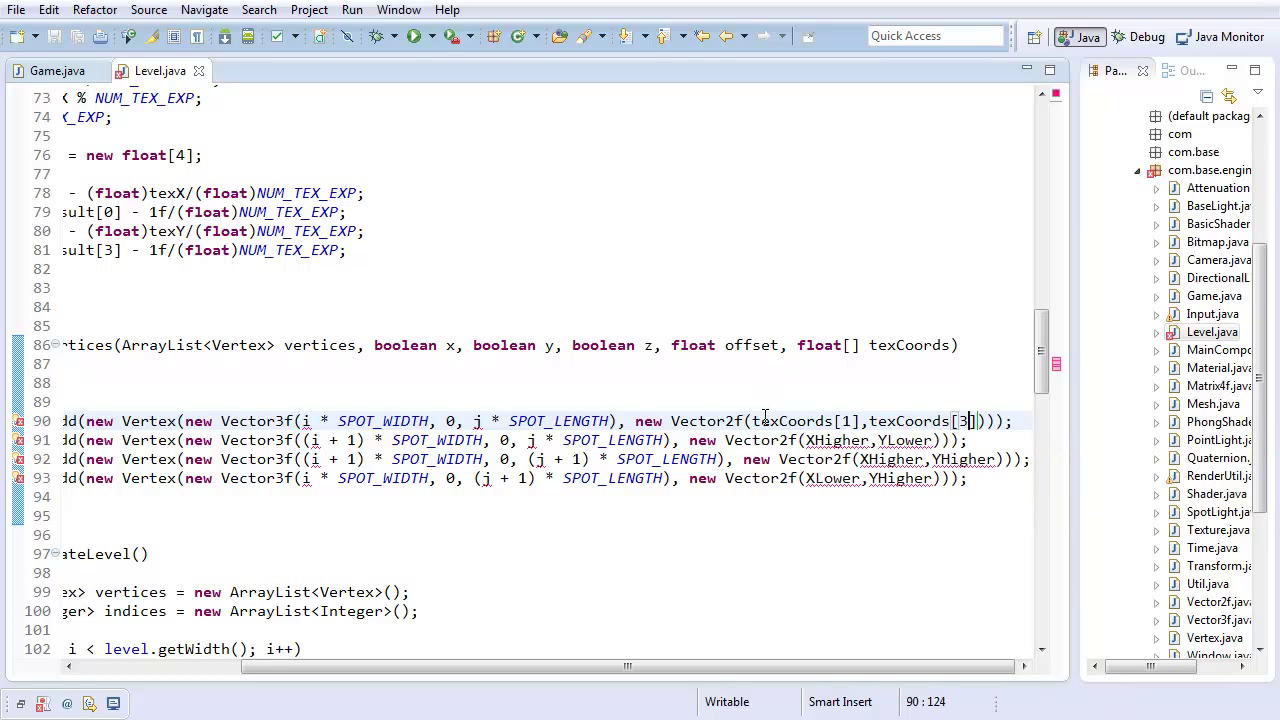
pyautogui.doubleClick(792, 420)
pyautogui.write('texCoords[')
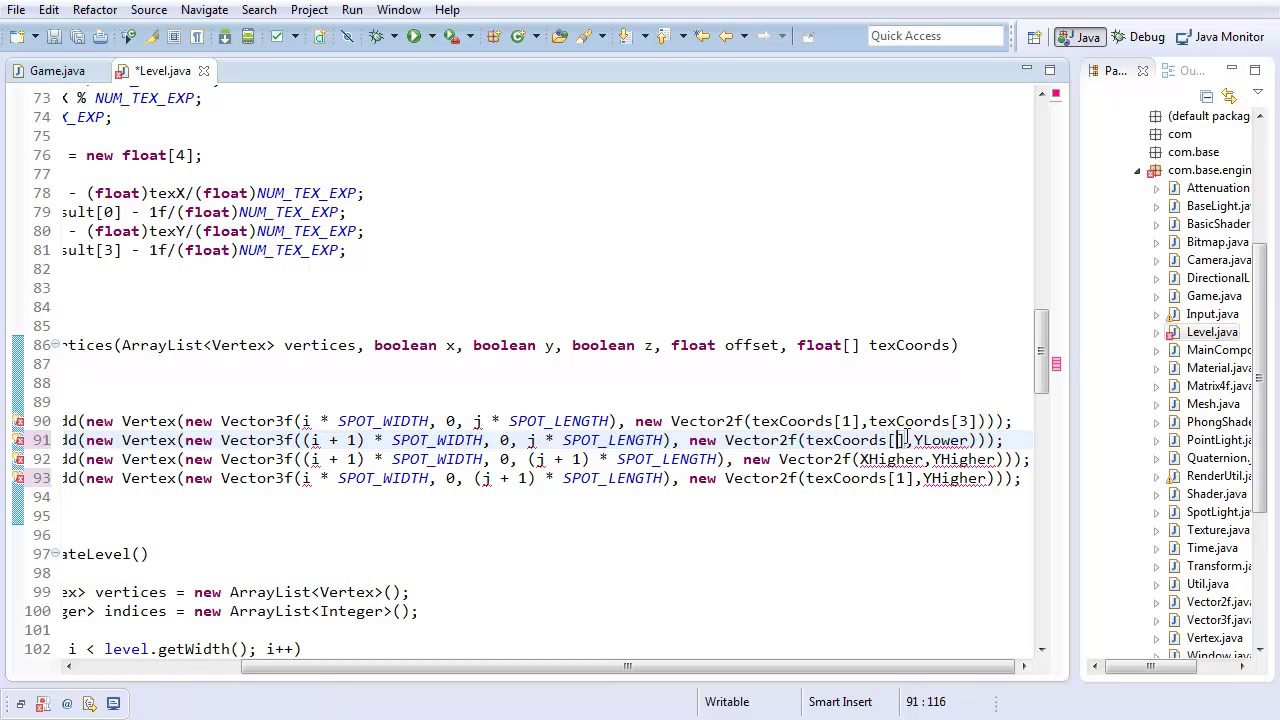
pyautogui.write('0')
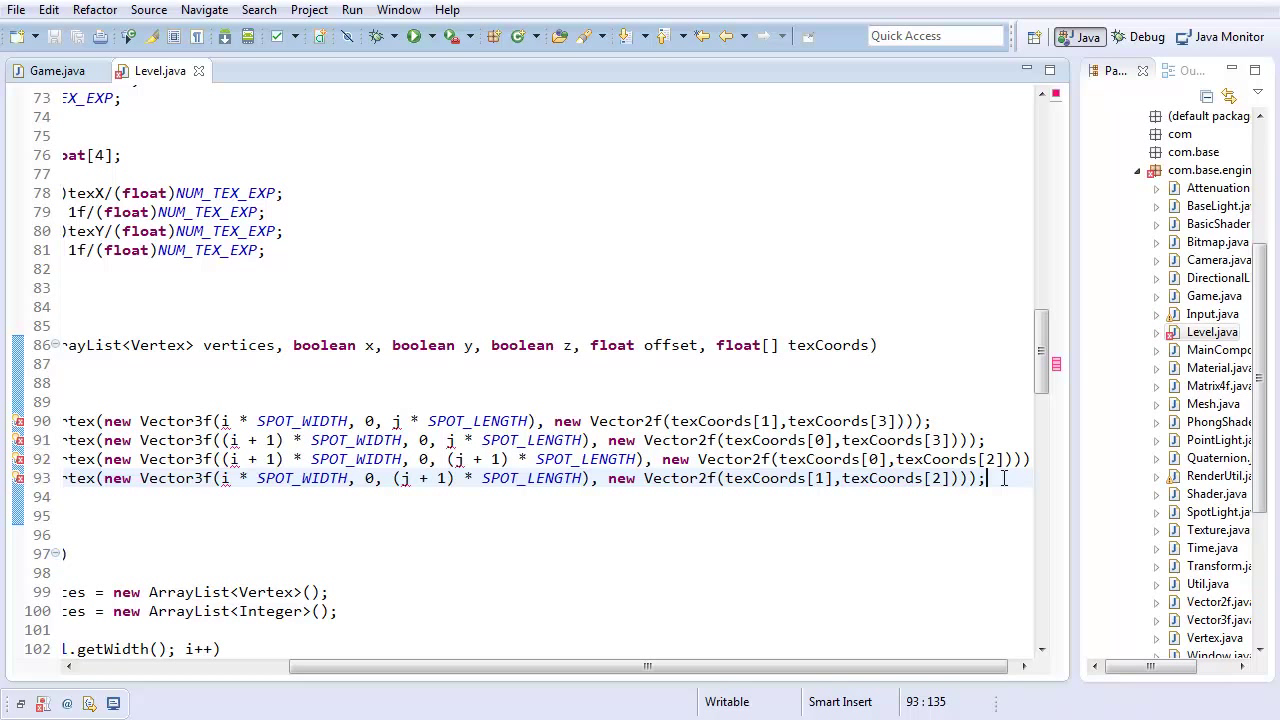
# Replace the fixed 0 height in the vertex lines with offset.
pyautogui.click(376, 420)
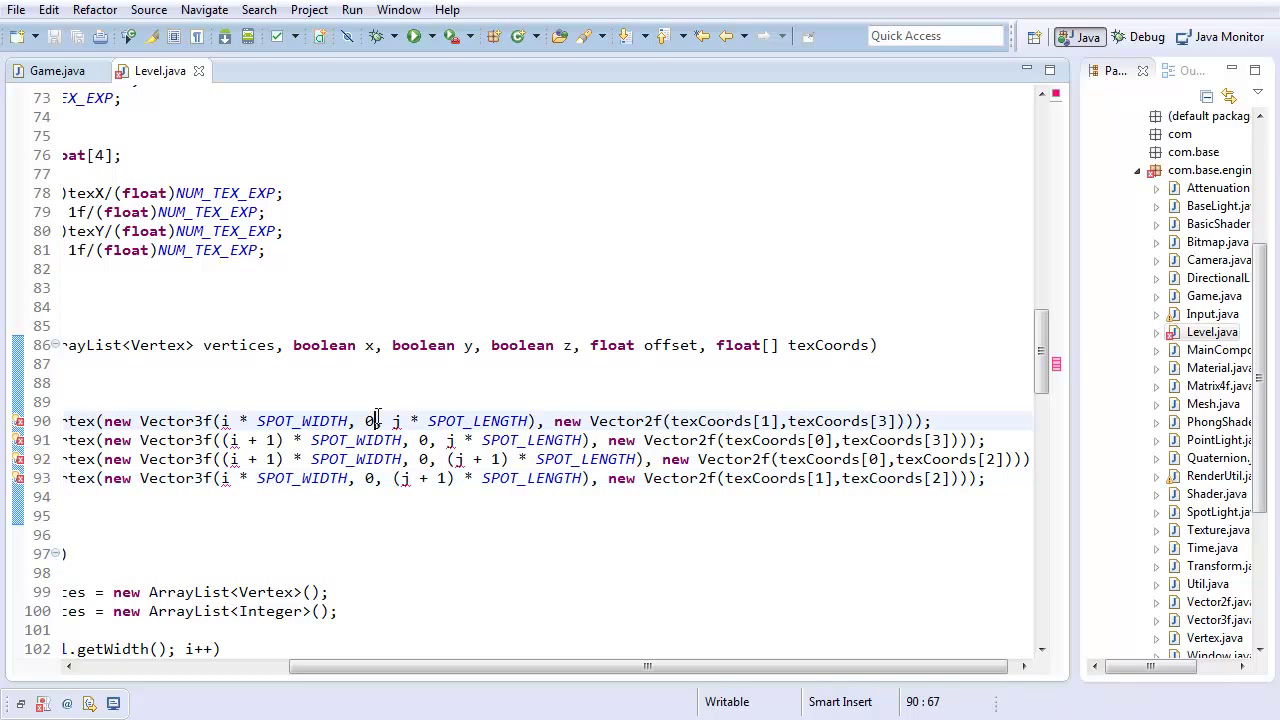
pyautogui.write('ffset')
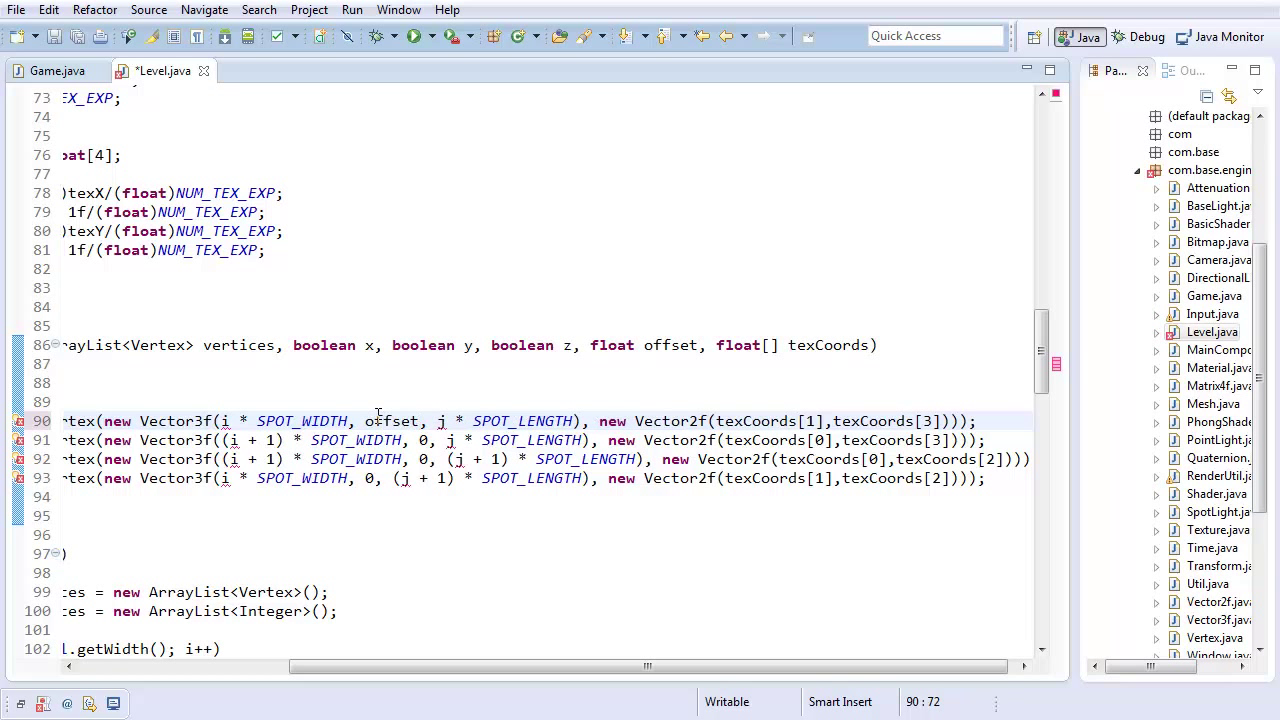
pyautogui.click(430, 440)
pyautogui.write('offset')
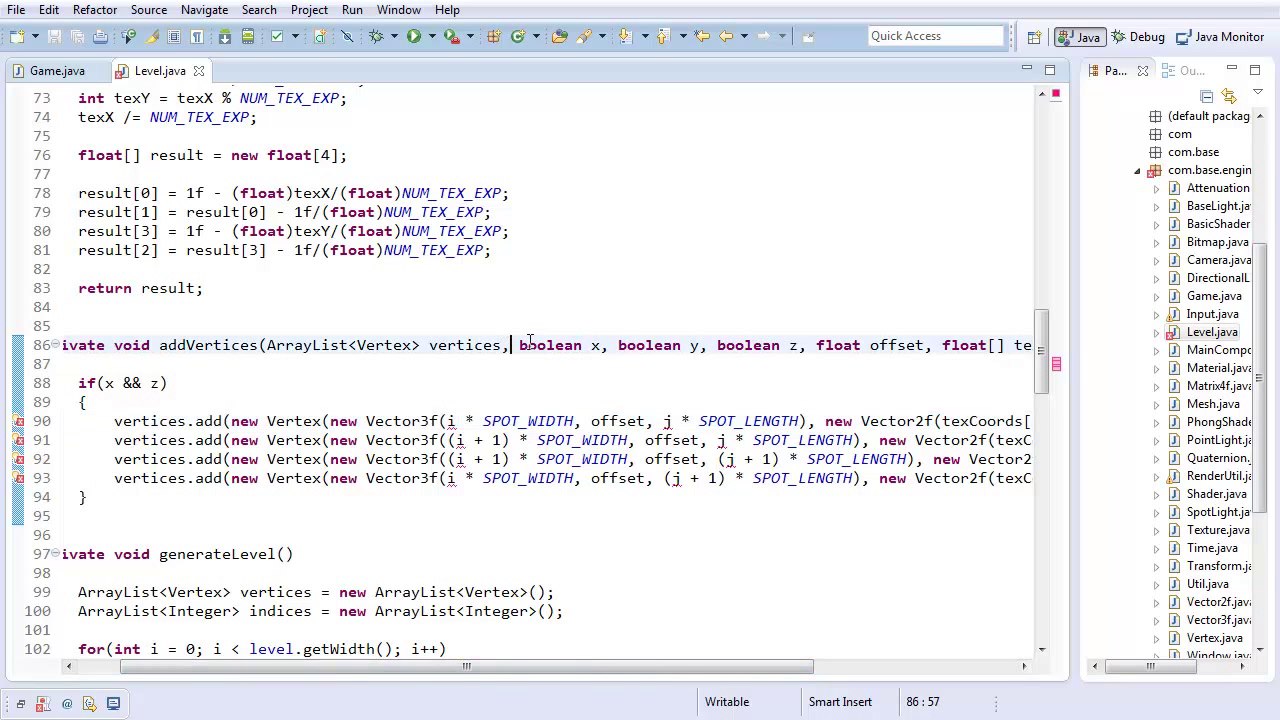
# Add int i and int j parameters after vertices in the addVertices signature.
pyautogui.write('int')
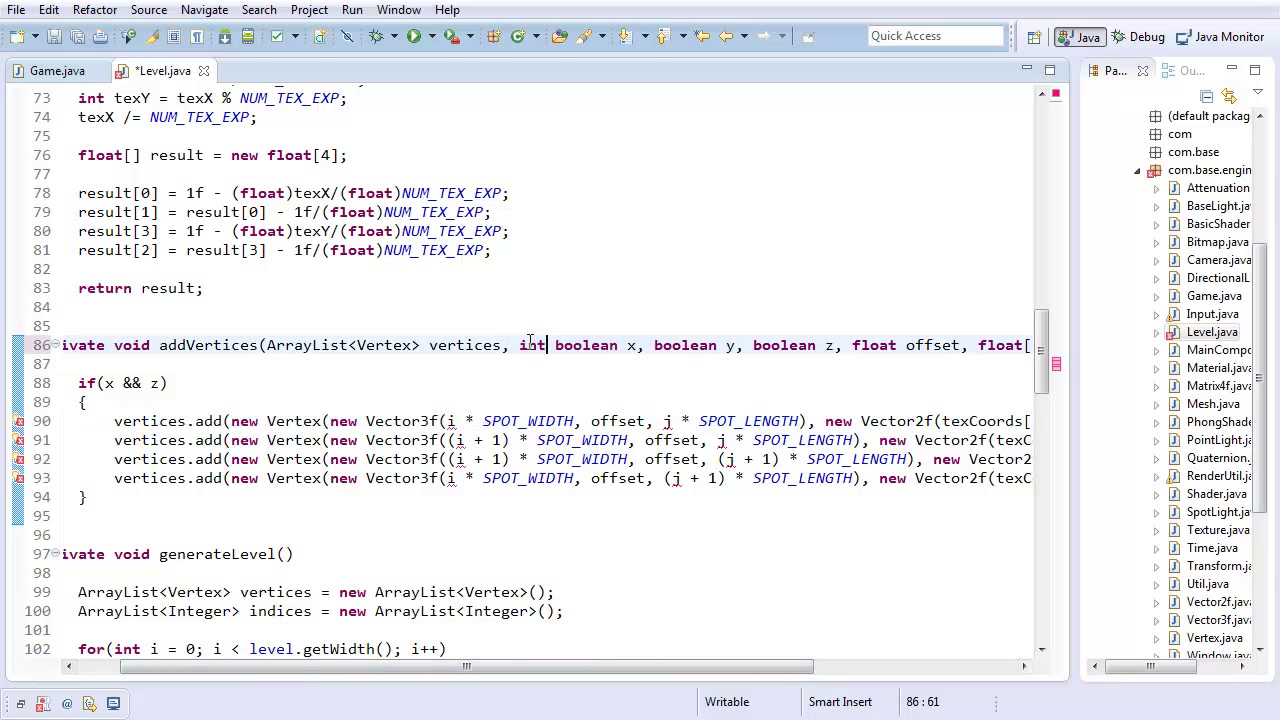
pyautogui.write('xP')
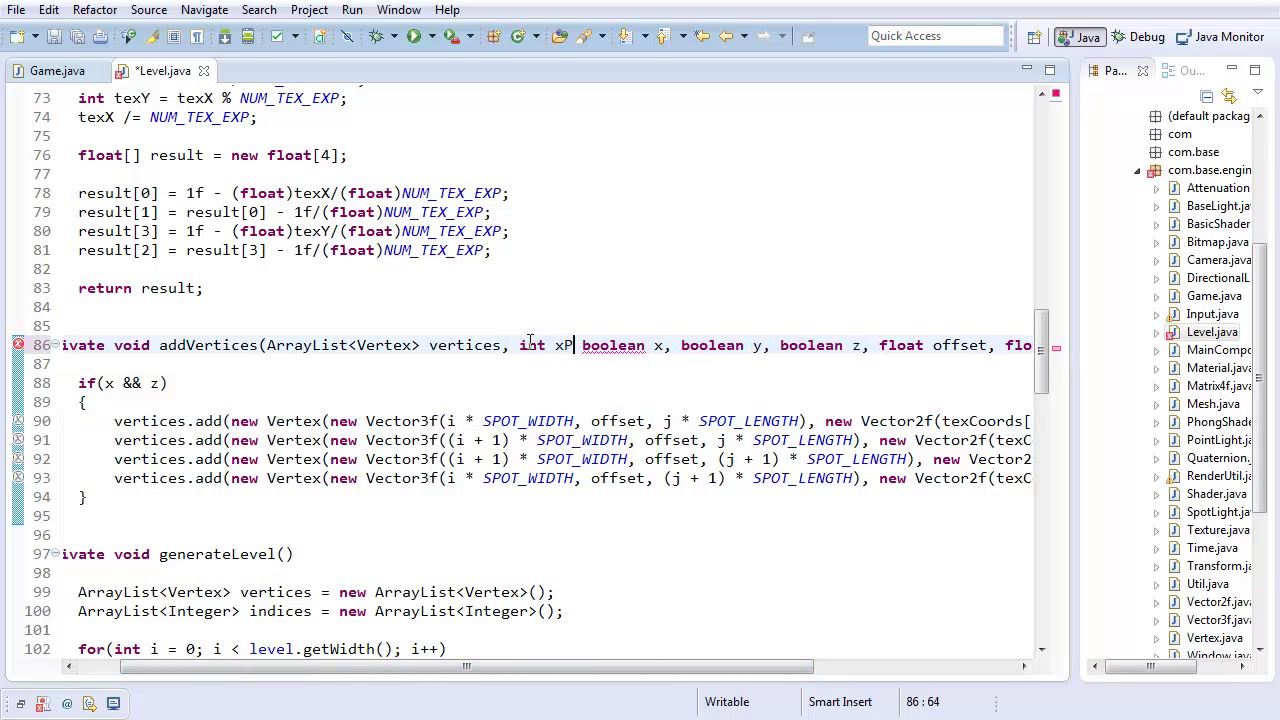
pyautogui.press('BackSpace')
pyautogui.write('os, int')
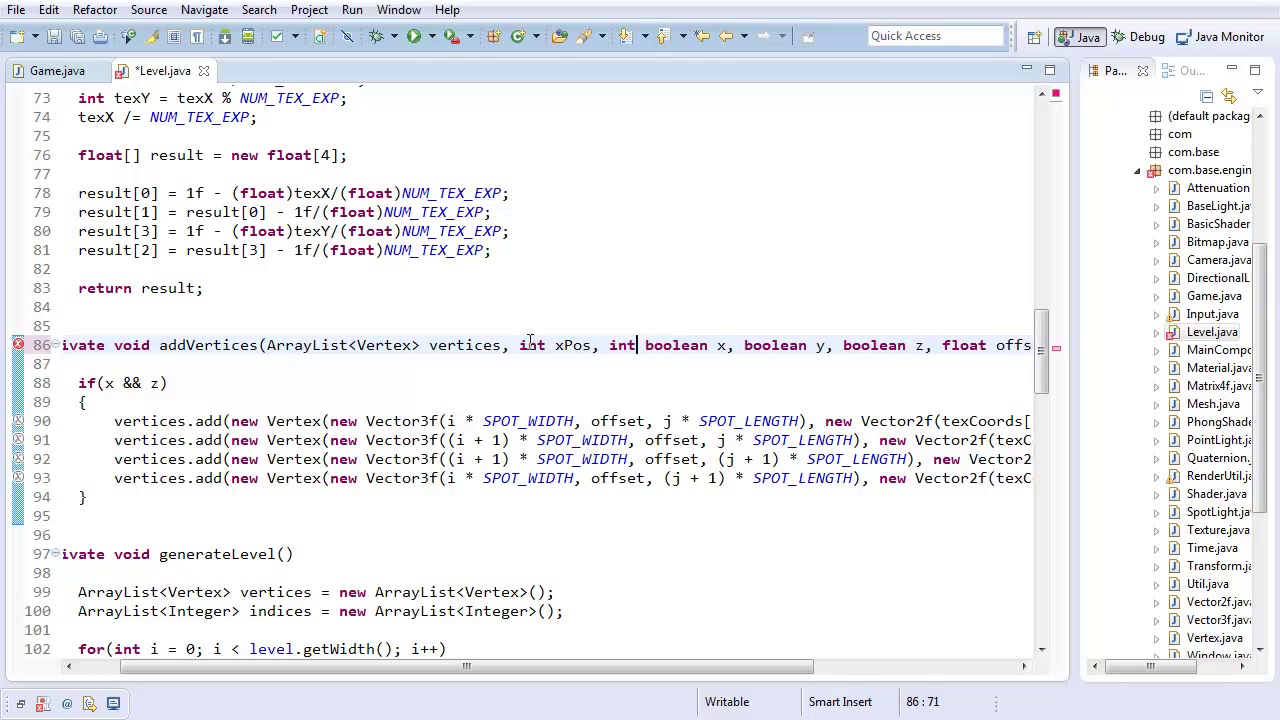
pyautogui.write('i, int j,')
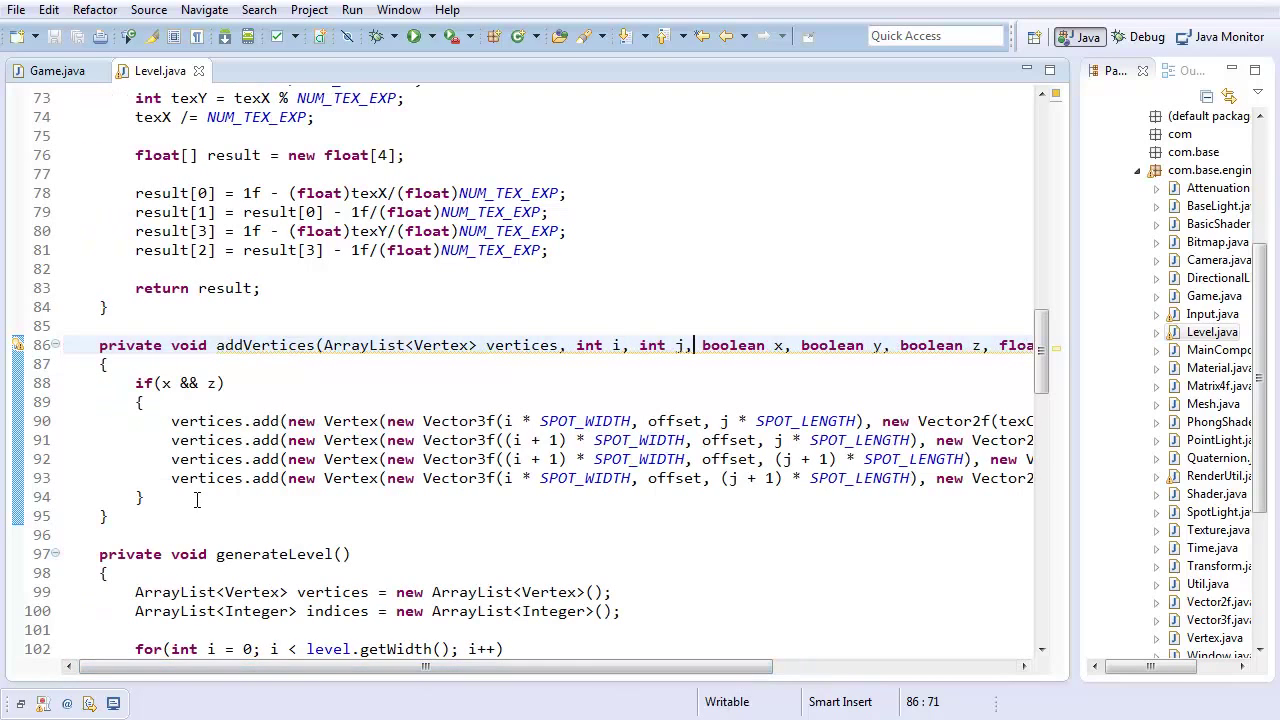
# Add empty else if(y && z) and else if(x && y) branches below the if(x && z) block.
pyautogui.hscroll(3)
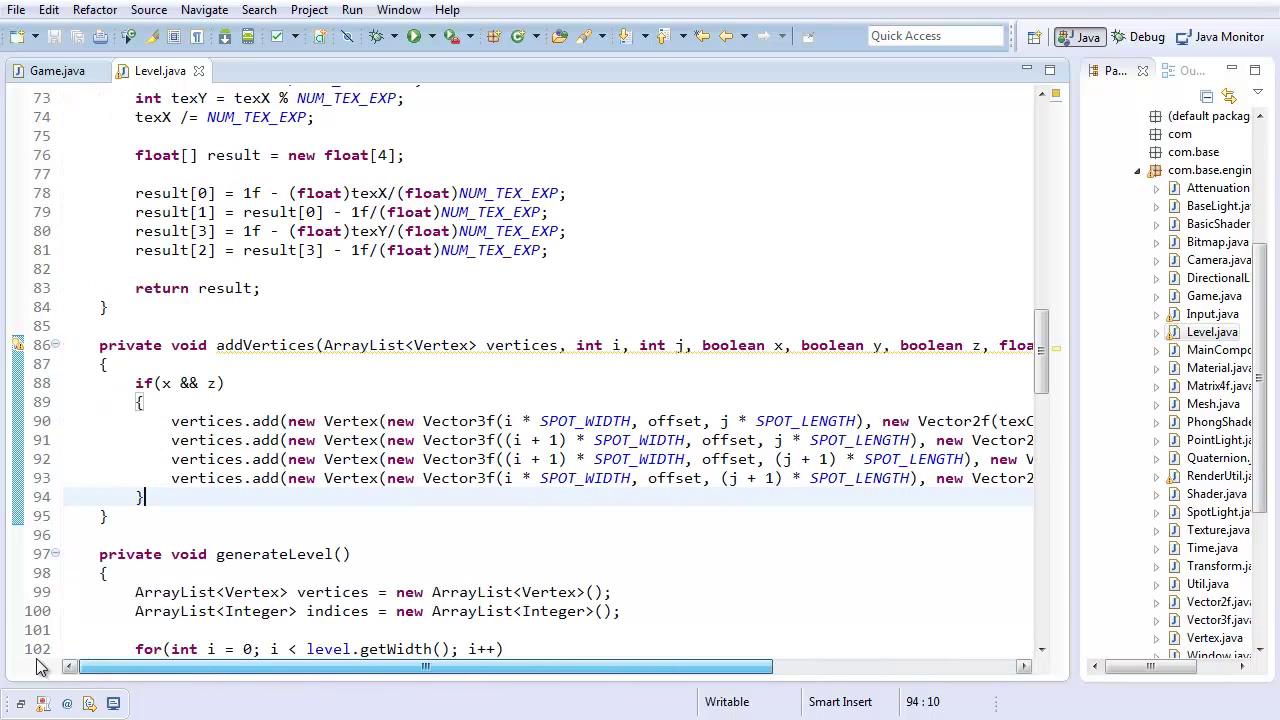
pyautogui.write('else if(')
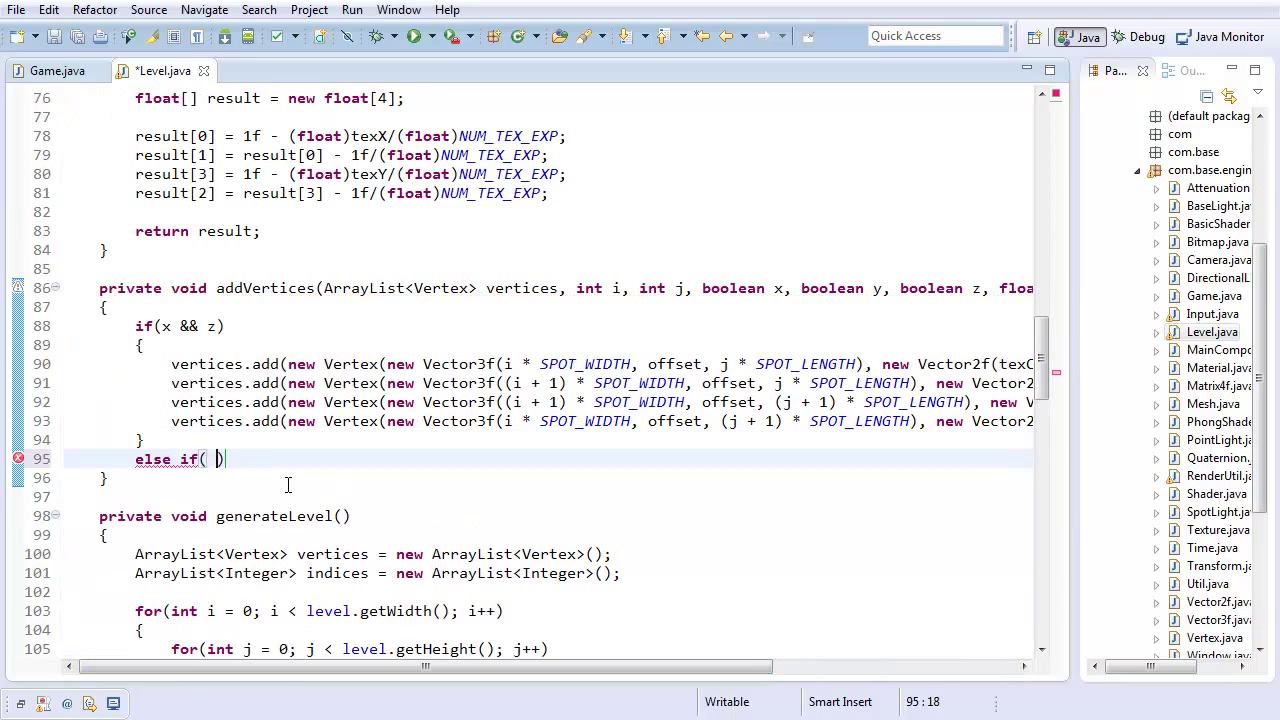
pyautogui.write('y &&')
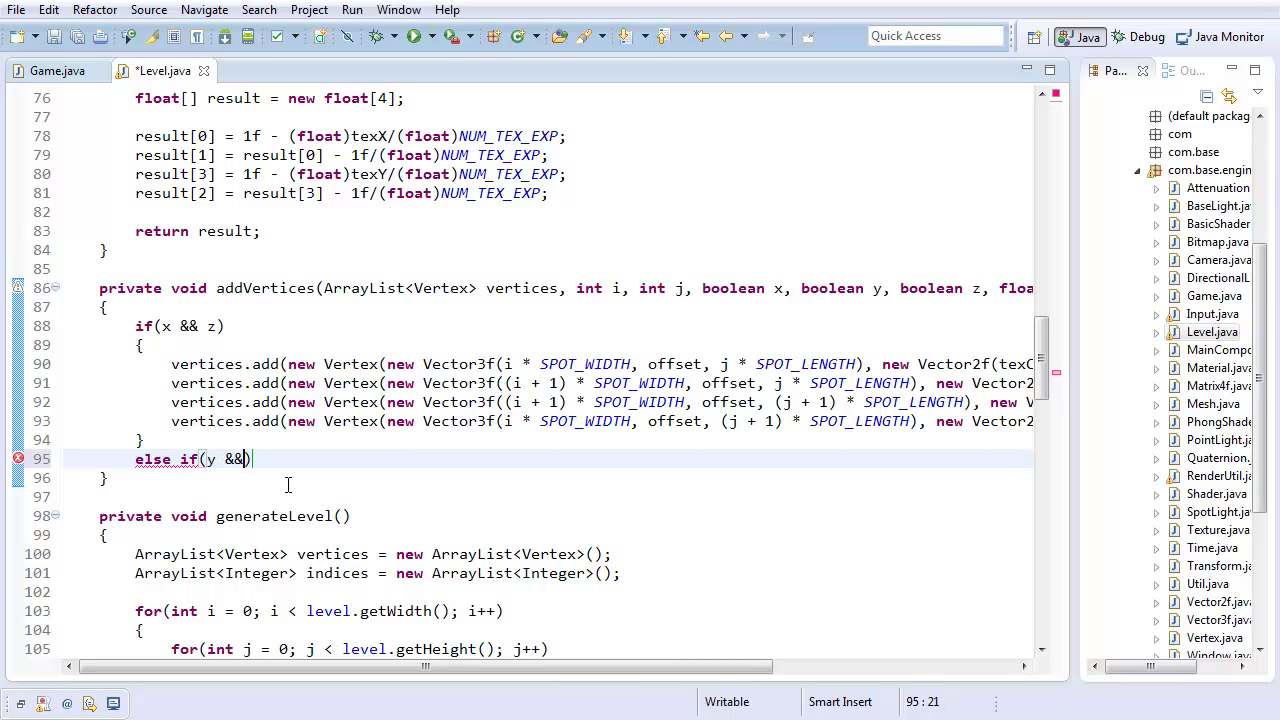
pyautogui.write('z')
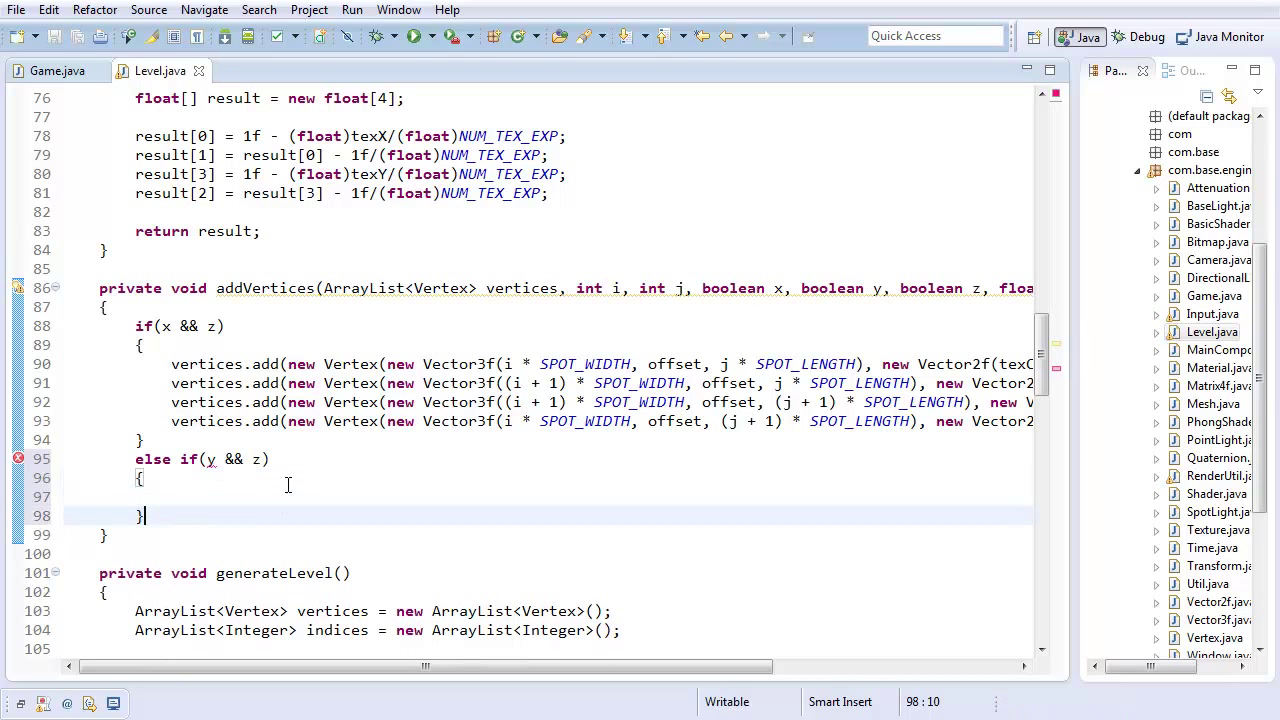
pyautogui.write('else if(z)')
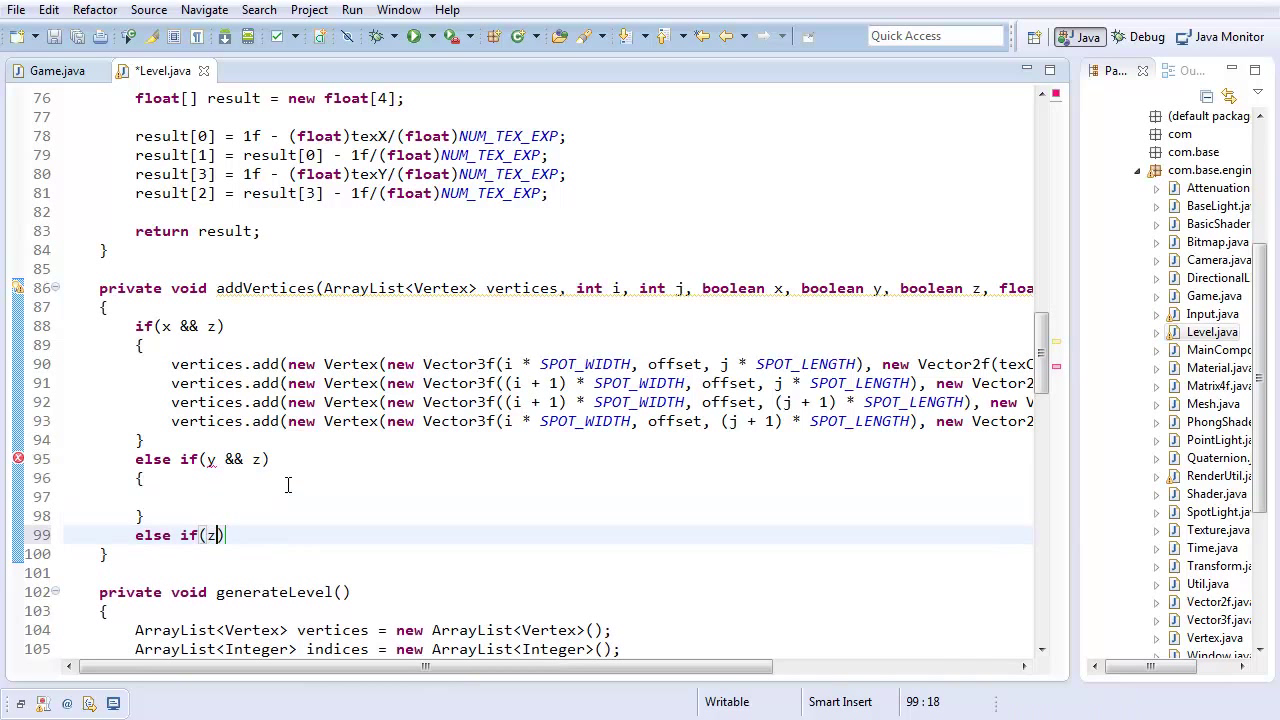
pyautogui.write('x && y')
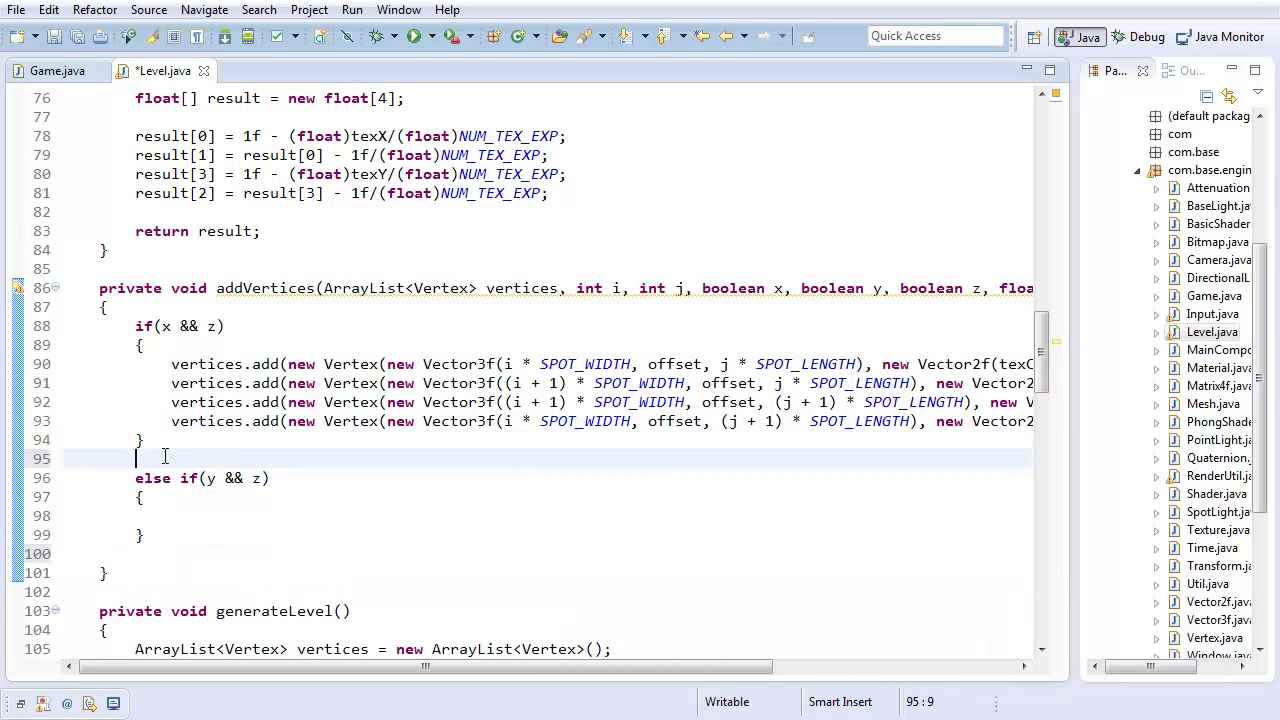
# Call addVertices(vertices, i, j, true, false, true, 0, texCoords) in the floor block and save.
pyautogui.scroll(-3)
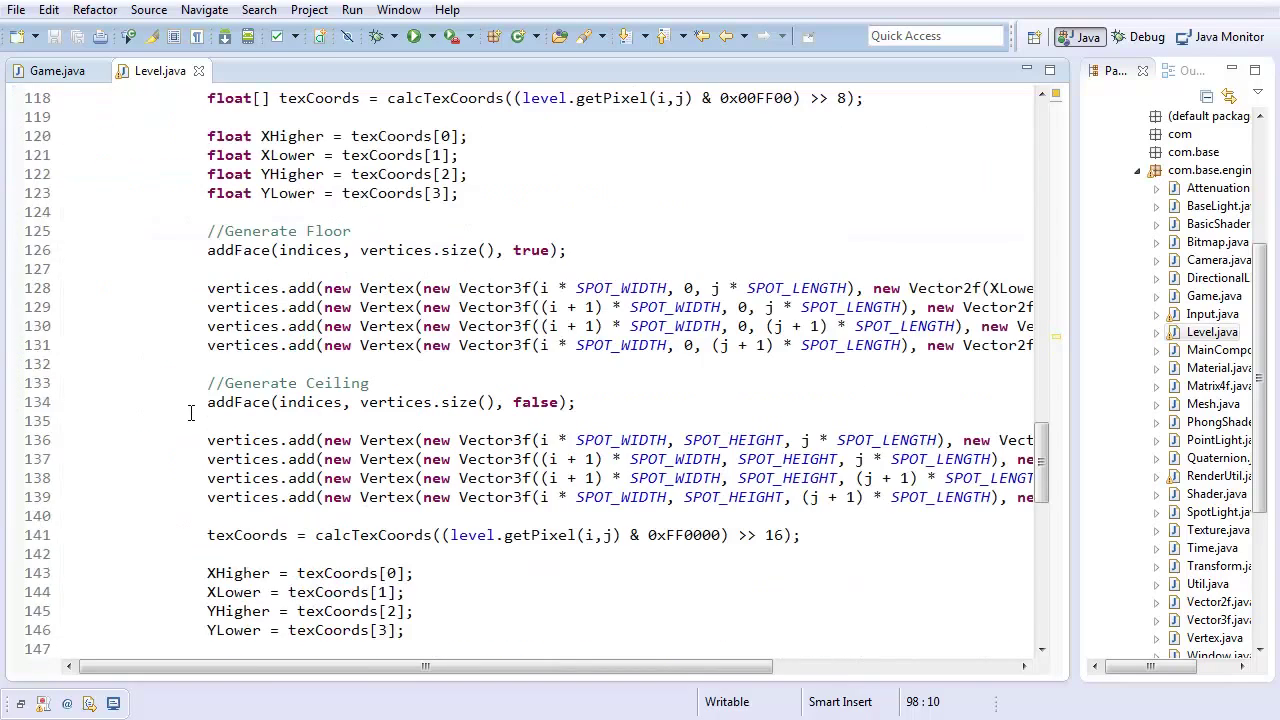
pyautogui.scroll(-3)
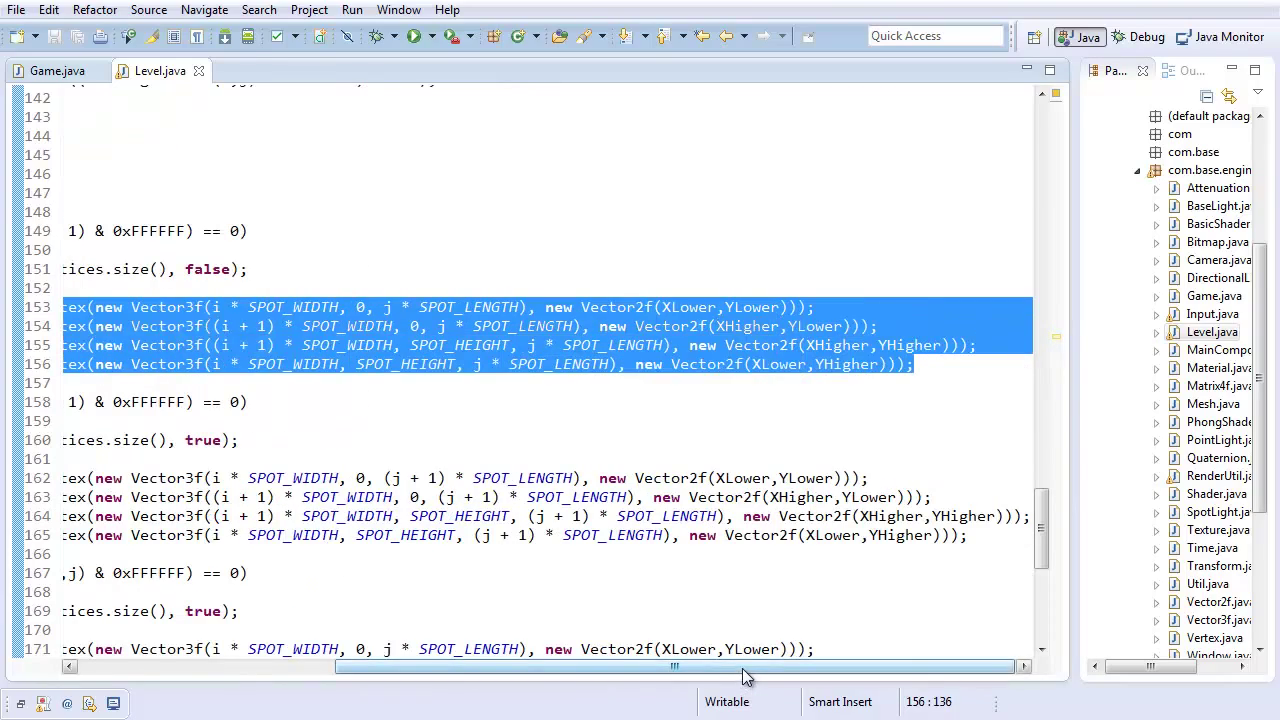
pyautogui.hscroll(-3)
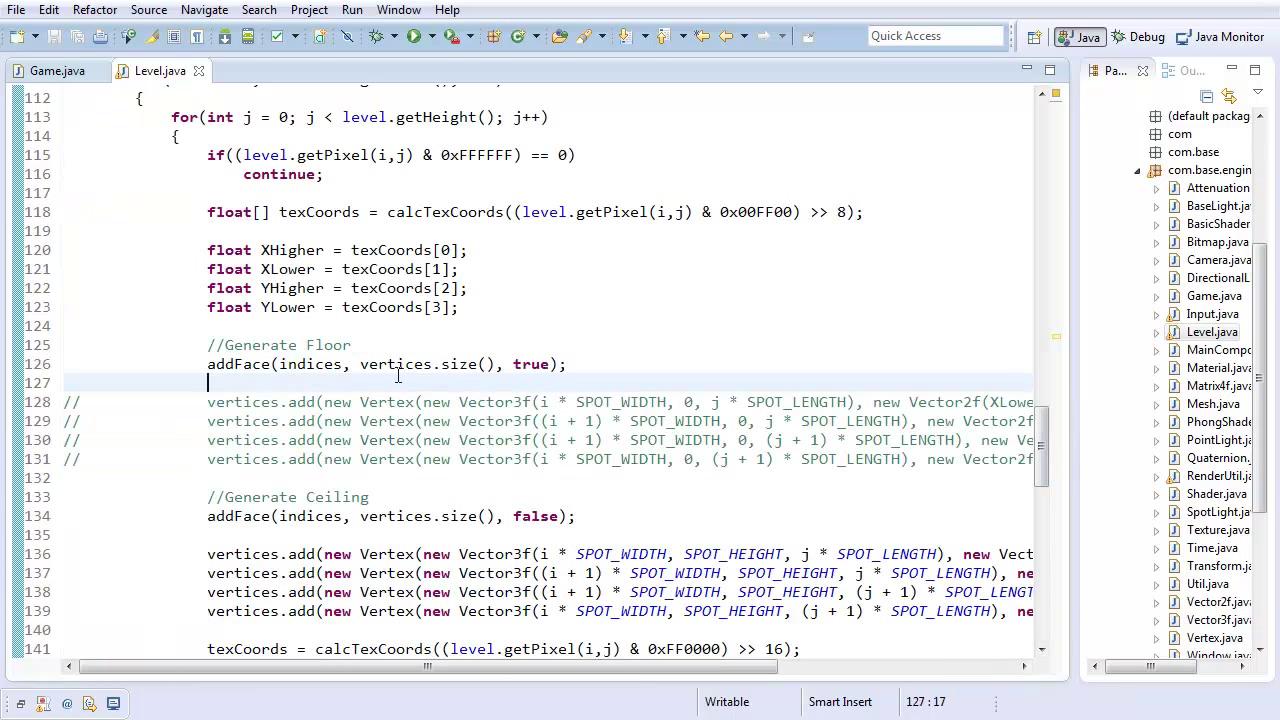
pyautogui.write('addVertices(')
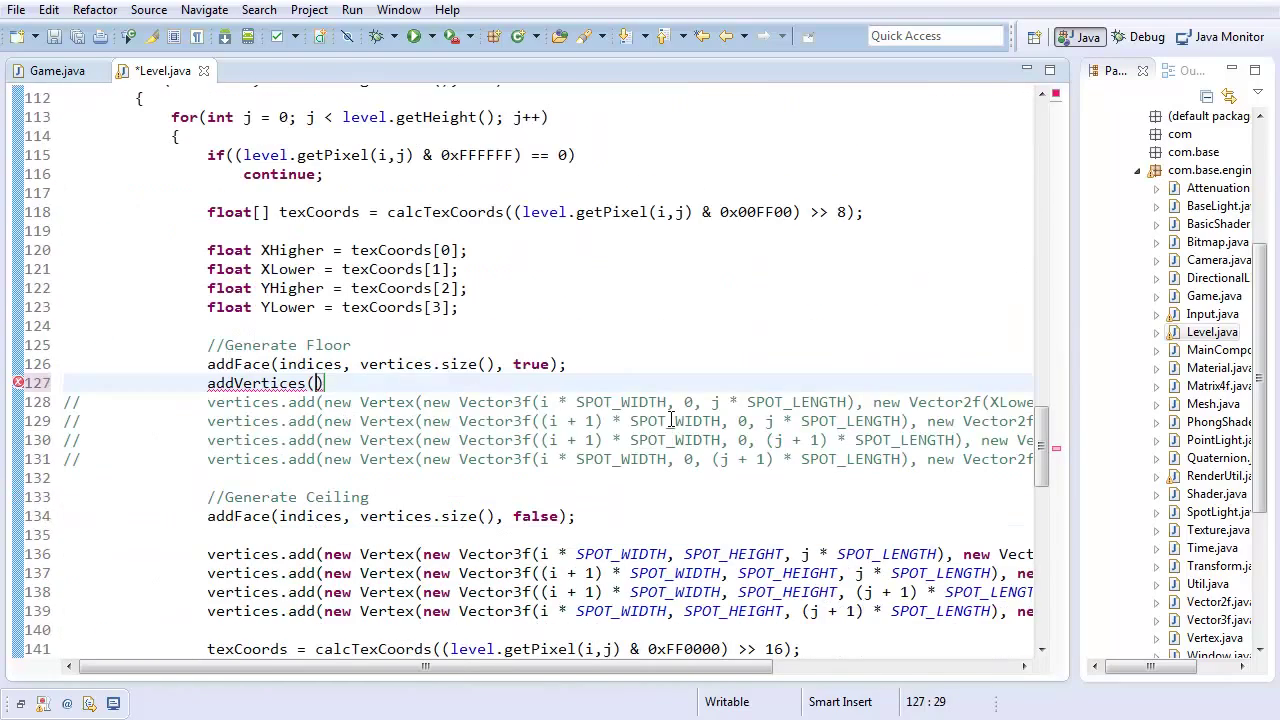
pyautogui.write('vertices, i,')
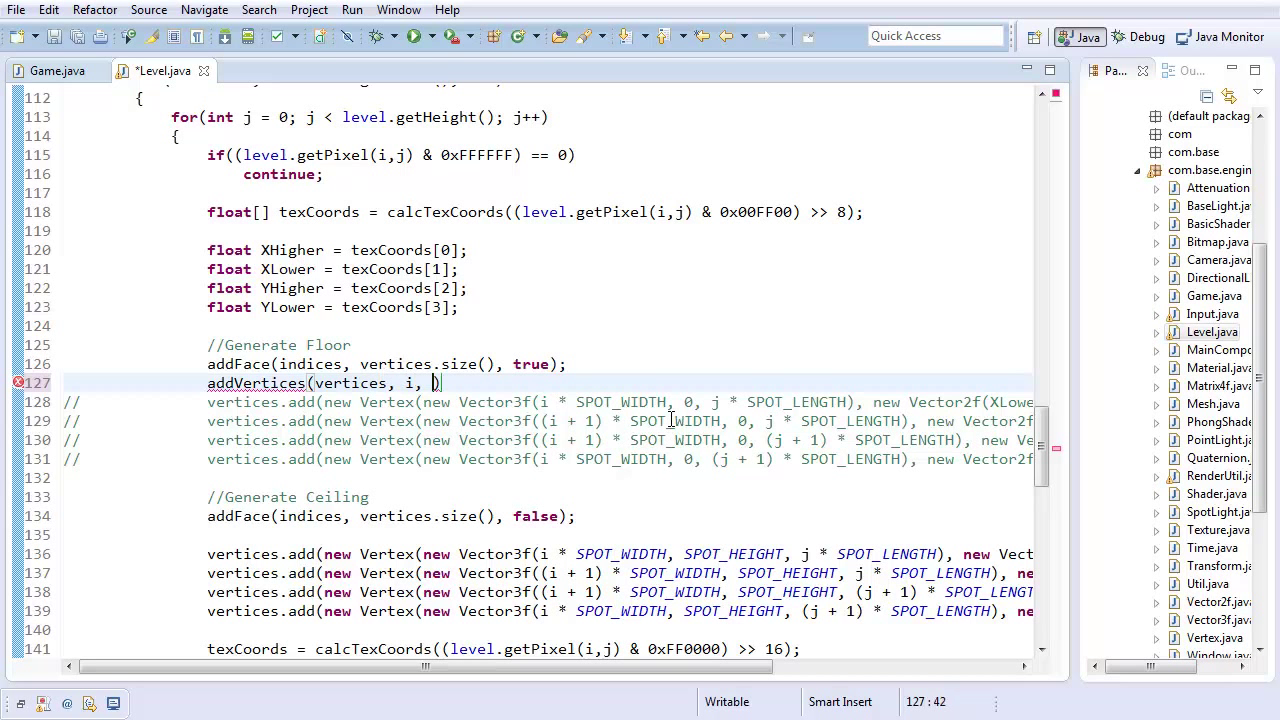
pyautogui.write('j,')
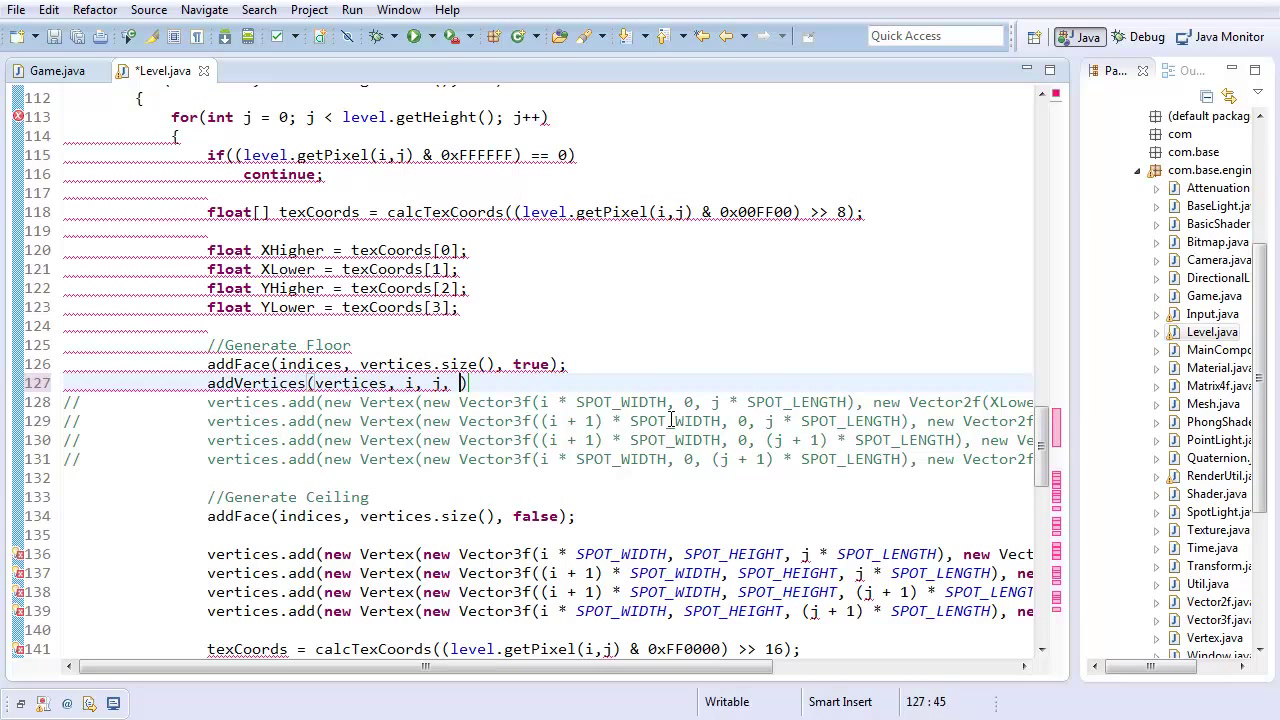
pyautogui.write('true, false, true')
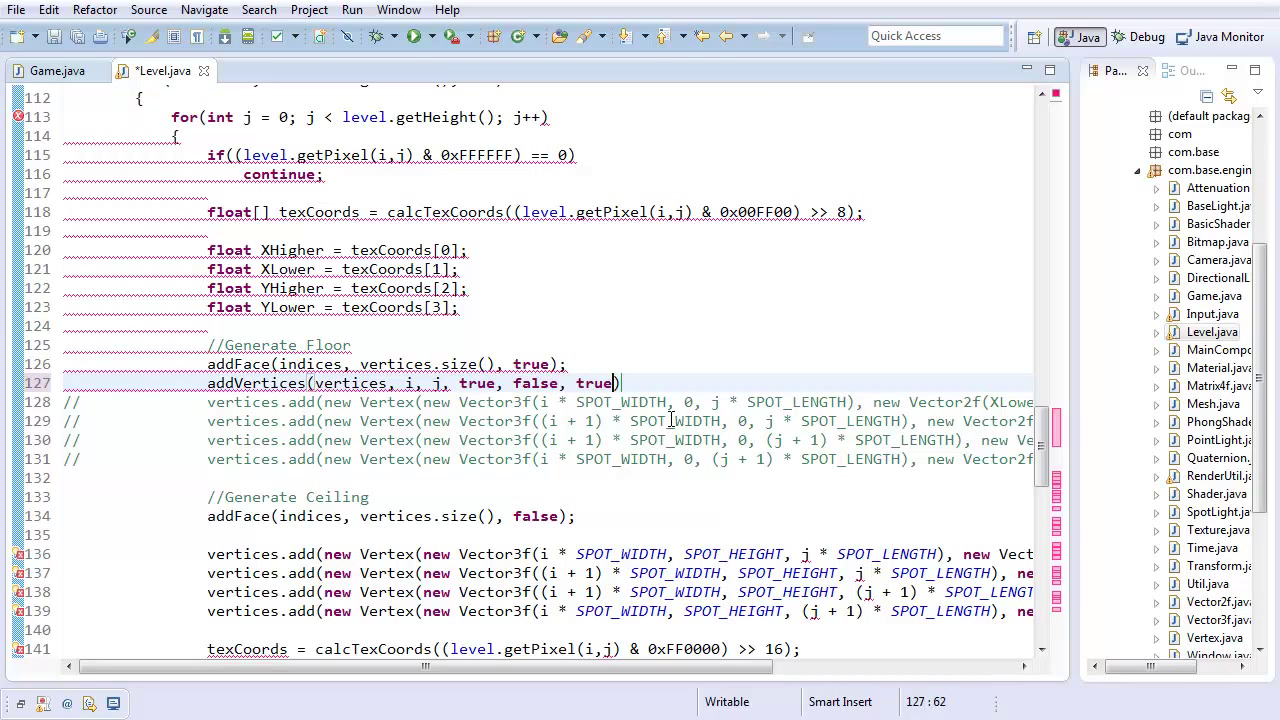
pyautogui.write(',')
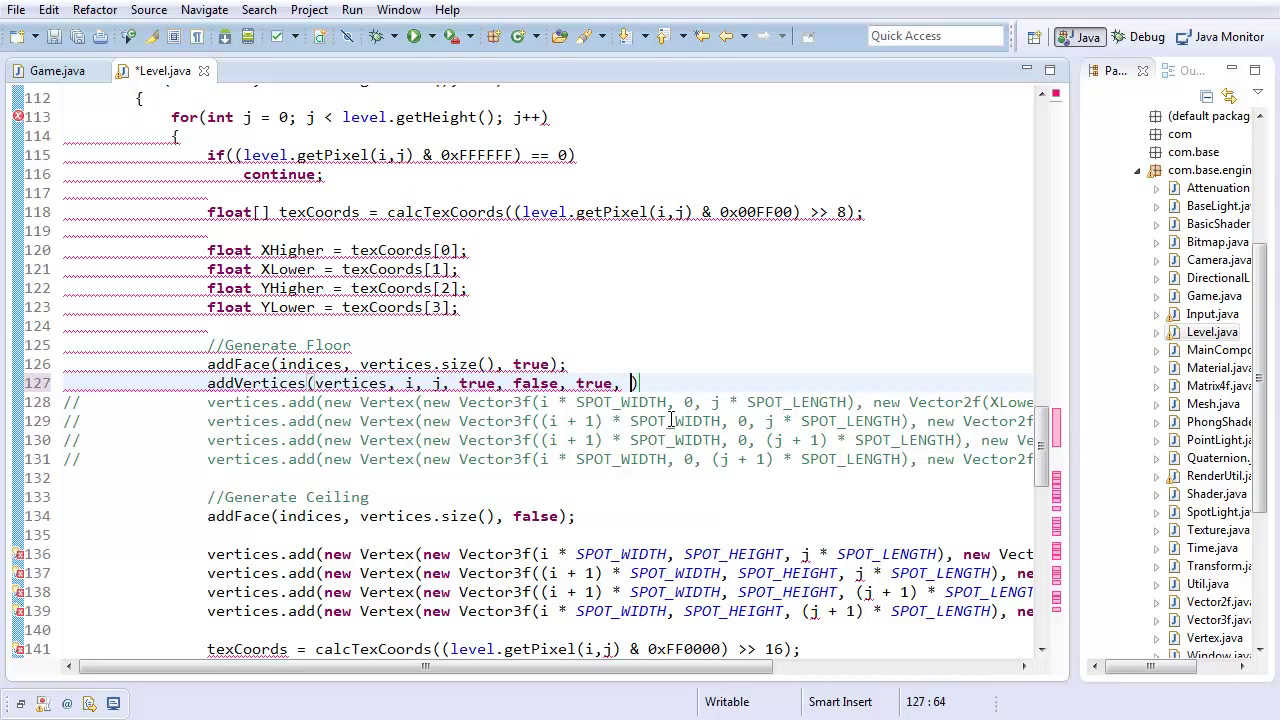
pyautogui.write('texCoords')
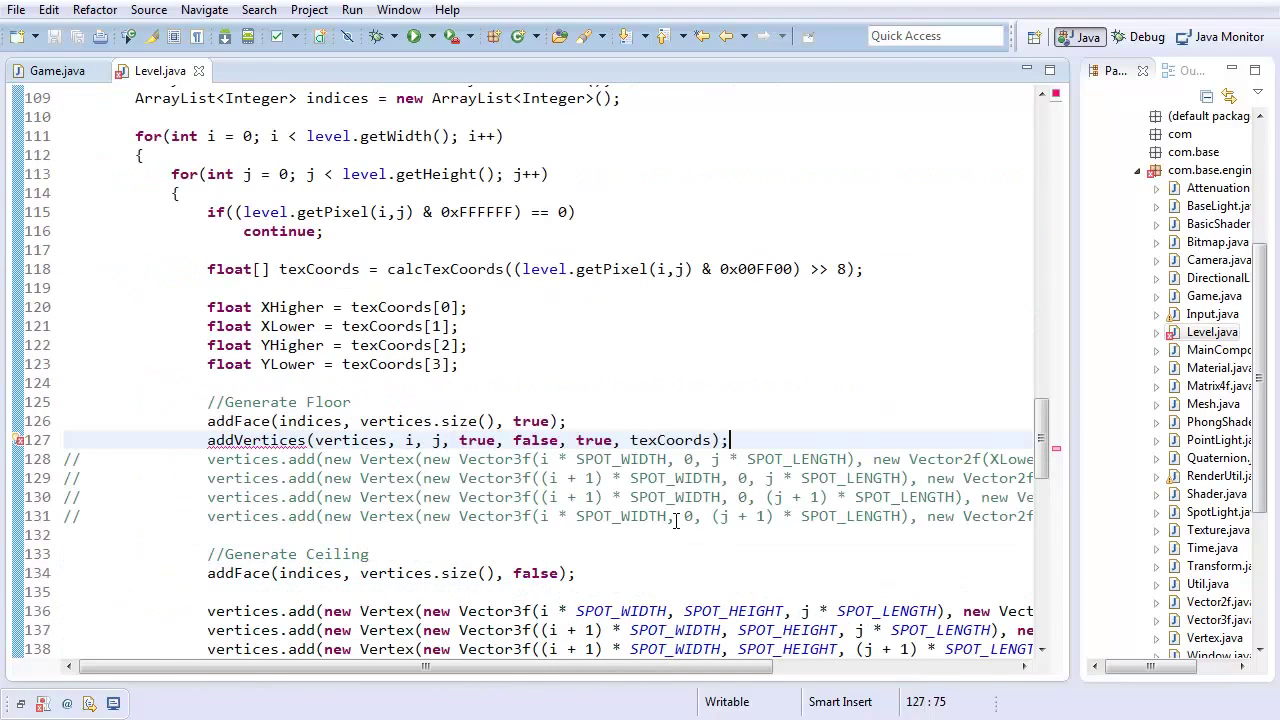
pyautogui.write('0,')
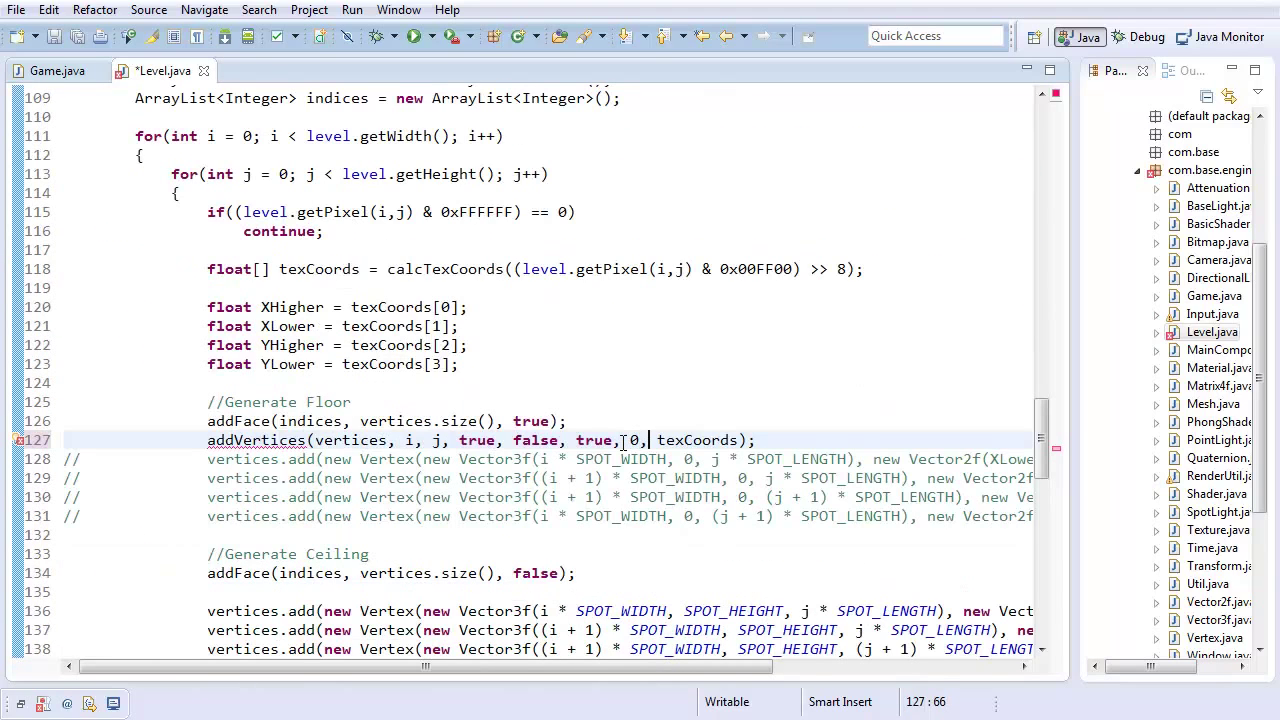
pyautogui.press('ctrl+s')
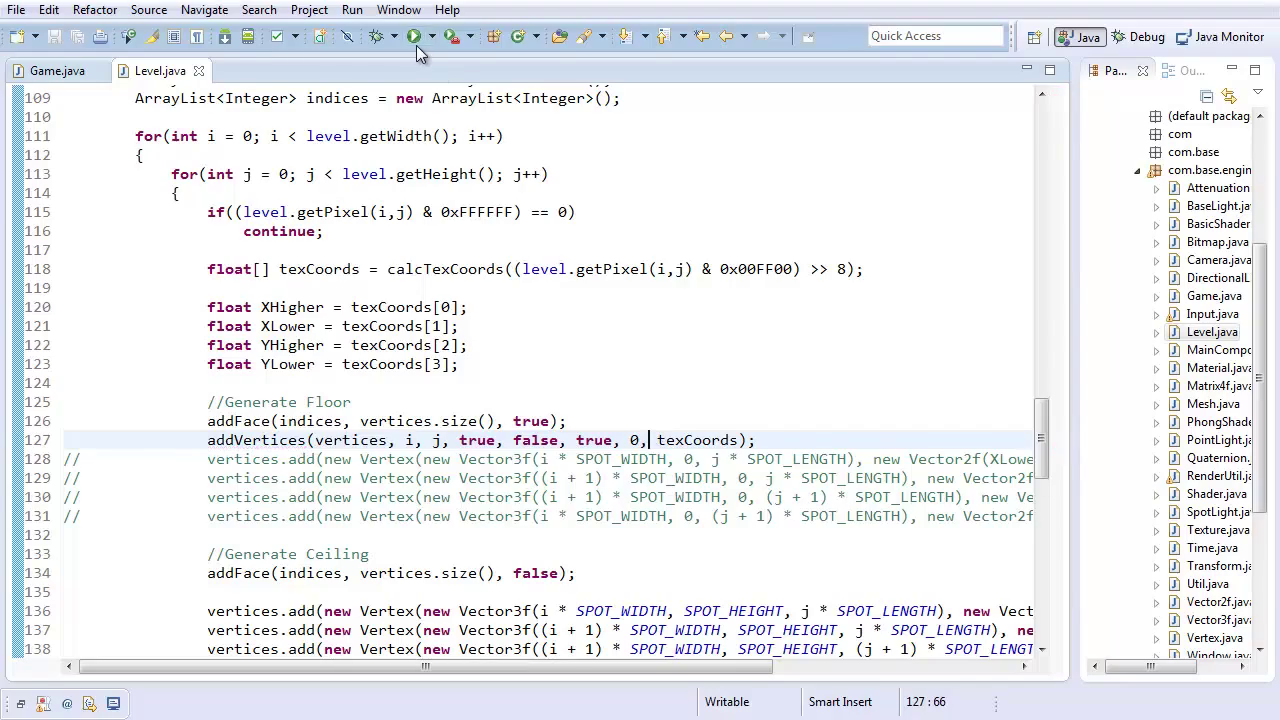
# Test-run the floor, then make the ceiling call addVertices with SPOT_HEIGHT as offset and run again.
pyautogui.click(412, 36)
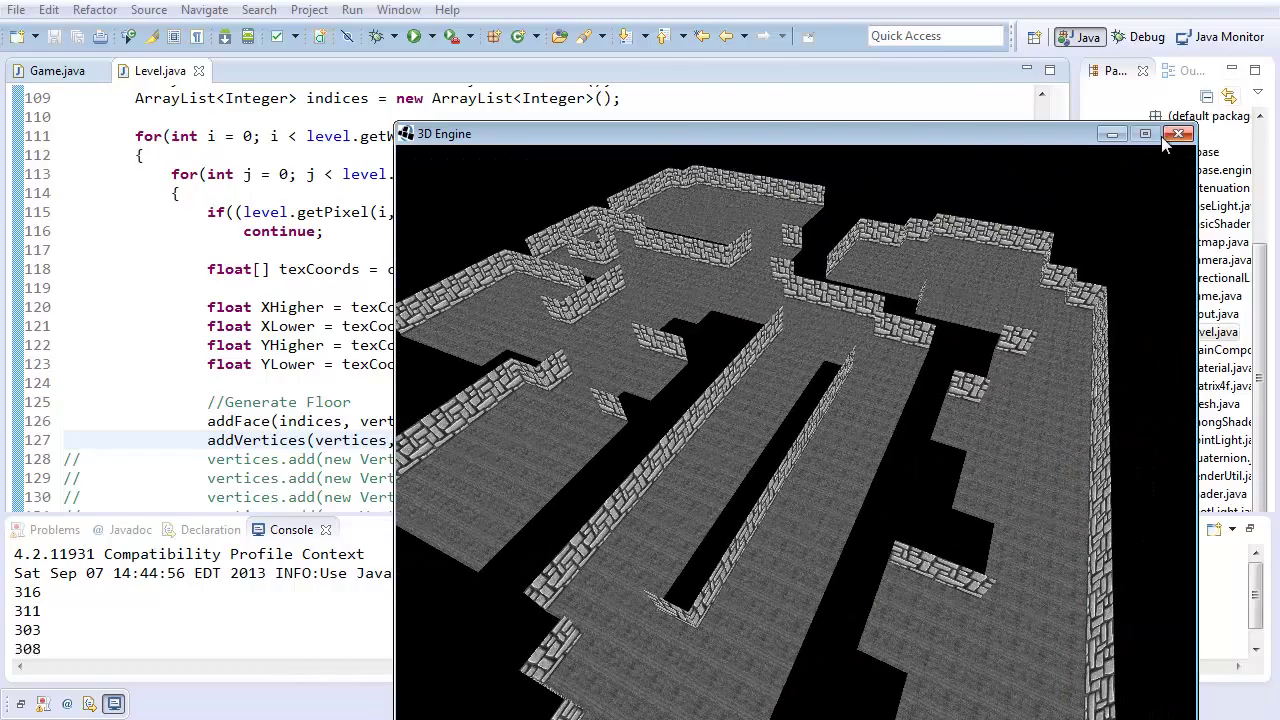
pyautogui.click(1178, 132)
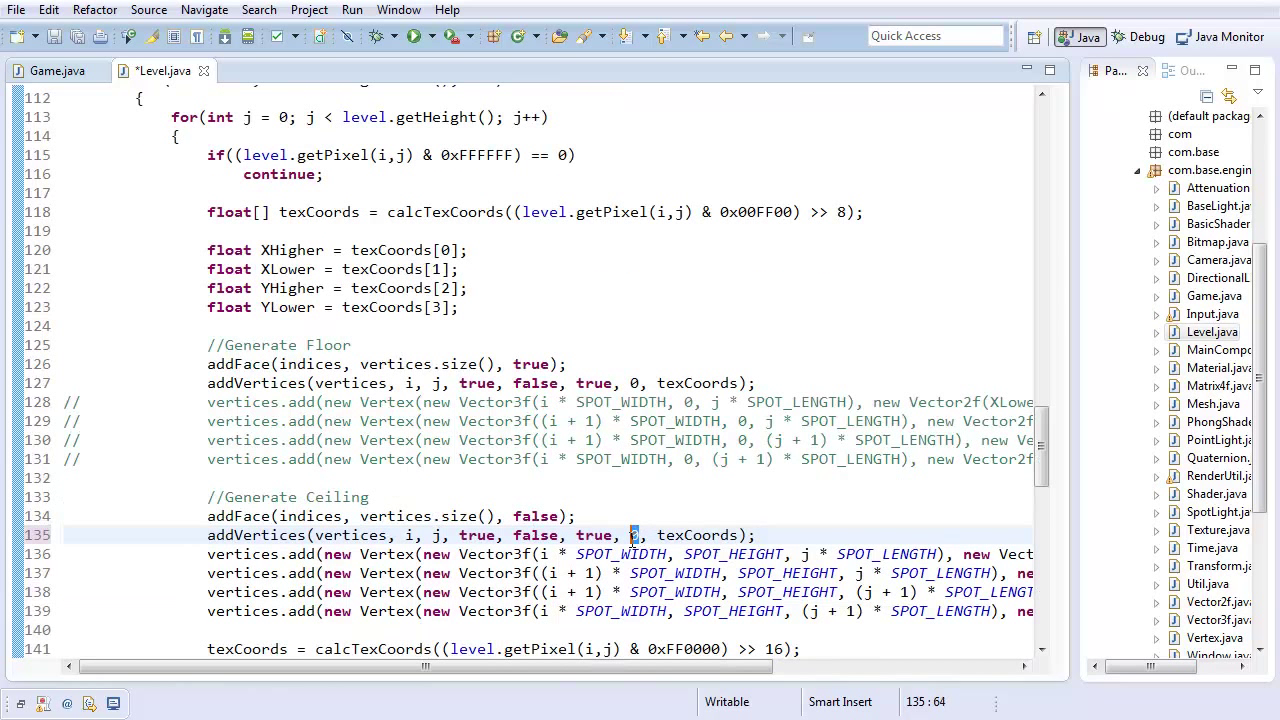
pyautogui.write('SPOT_HEIGHT')
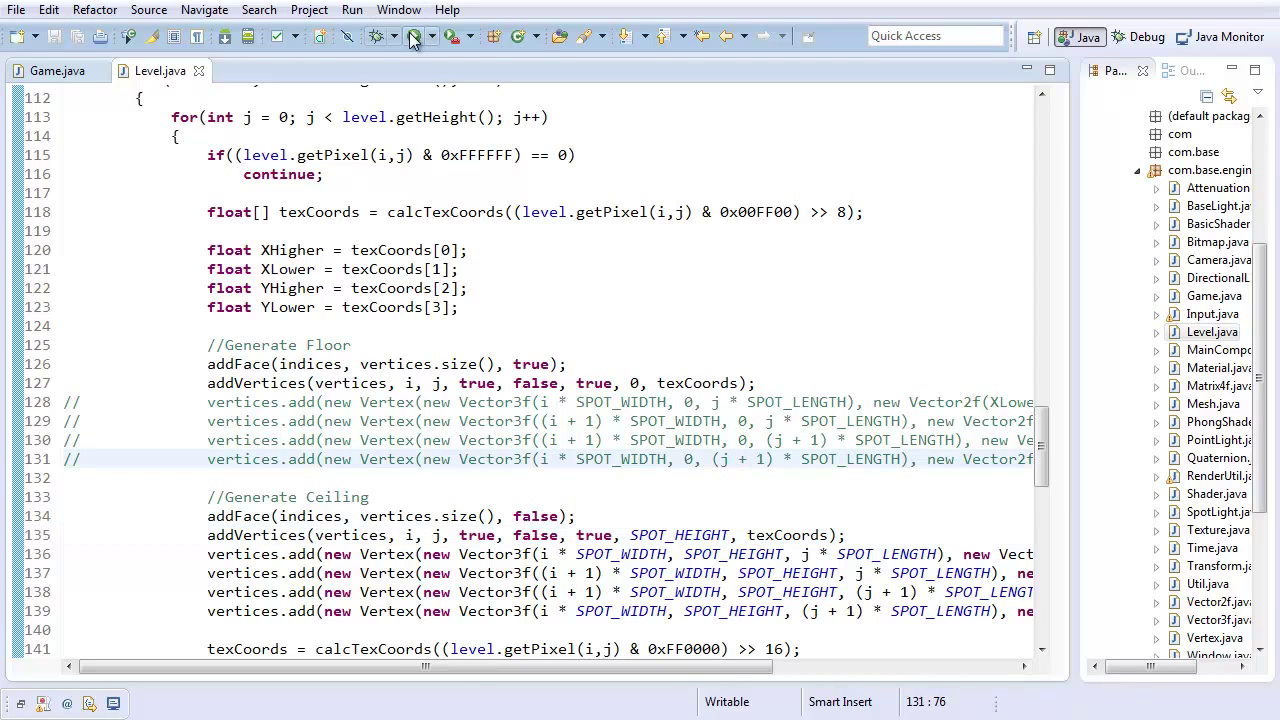
pyautogui.click(408, 36)
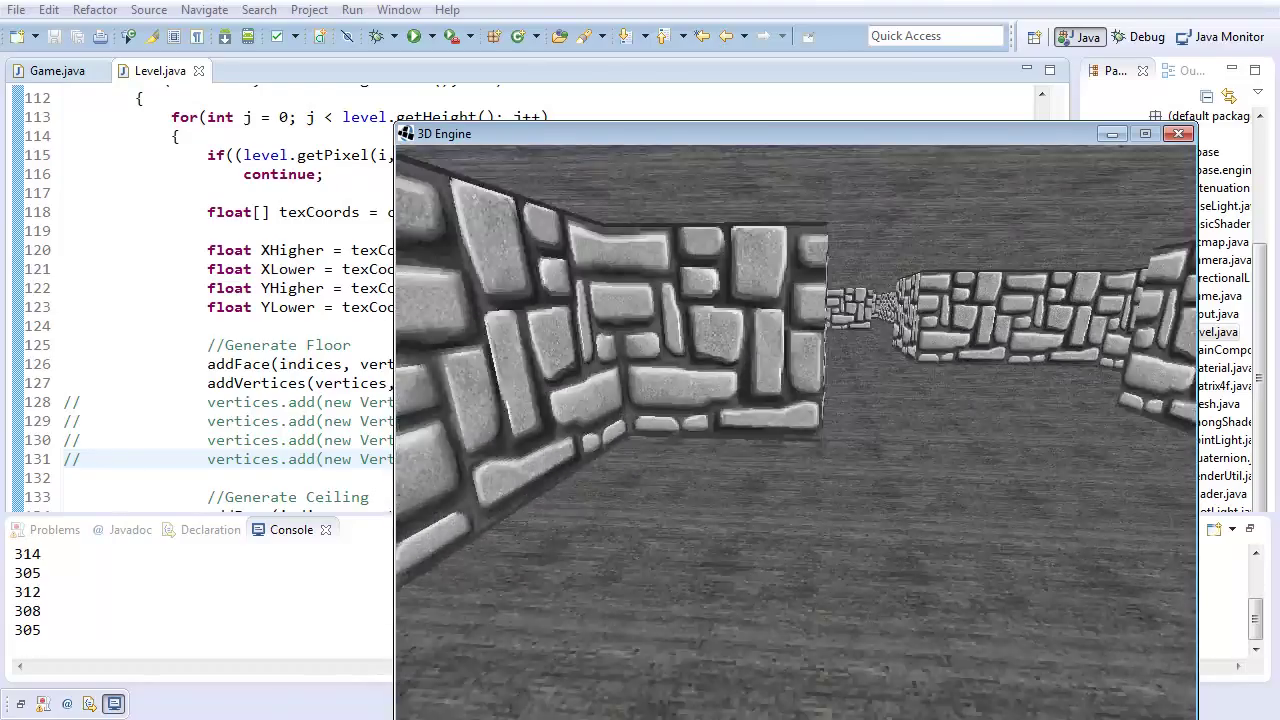
pyautogui.click(1178, 132)
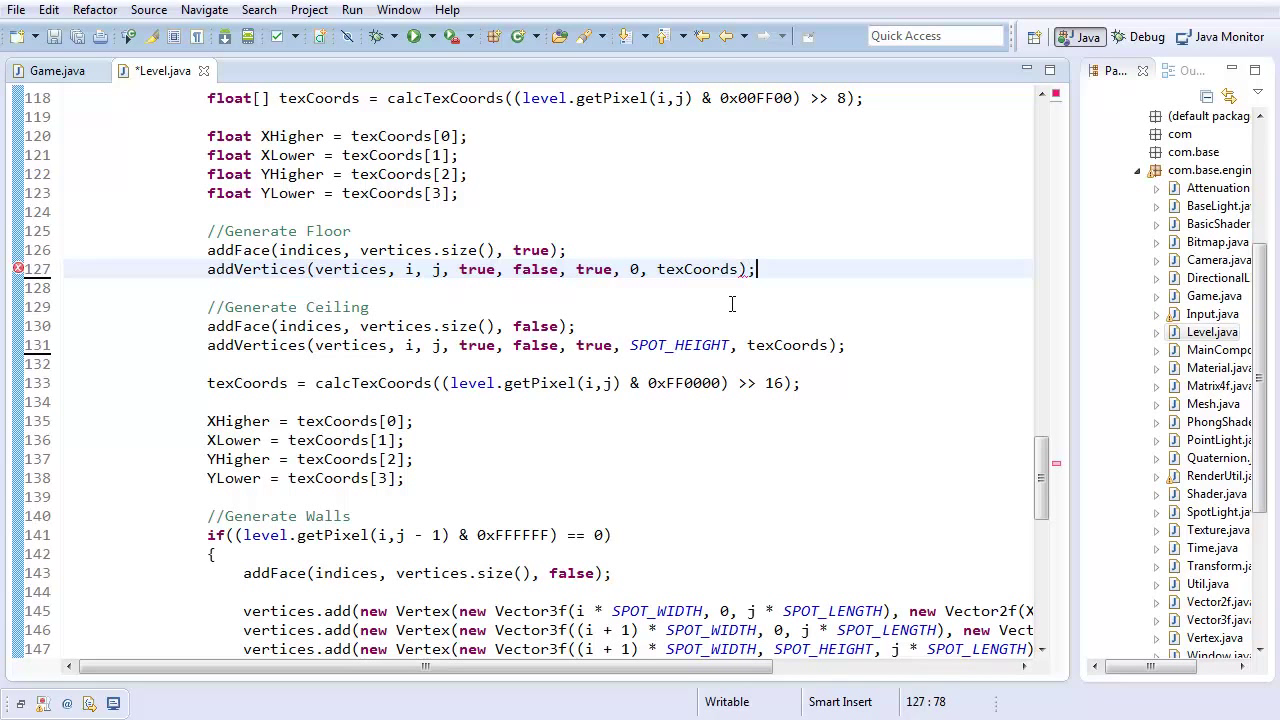
# Save Level.java, run the game to check the textured ceiling, and close it.
pyautogui.press('ctrl+s')
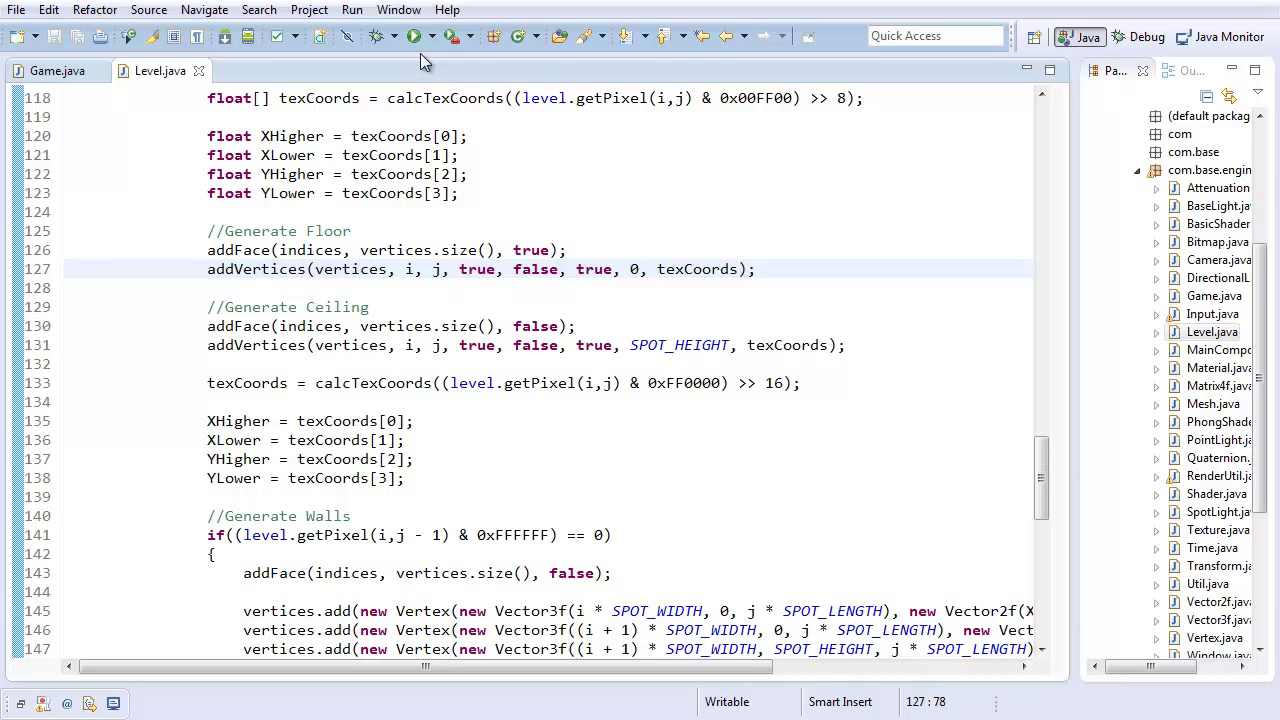
pyautogui.click(412, 36)
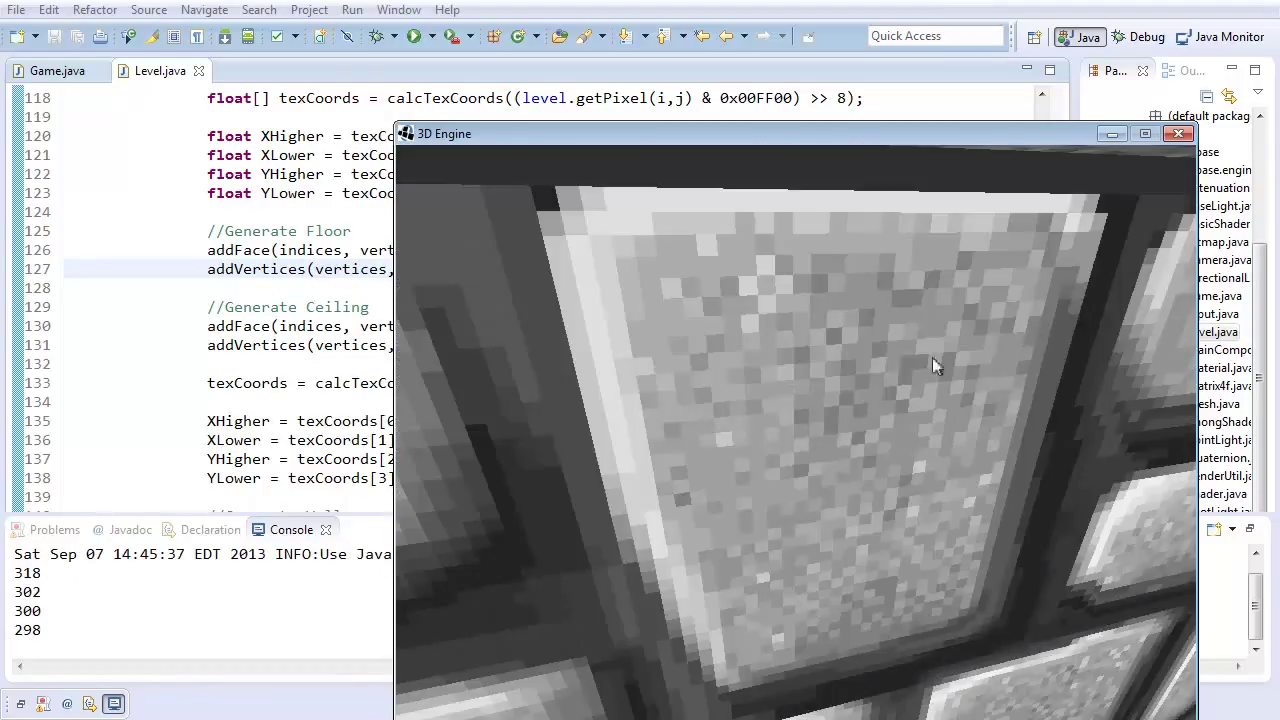
pyautogui.click(1178, 132)
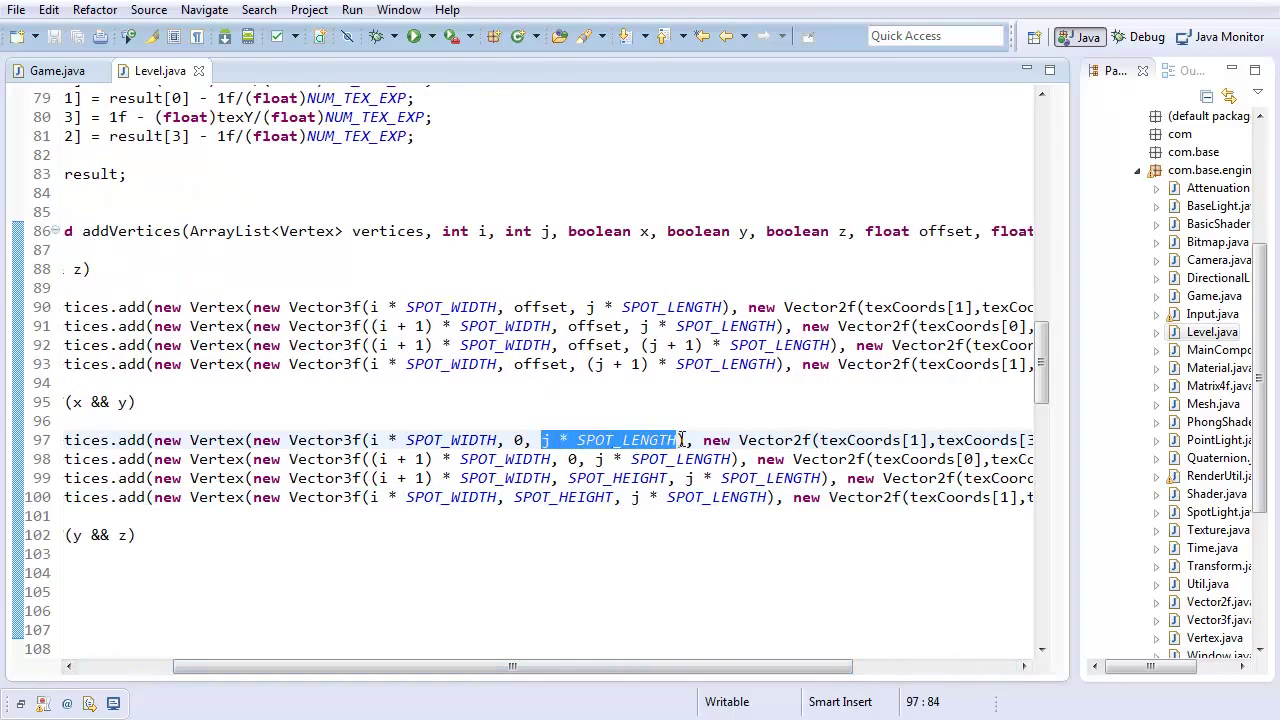
# Make the x && y branch vertices use offset depth with j and j + 1 times SPOT_HEIGHT heights.
pyautogui.write('offset')
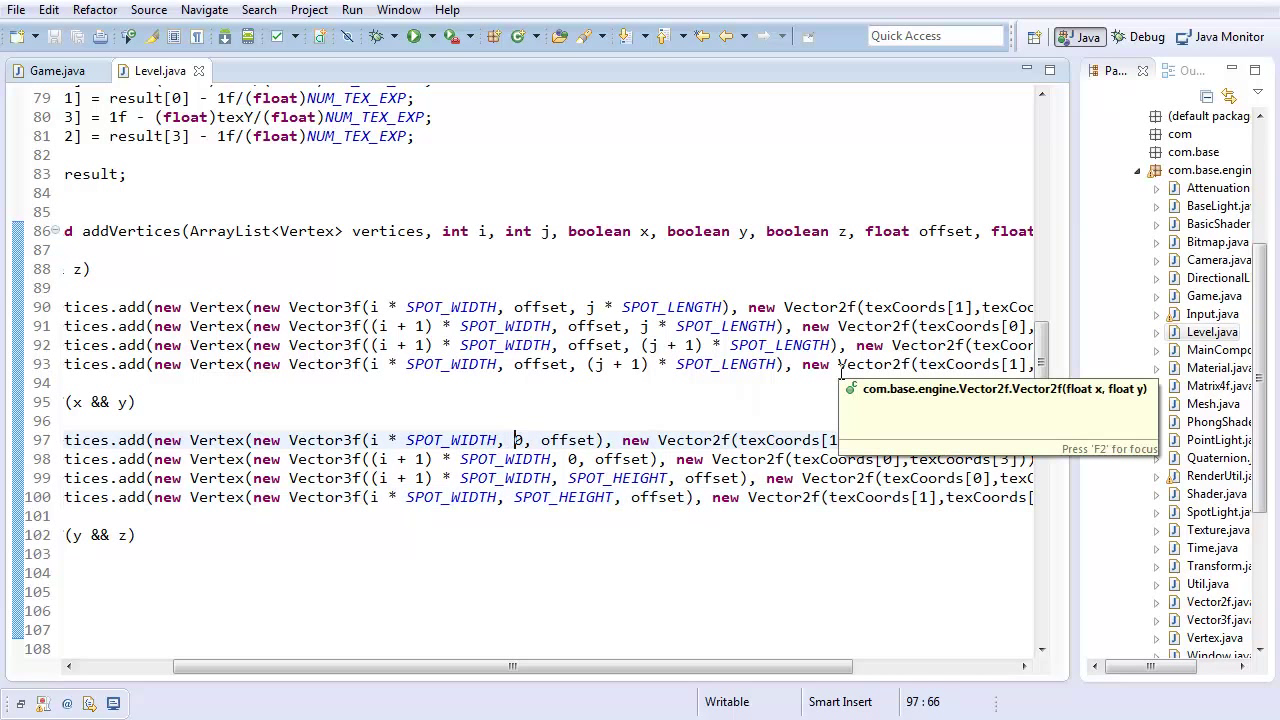
pyautogui.write('j')
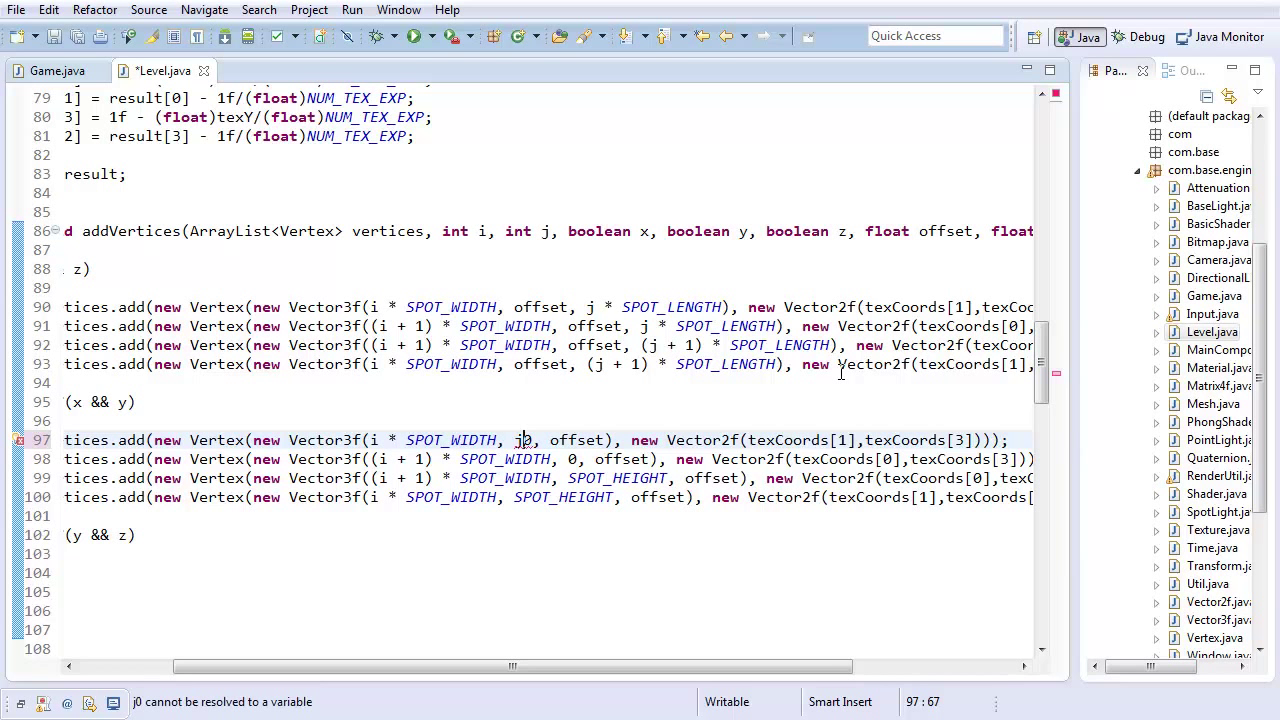
pyautogui.write('* SPOT_HEIGHT')
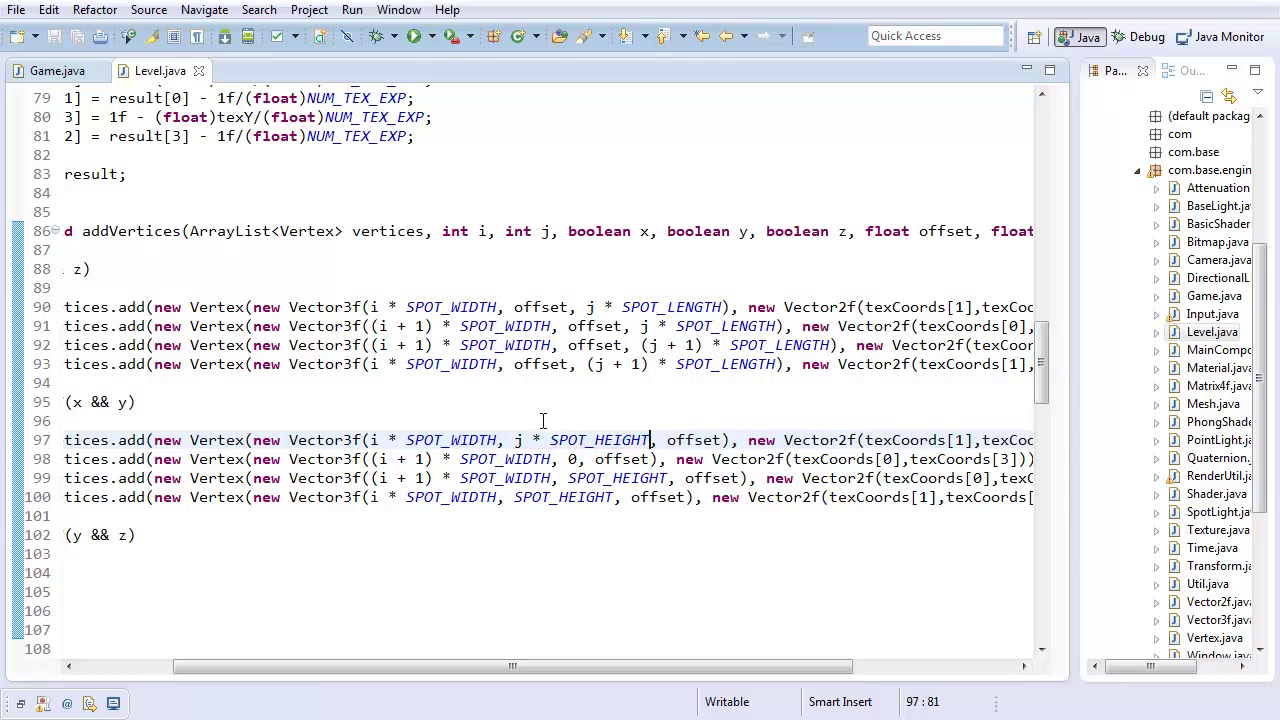
pyautogui.moveTo(512, 440); pyautogui.dragTo(648, 440)
pyautogui.write('(j + 1) * ')
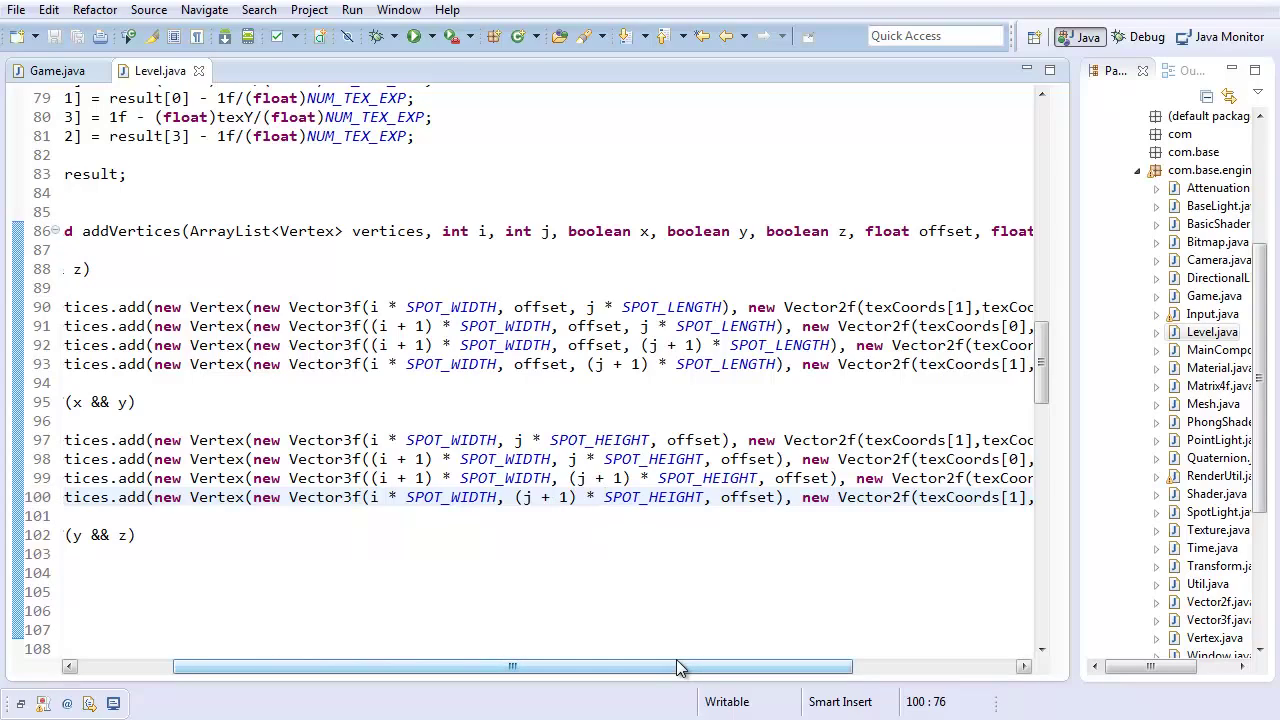
pyautogui.moveTo(680, 668); pyautogui.dragTo(720, 668)
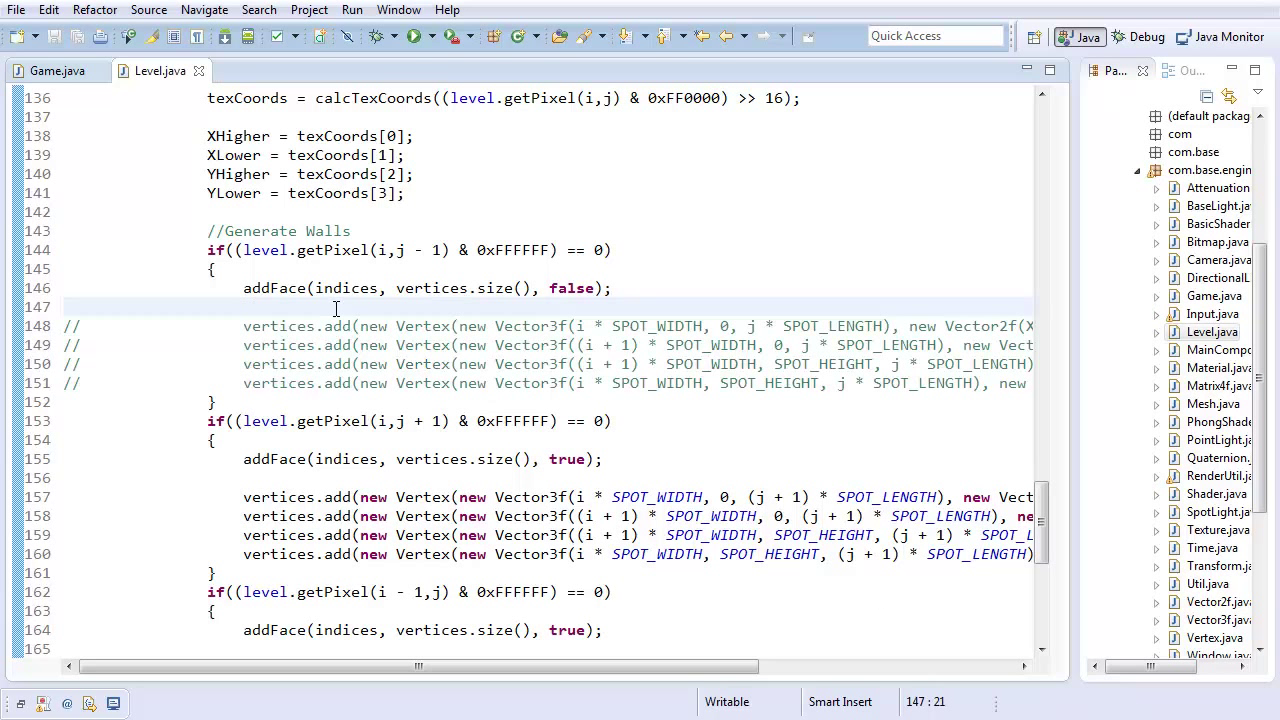
# Call addVertices(vertices, i, 0, true, true, false, j * SPOT_LENGTH, texCoords) for the first wall and test-run.
pyautogui.write('addVertices()')
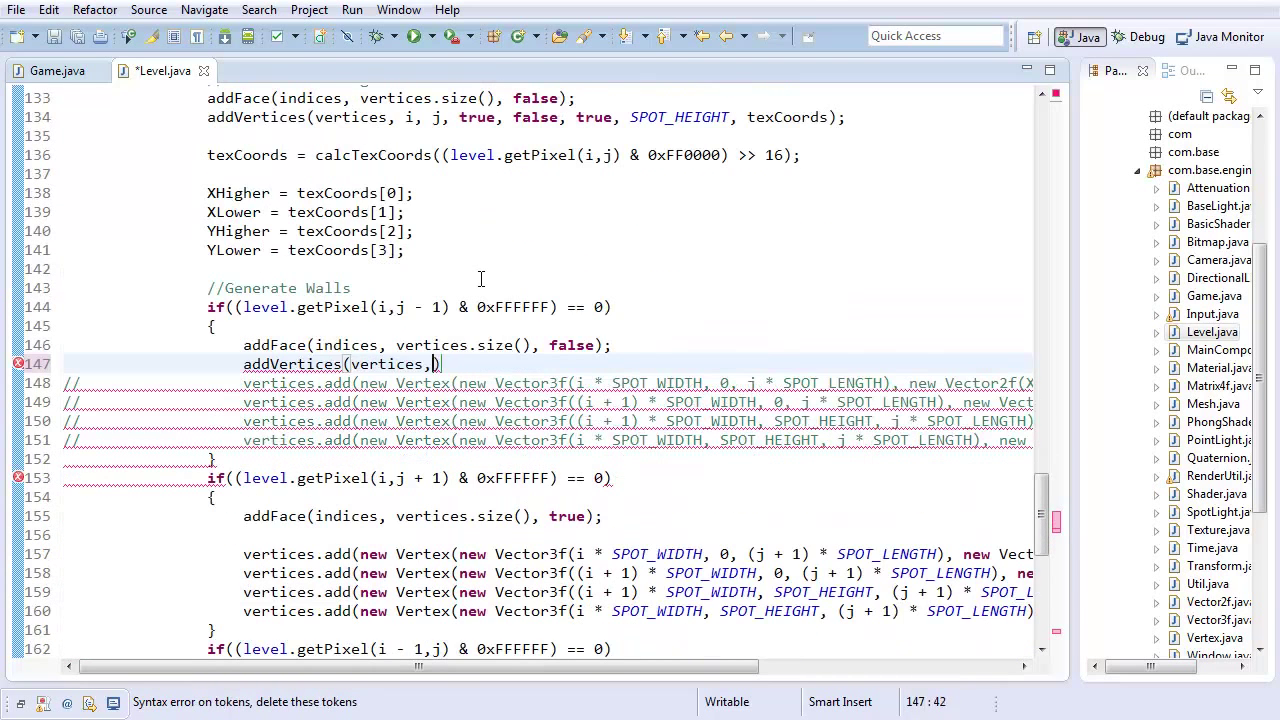
pyautogui.write('i, 0,')
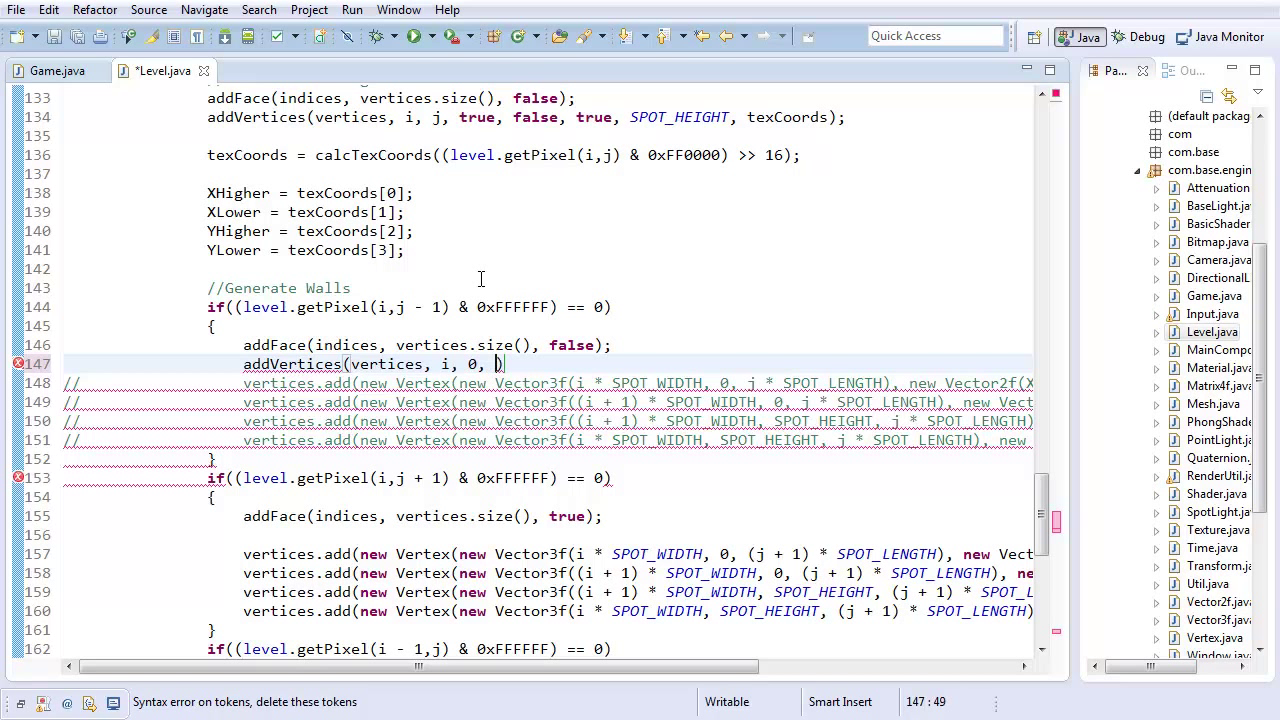
pyautogui.write('true, true, false,  * SPOT_LENGTH,')
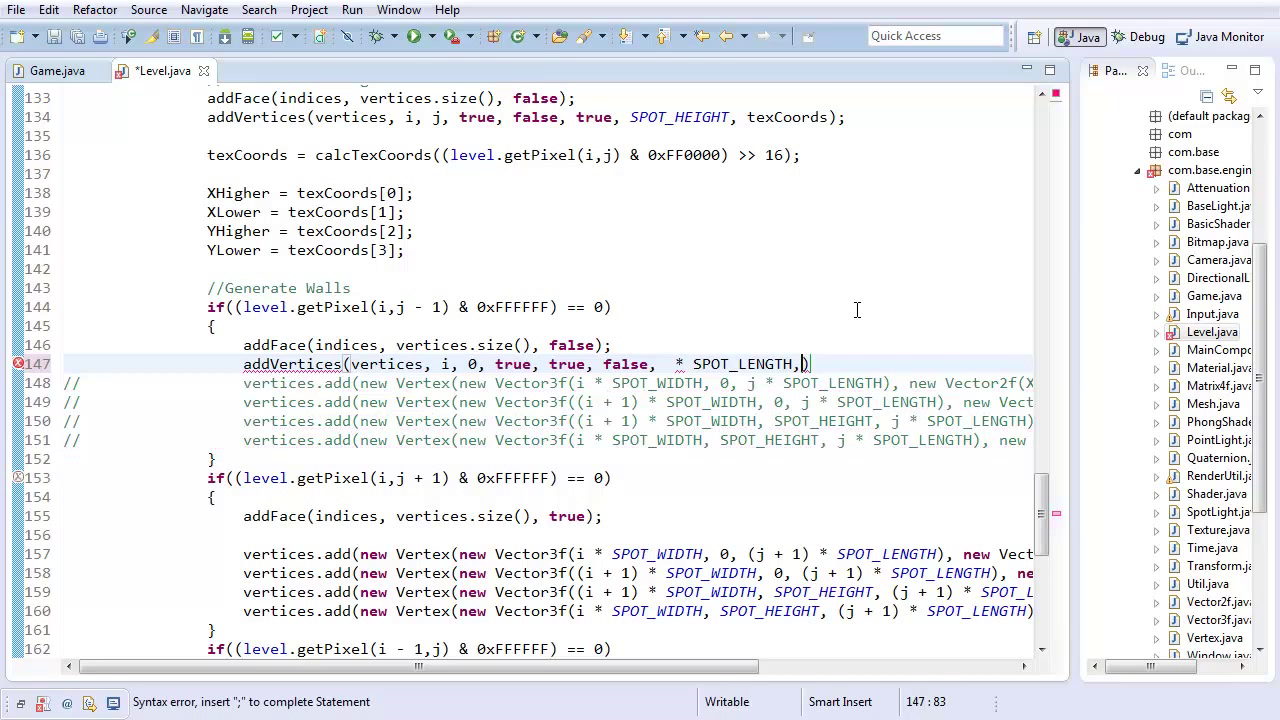
pyautogui.write('texCoords')
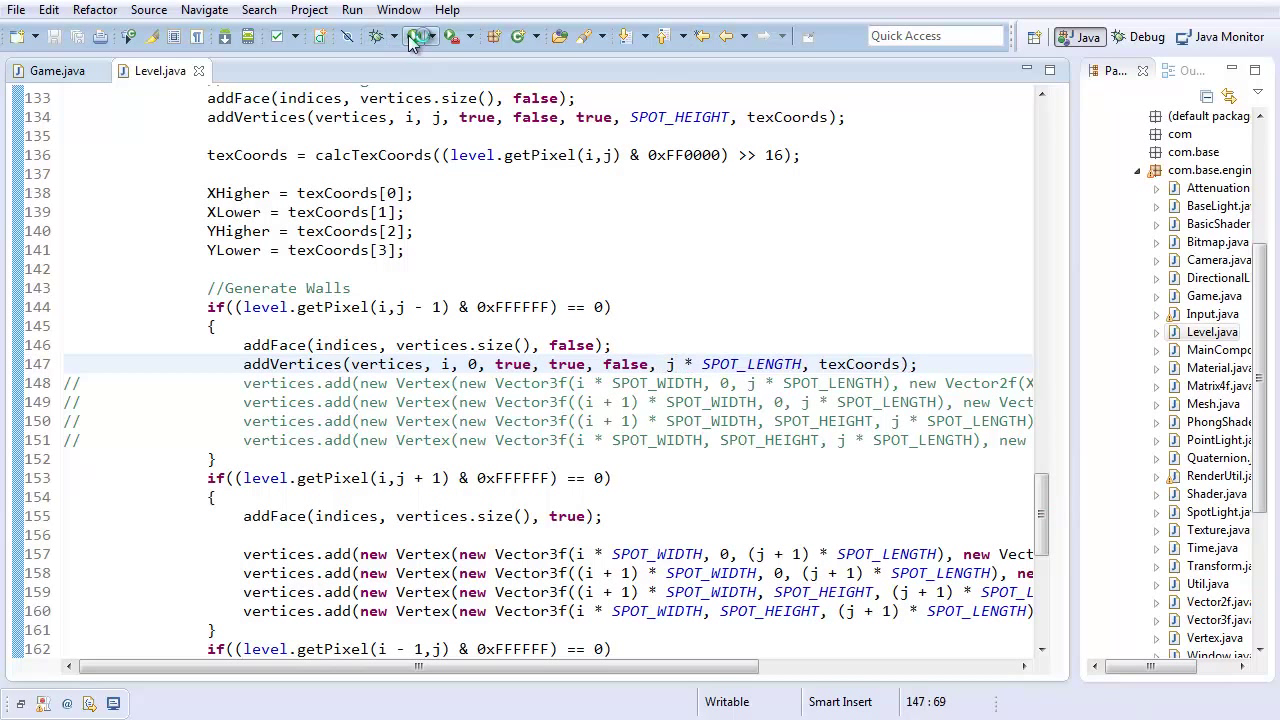
pyautogui.click(412, 36)
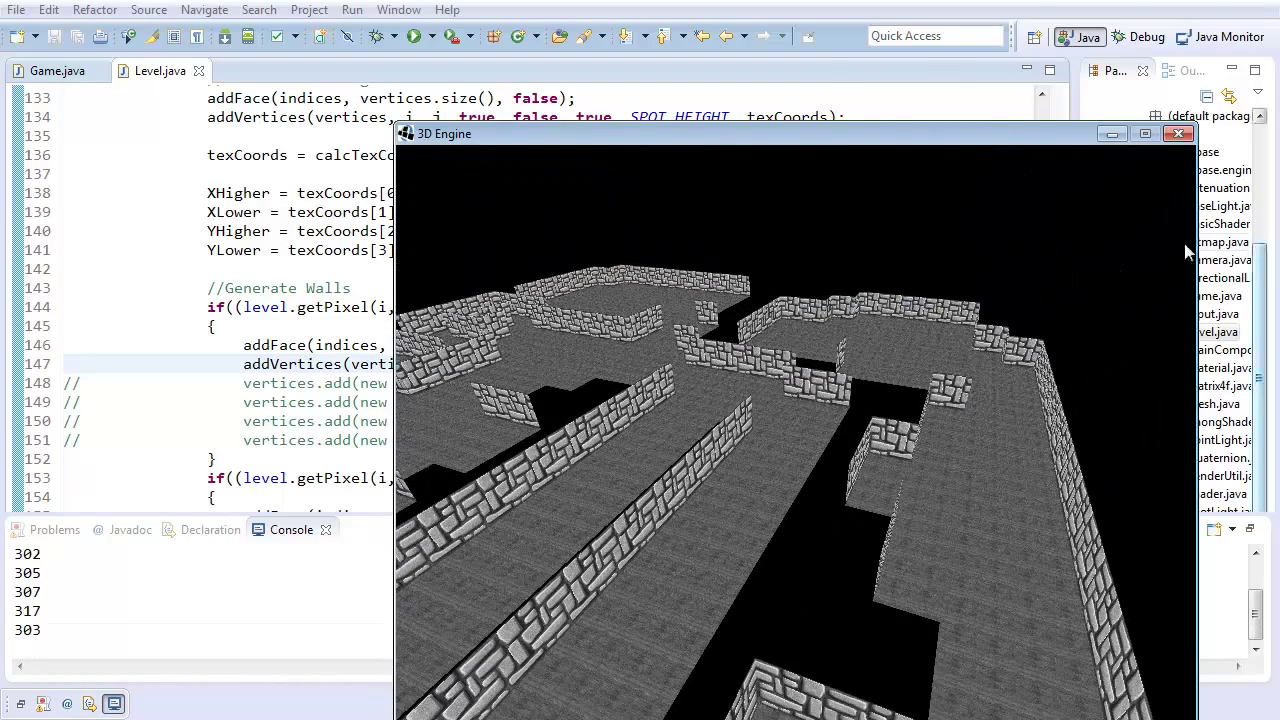
pyautogui.click(1178, 132)
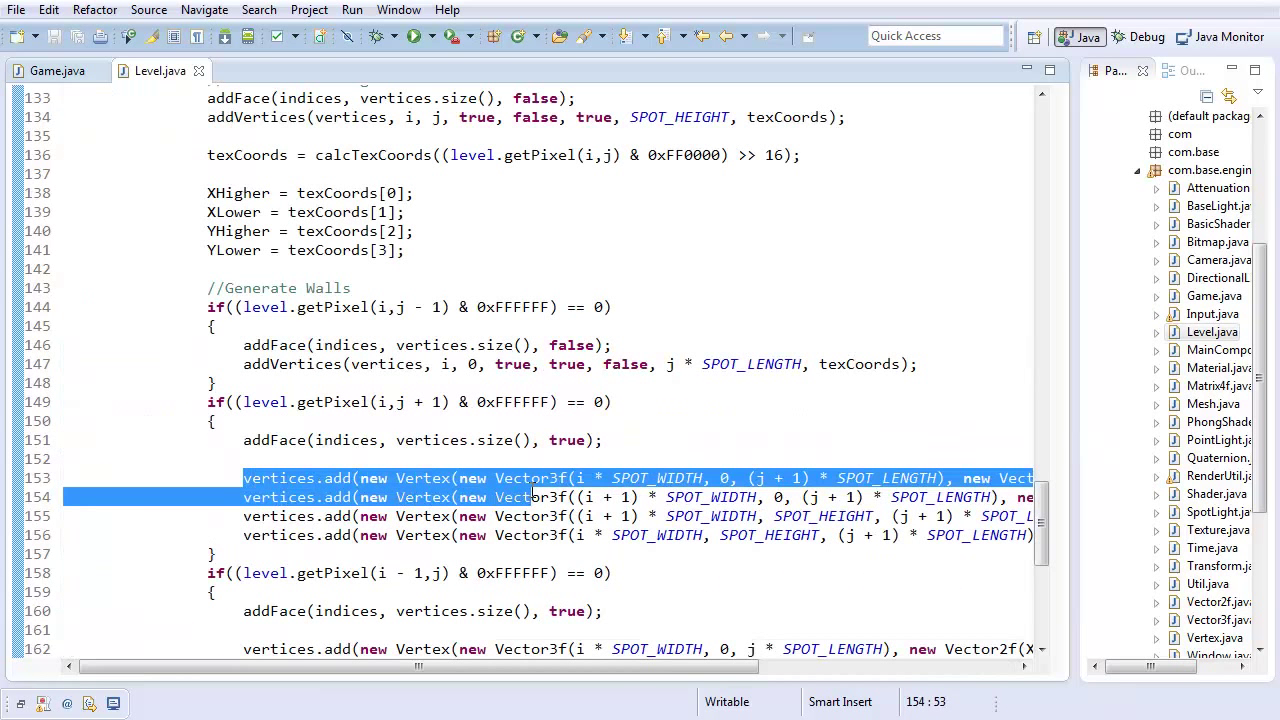
# Make the second wall call addVertices with (j + 1) * SPOT_LENGTH as offset and test-run the maze.
pyautogui.click(244, 476)
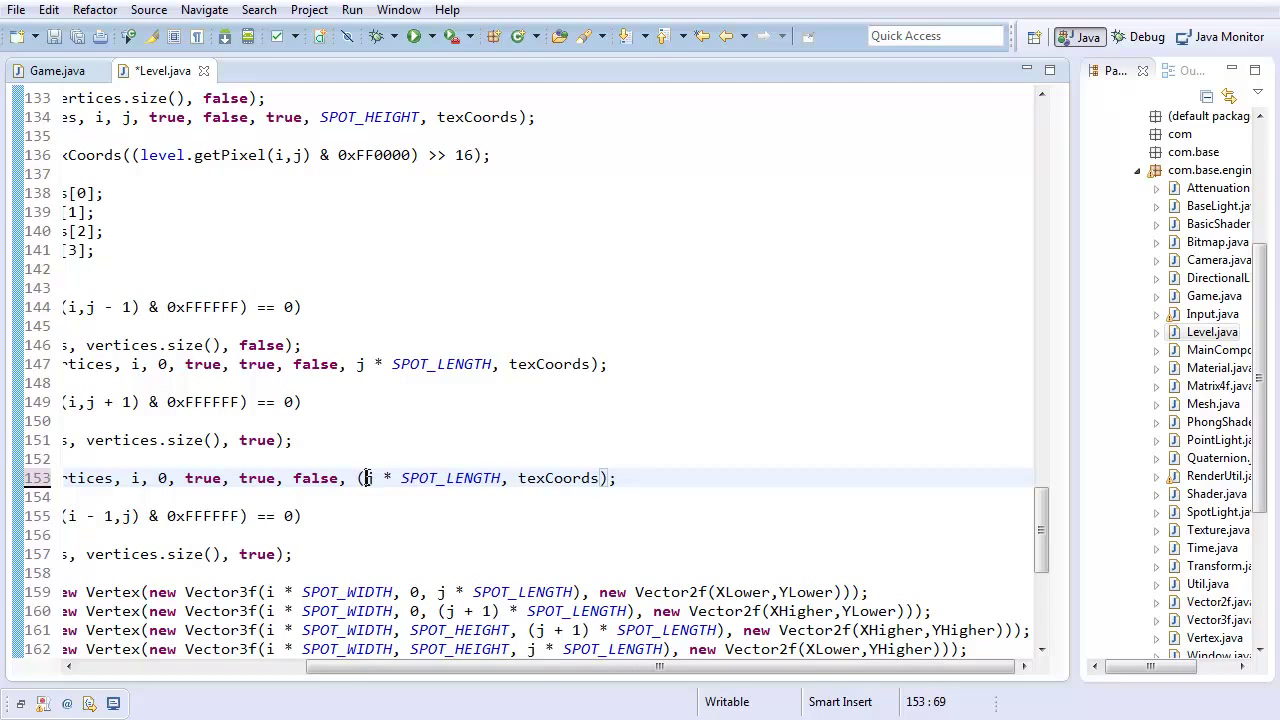
pyautogui.write('(j + 1)')
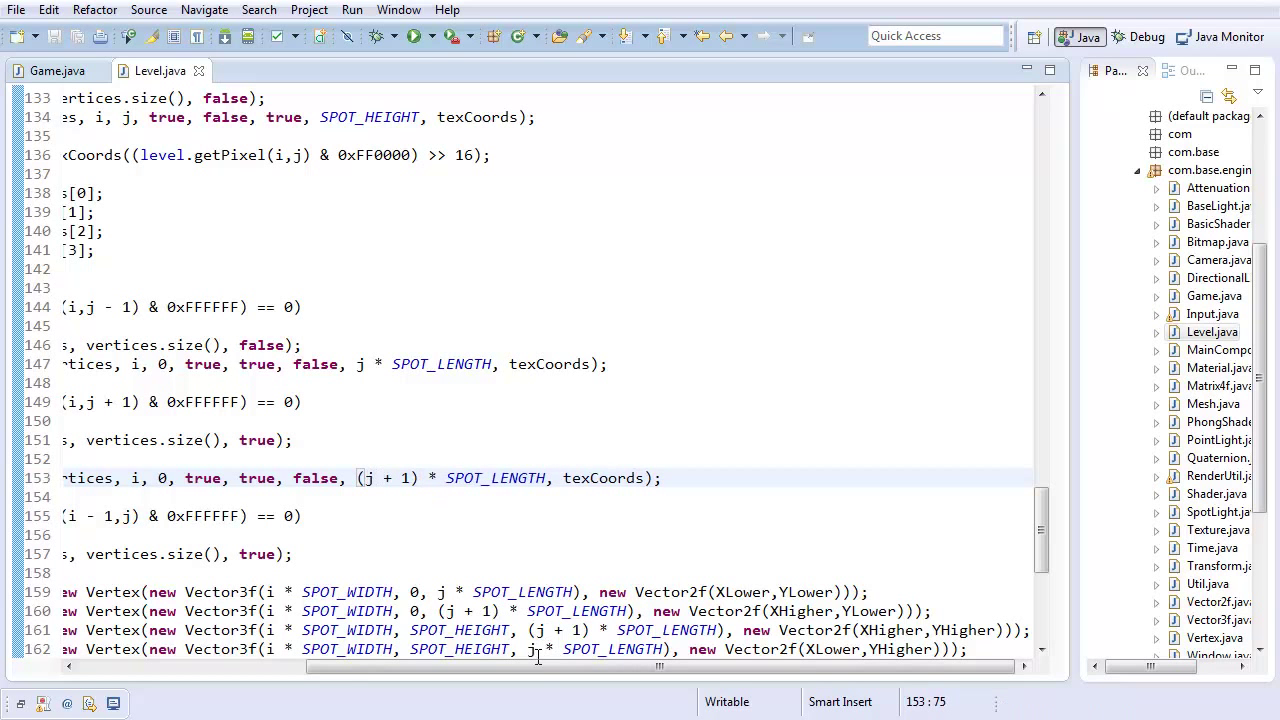
pyautogui.hscroll(-3)
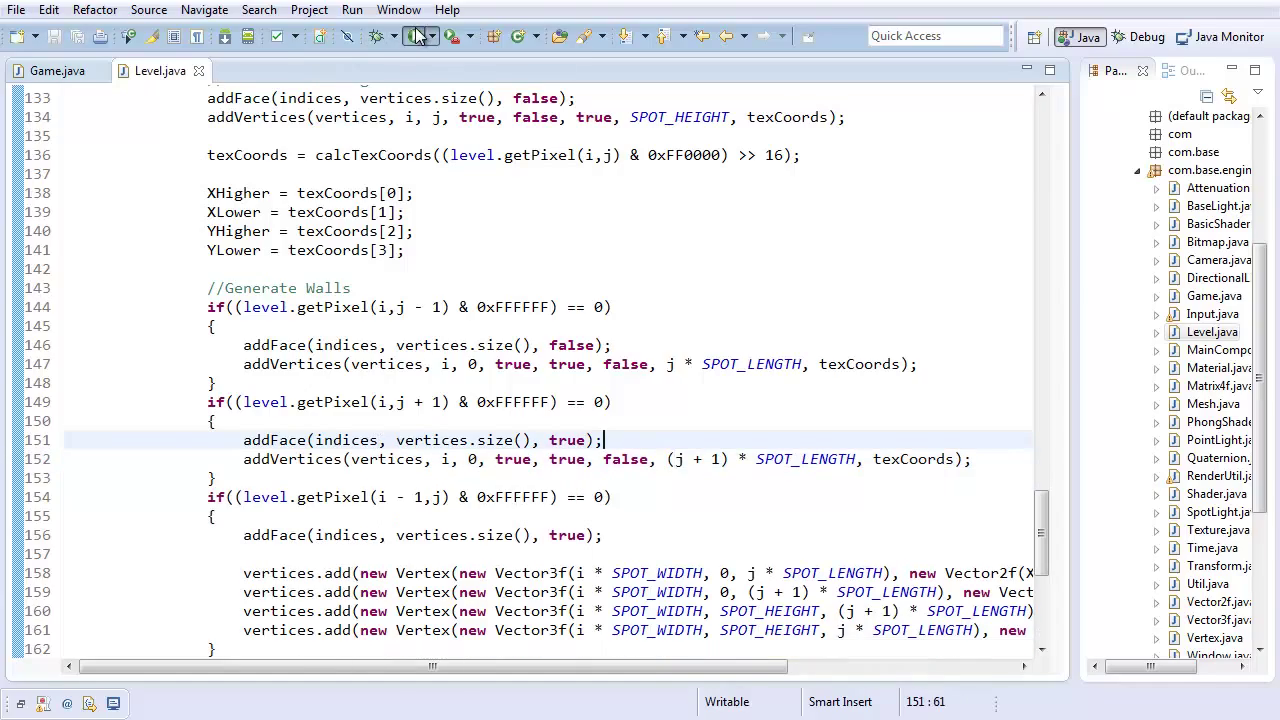
pyautogui.click(412, 36)
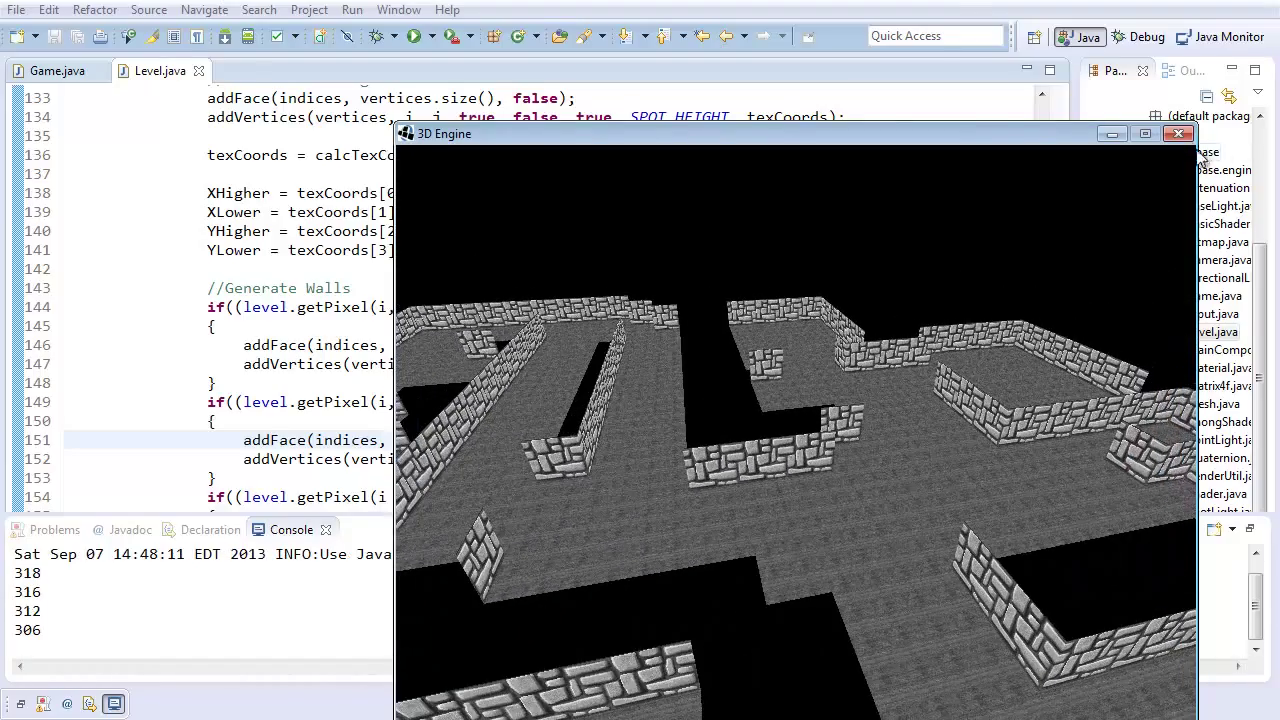
pyautogui.click(1178, 132)
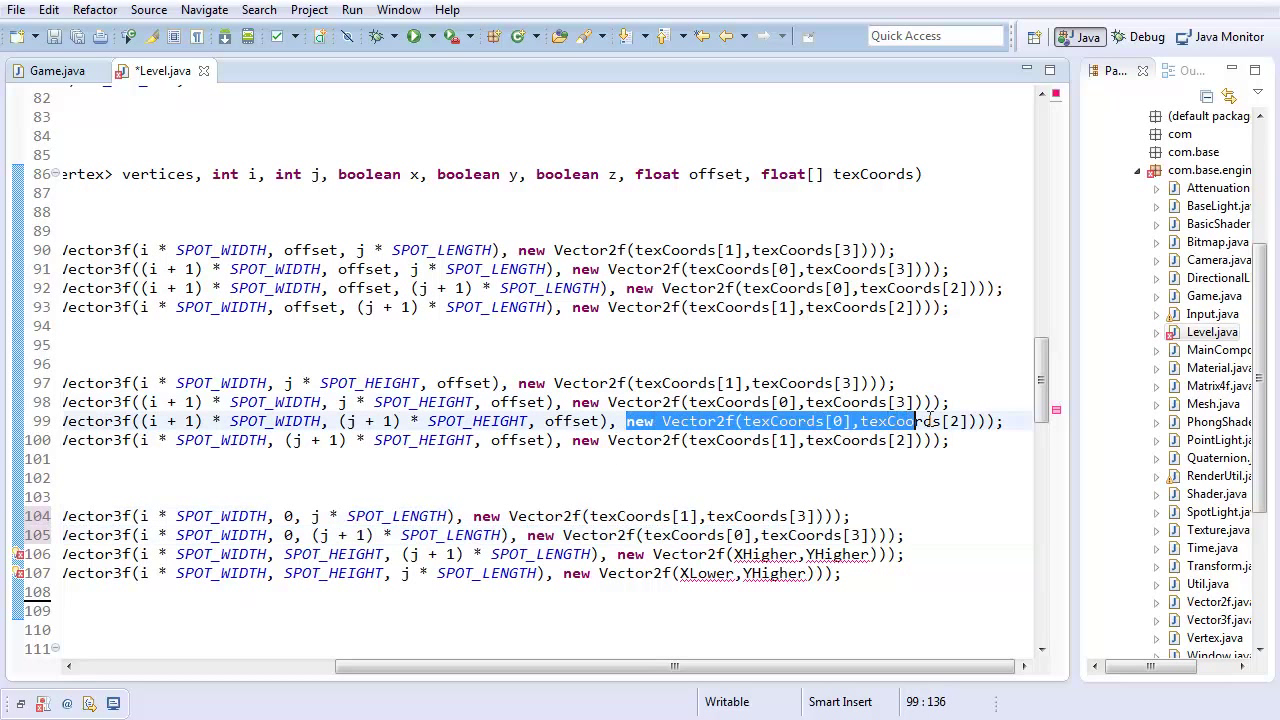
# Make the y && z branch vertices use offset for x and i * SPOT_HEIGHT for height.
pyautogui.click(620, 554)
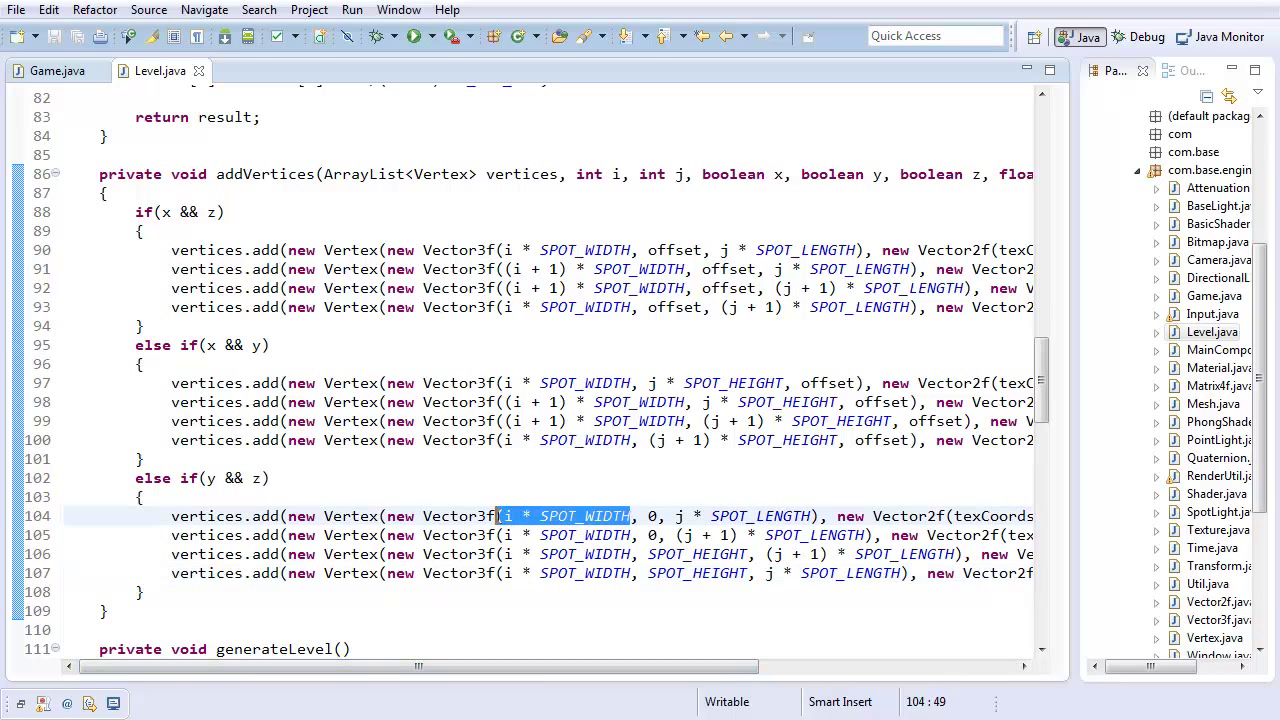
pyautogui.write('offset')
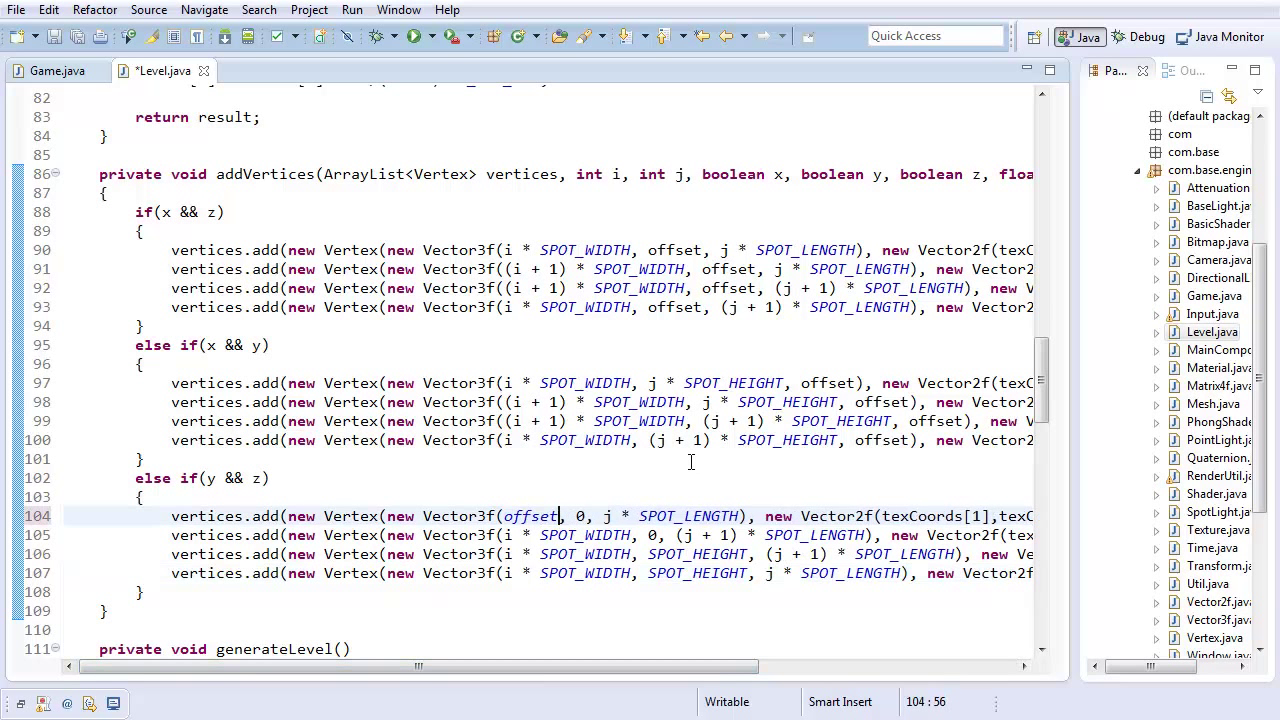
pyautogui.doubleClick(530, 516)
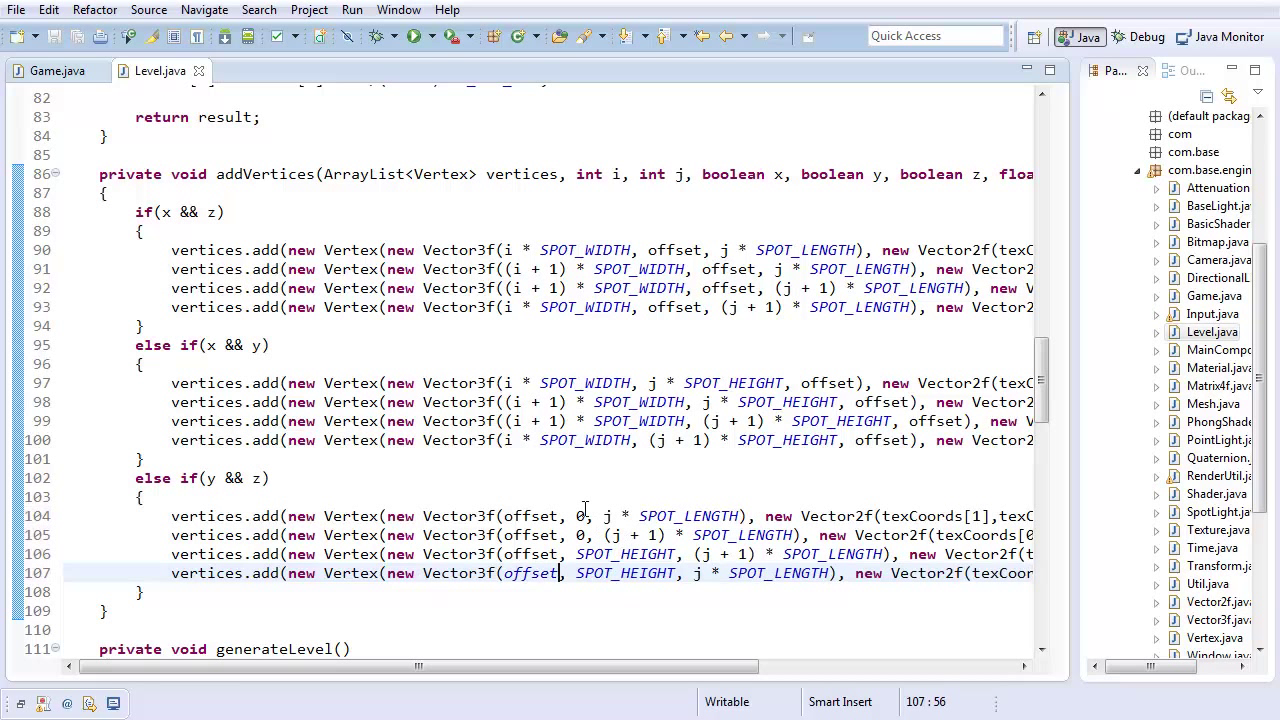
pyautogui.write('i + 1) *')
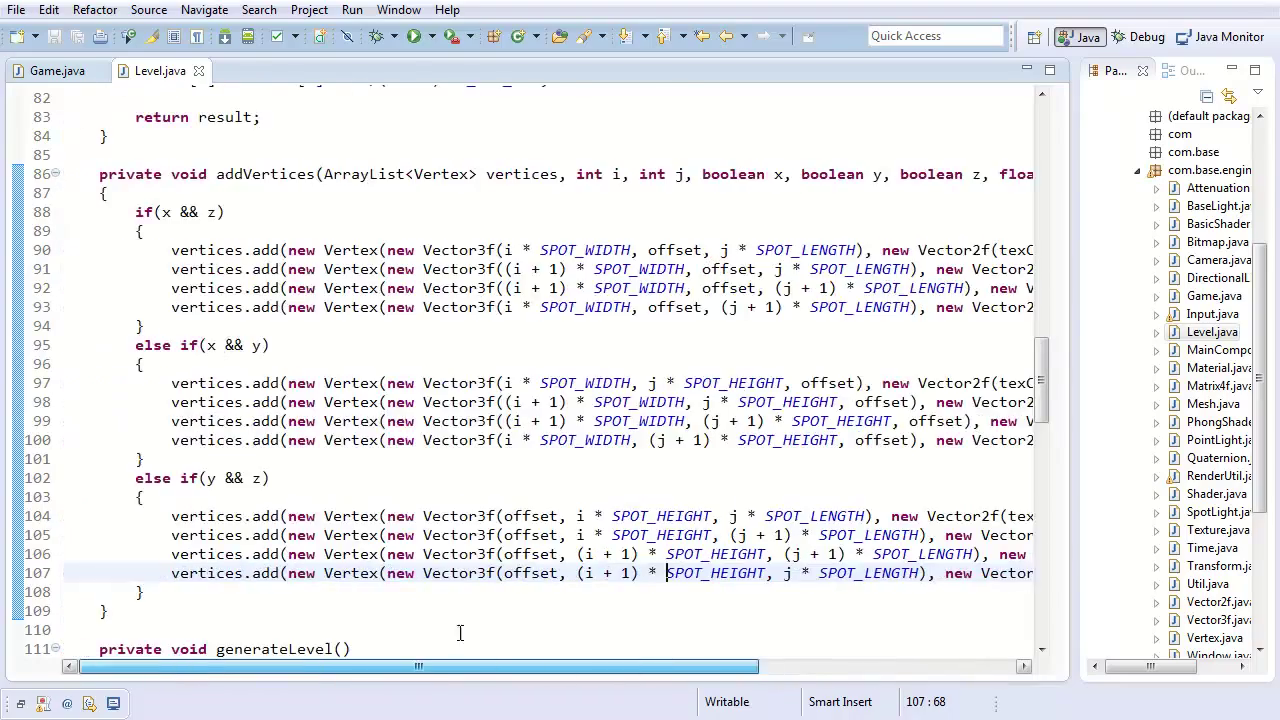
pyautogui.scroll(-3)
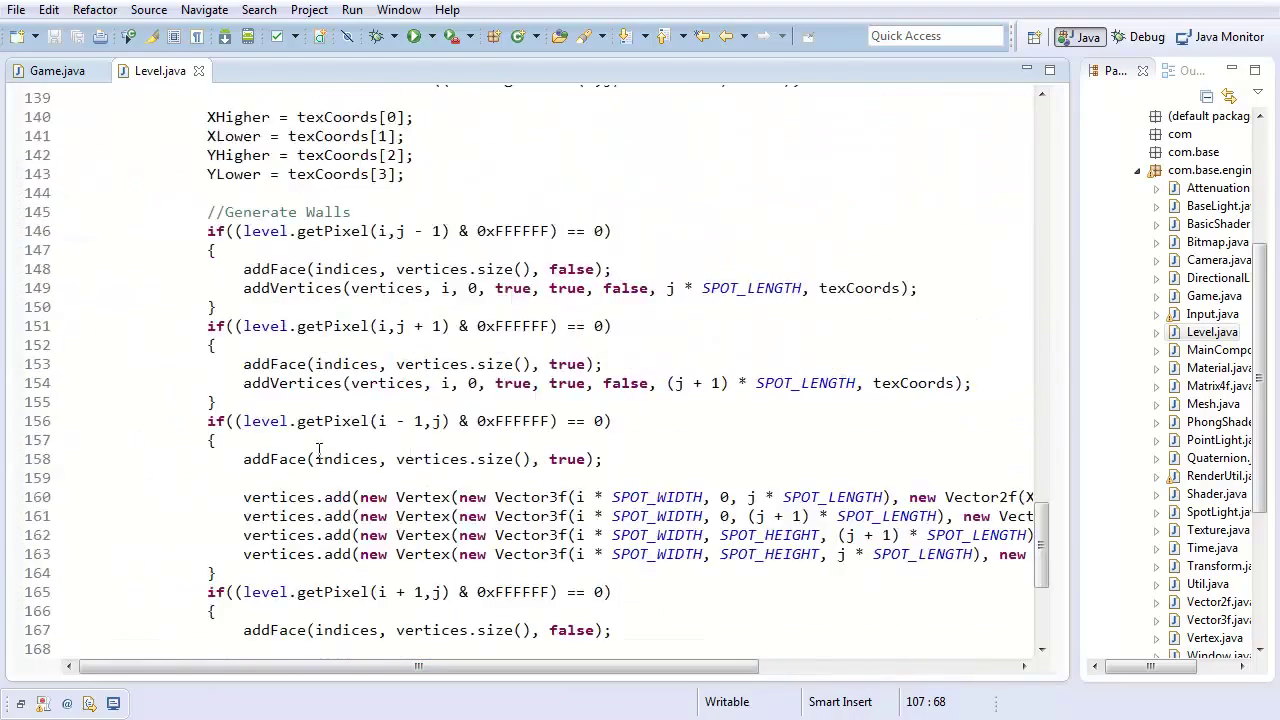
# Comment out the old vertex lines and add addVertices(vertices, 0, j, false, true, true, i * SPOT_WIDTH, texCoords) for both wall cases.
pyautogui.press('ctrl+/')
pyautogui.write('addVertices(vertices, 0, j, true, true, false, i * SPOT_WIDTH, texCoords);')
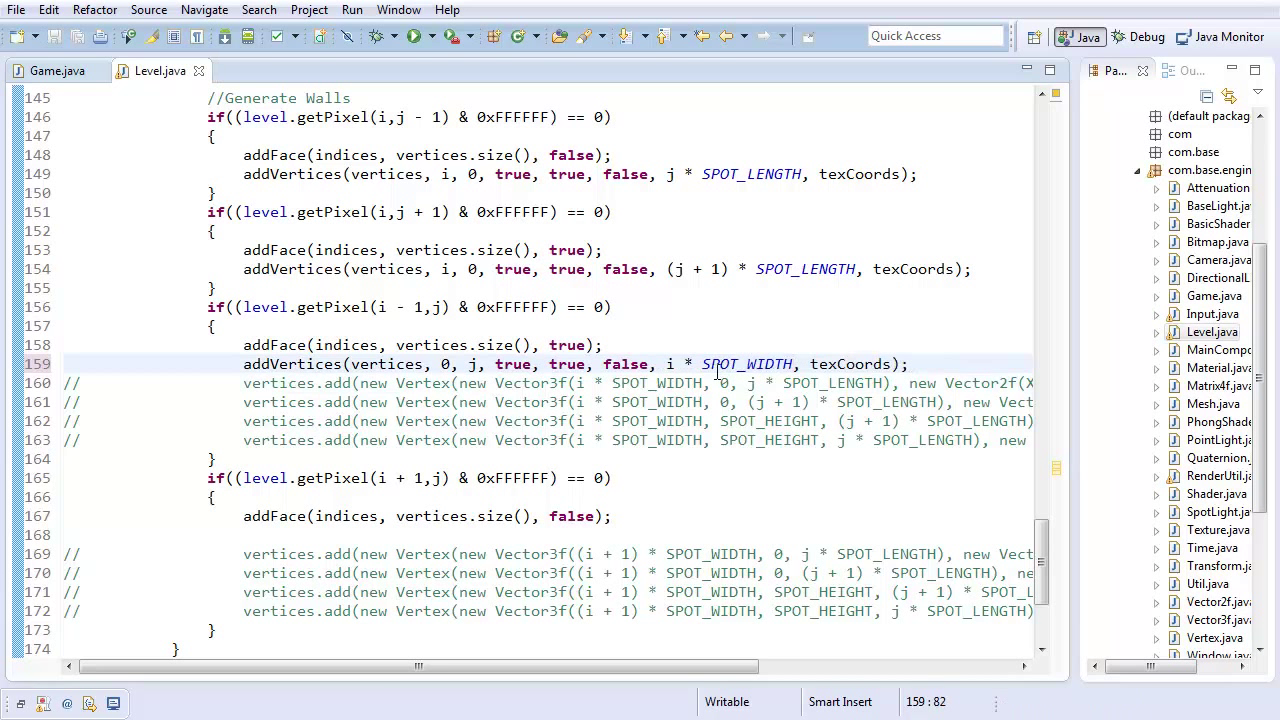
pyautogui.doubleClick(512, 364)
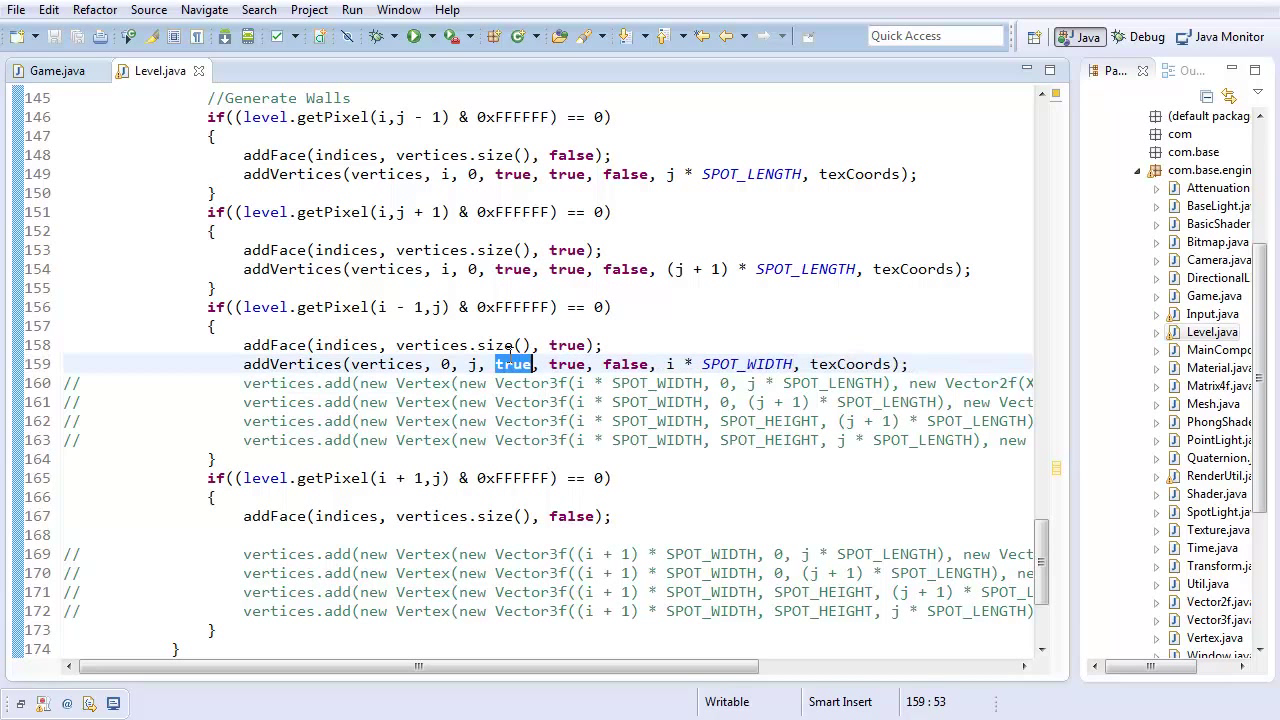
pyautogui.write('false')
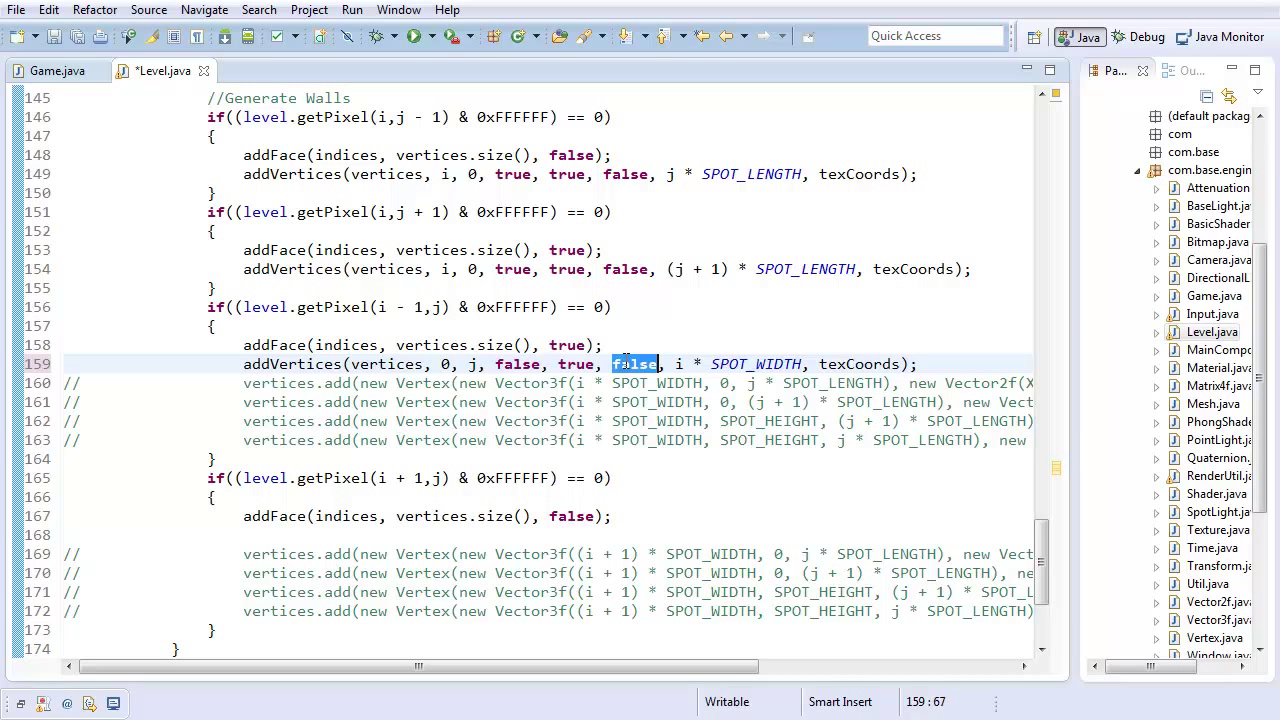
pyautogui.write('true')
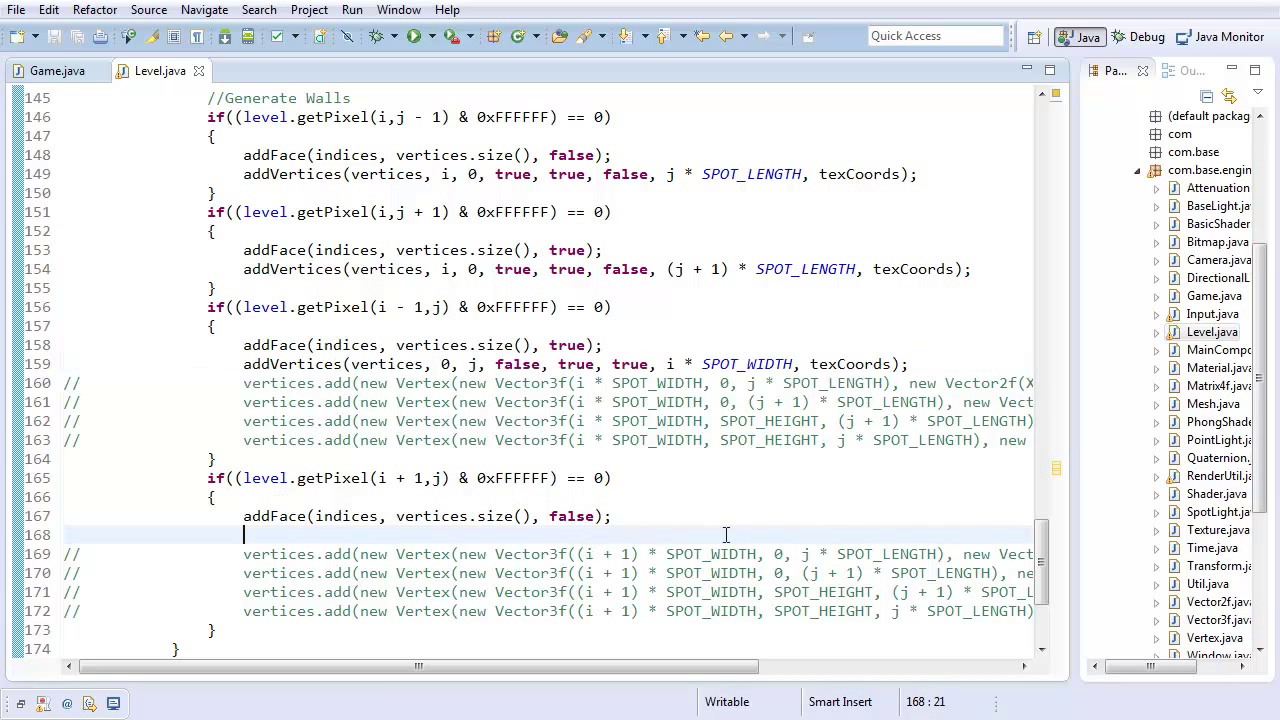
pyautogui.write('addVertices(vertices, 0, j, false, true, true, (i * SPOT_WIDTH, texCoords);')
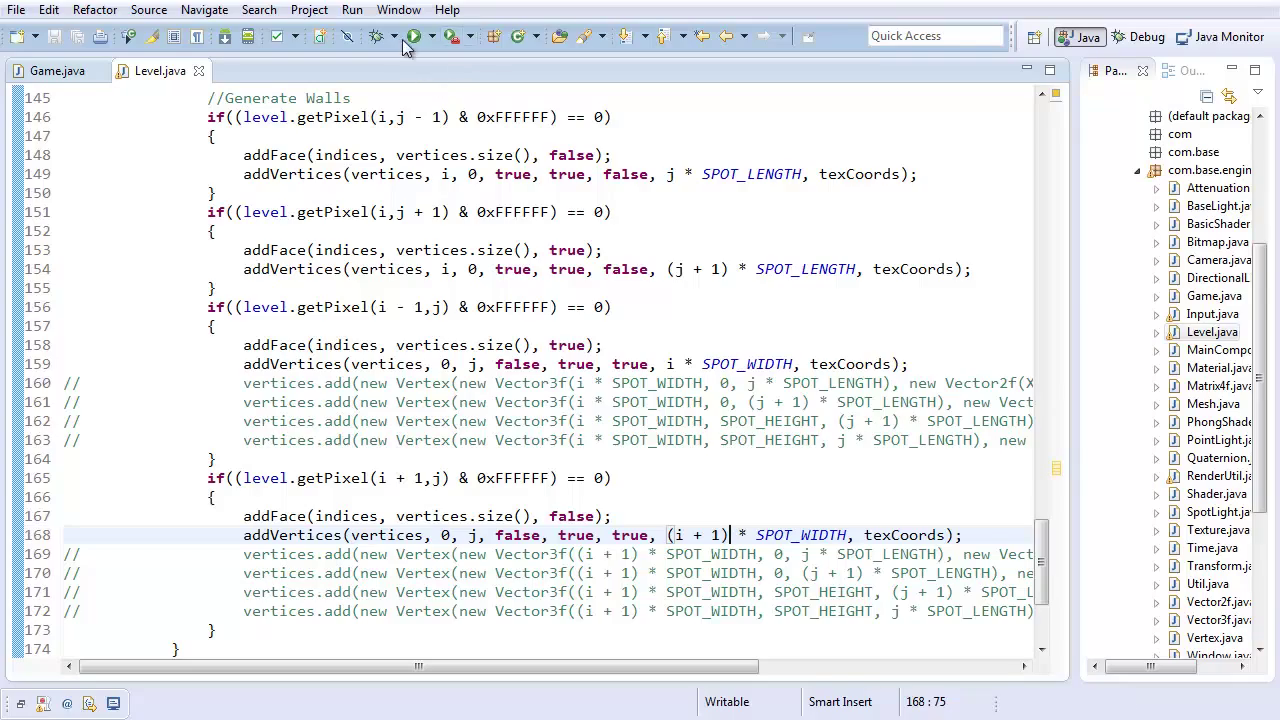
# Run the maze to check the new walls, close it, and scroll through generateLevel's wall blocks.
pyautogui.click(418, 36)
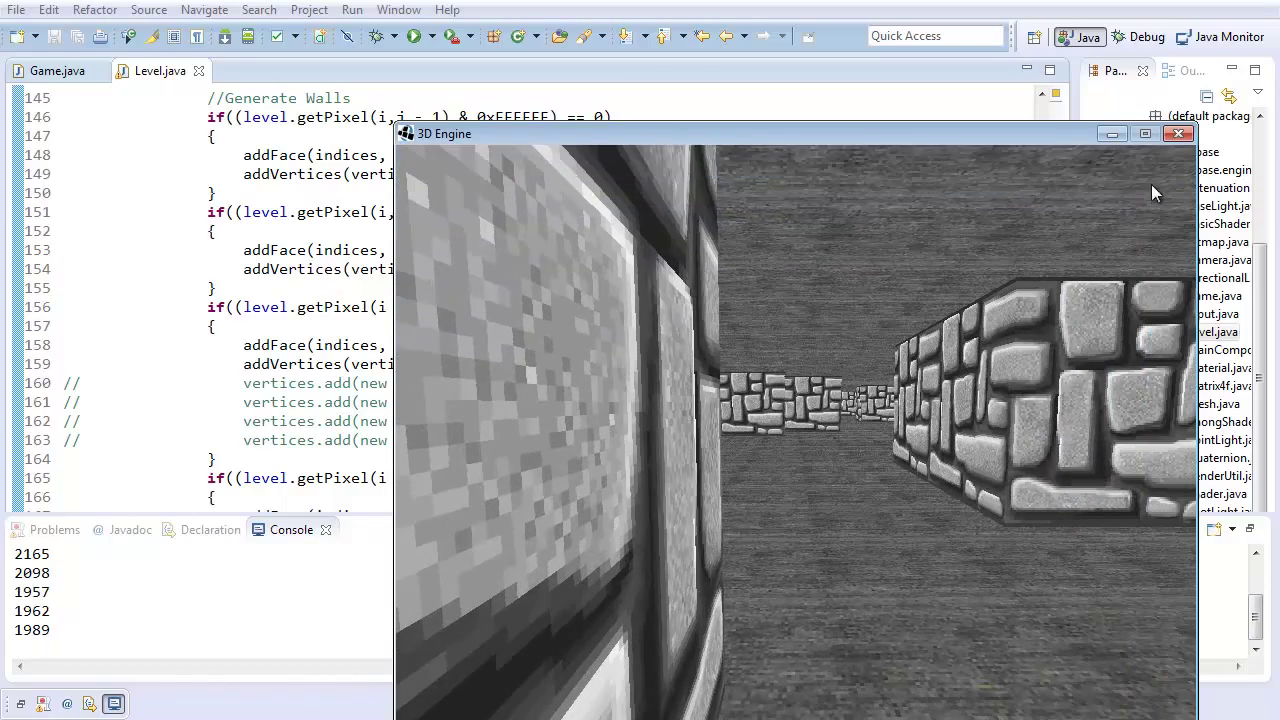
pyautogui.click(1178, 132)
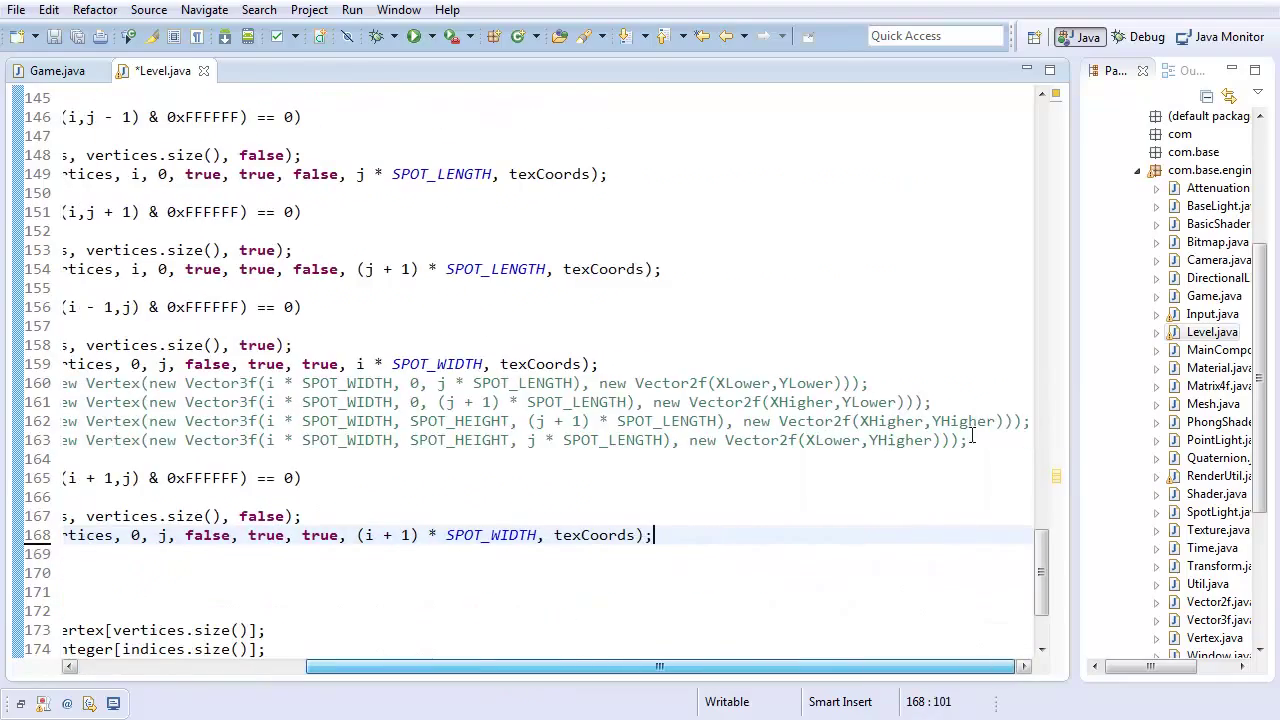
pyautogui.hscroll(-3)
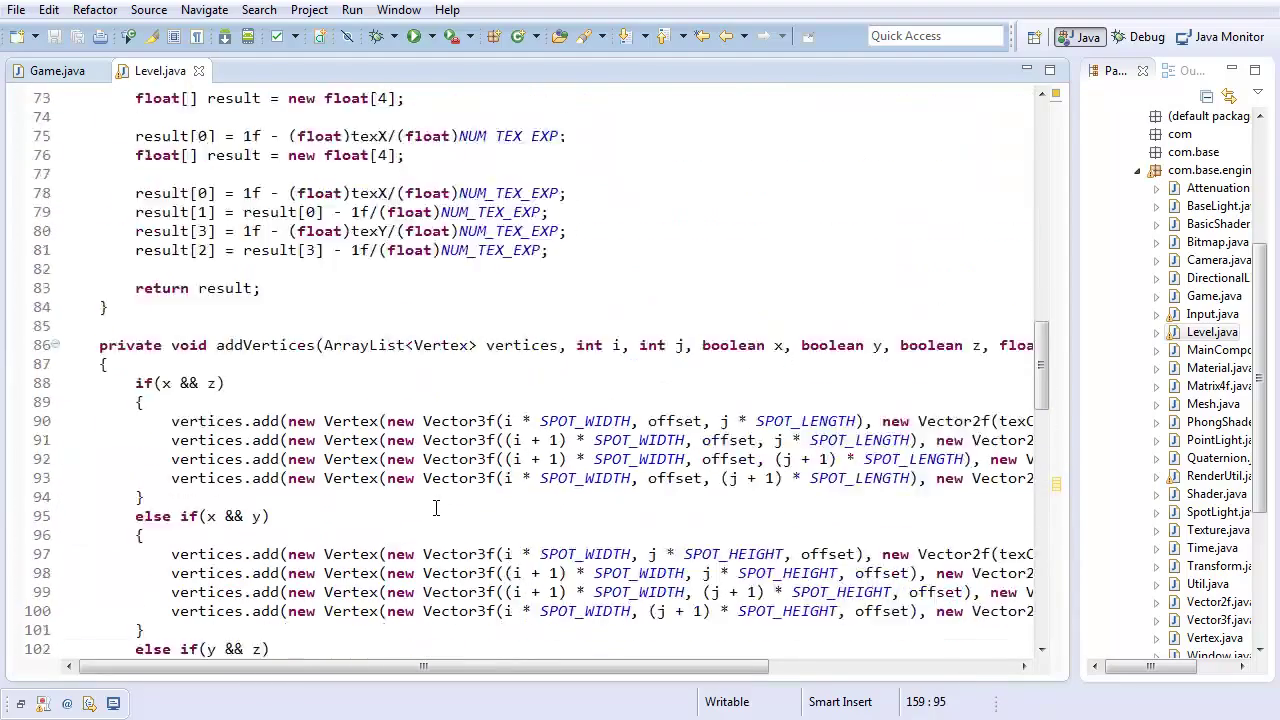
pyautogui.scroll(-3)
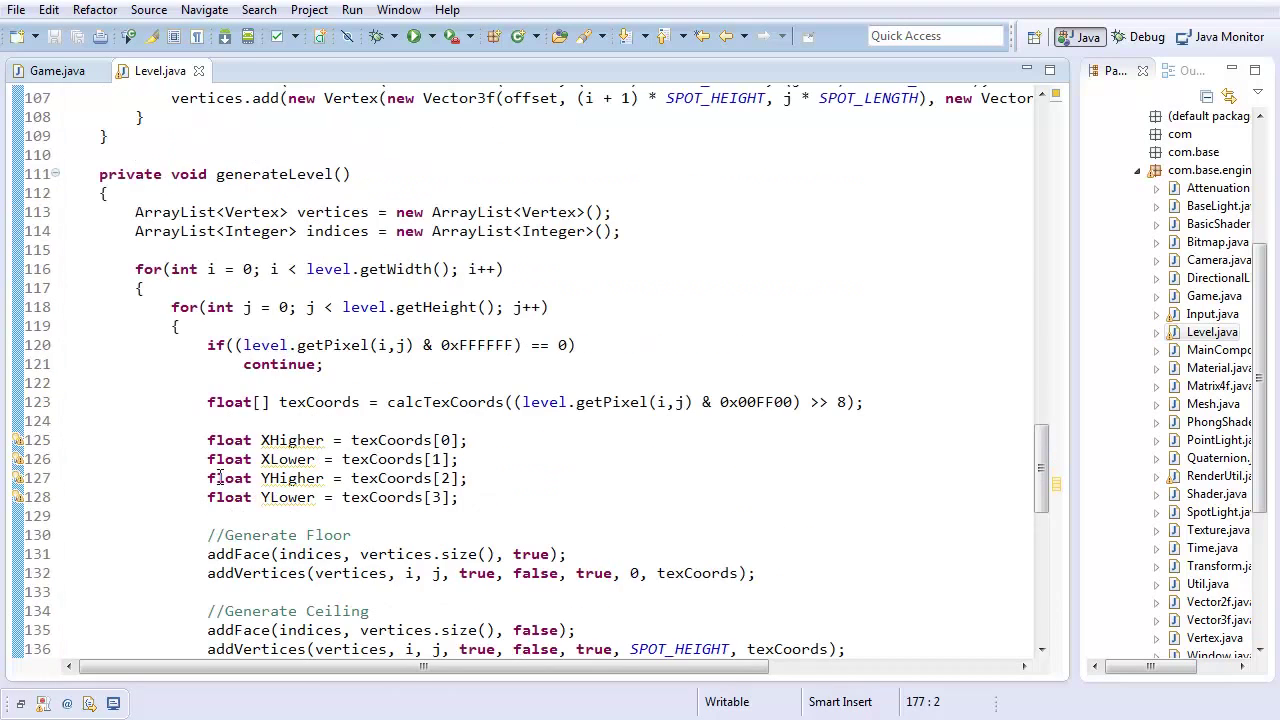
pyautogui.scroll(-3)
pyautogui.write('texCoords = calcTexCoords((level.getPixel(i,j) & 0xFF0000) >> 16);')
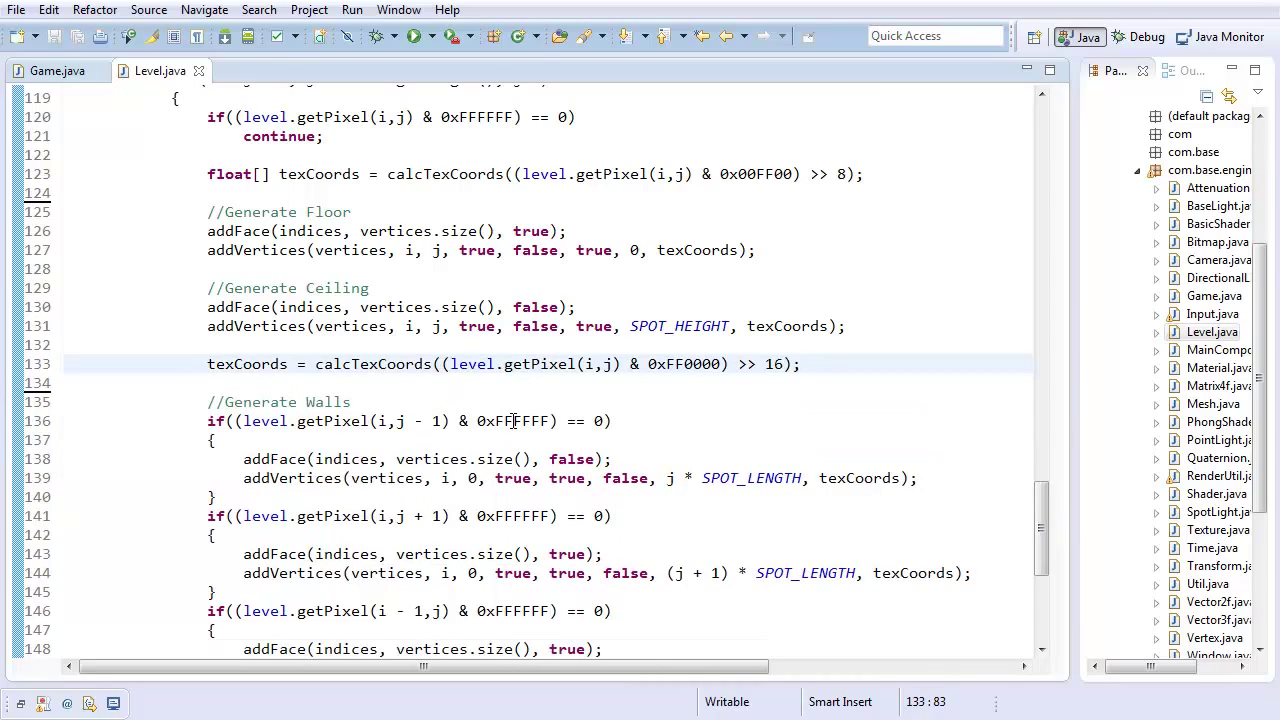
pyautogui.scroll(-3)
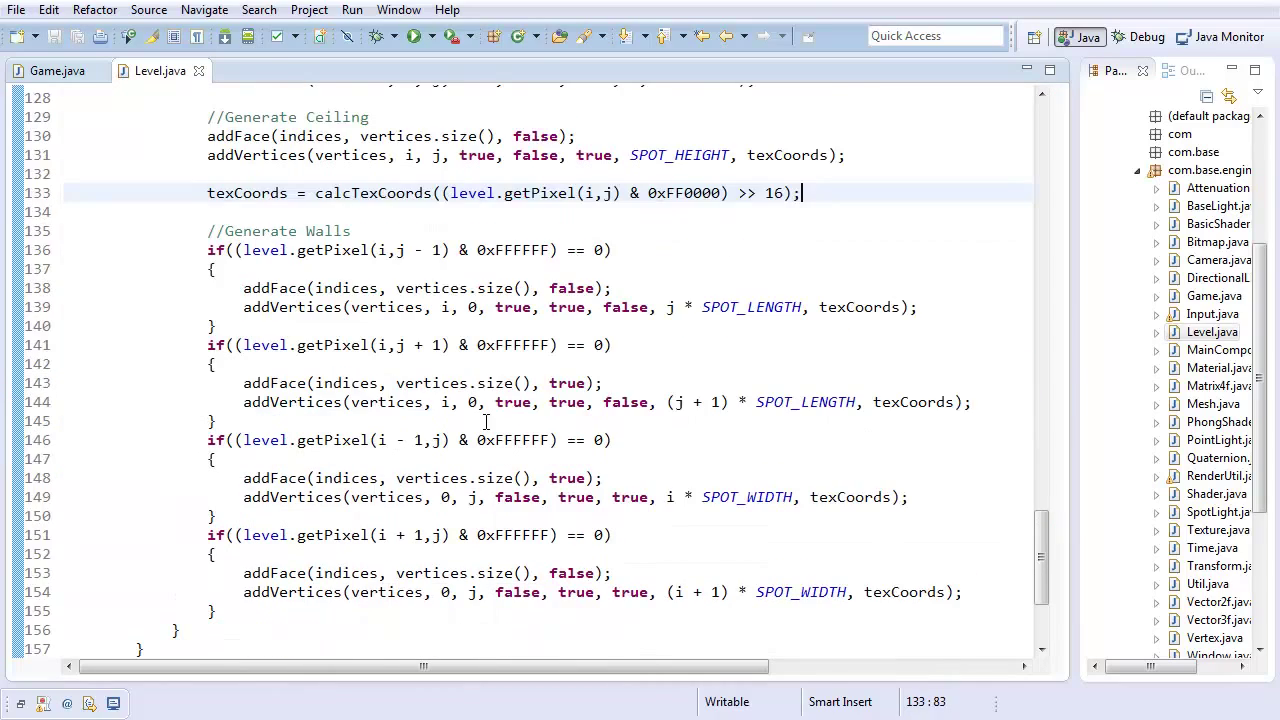
pyautogui.scroll(-3)
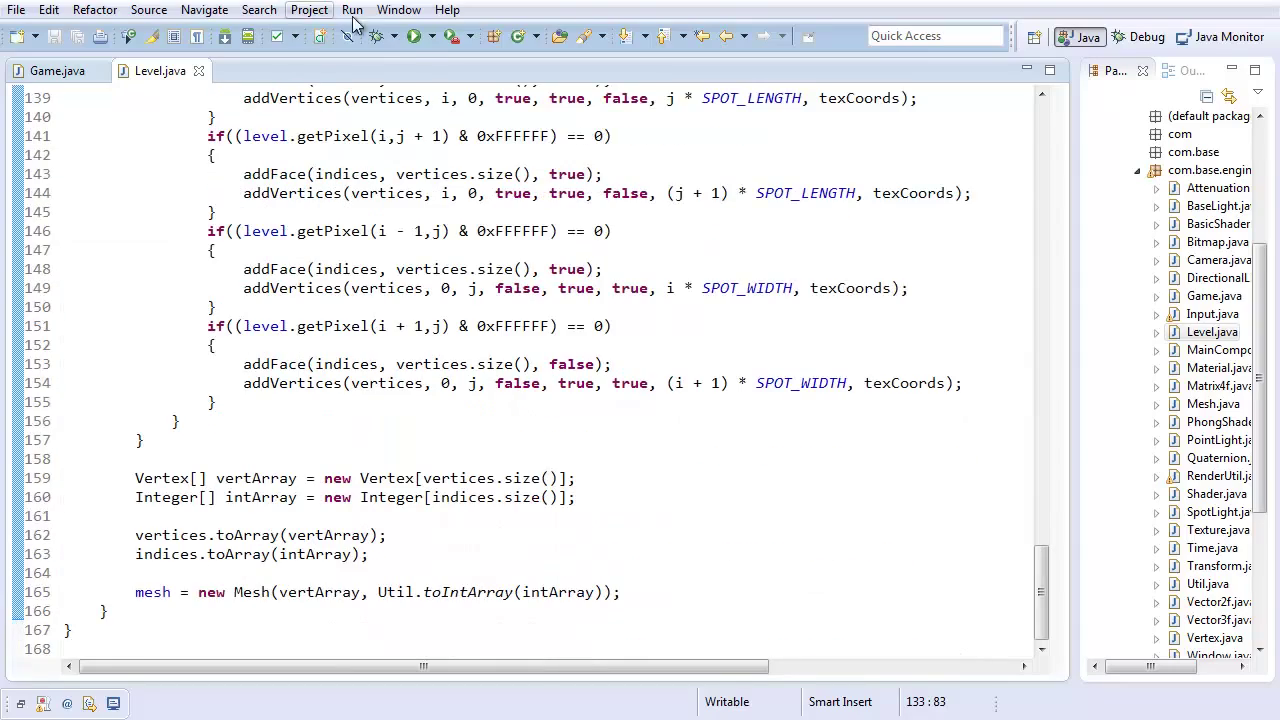
pyautogui.click(408, 36)
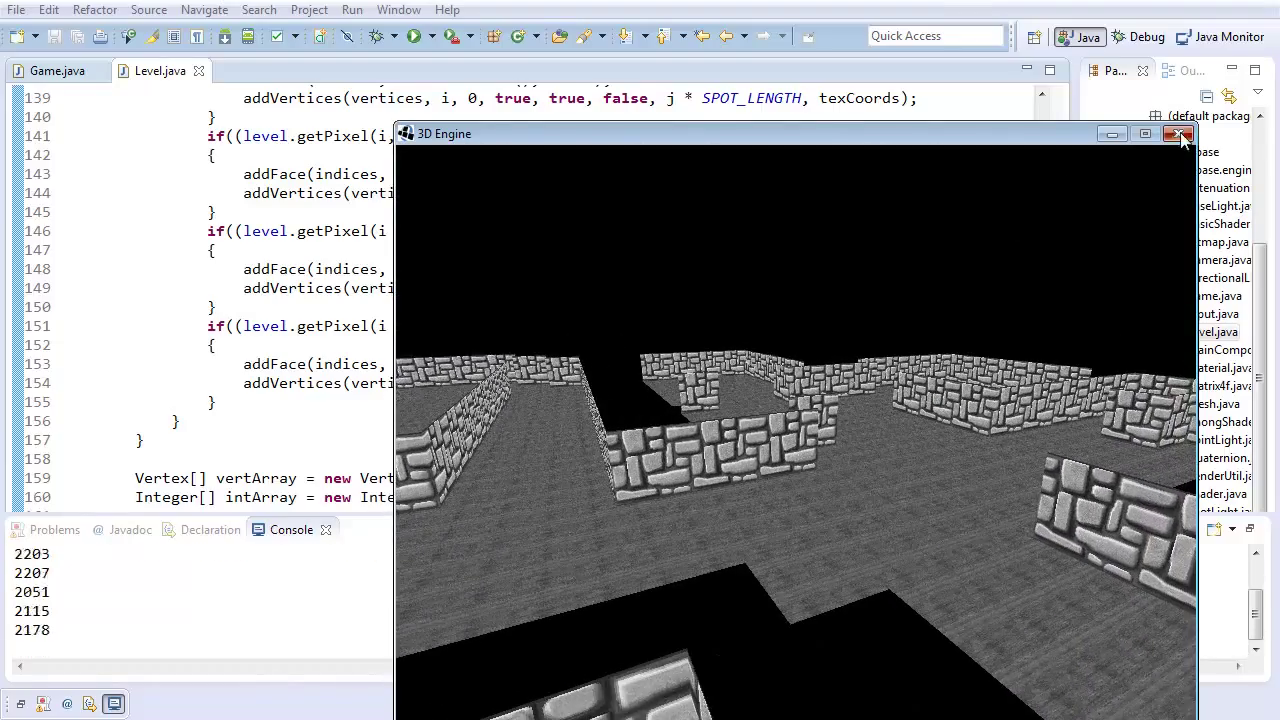
pyautogui.click(1180, 132)
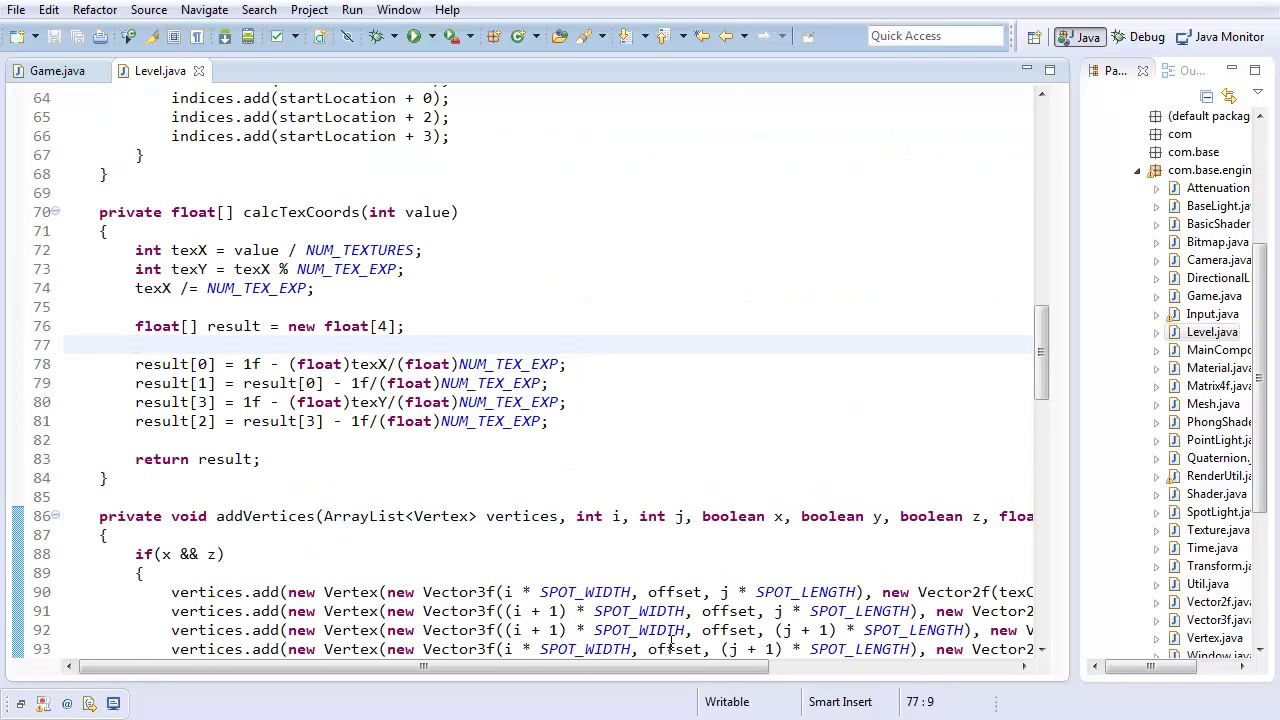
# Scale the offset by SPOT_HEIGHT inside addVertices so the wall calls pass plain j, j + 1, i, i + 1.
pyautogui.hscroll(3)
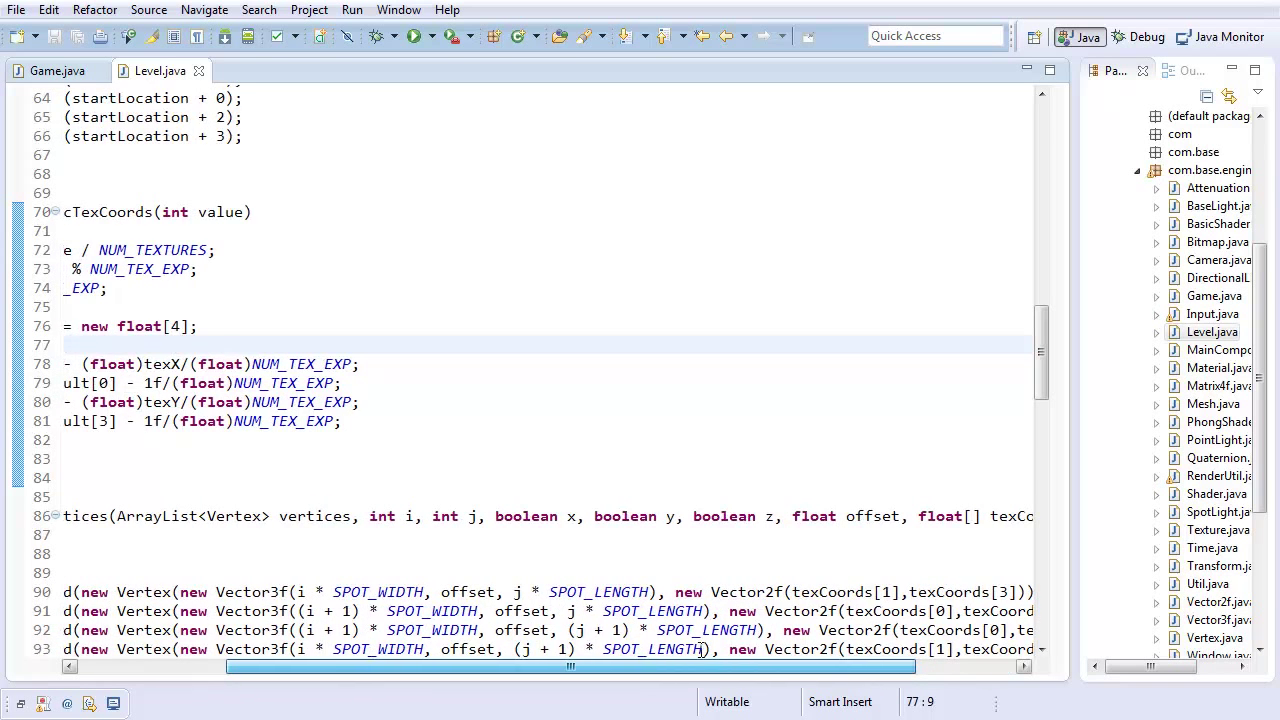
pyautogui.scroll(-3)
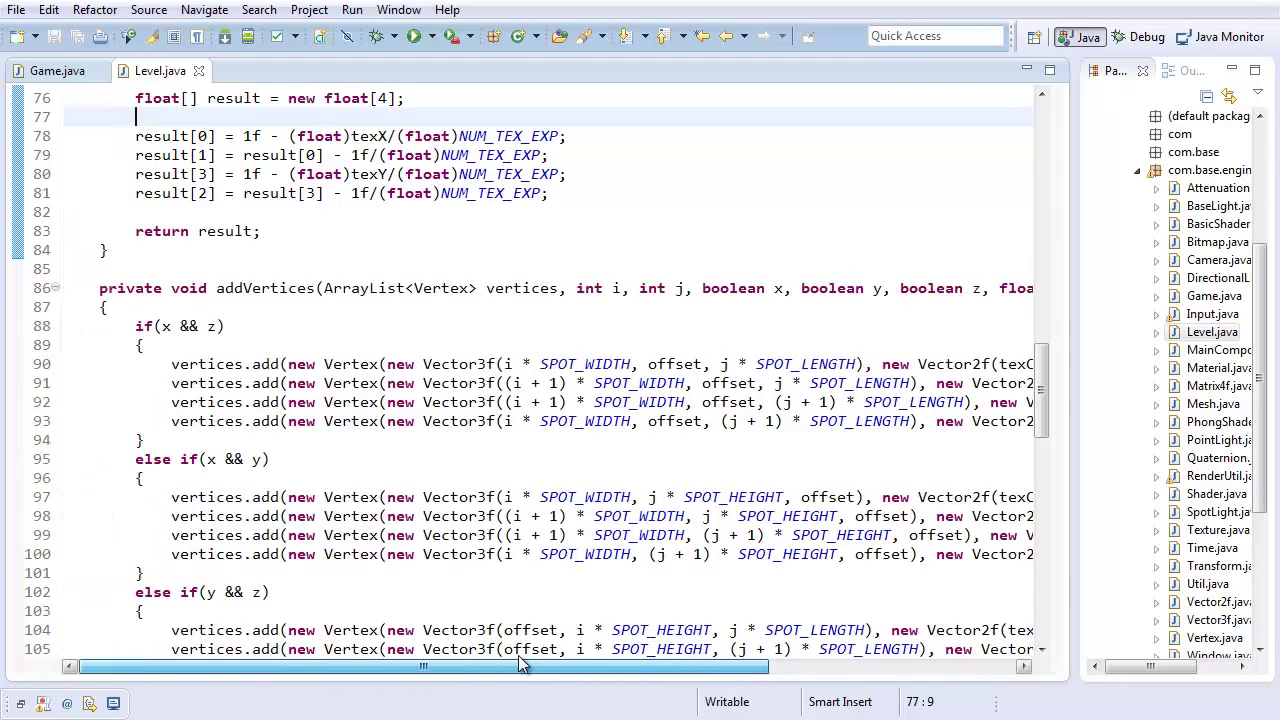
pyautogui.scroll(-3)
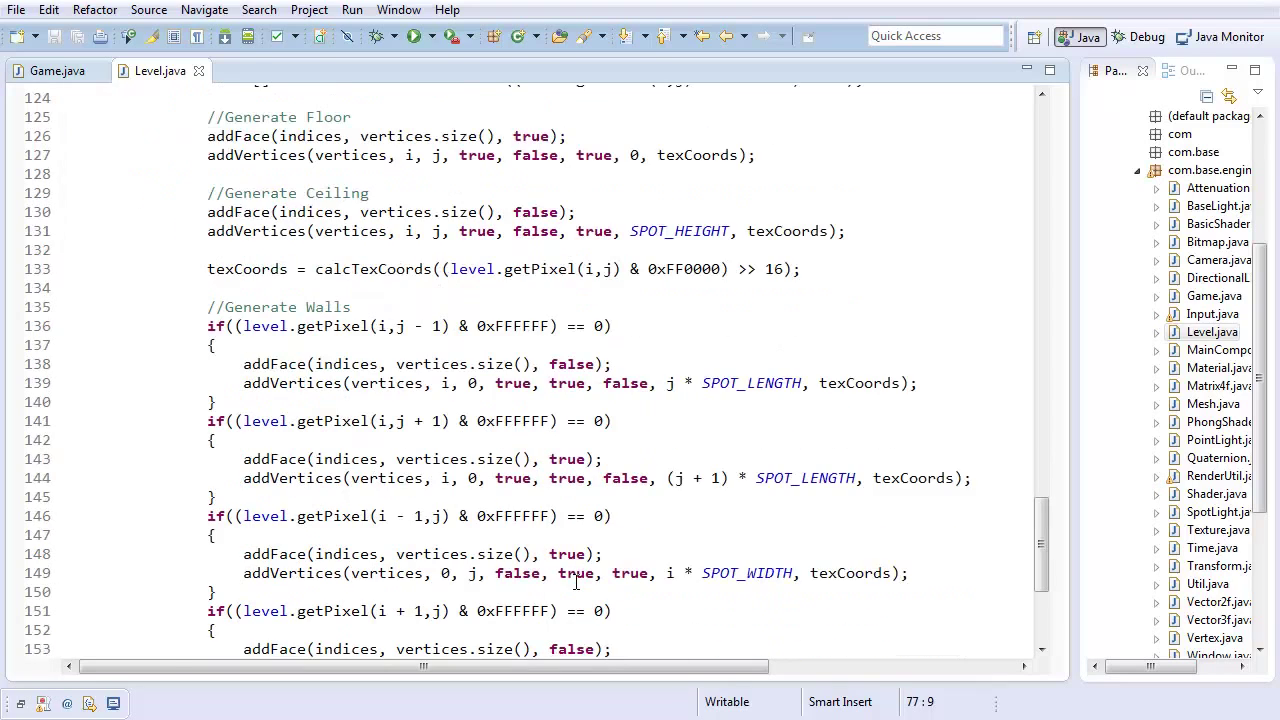
pyautogui.scroll(-3)
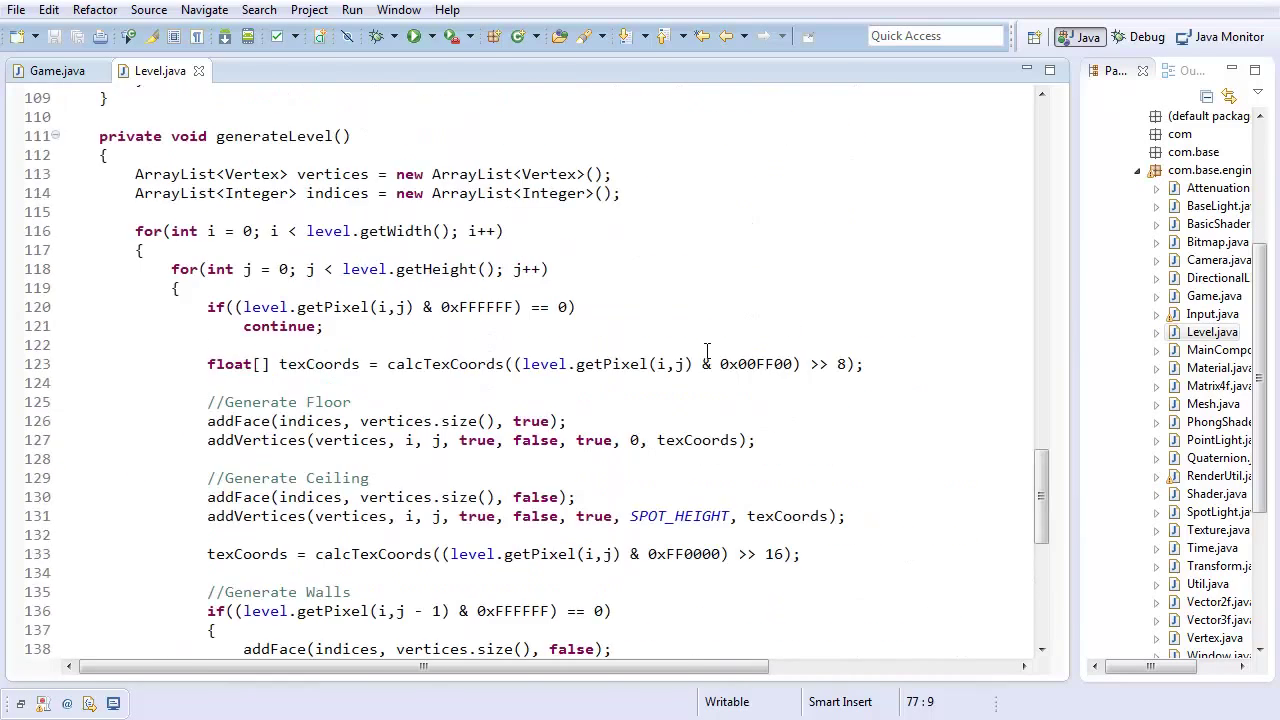
pyautogui.scroll(-3)
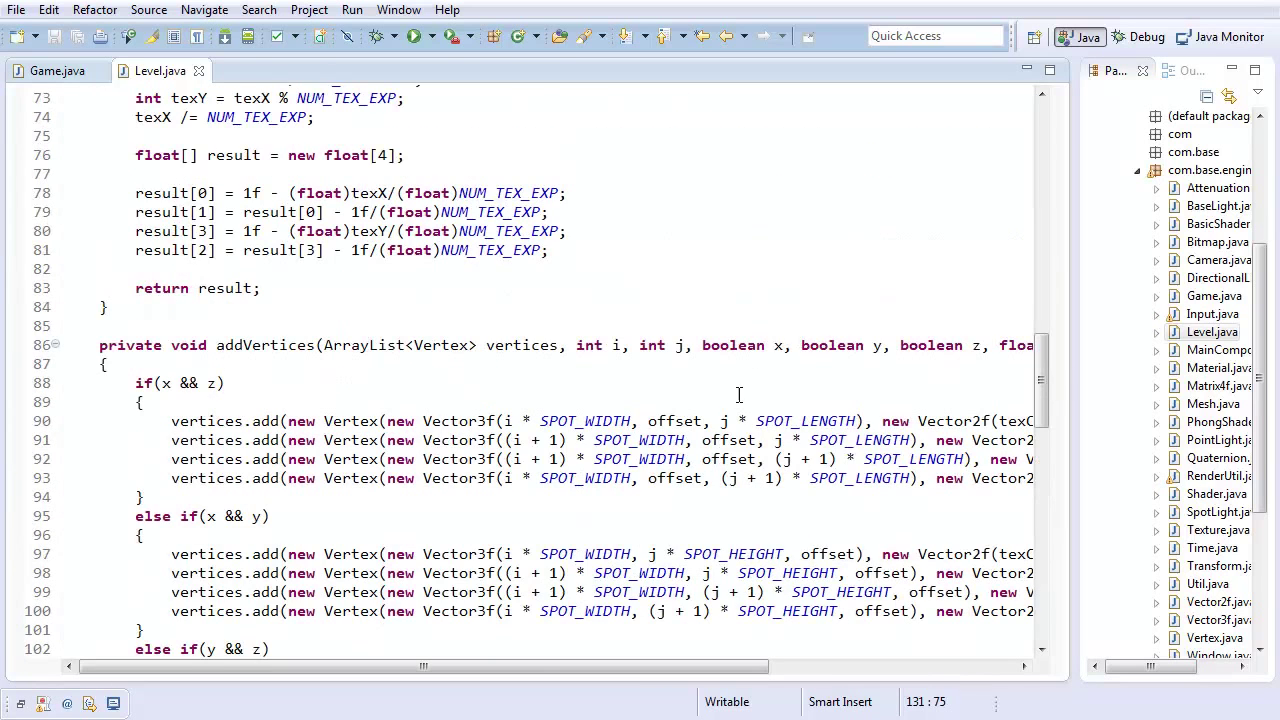
pyautogui.write('SPOT_HEIGHT')
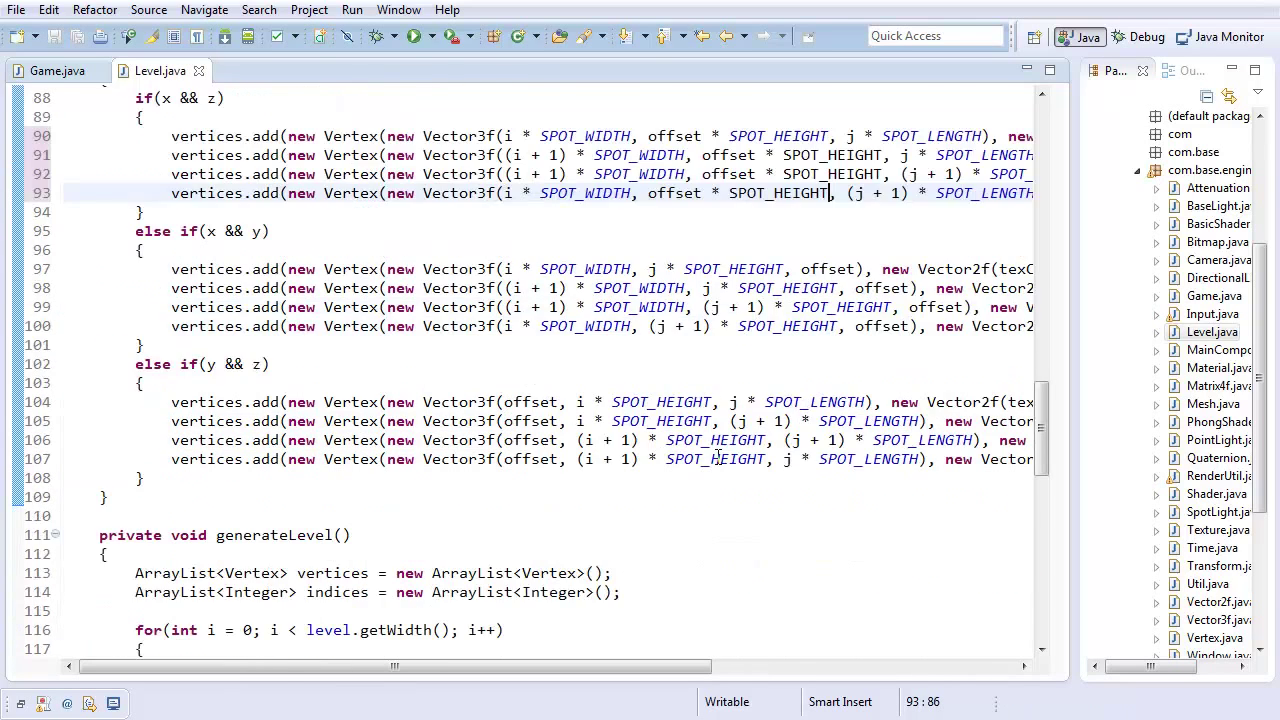
pyautogui.scroll(-3)
pyautogui.write(' * SPOT_LENGTH')
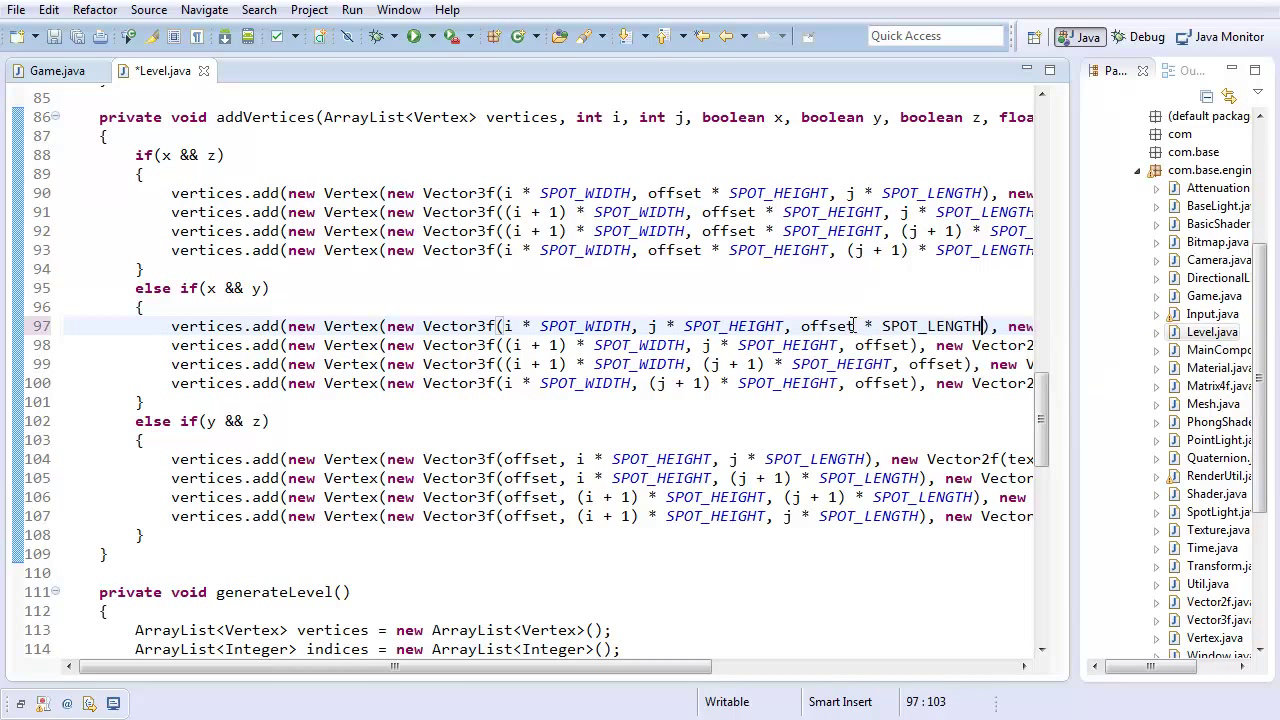
pyautogui.moveTo(860, 326); pyautogui.dragTo(984, 326)
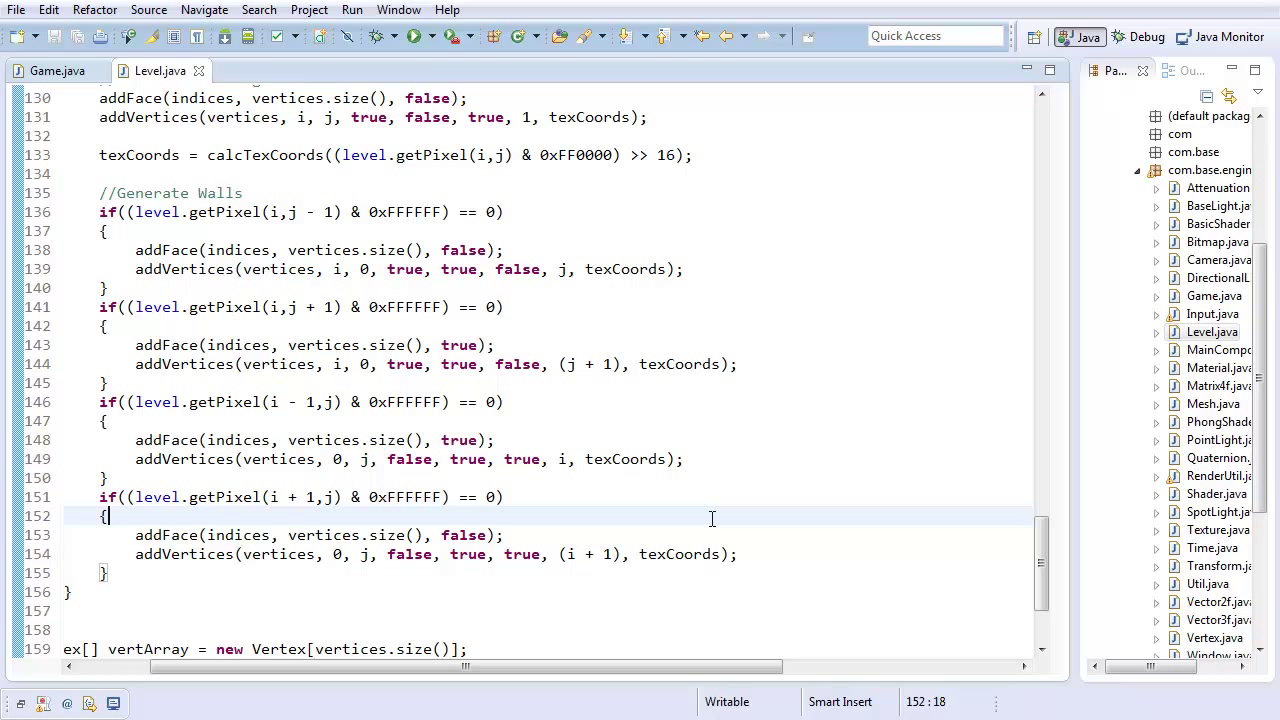
pyautogui.moveTo(744, 444)
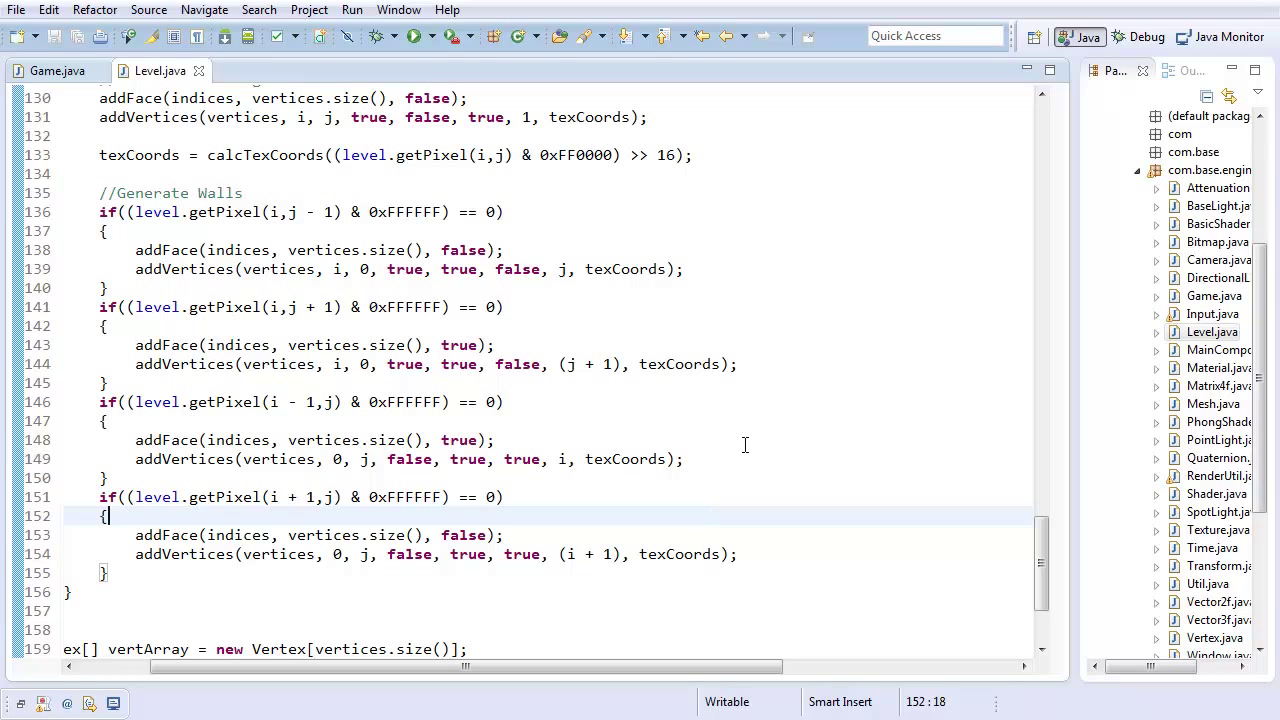
pyautogui.moveTo(744, 444)
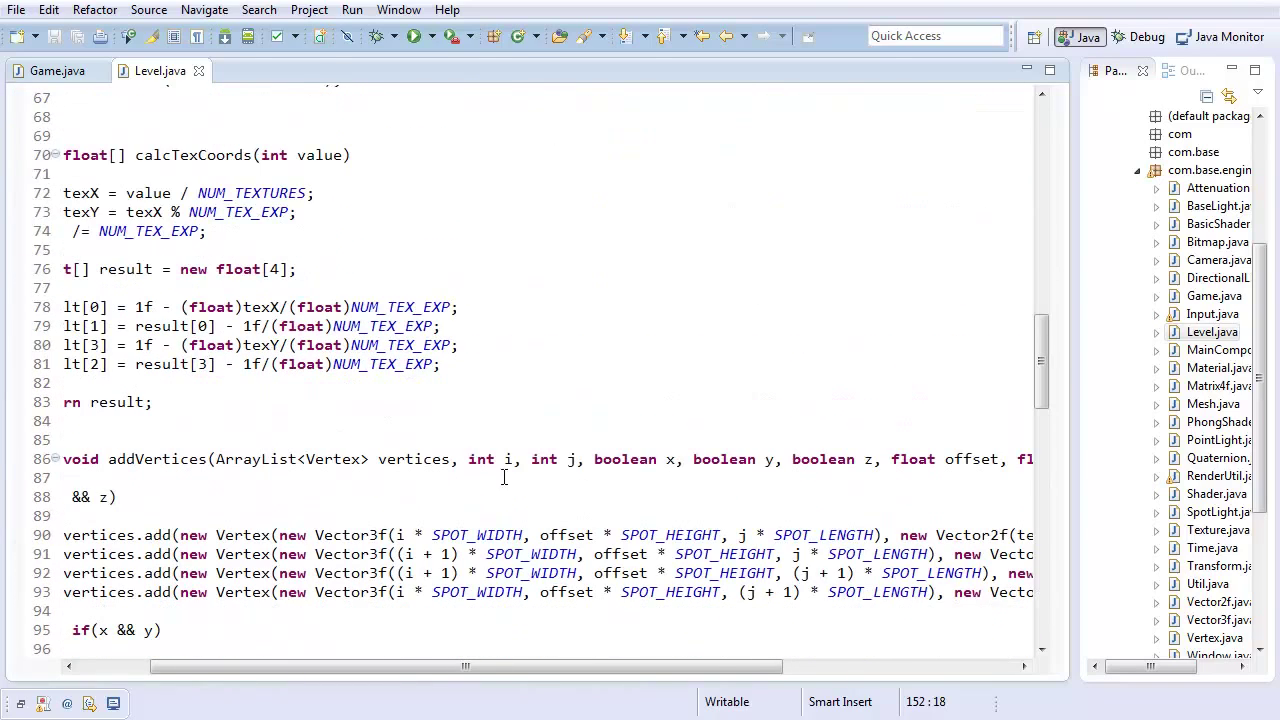
# Move the boolean x, y, z parameters after float offset and reorder the addVertices call arguments to match.
pyautogui.moveTo(594, 458); pyautogui.dragTo(880, 458)
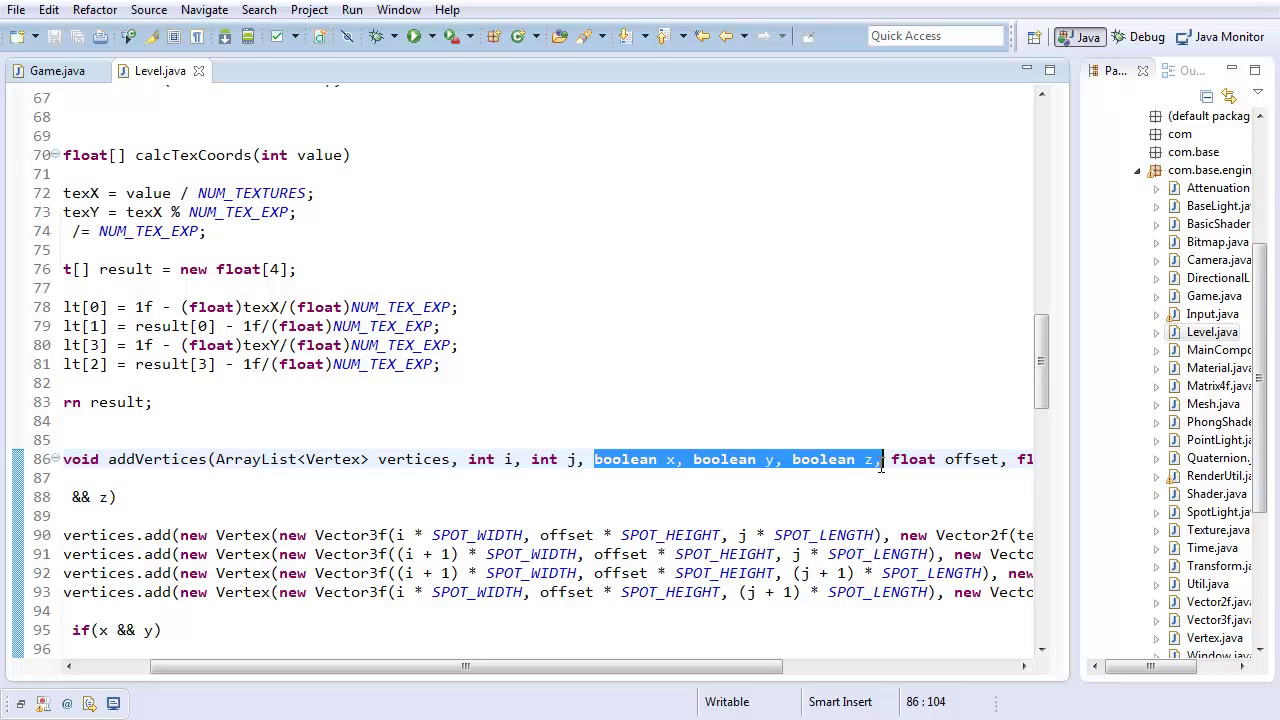
pyautogui.write('float[] texCoords')
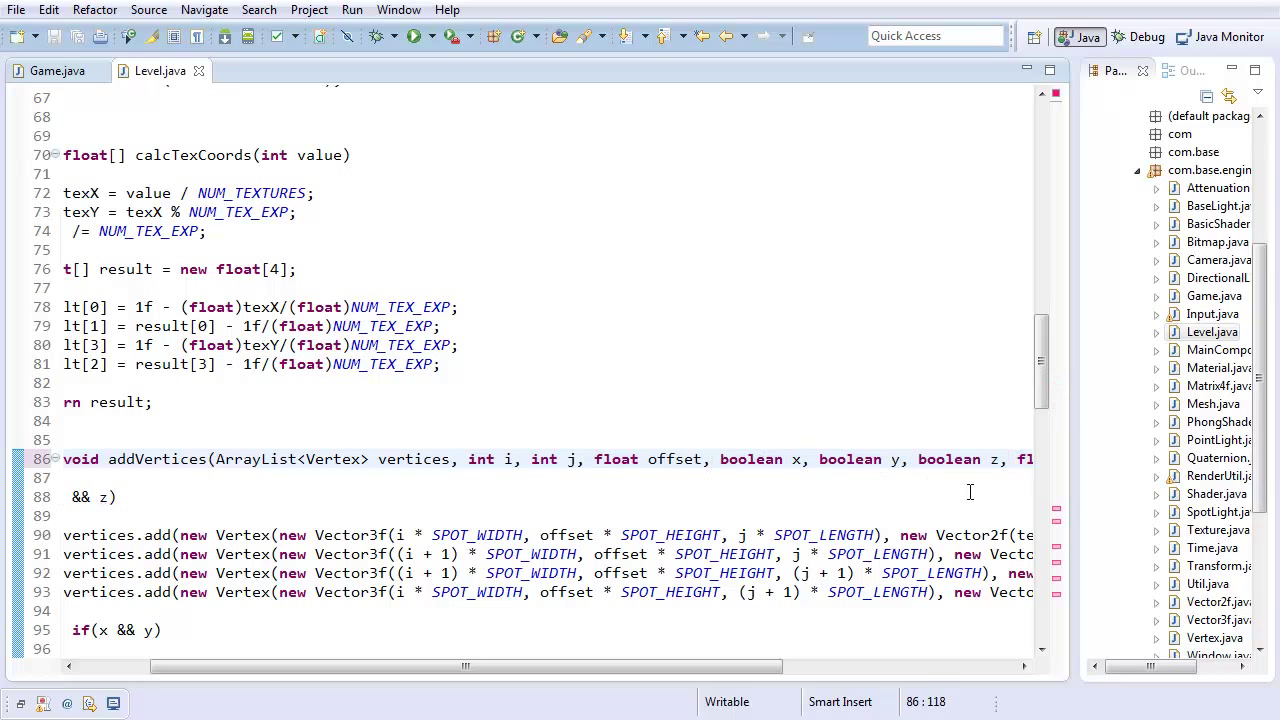
pyautogui.scroll(-3)
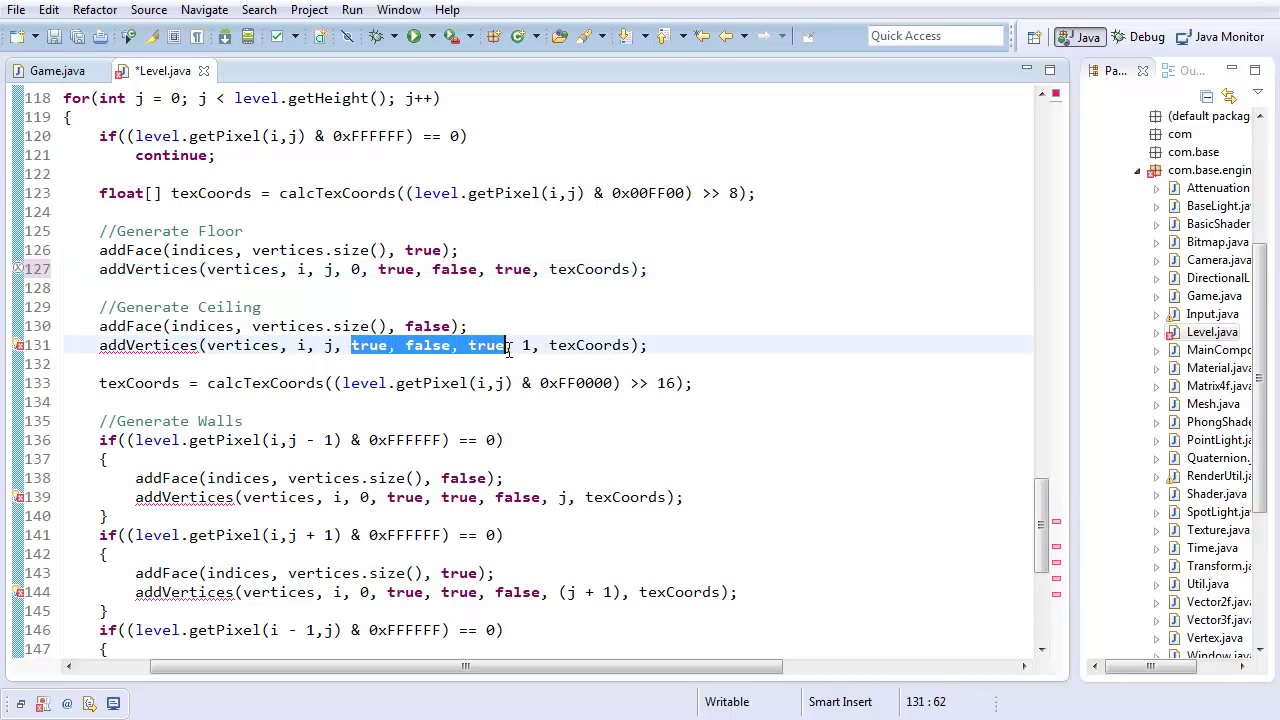
pyautogui.write('1,')
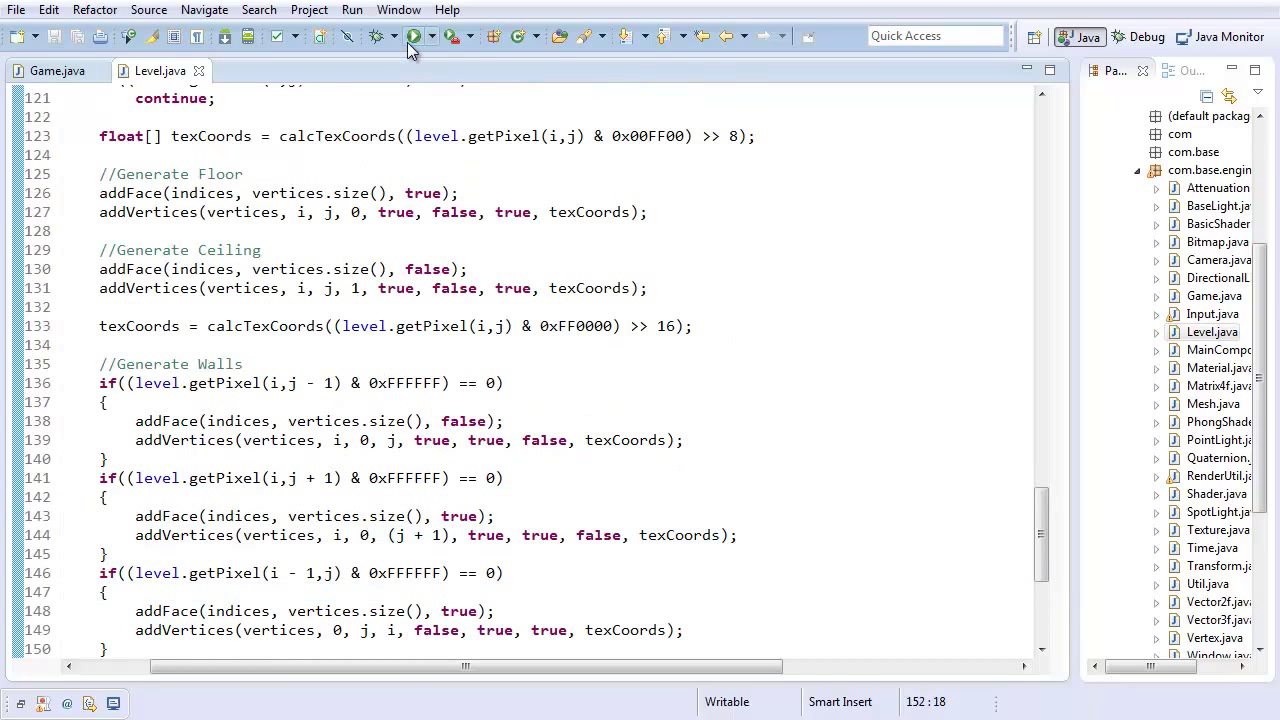
pyautogui.click(416, 36)
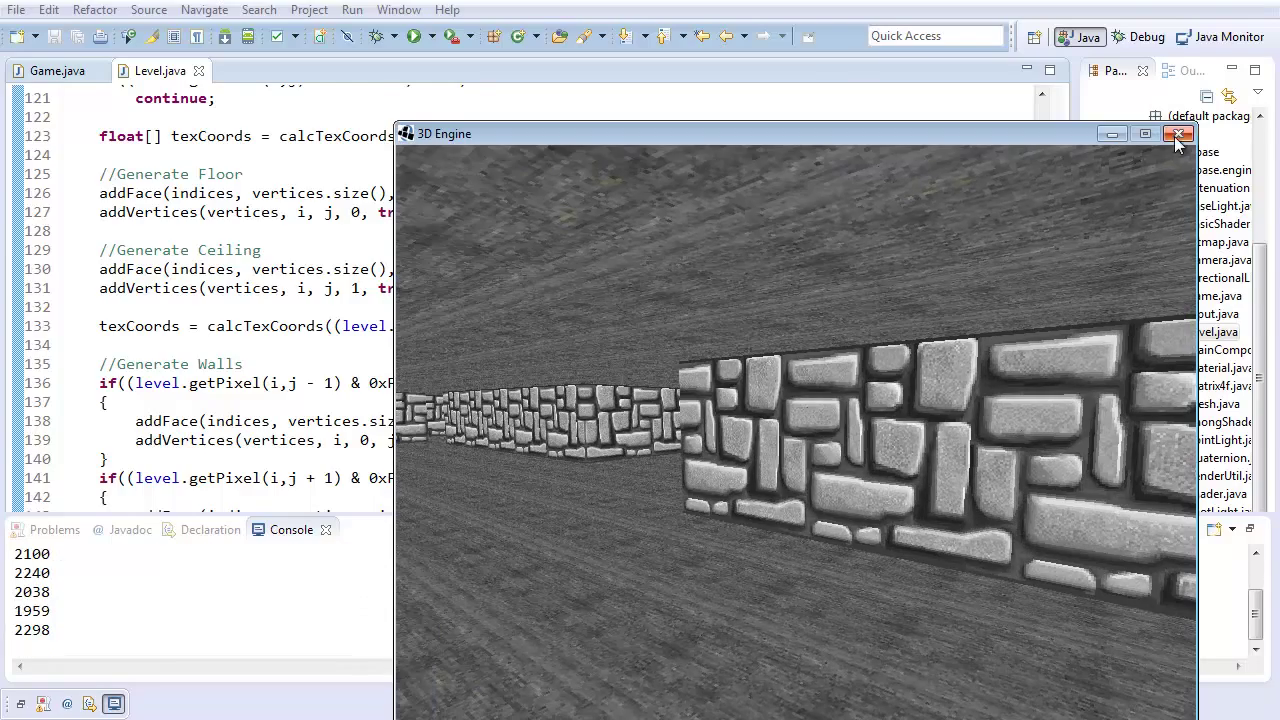
pyautogui.click(1178, 132)
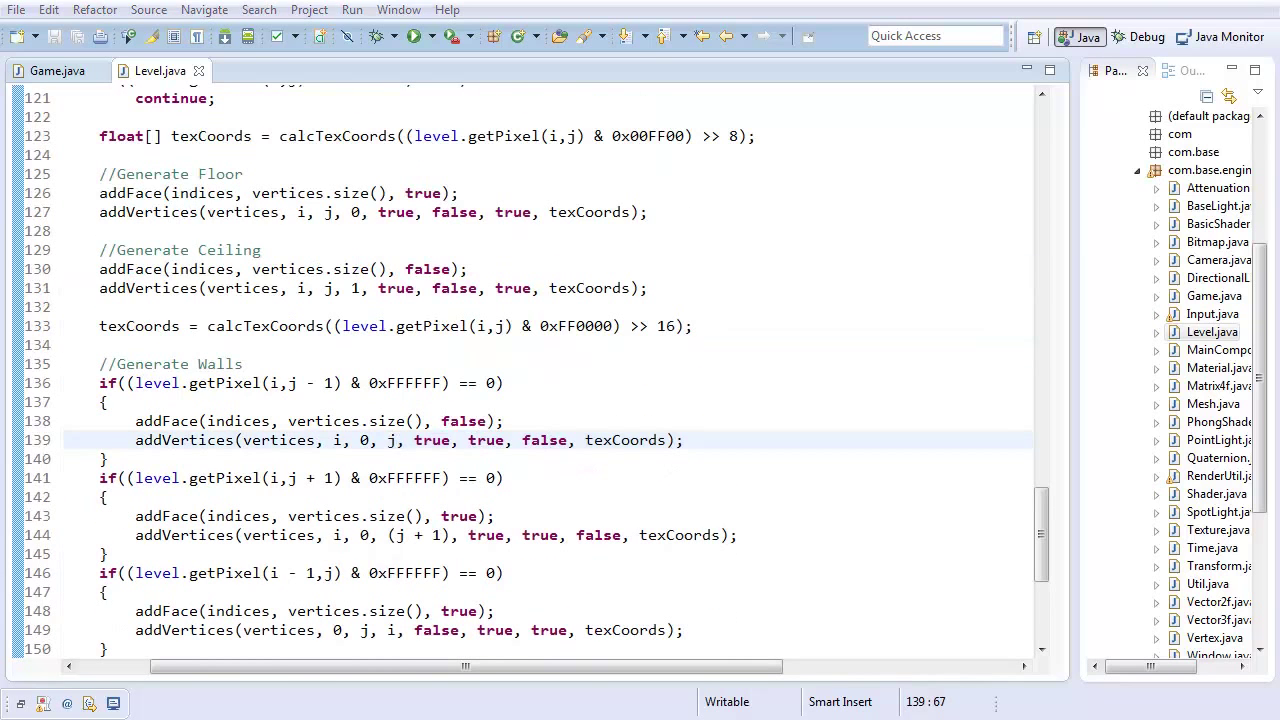
# Scroll to addVertices and add an empty else block after the y && z branch.
pyautogui.scroll(-3)
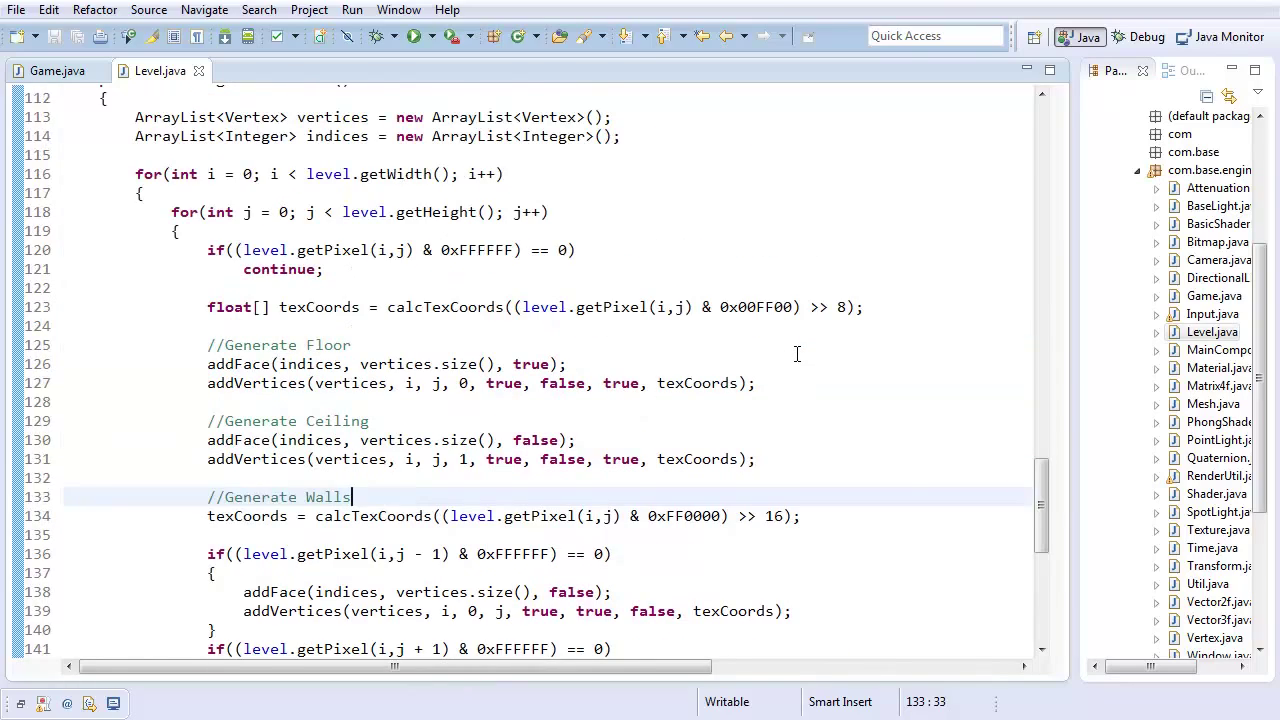
pyautogui.scroll(3)
pyautogui.write('else')
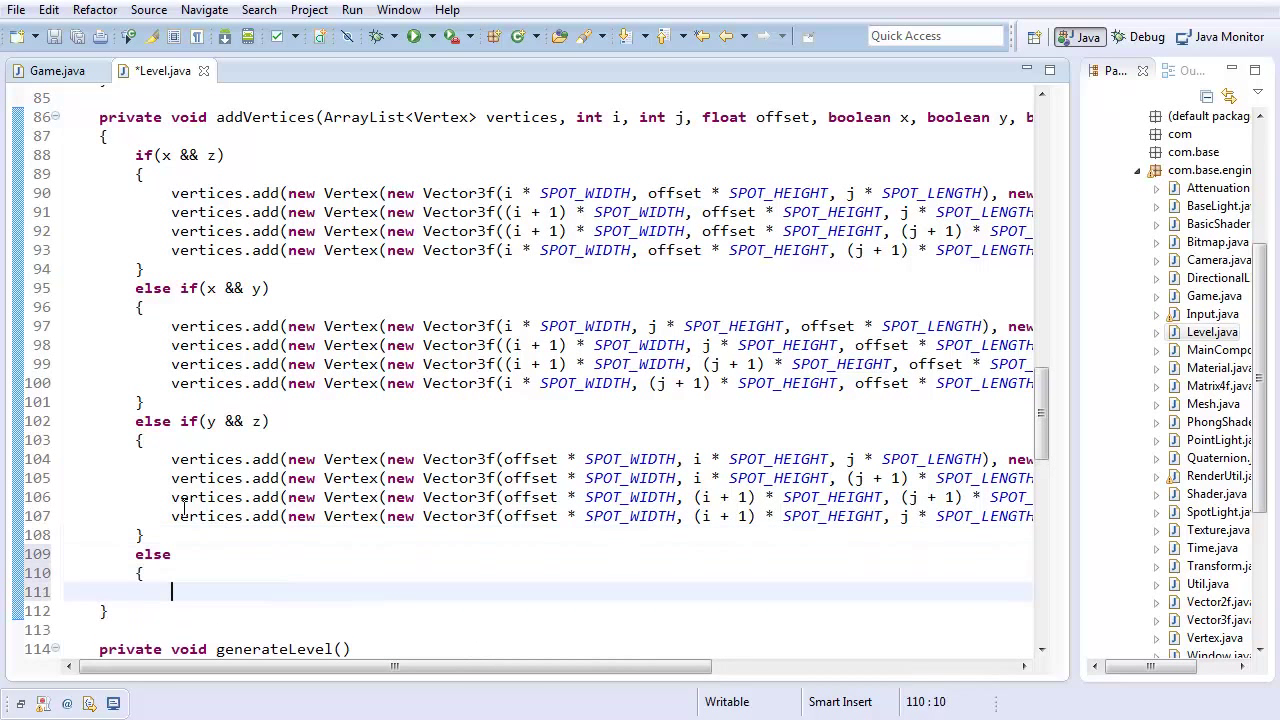
# Replace a started throw with new Exception().printStackTrace() in the else branch.
pyautogui.write('throw new Exceptio')
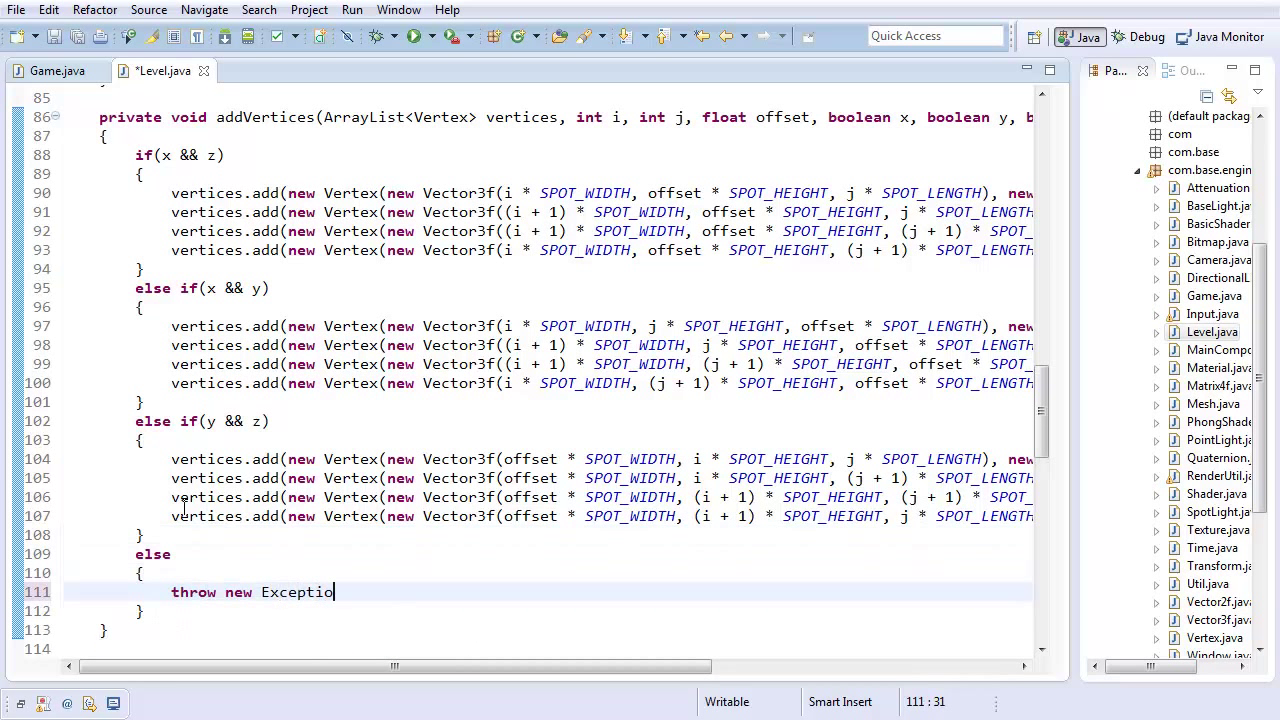
pyautogui.write('().')
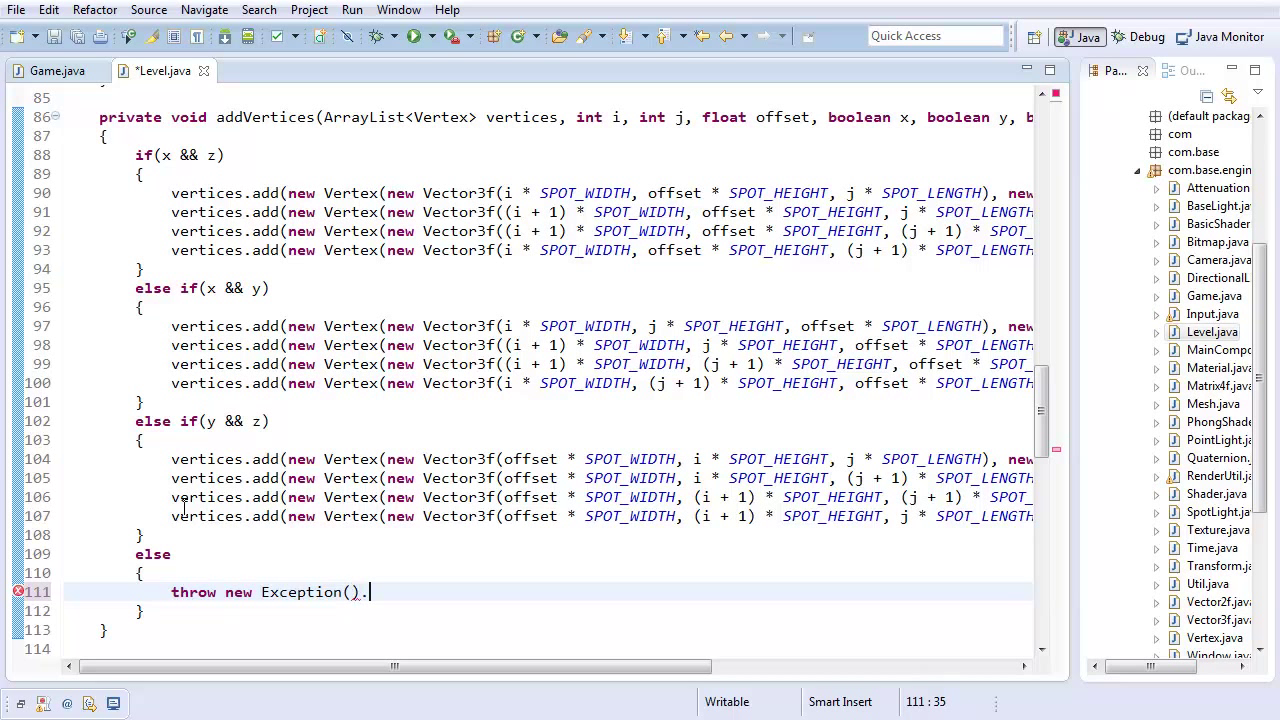
pyautogui.press('BackSpace')
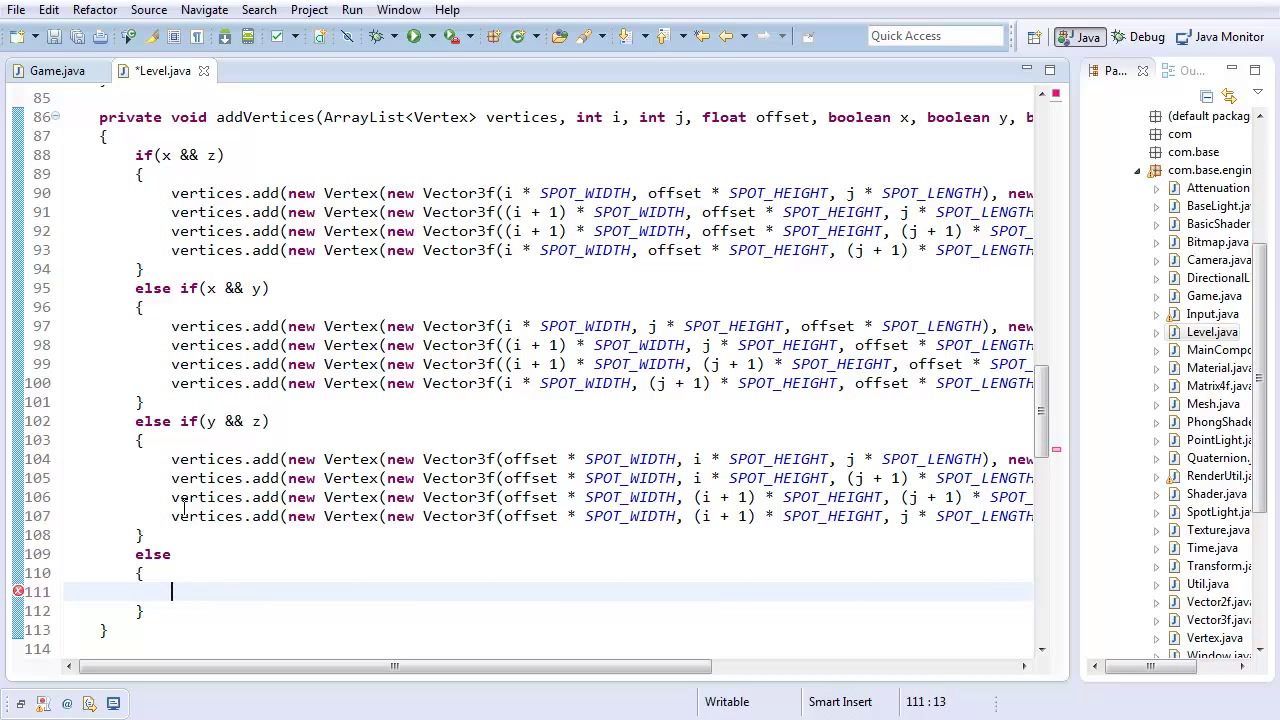
pyautogui.write('new Ex')
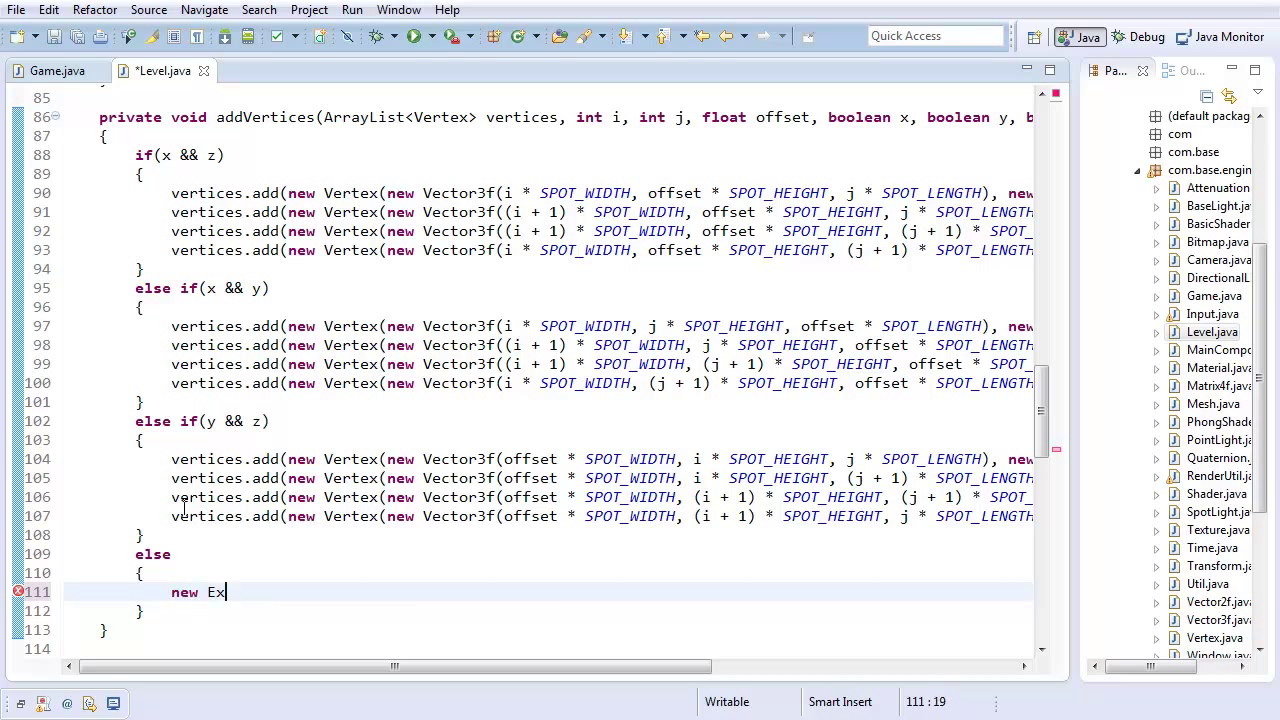
pyautogui.write('ception().printStackTrace();')
pyautogui.write('System.exit(1);')
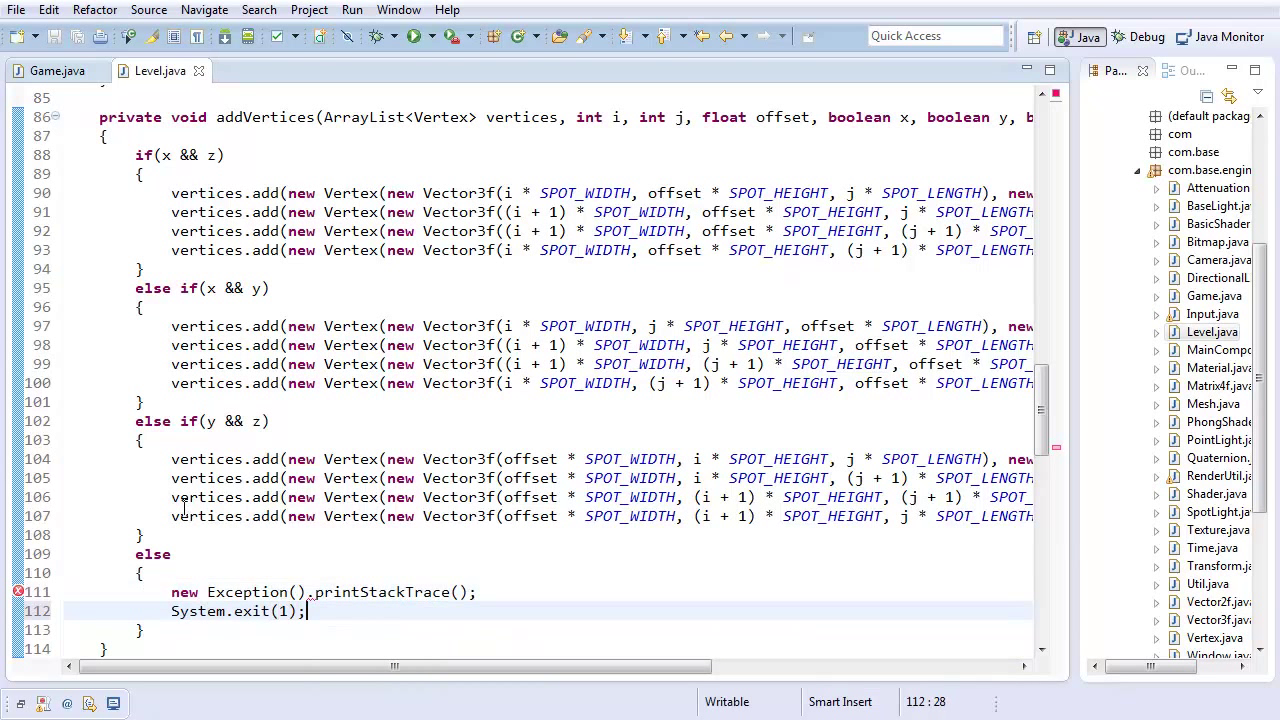
pyautogui.click(480, 592)
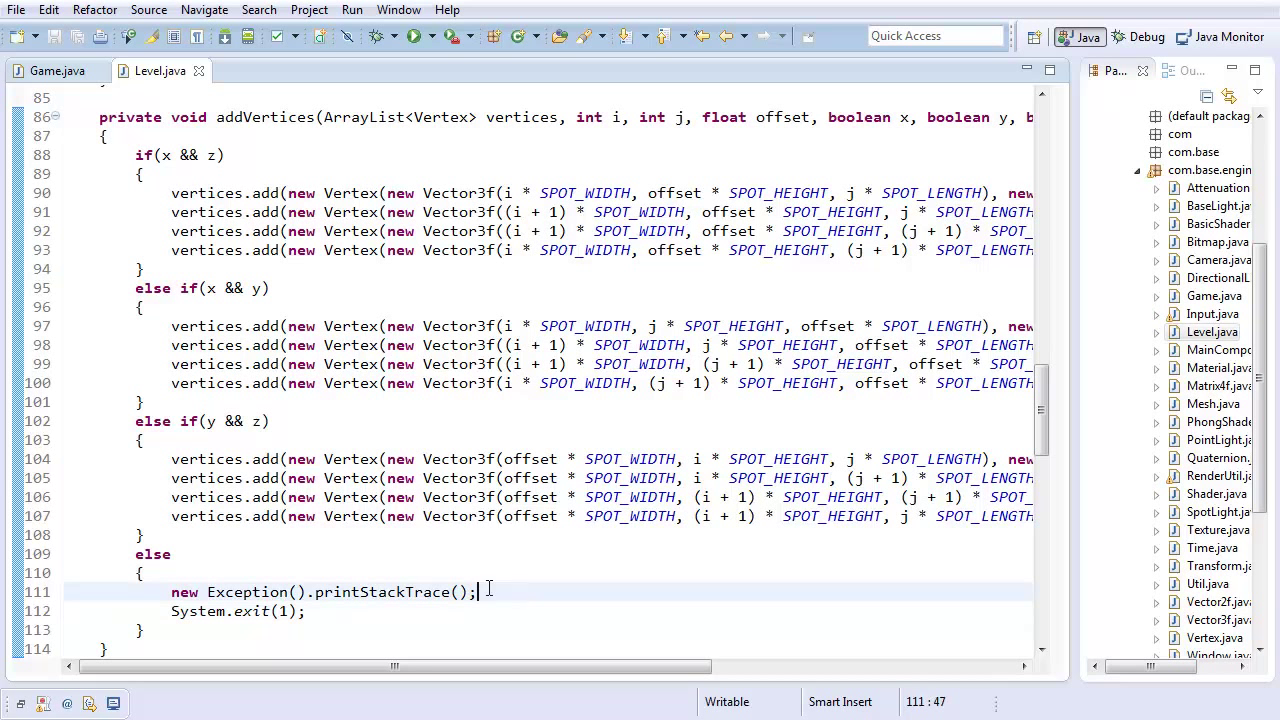
pyautogui.moveTo(508, 576)
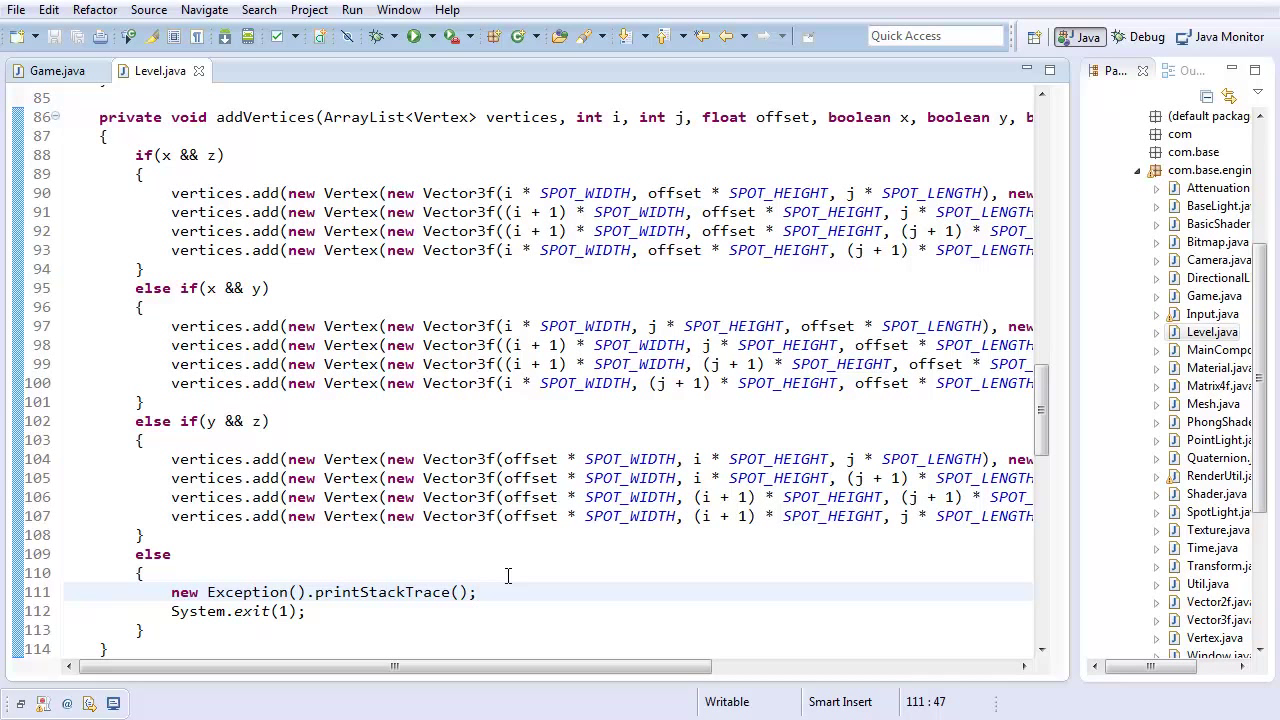
# Add System.err.println("Invalid plane used in level generator") before the stack trace and exit.
pyautogui.write('System')
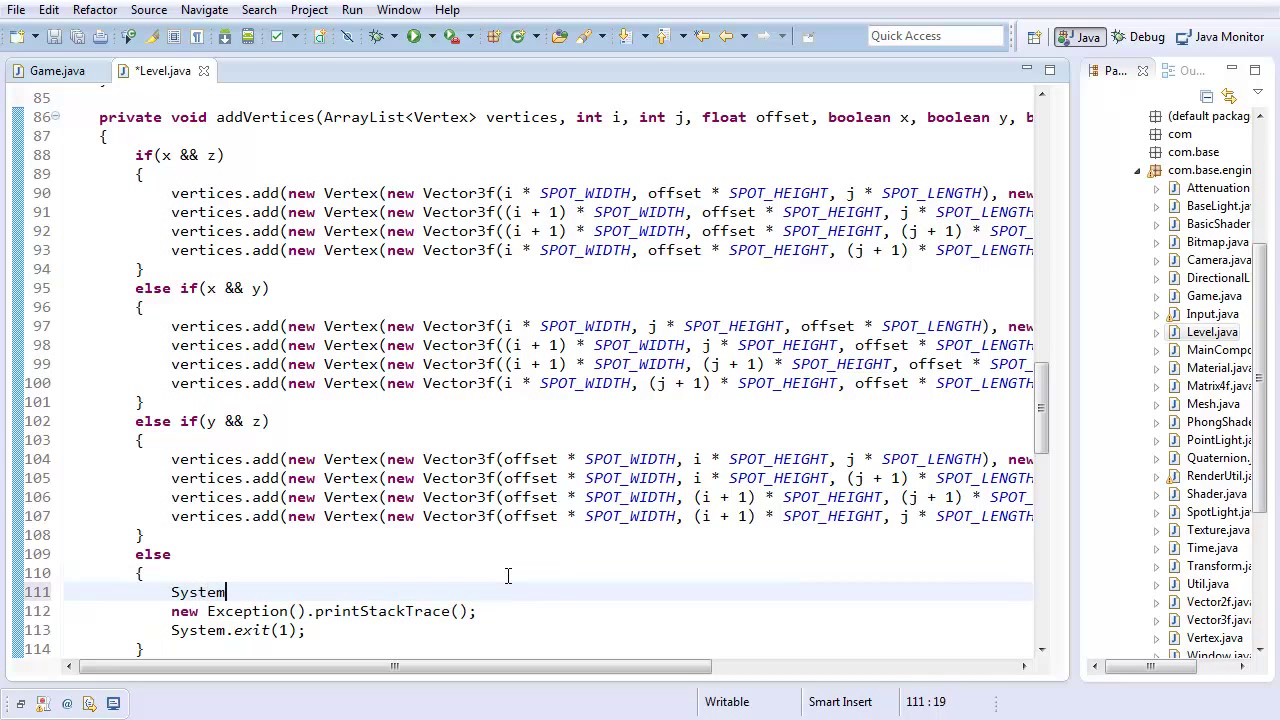
pyautogui.write('.err.println("I");')
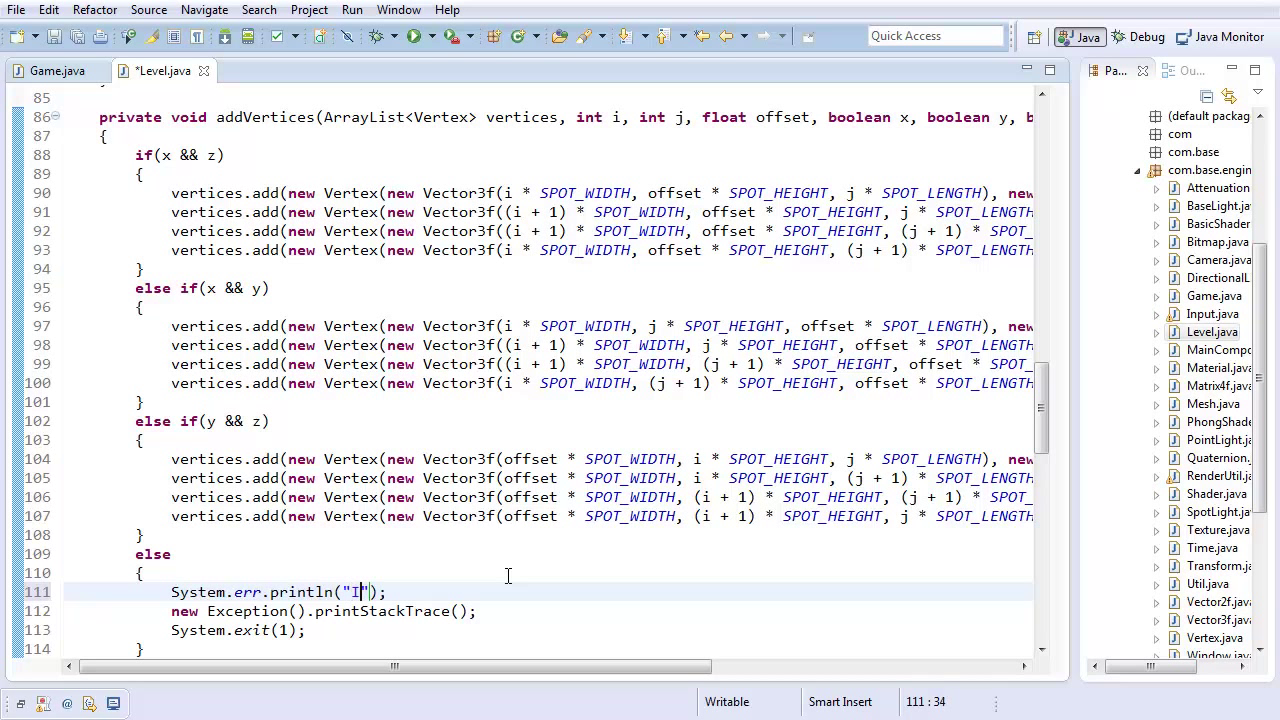
pyautogui.write('nvali')
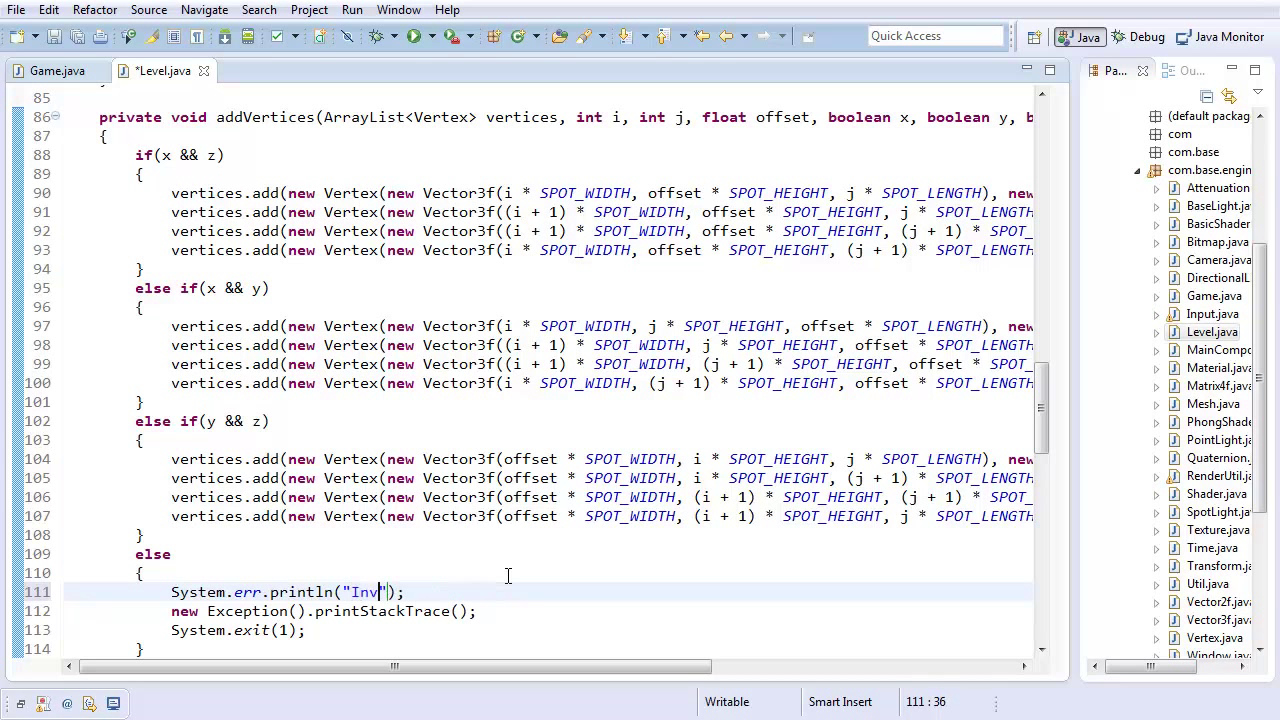
pyautogui.write('alid plane pa')
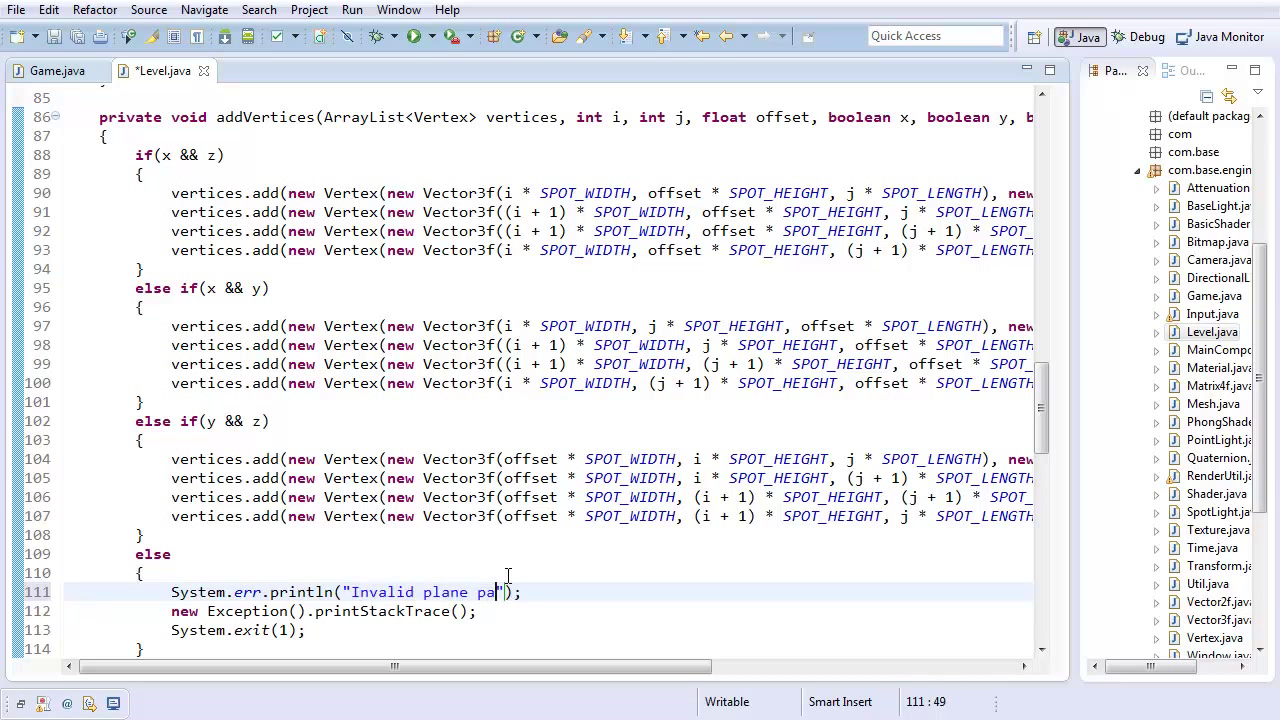
pyautogui.write('ssed to level generat')
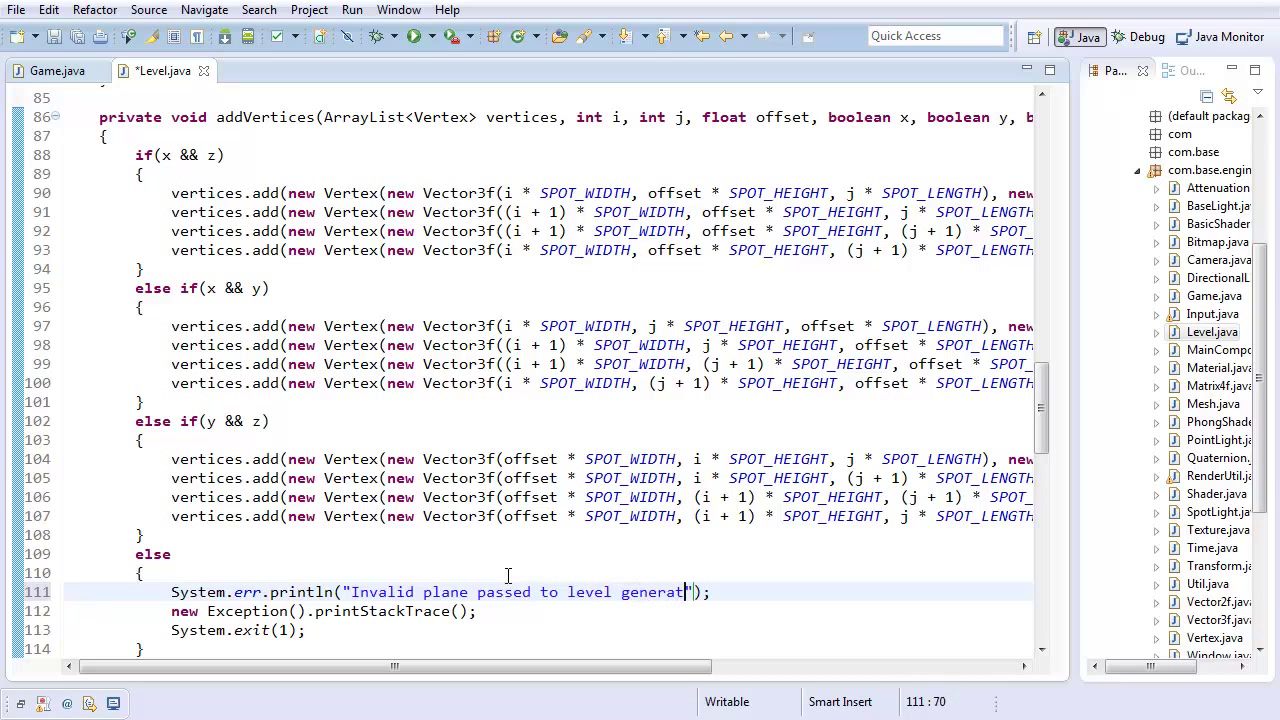
pyautogui.write('or"')
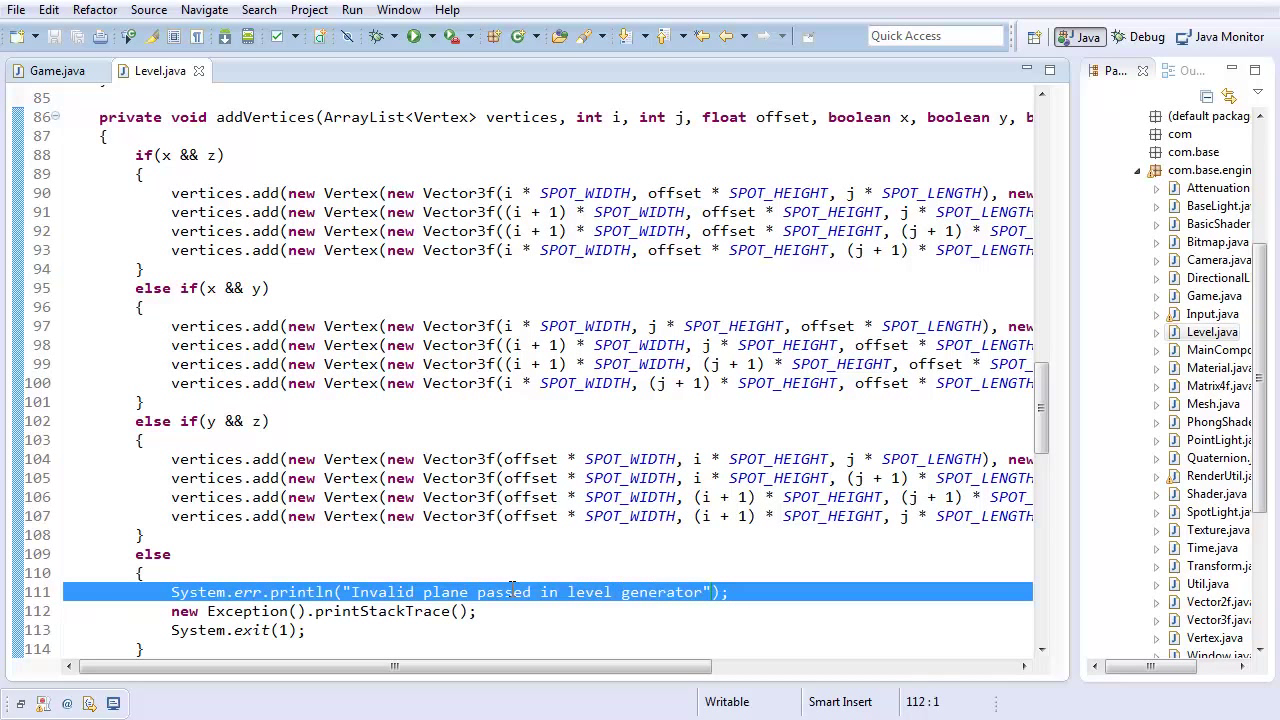
pyautogui.write('used')
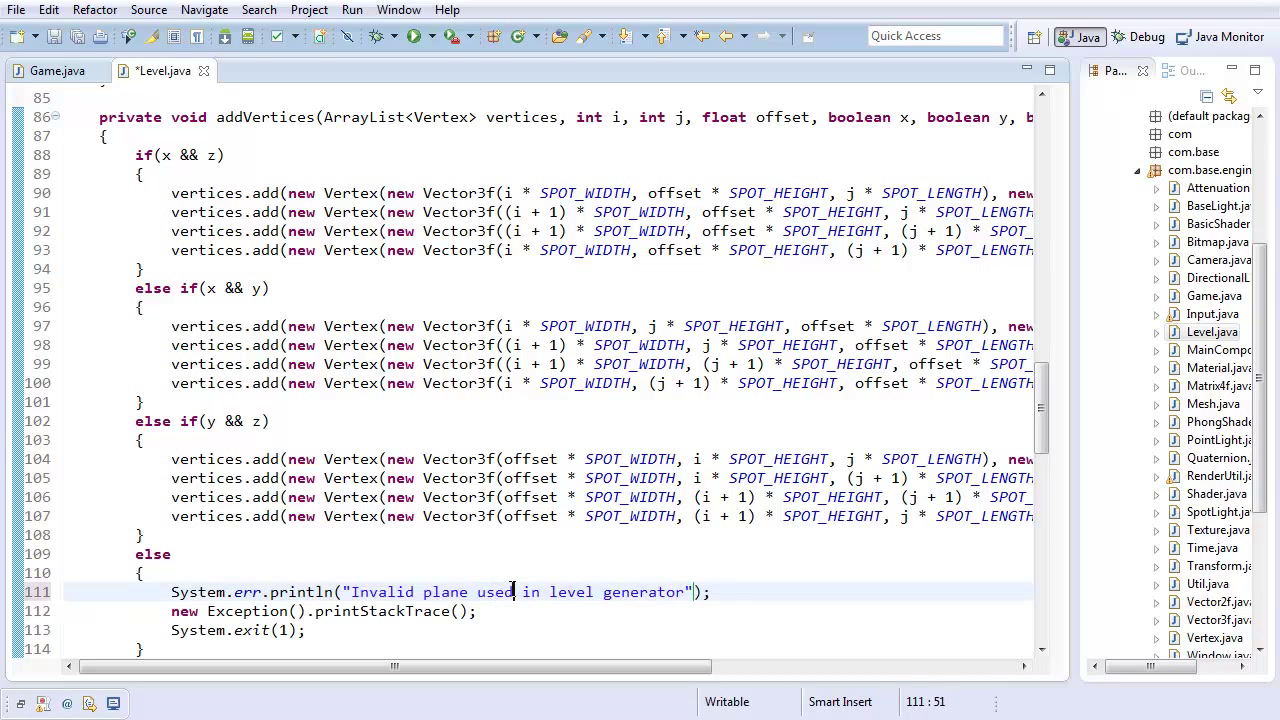
pyautogui.scroll(-3)
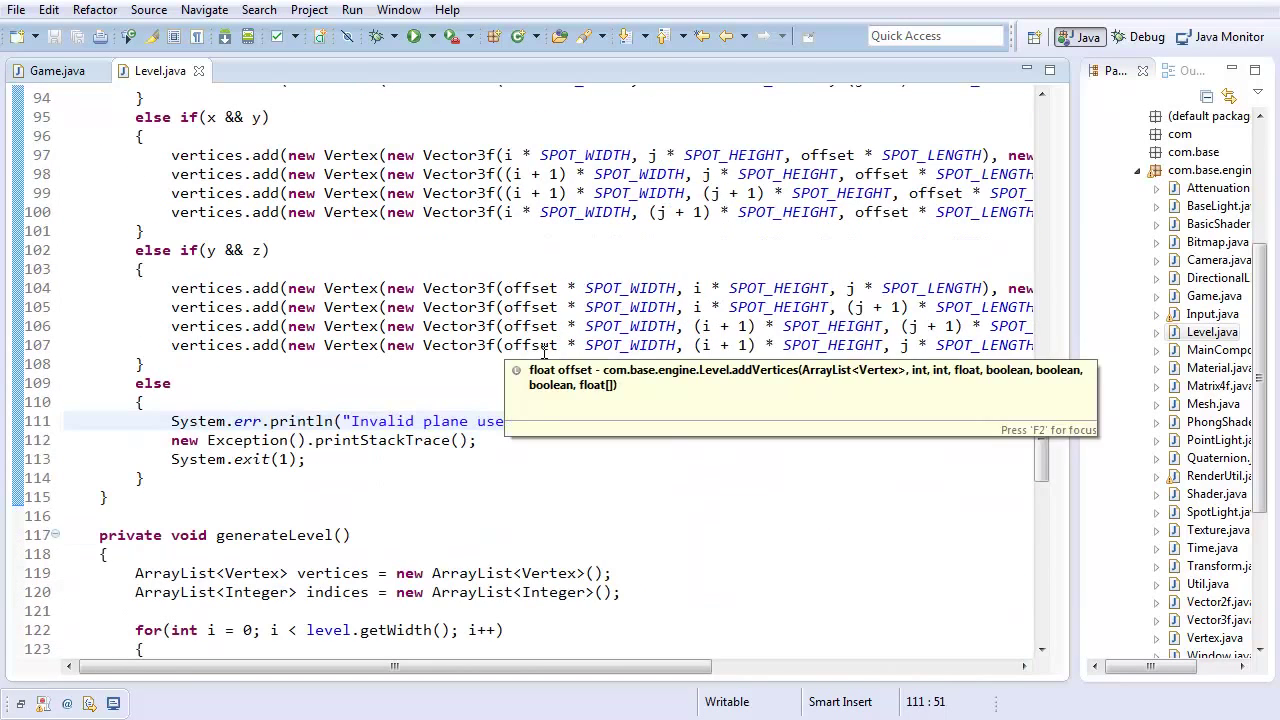
pyautogui.moveTo(510, 390)
pyautogui.write('d in level generator");')
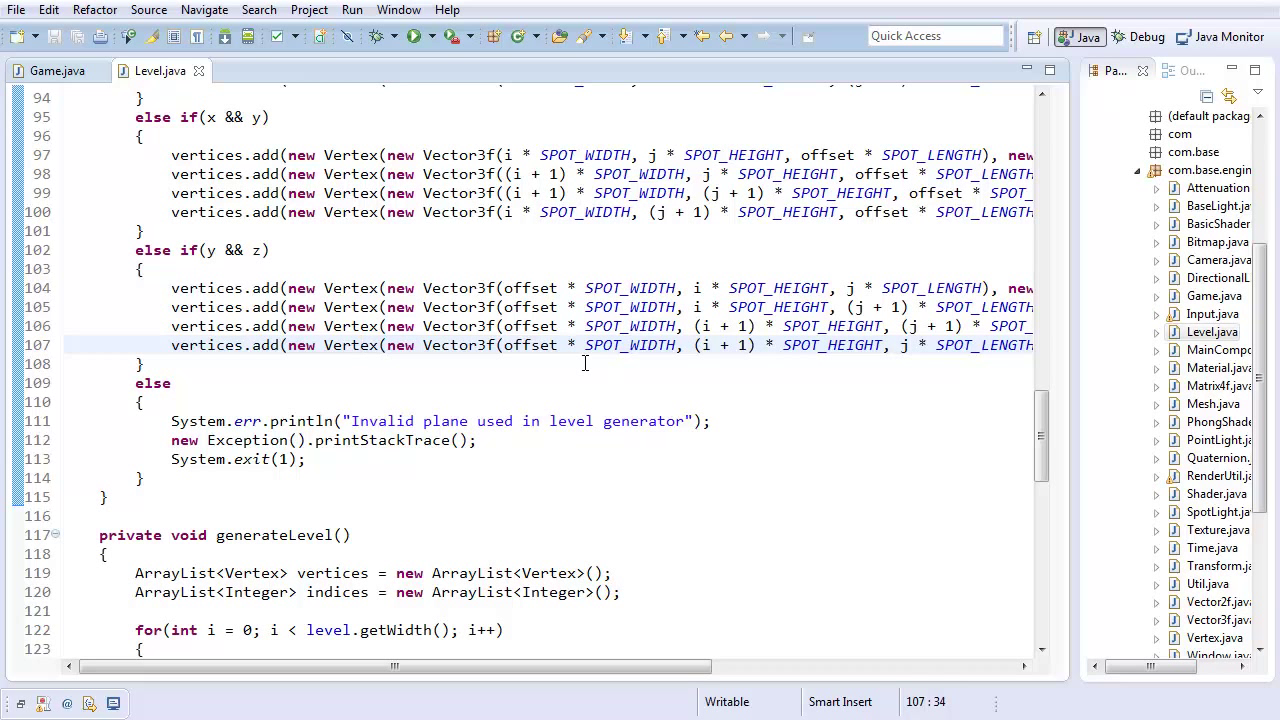
pyautogui.moveTo(568, 380)
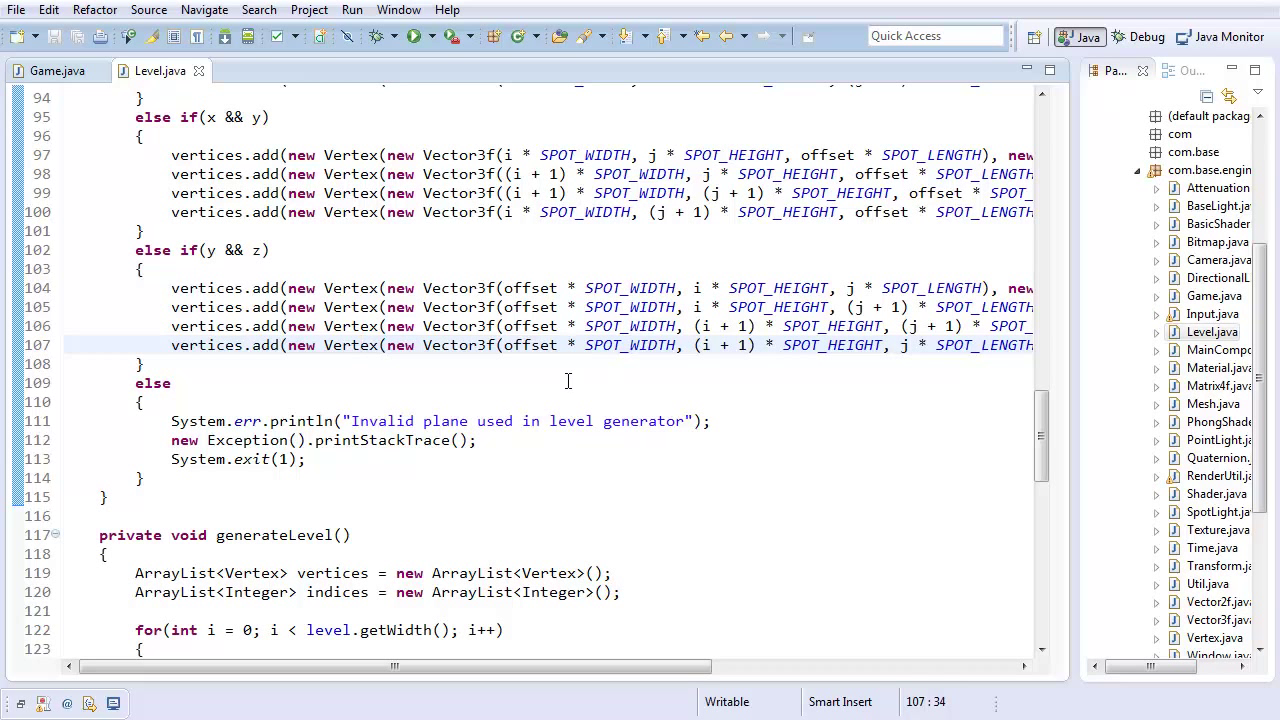